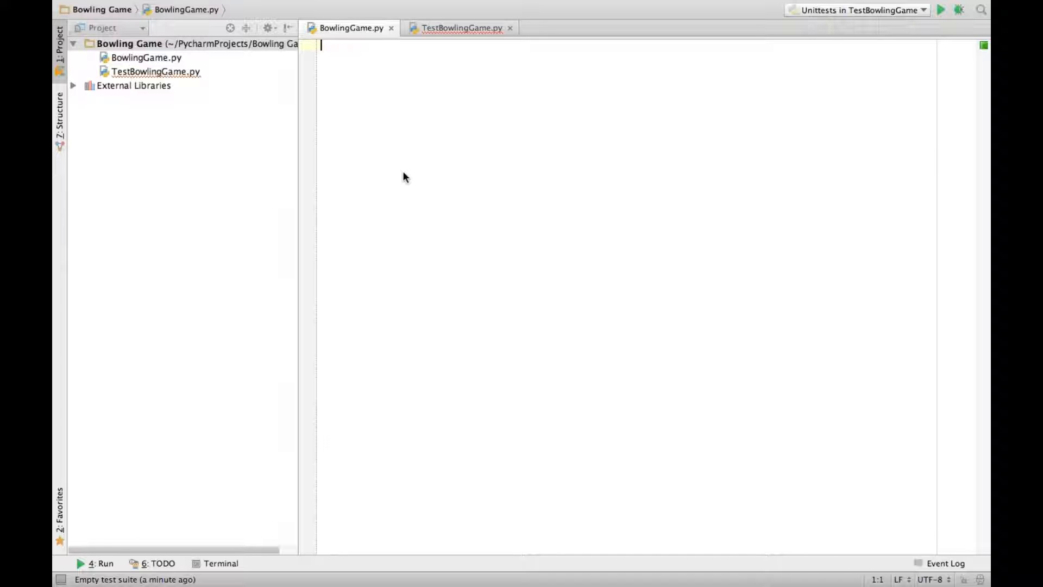
mouse_move(508, 196)
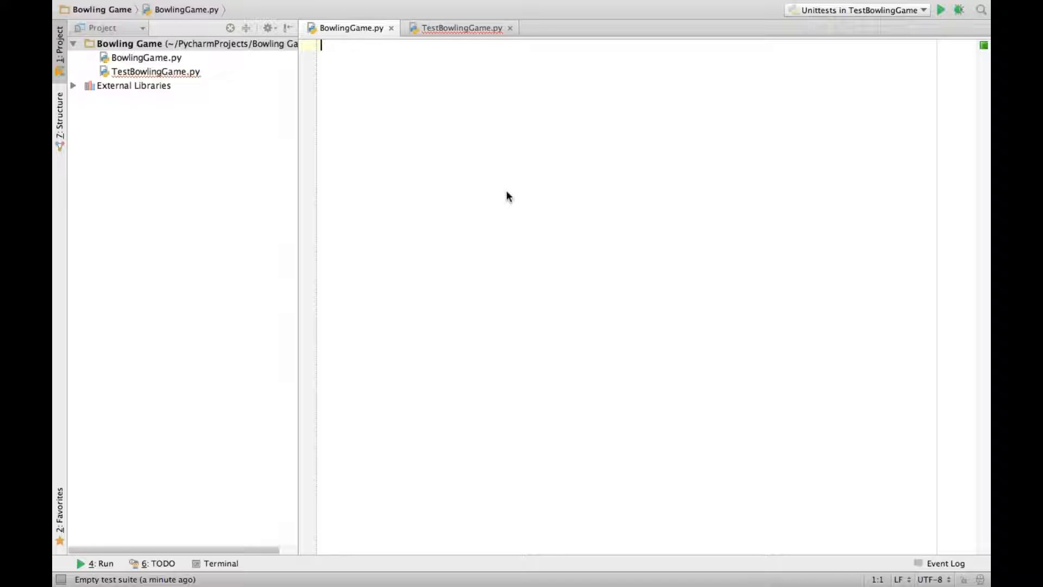
mouse_move(412, 187)
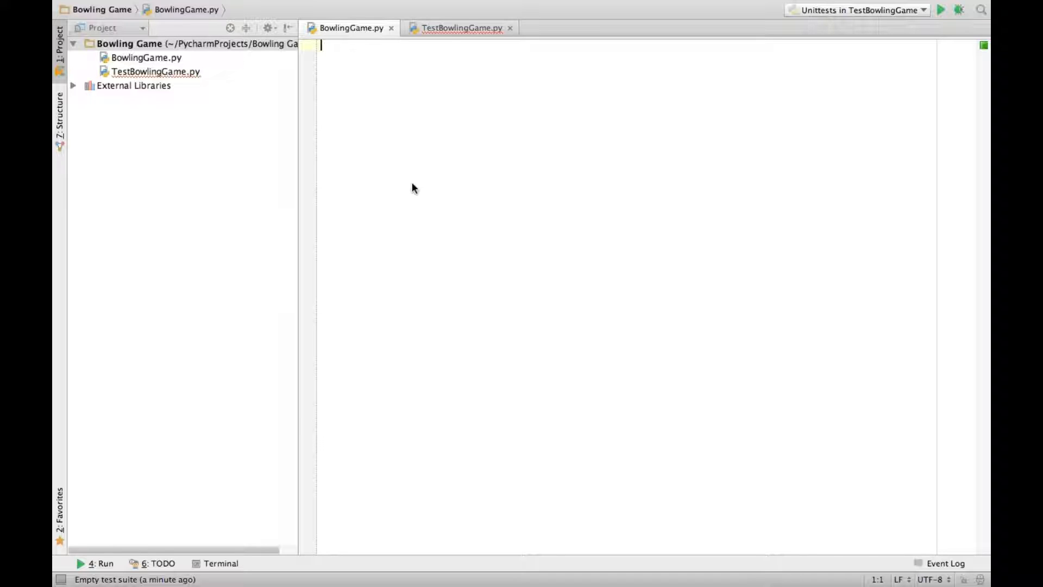
mouse_move(367, 128)
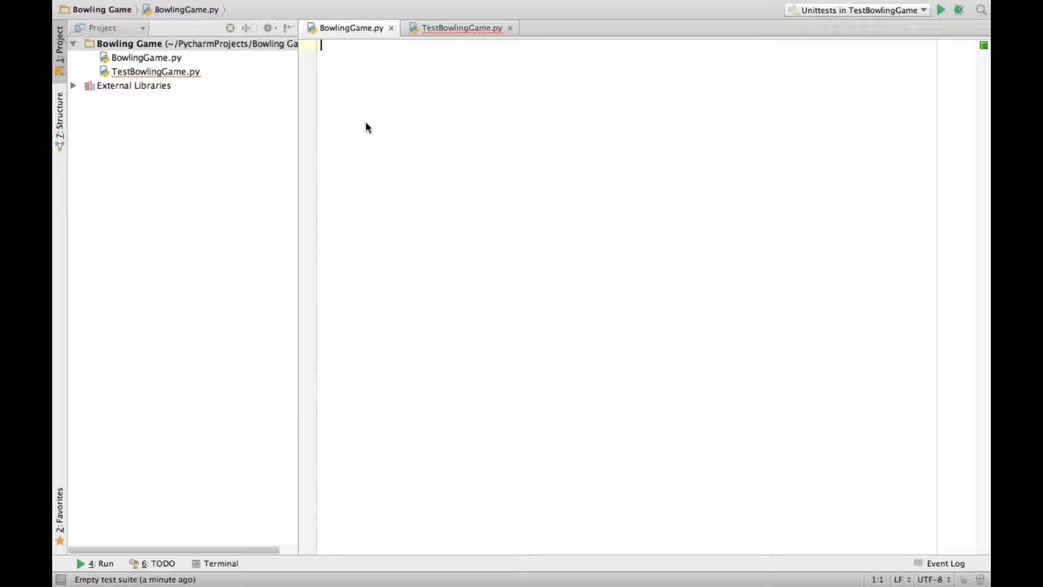
mouse_move(439, 33)
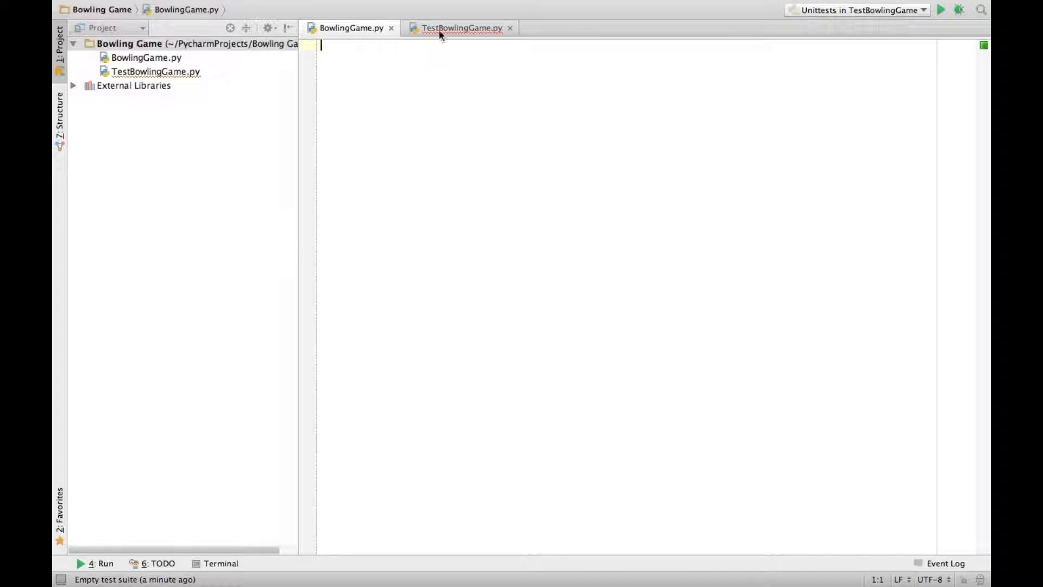
- Add a testCreateGame test constructing BowlingGame.BowlingGame() and run it; 1 of 1 fails
click(458, 28)
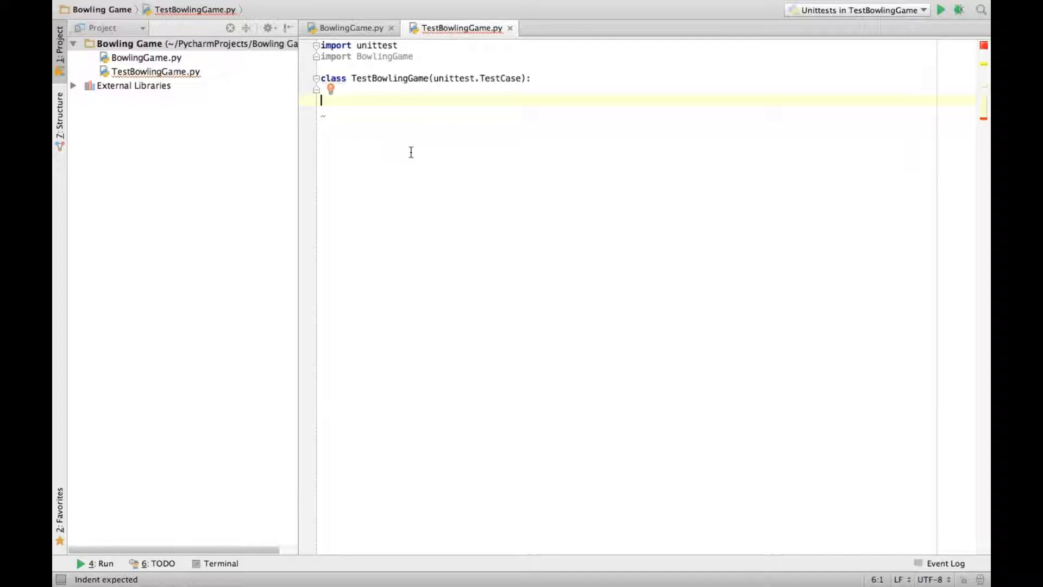
key(tab)
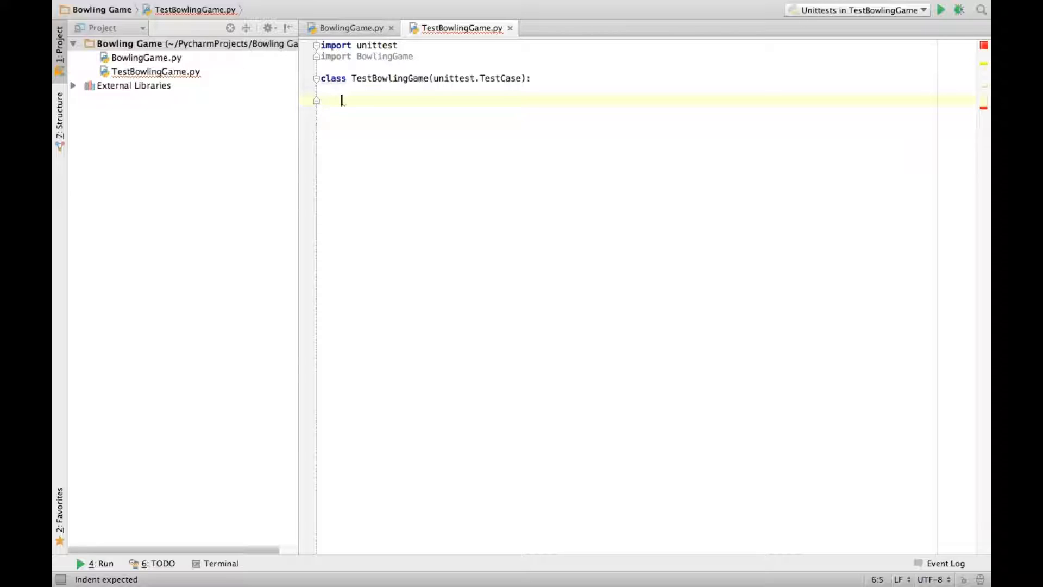
mouse_move(529, 285)
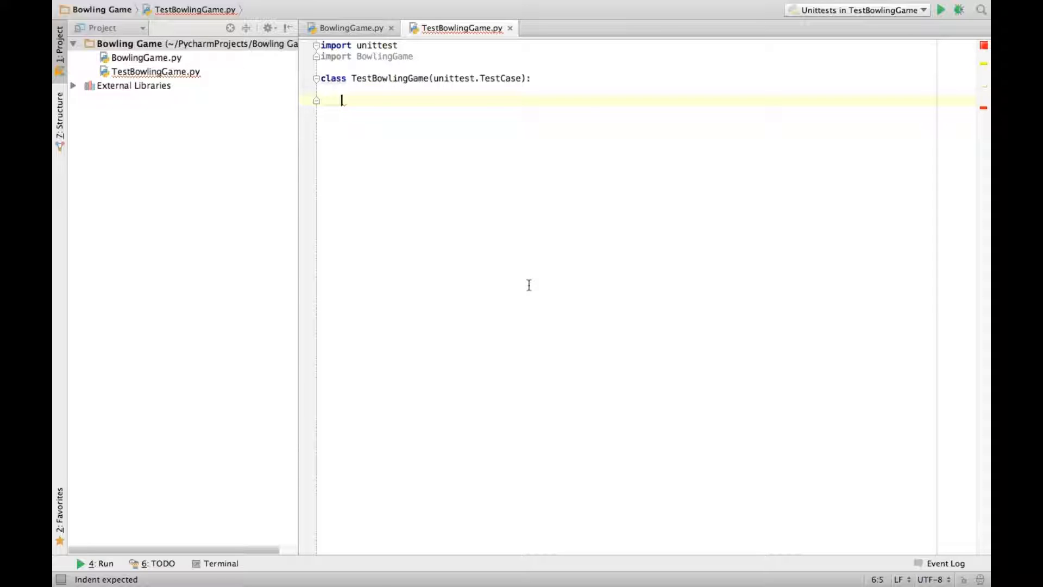
text(def)
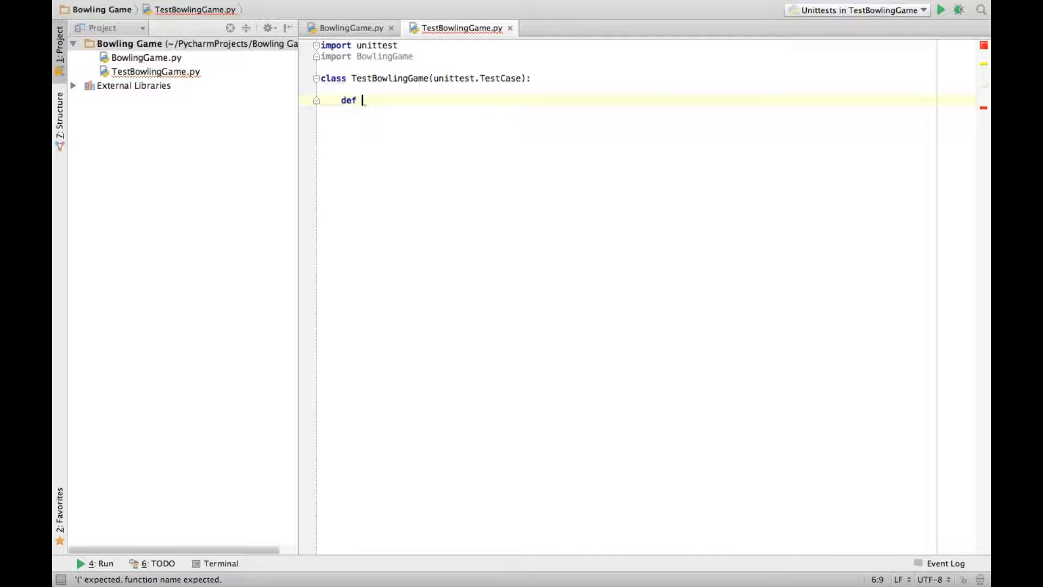
text(testCreateG)
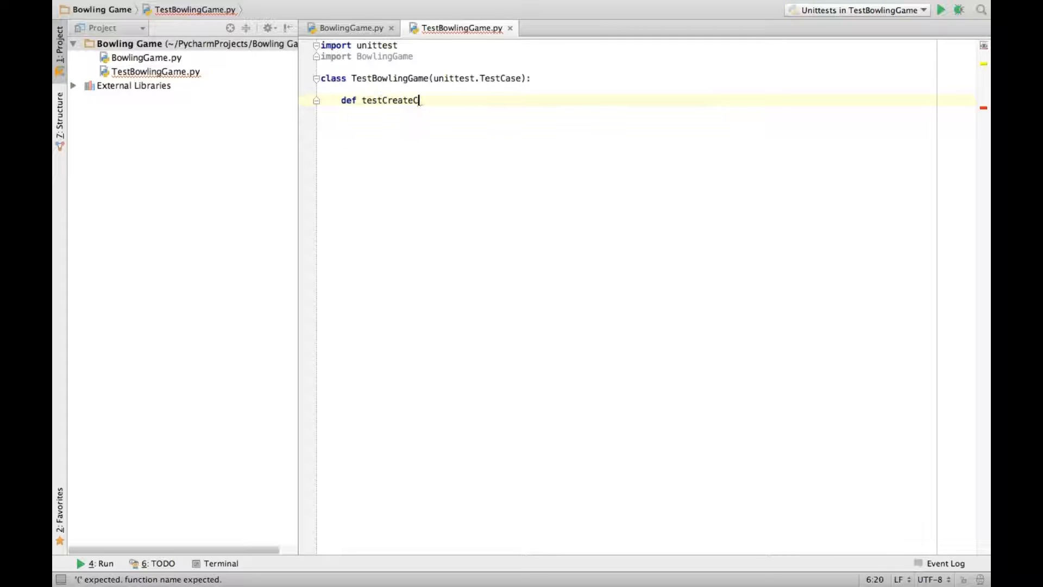
text(ame(self):)
text(game)
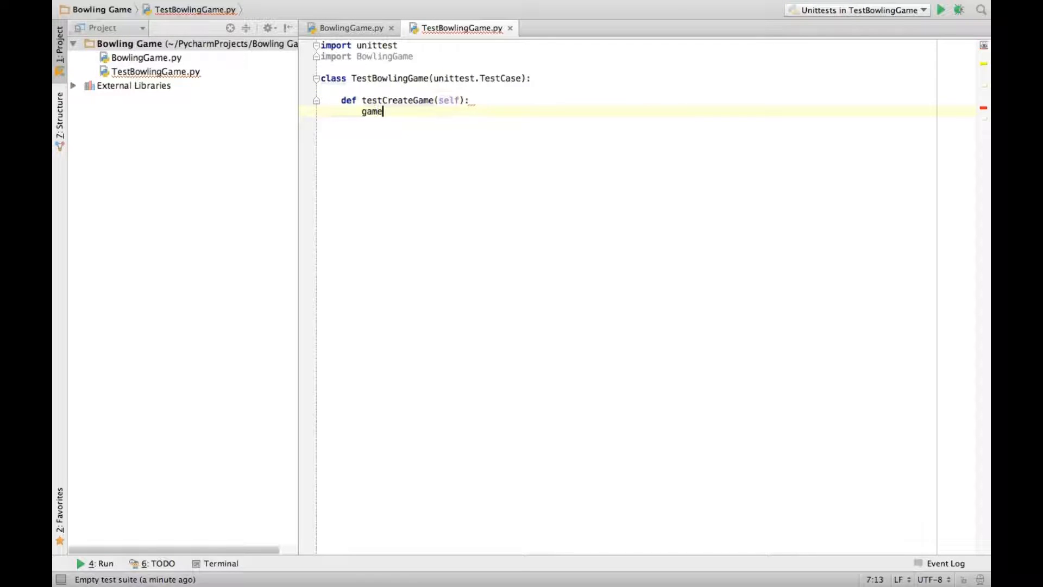
text(= BowlingGame)
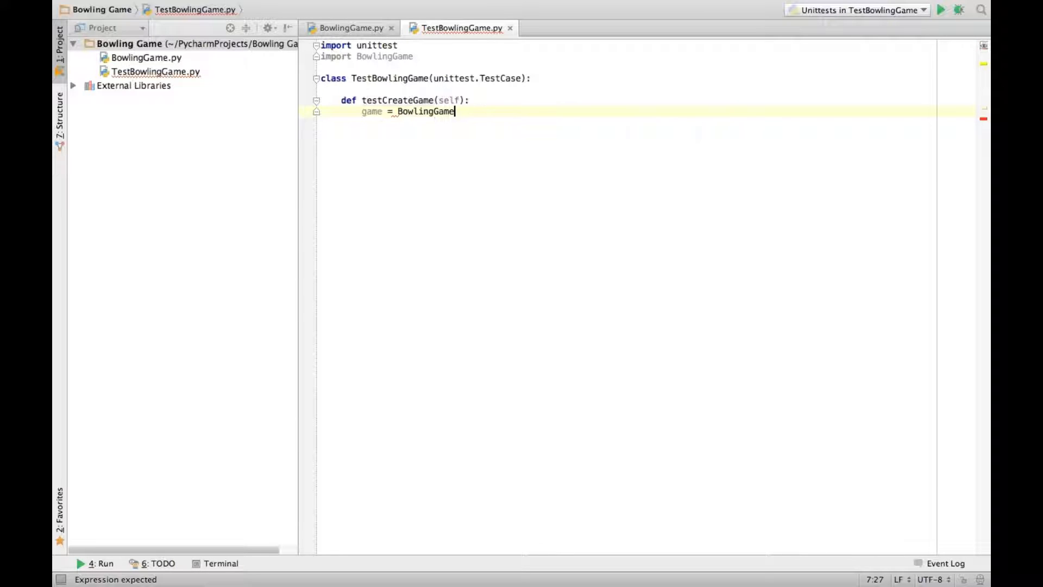
text(.BowlingGame())
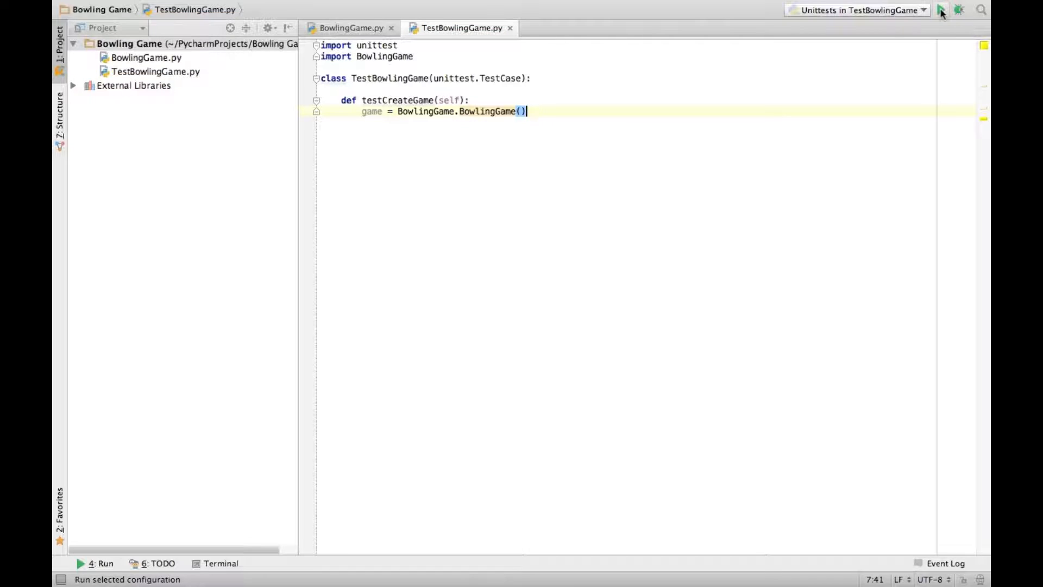
click(940, 9)
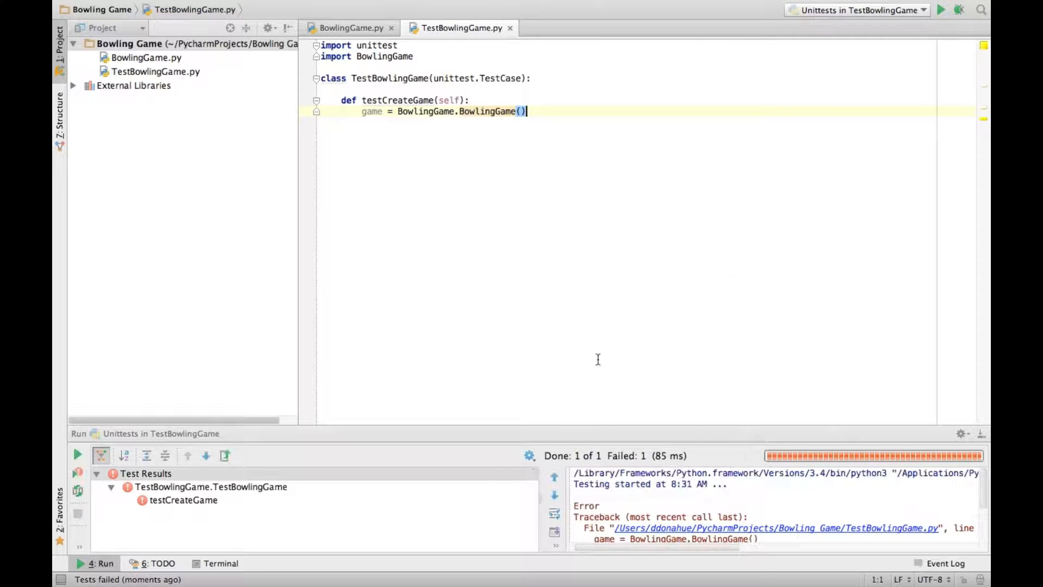
- Define class BowlingGame with __init__ setting self.rolls = [], then rerun the now-passing test
click(349, 28)
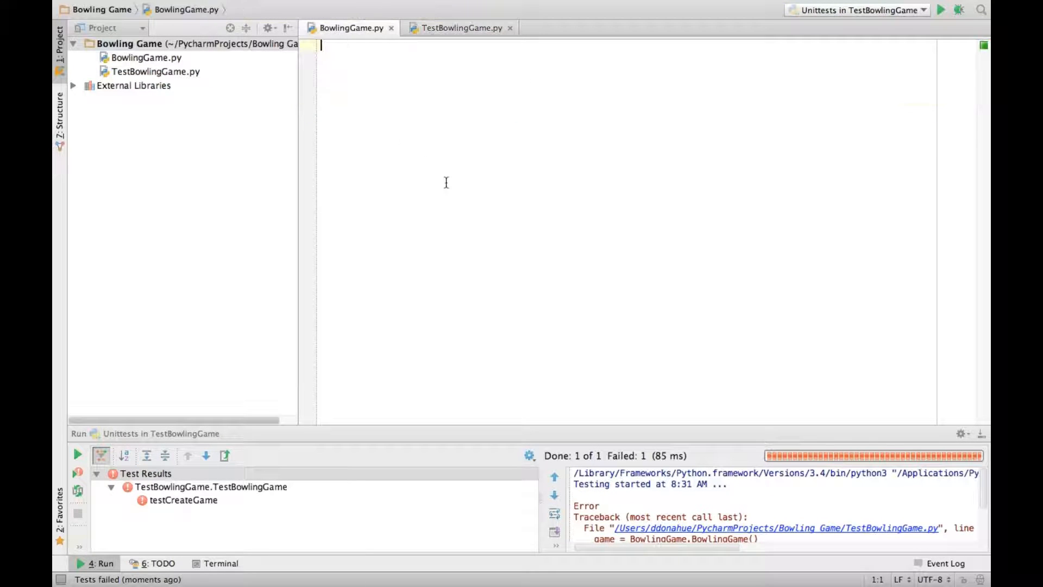
text(class BowlingG)
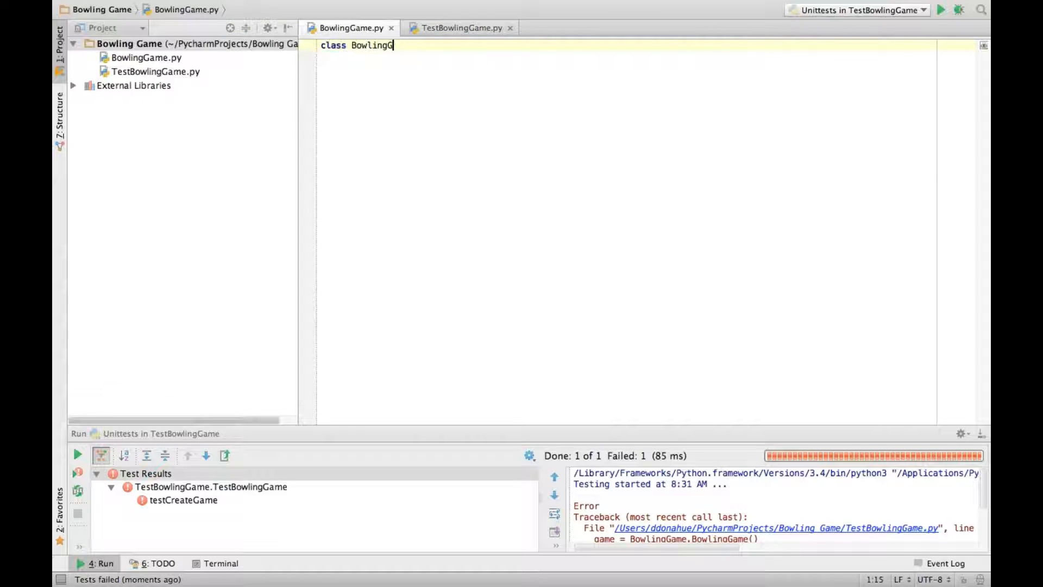
text(ame:)
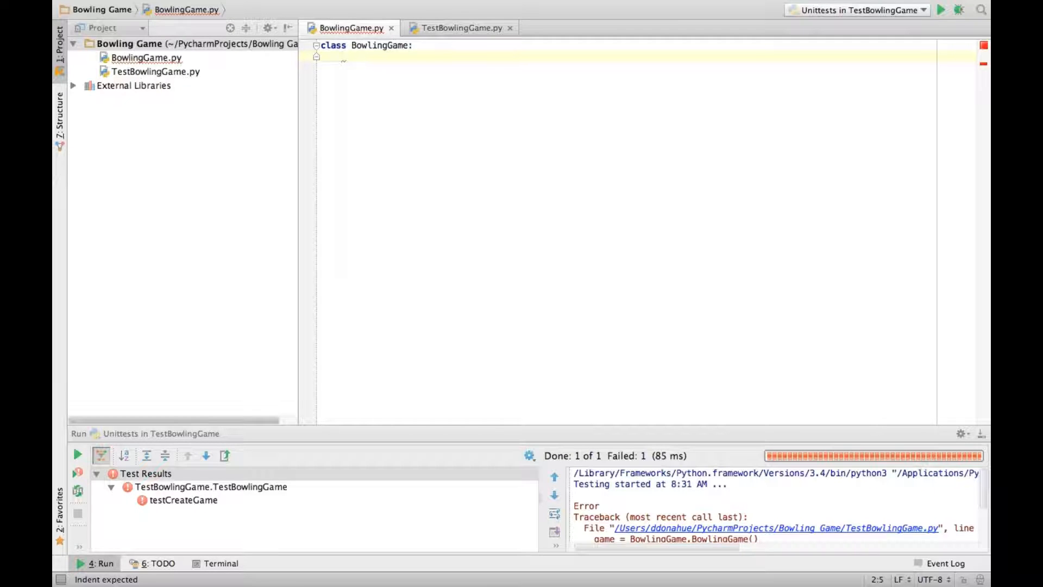
text(def __init__(self):)
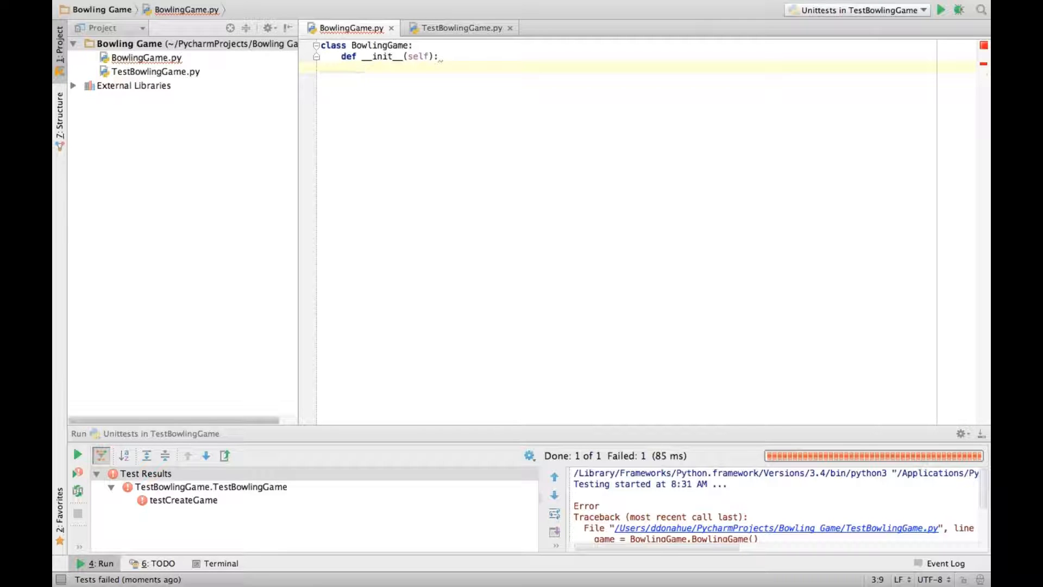
text(self.rol)
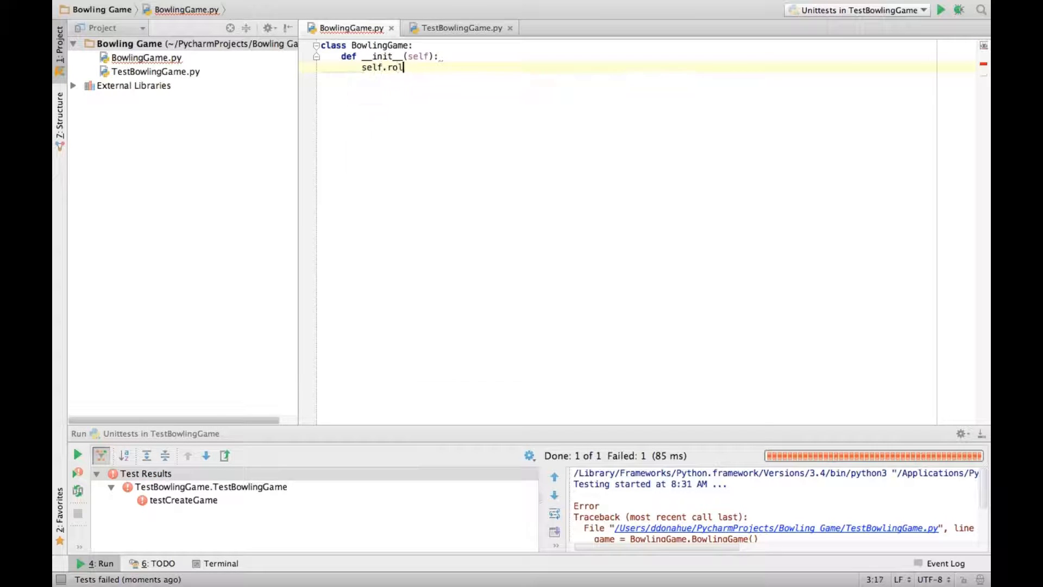
text(ls = [])
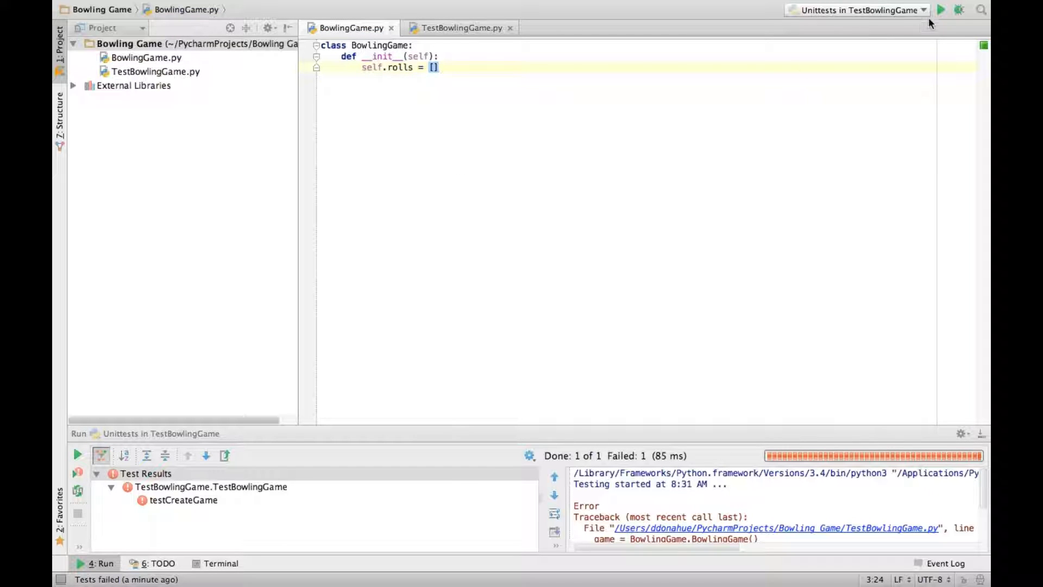
click(940, 9)
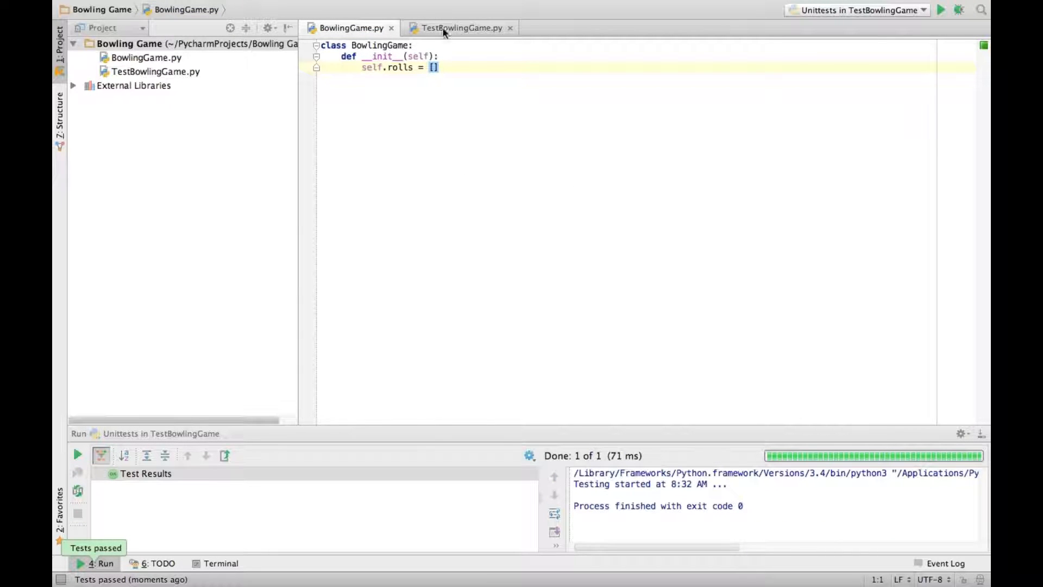
- Write testGutterGame rolling 0 twenty times and asserting score() == 0; it fails without roll
click(459, 28)
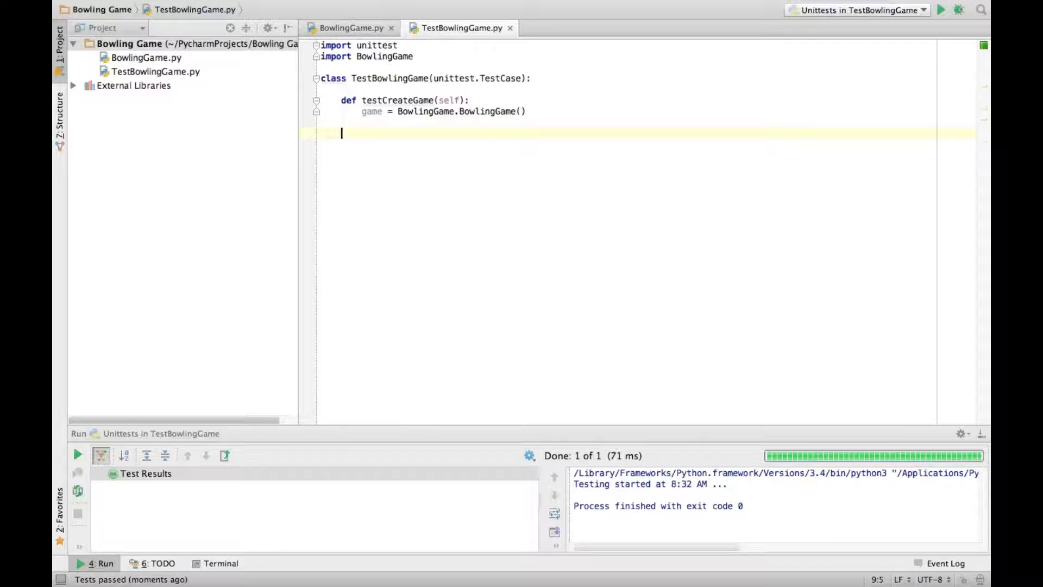
text(def testG)
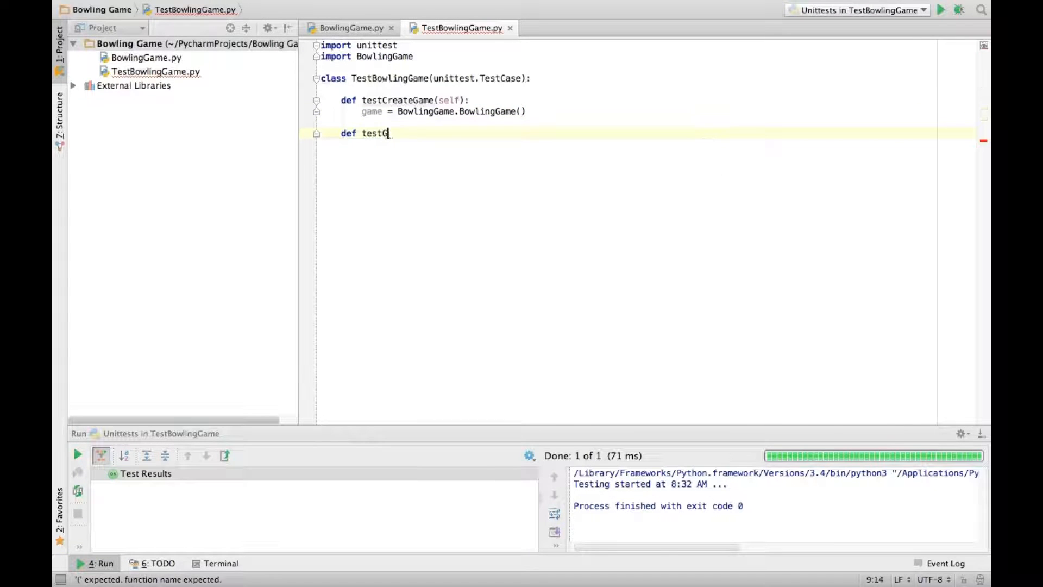
text(utterGame(self):)
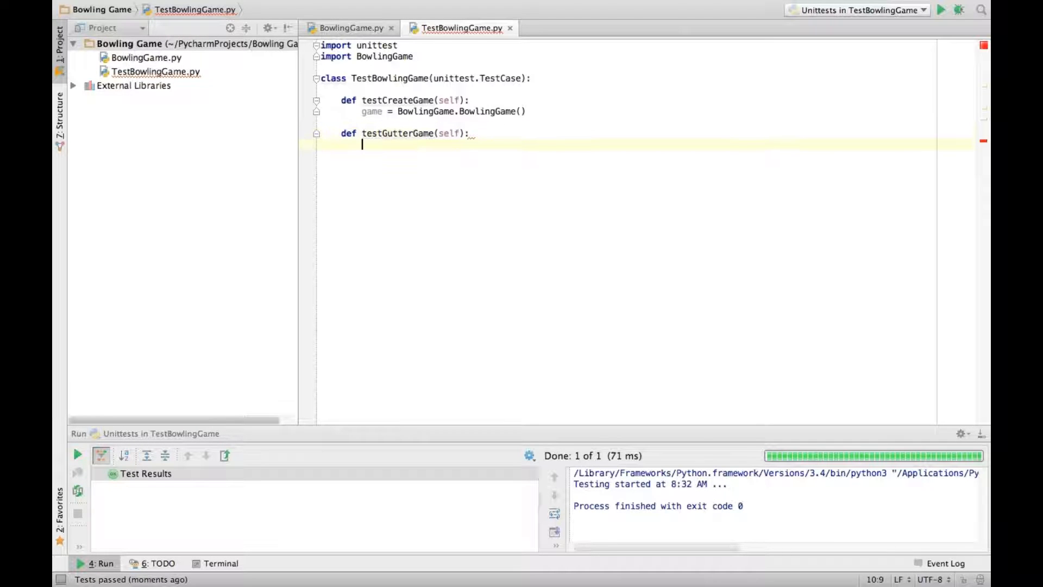
text(game = _BowlingGame.BowlingGame()
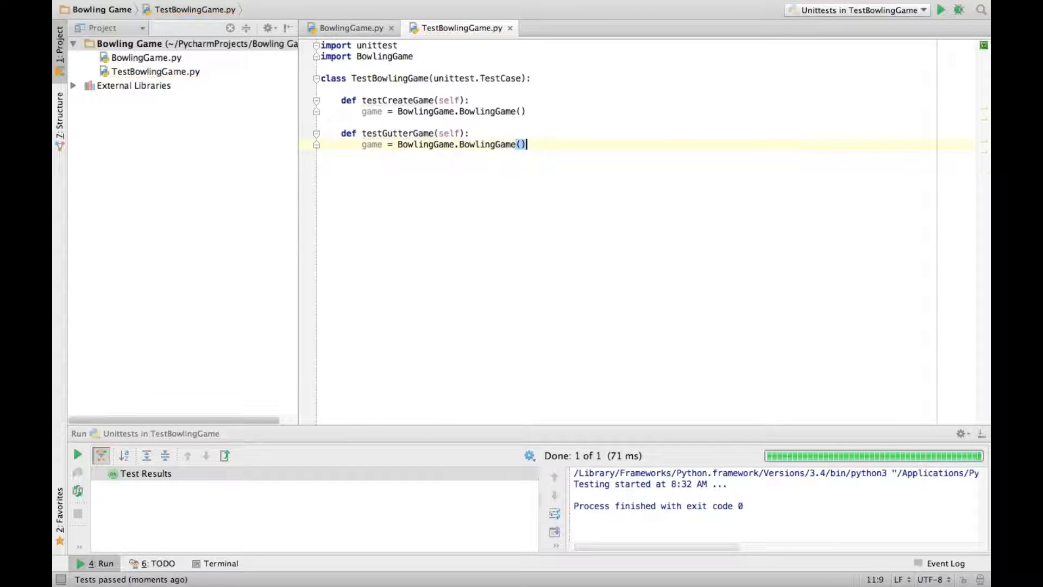
text(for i in)
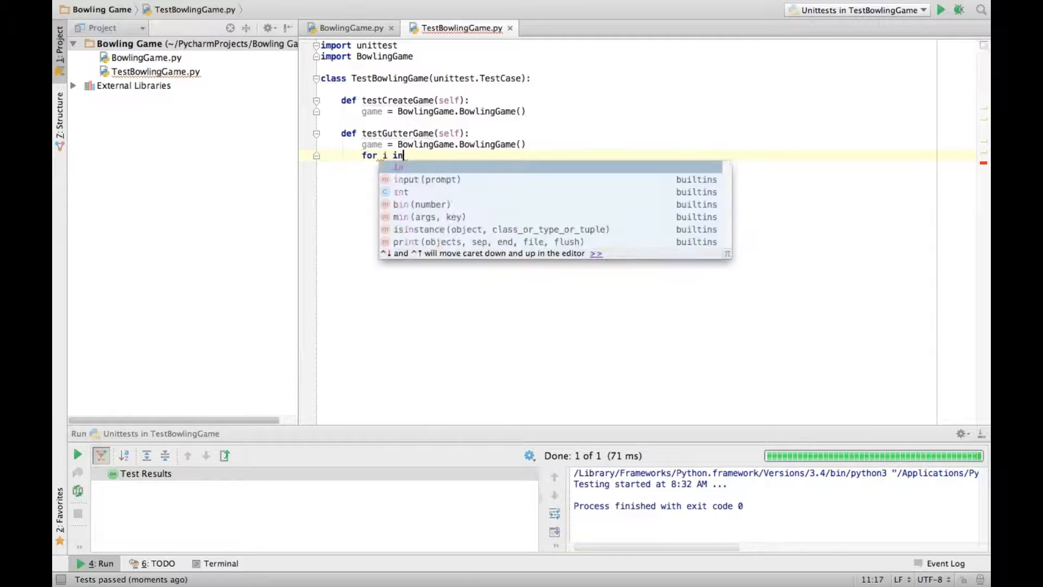
text(range(20):)
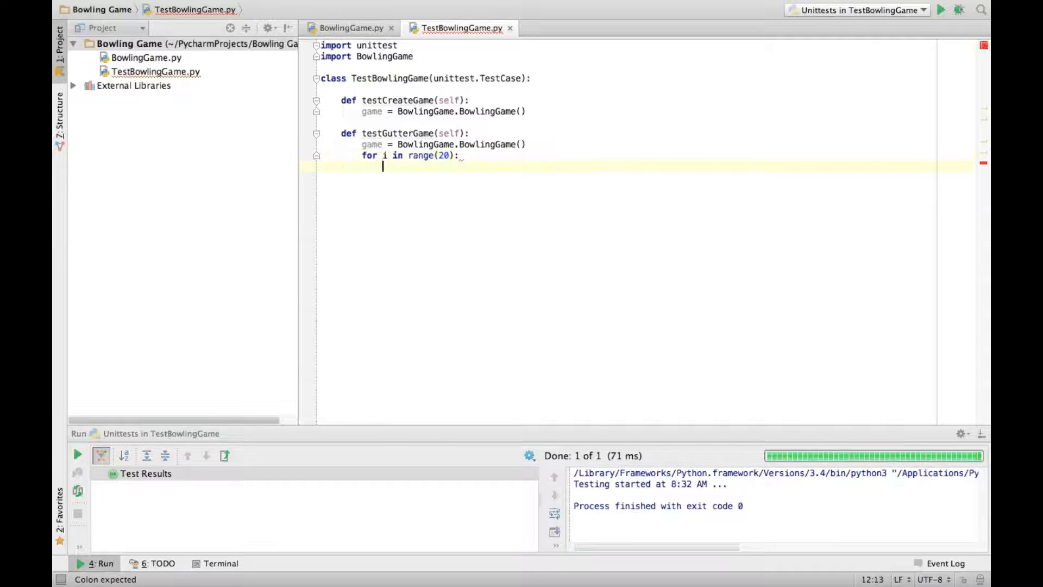
text(game.roll(0)
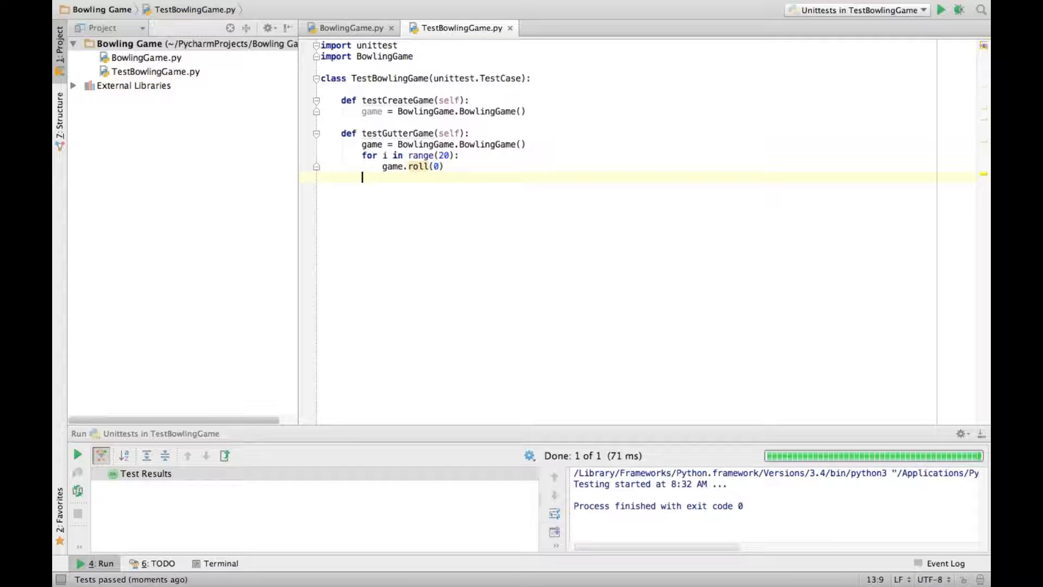
text(assert)
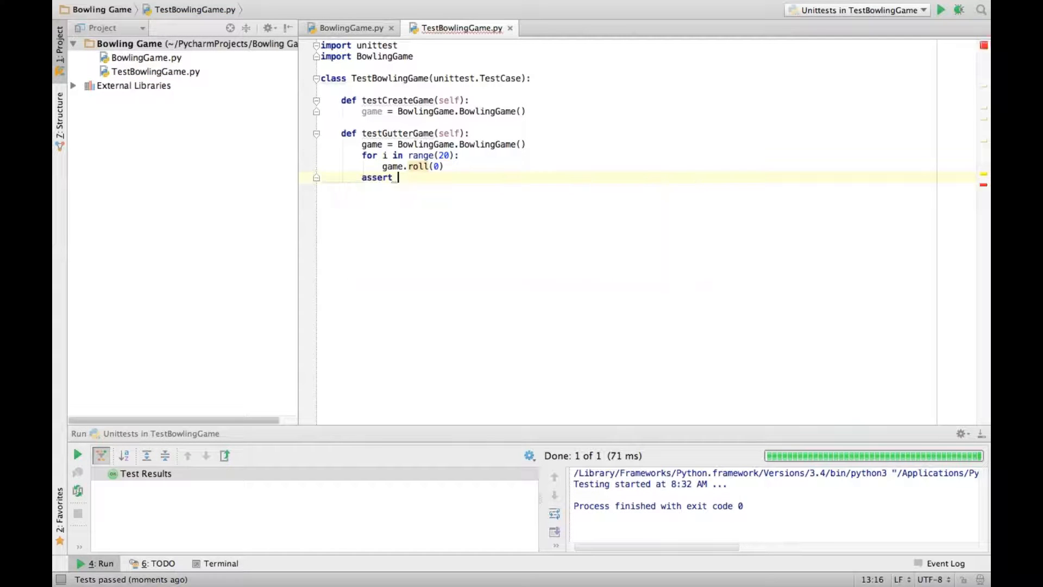
text(game.score())
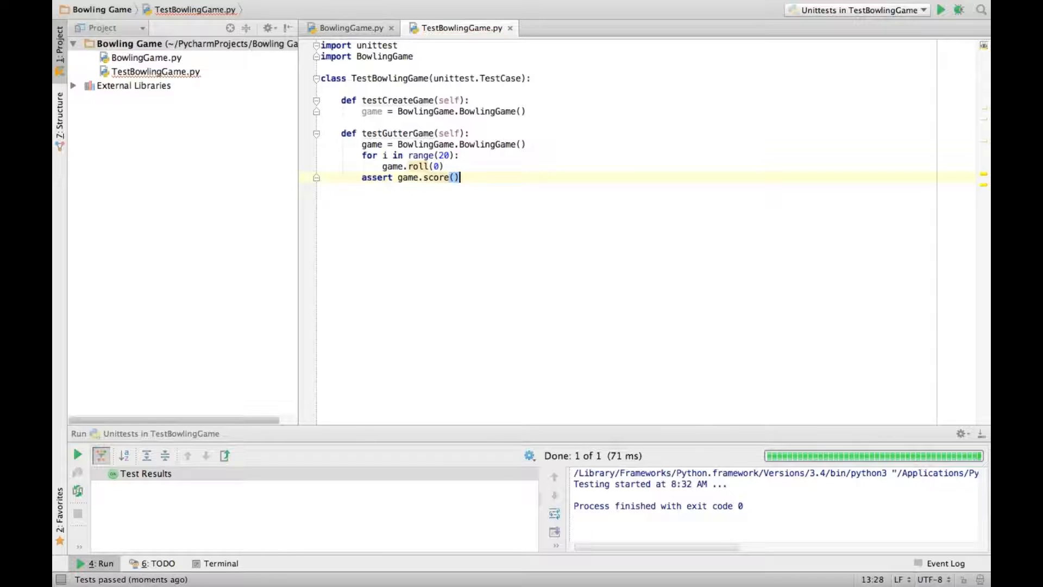
text(== 0)
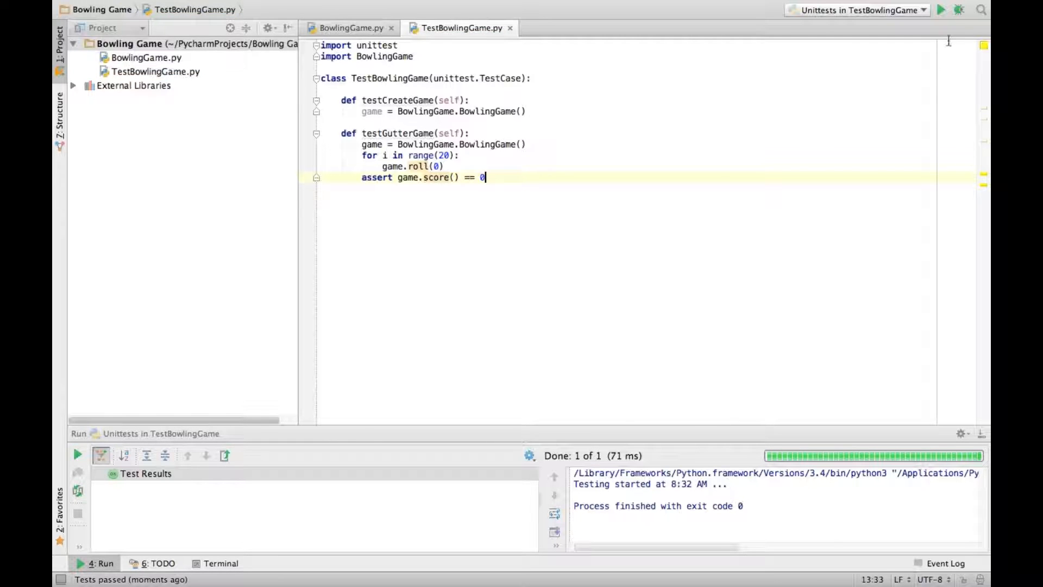
click(940, 9)
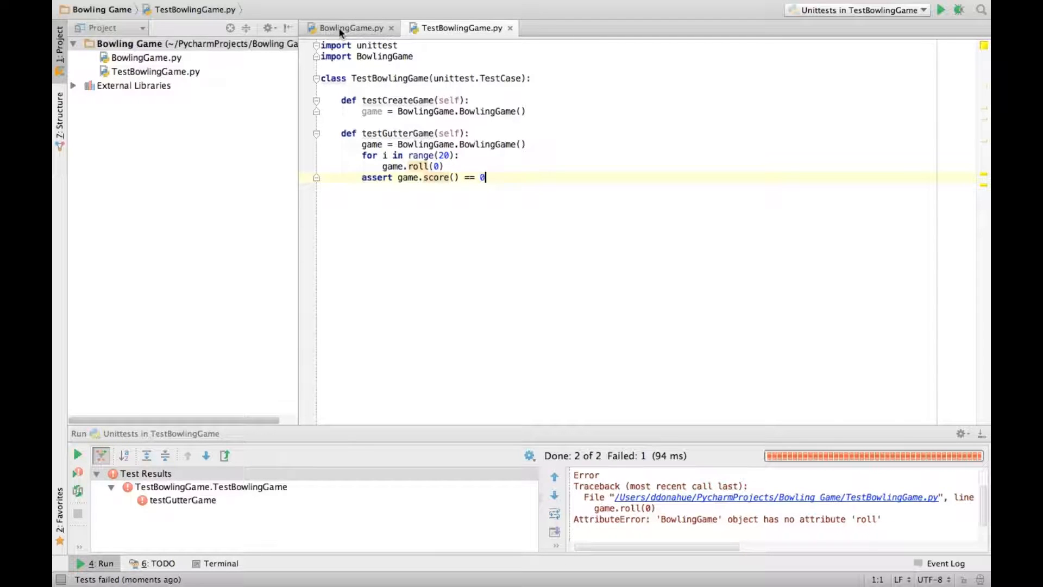
- Add a roll(self, pins) method that appends pins to self.rolls
click(347, 28)
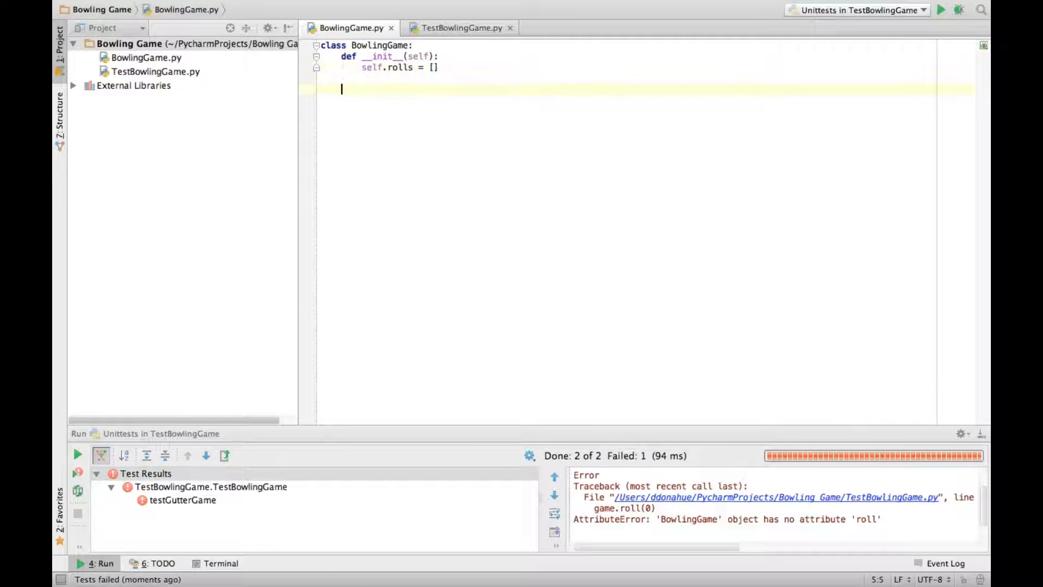
text(def roll)
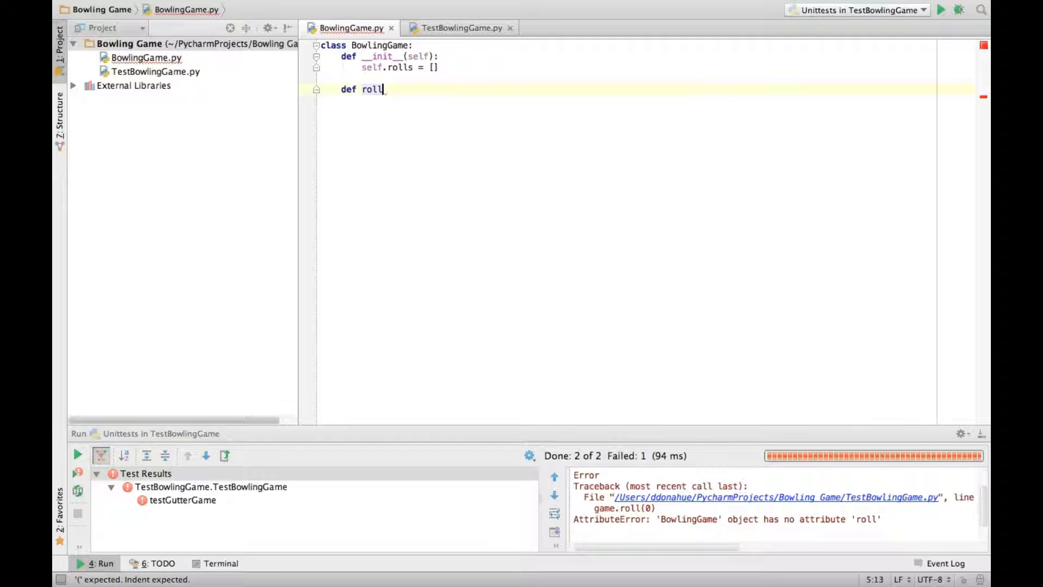
text((self, ):)
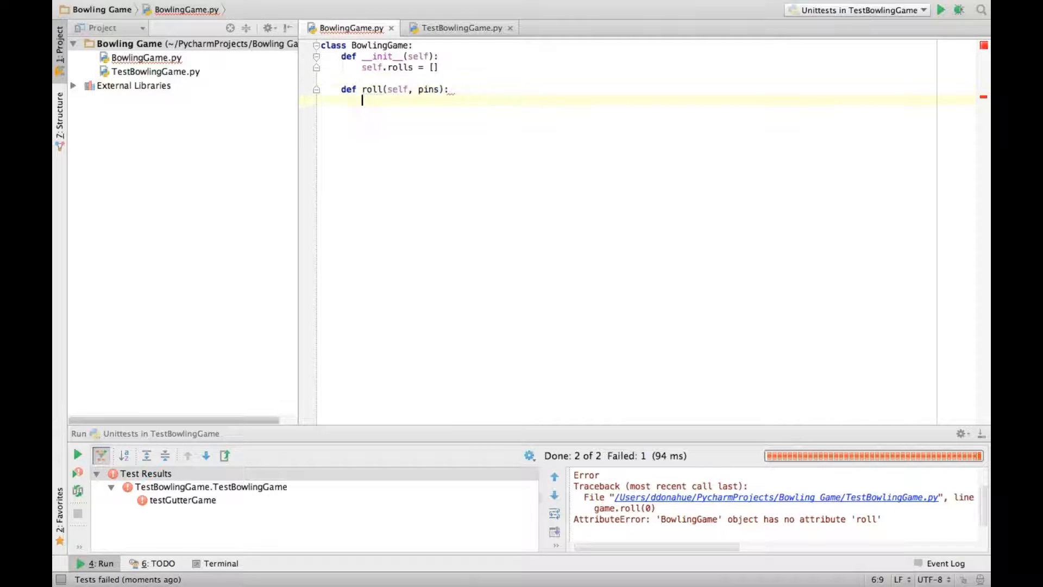
text(self.)
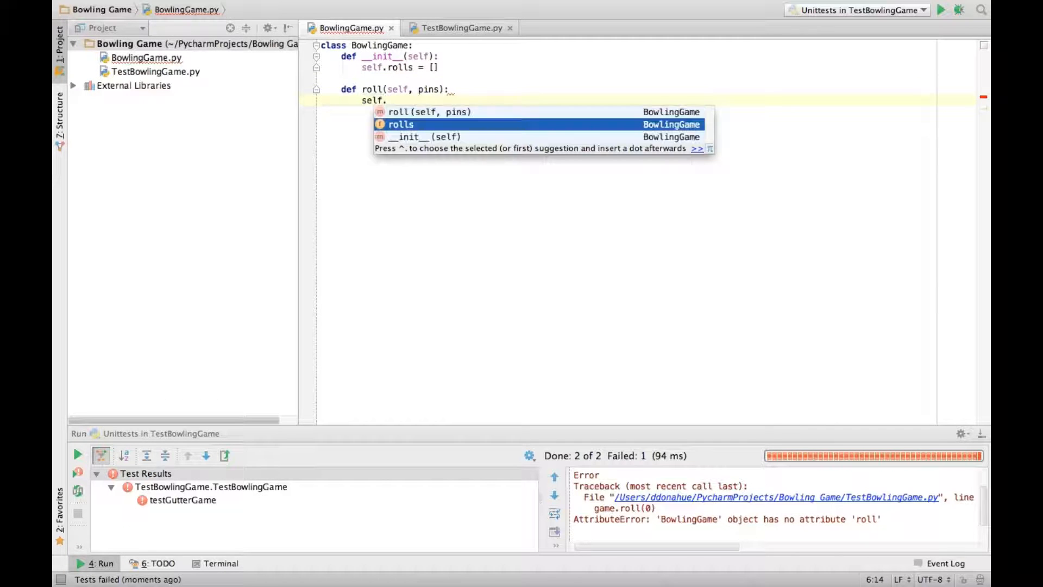
text(rolls.append(pins)
text(de)
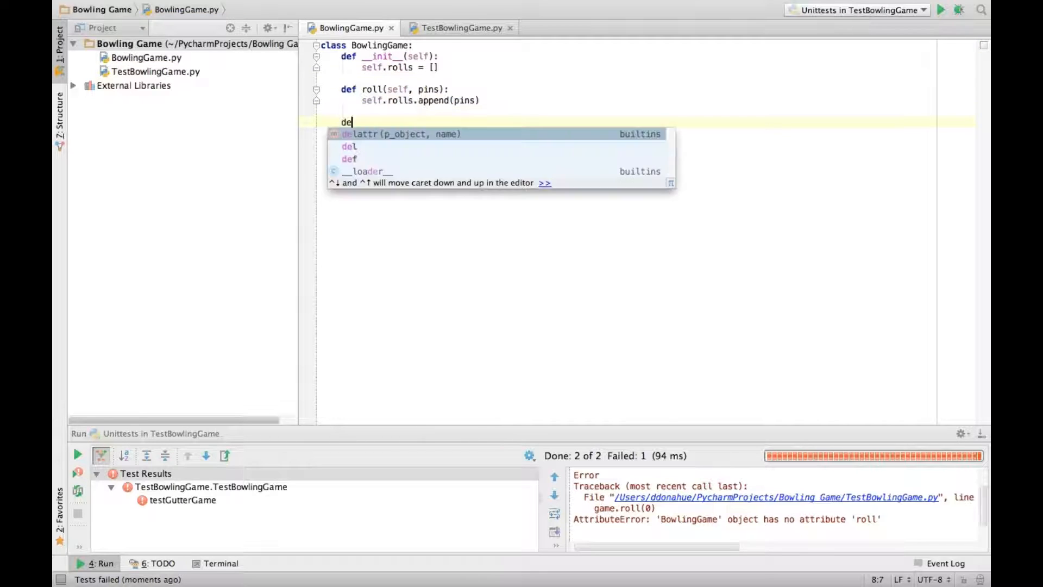
- Add a score(self) method that returns 0
text(f score)
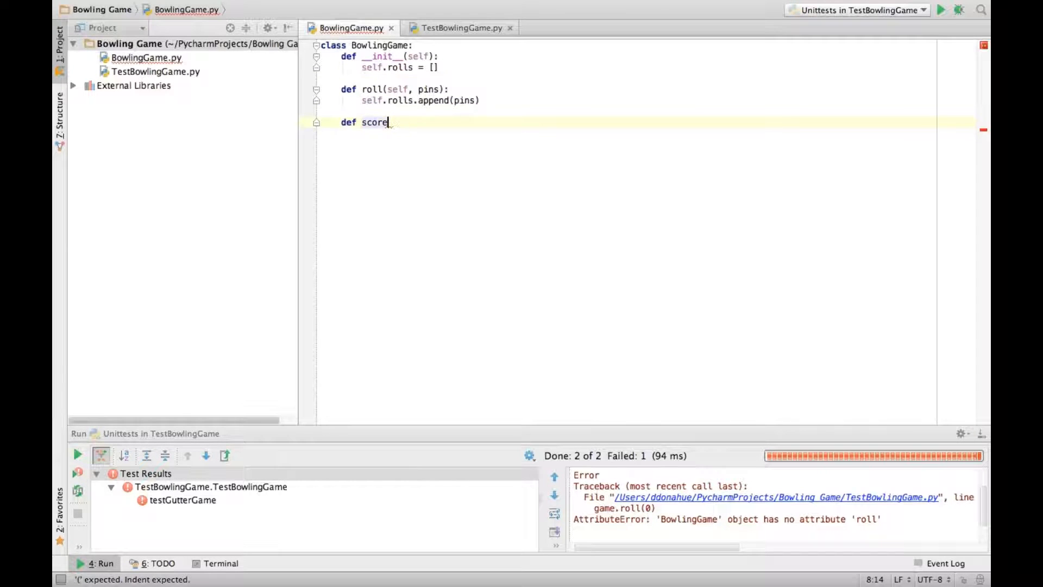
text((self):)
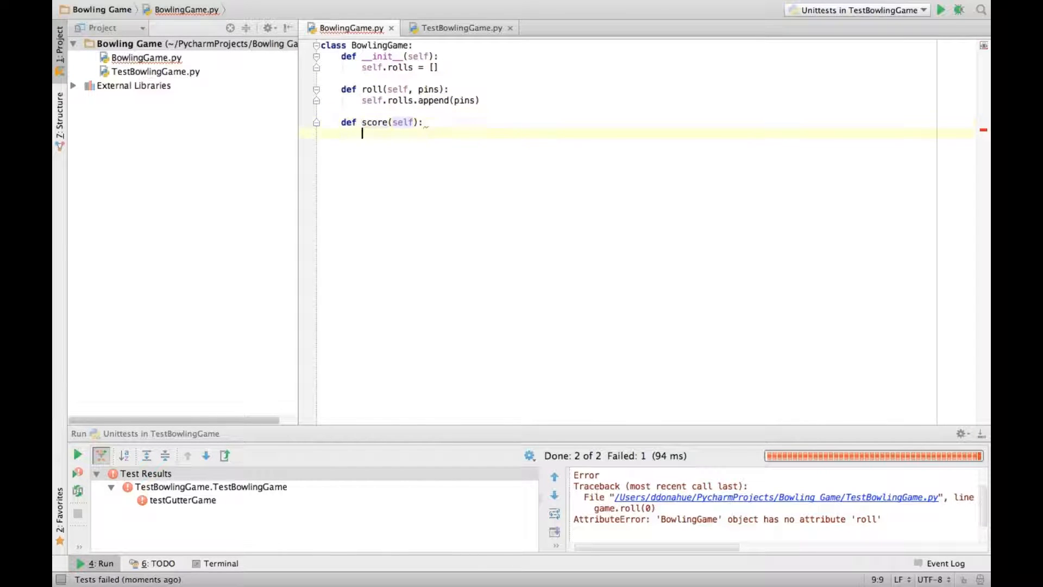
text(return 0)
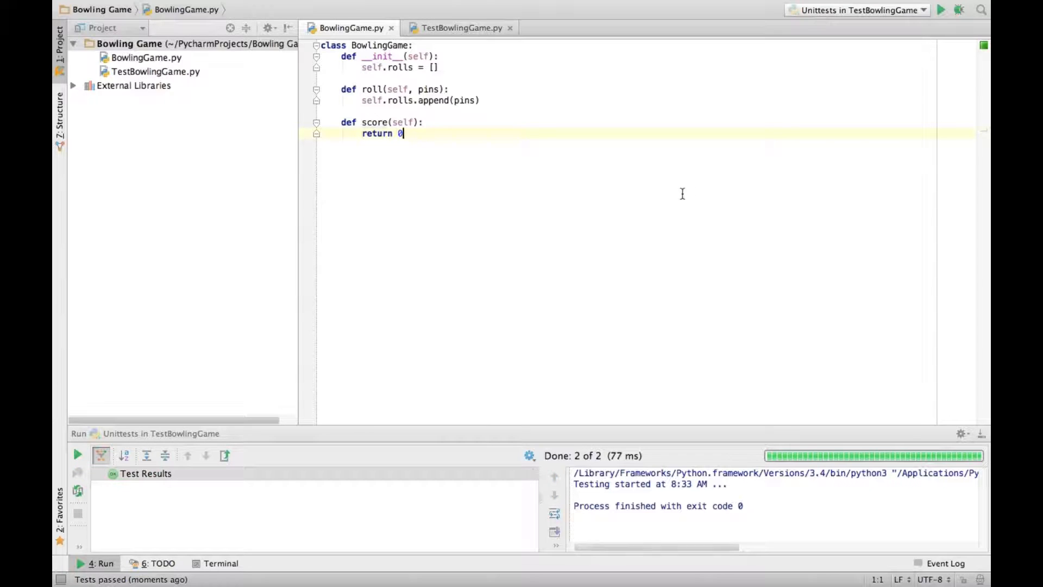
click(459, 28)
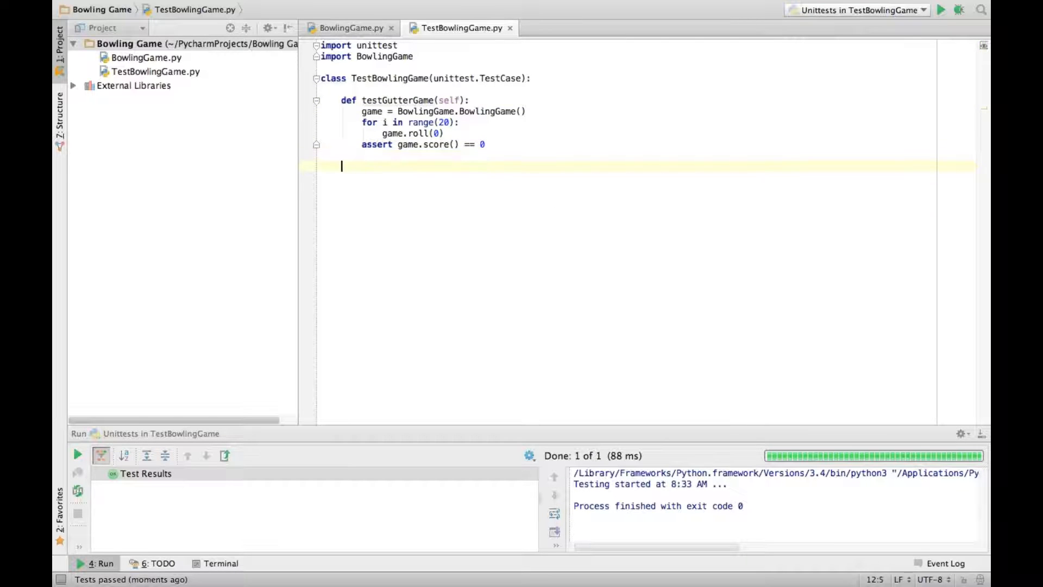
- Start testAllOnes, creating a game and looping over range(20)
text(def testAll)
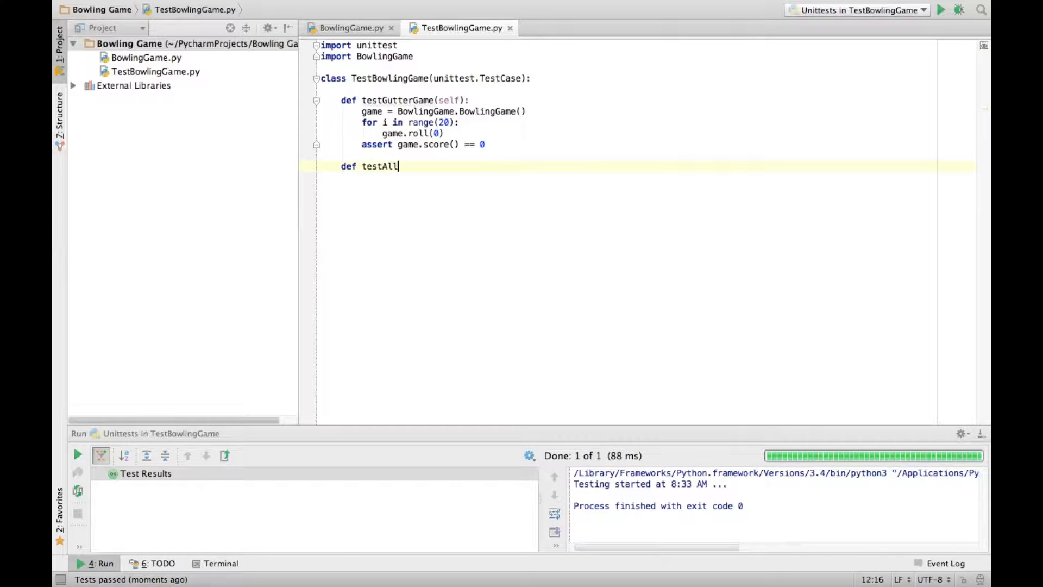
text(Ones(self):)
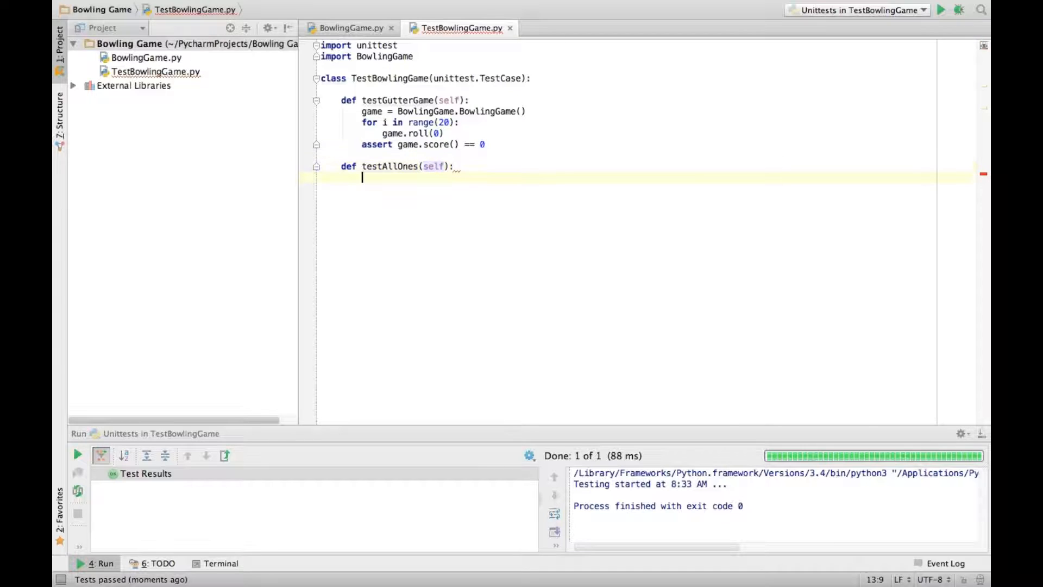
text(game = BowlingGame.BowlingGame()
text(for)
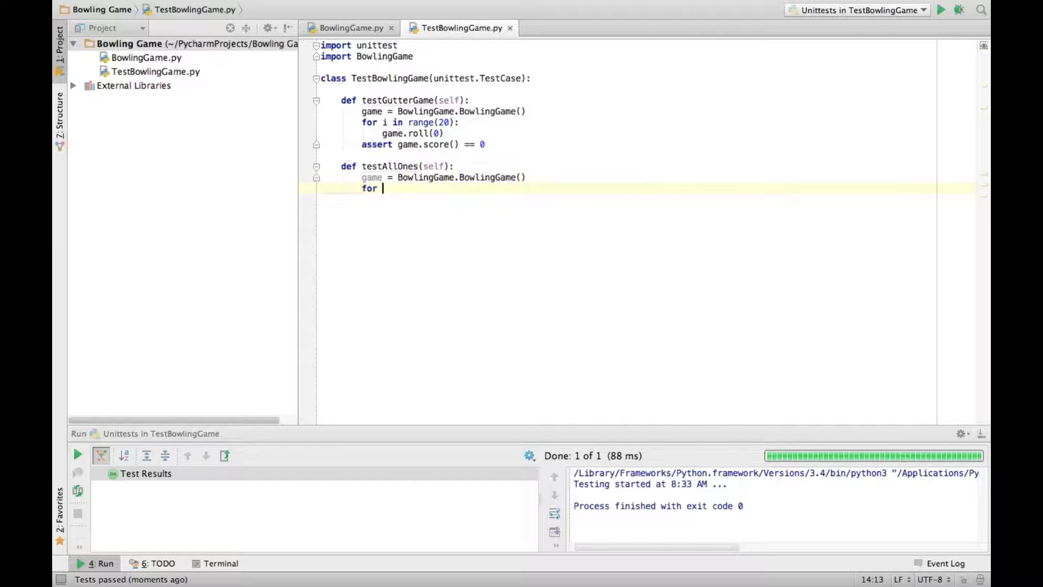
text(i in range)
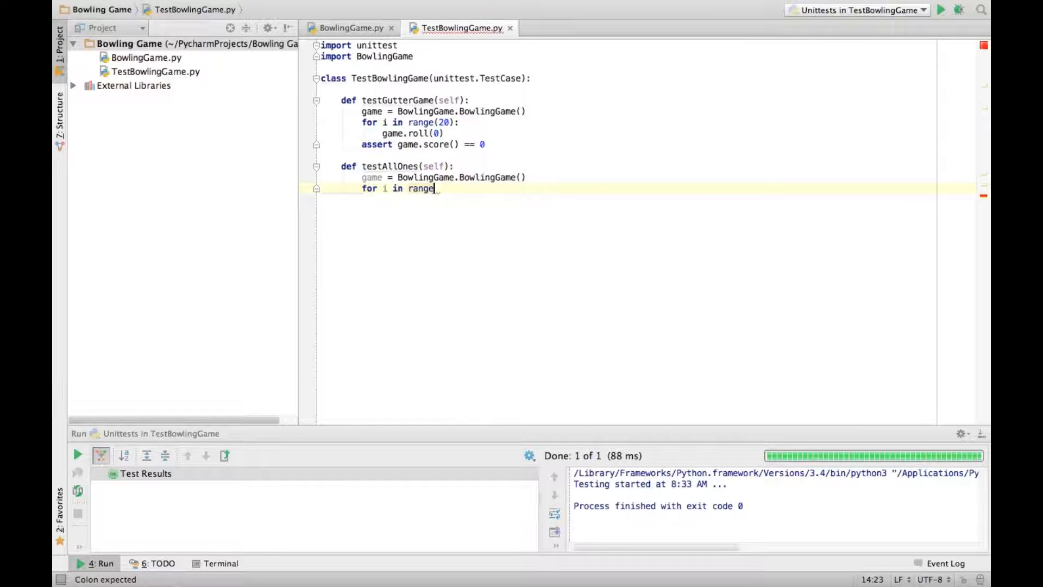
text((20):)
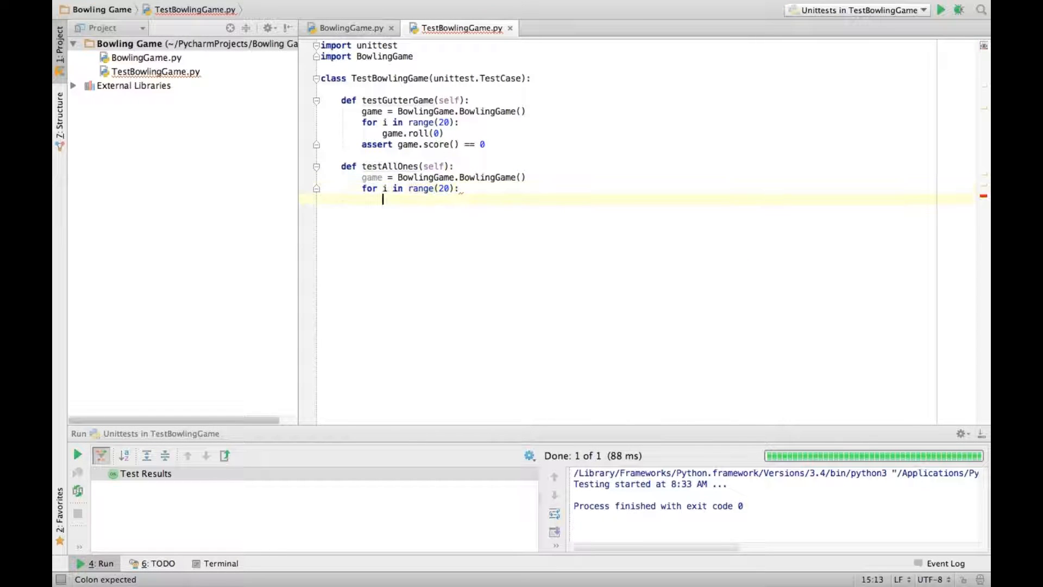
- Roll 1 on each pass, assert score() == 20, and run the failing tests
text(g)
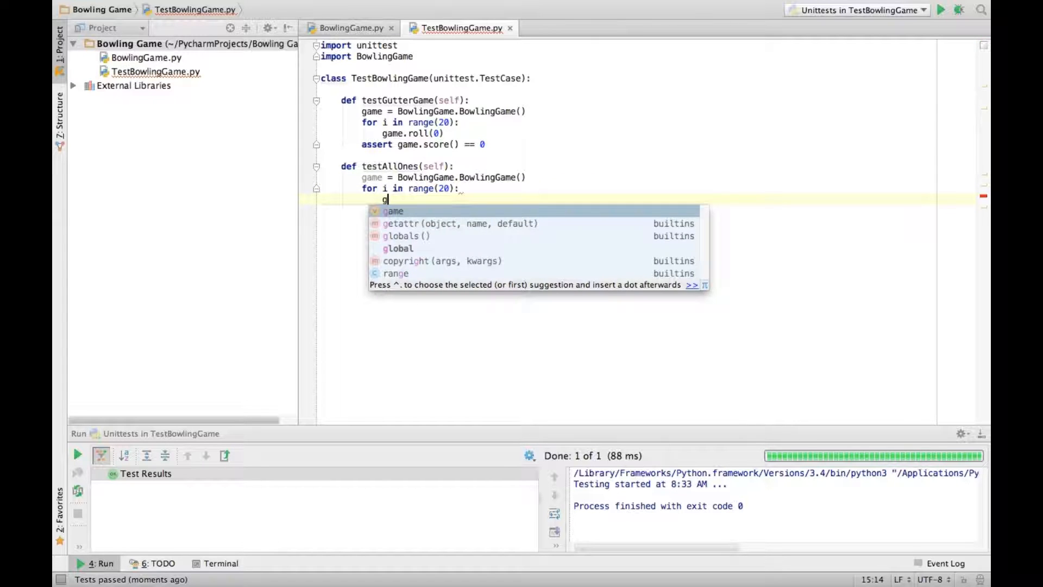
text(ame.roll(1)
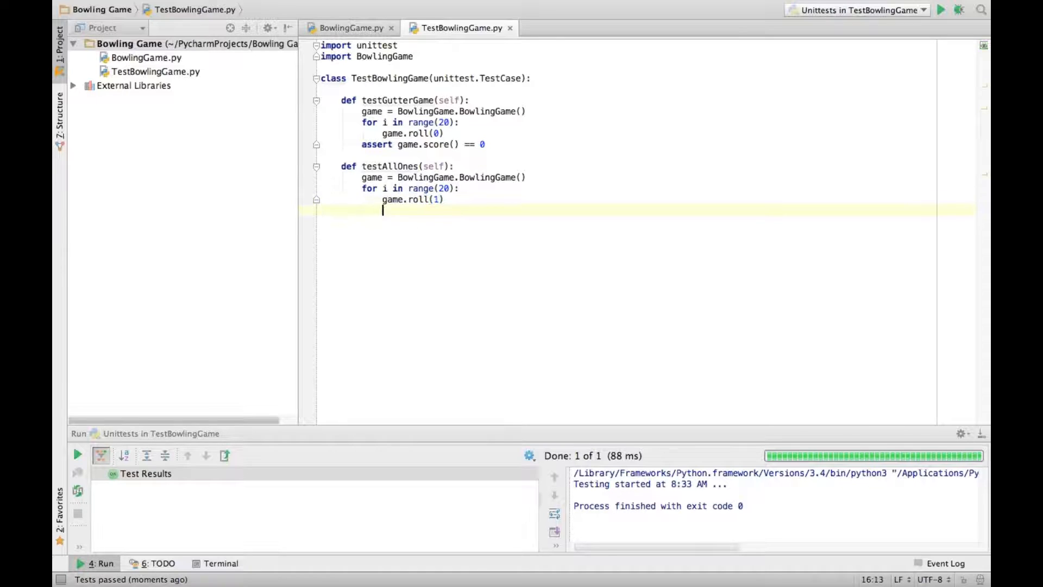
text(assert)
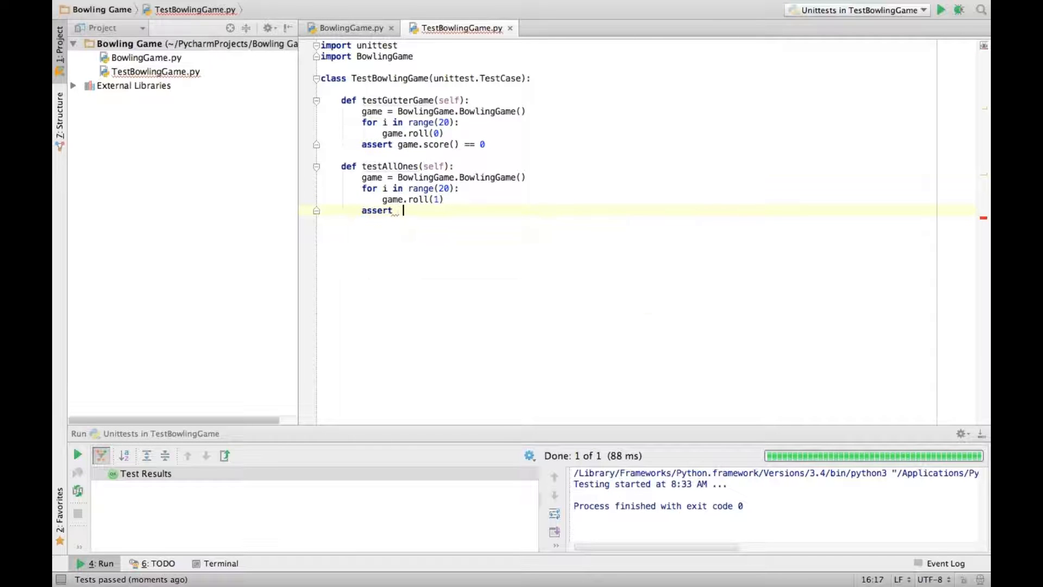
text(game.score())
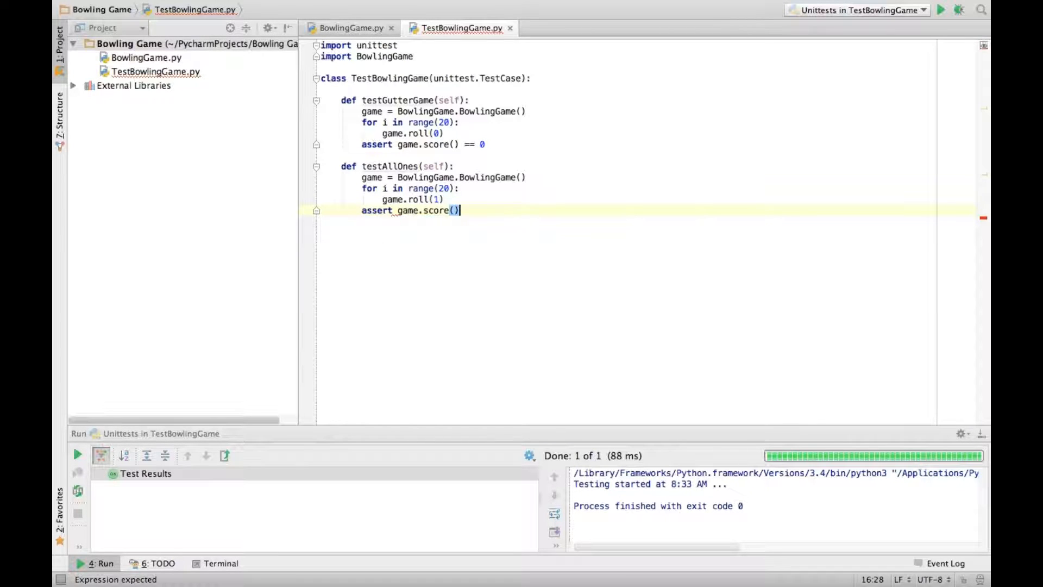
text(== 20)
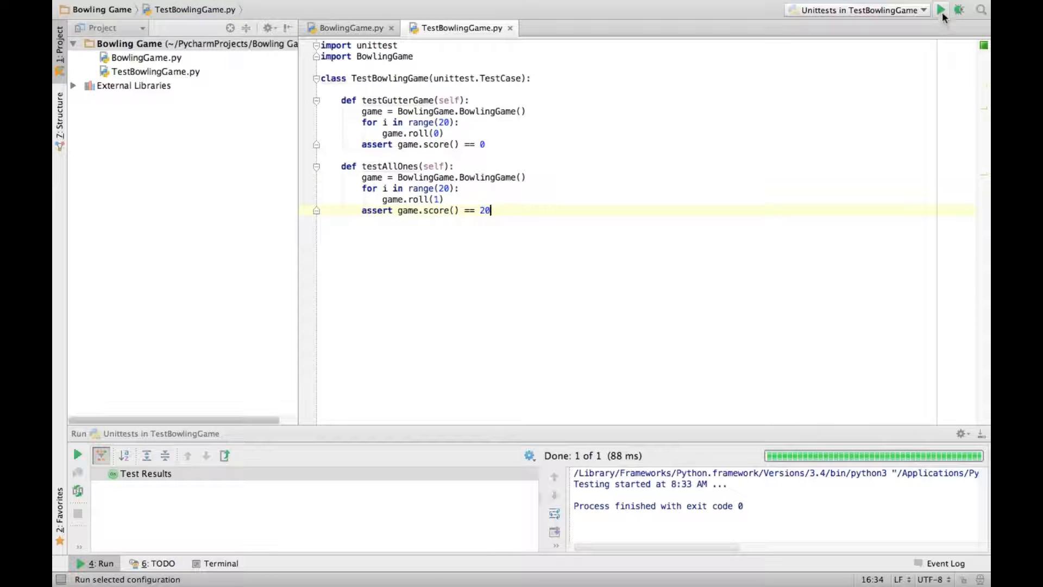
click(940, 9)
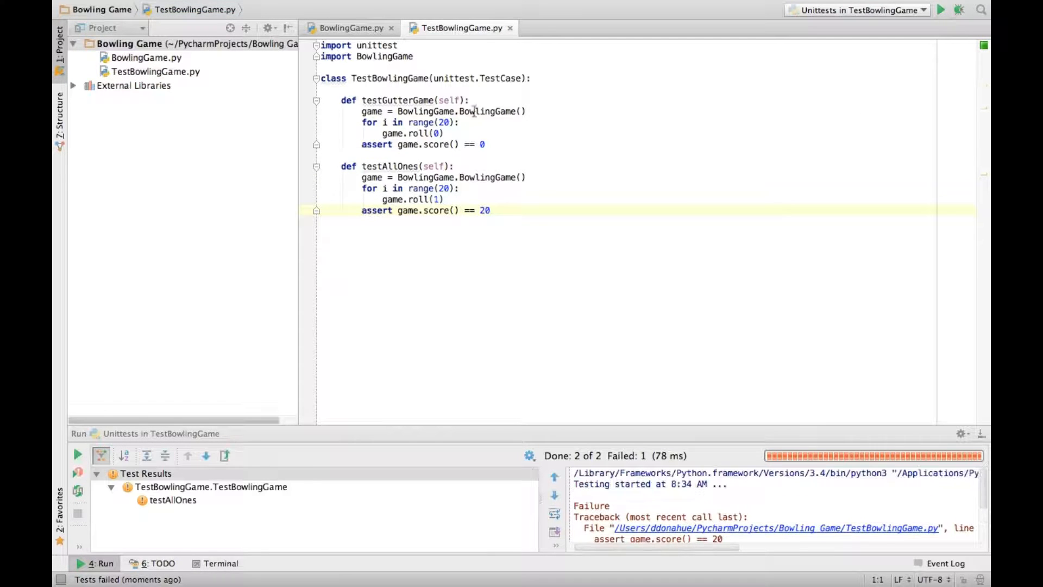
click(347, 28)
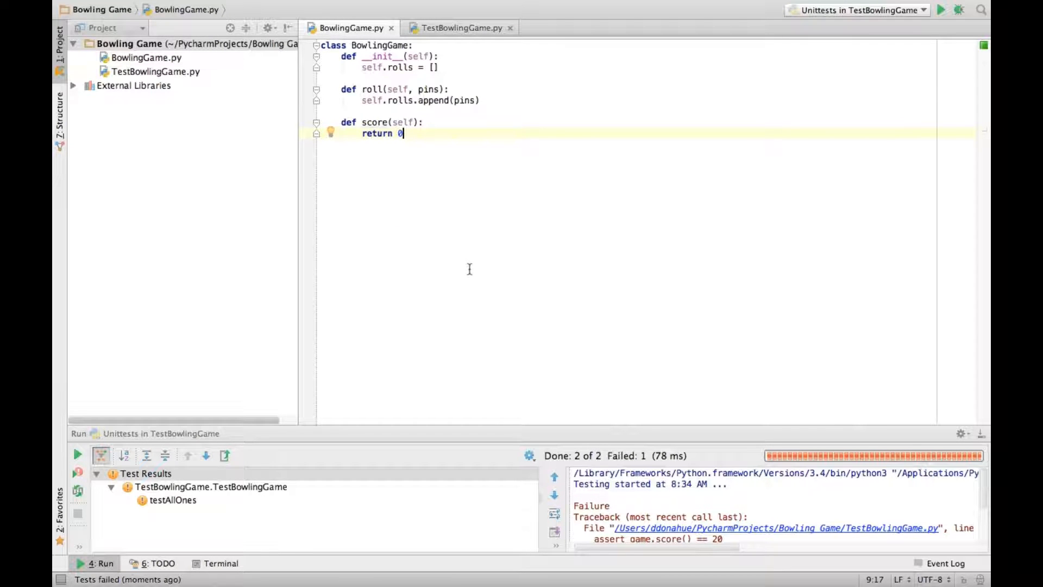
- Replace the placeholder return 0 with a for loop over range(20) in score()
key(Backspace)
text(sult =)
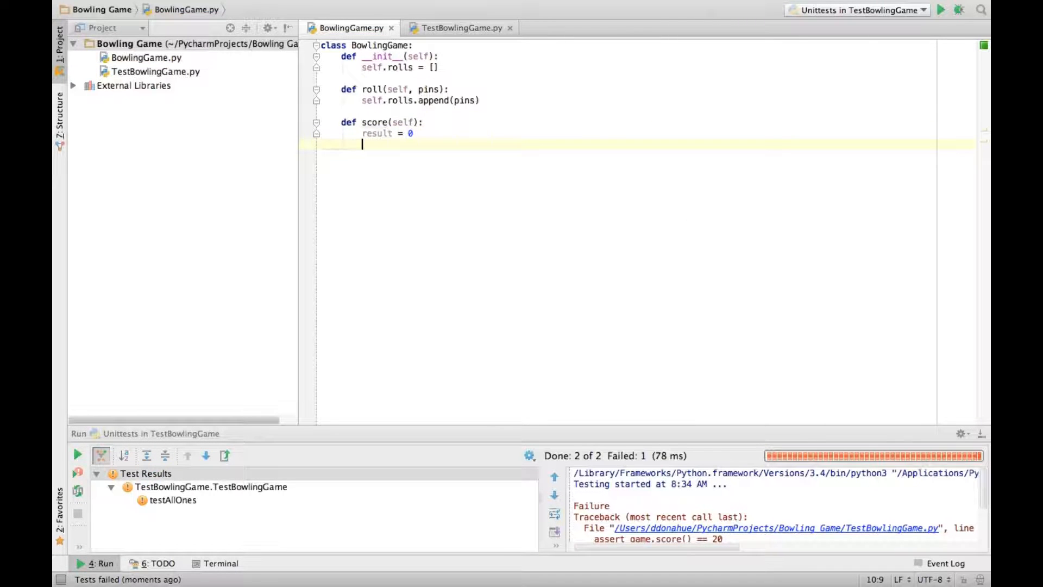
text(rollIndex)
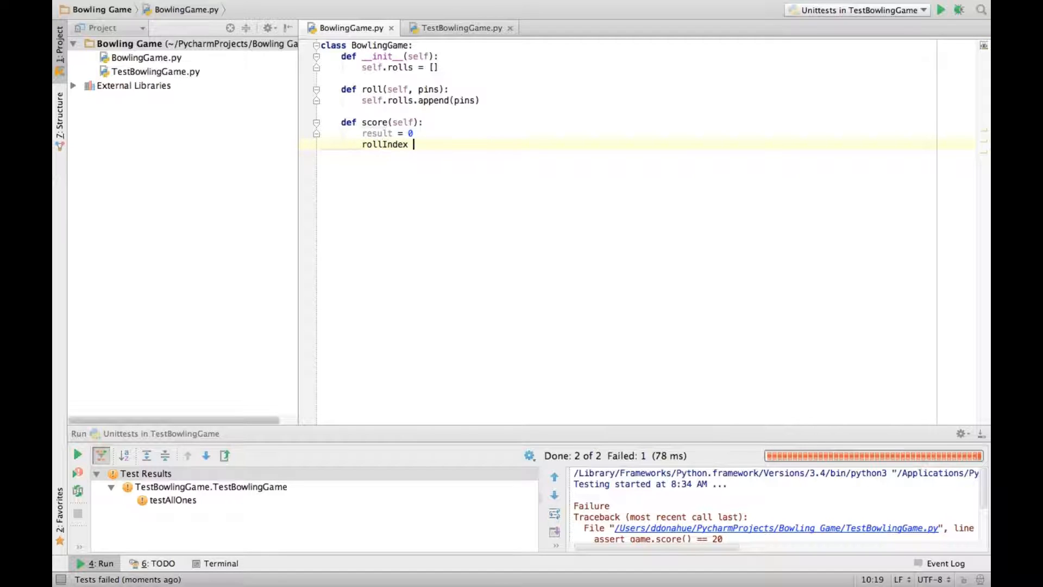
text(= 0)
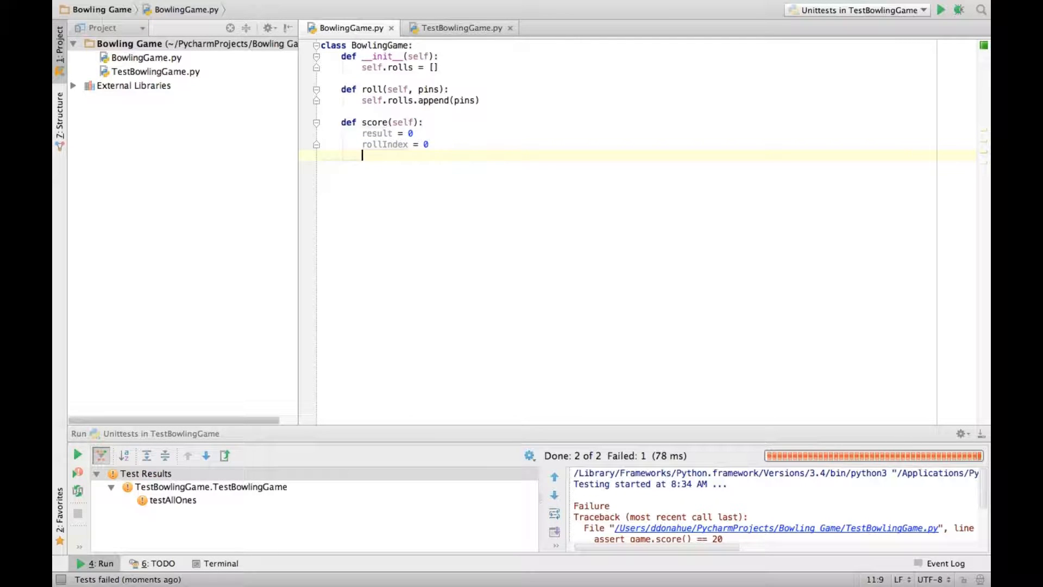
text(for i, range)
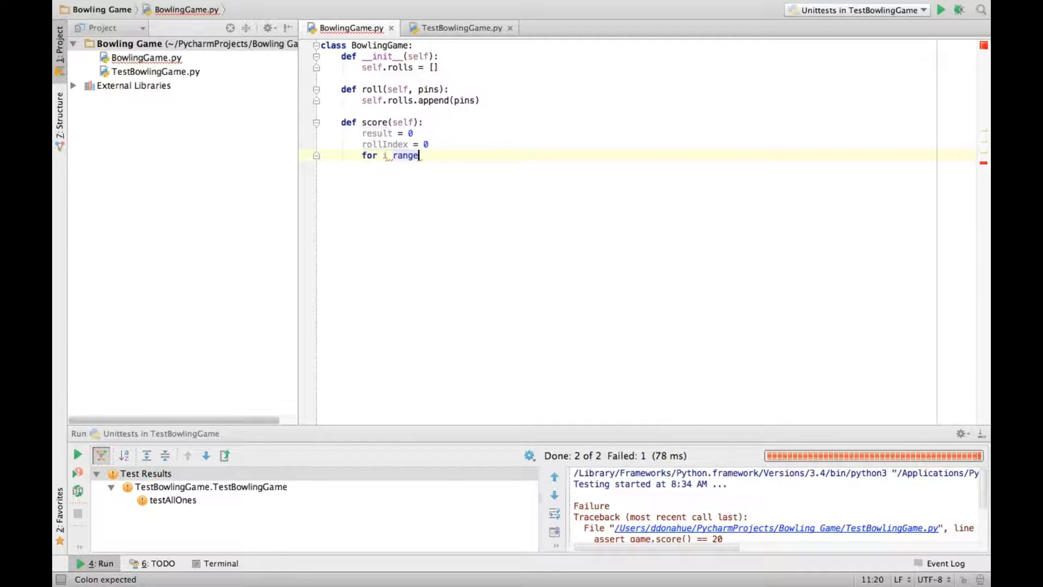
key(Backspace)
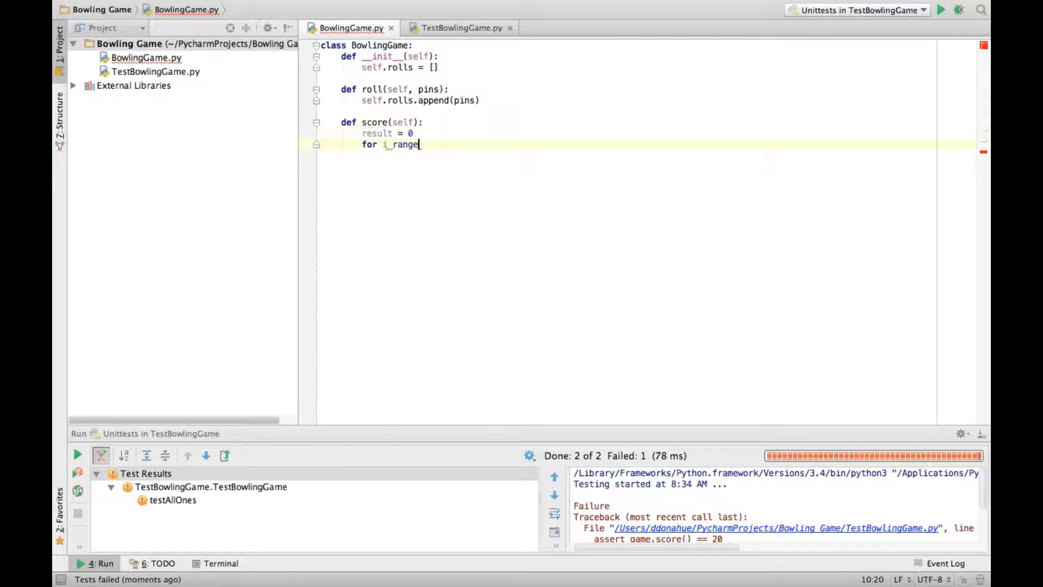
text((20)
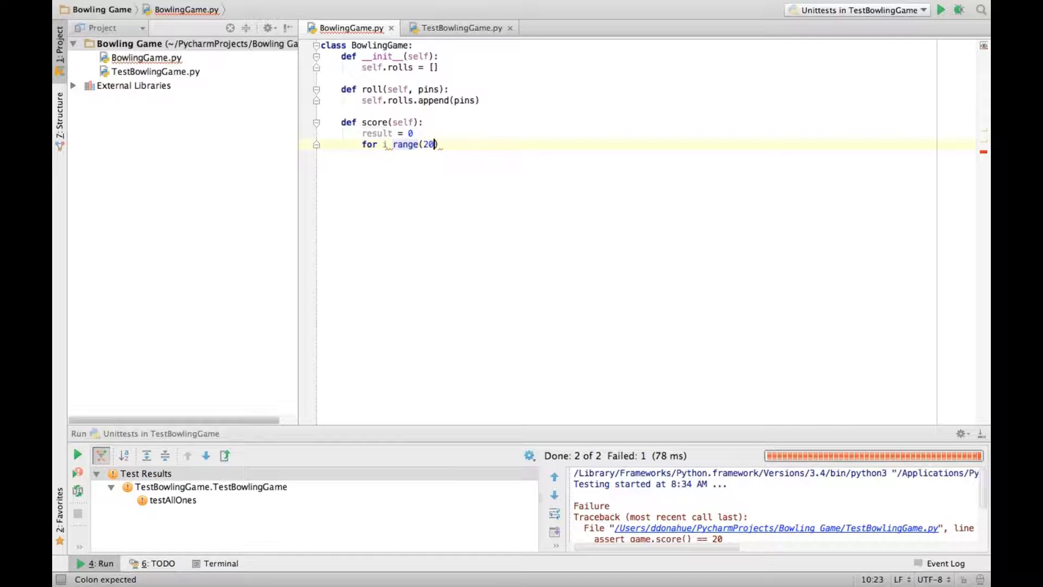
key(BackSpace)
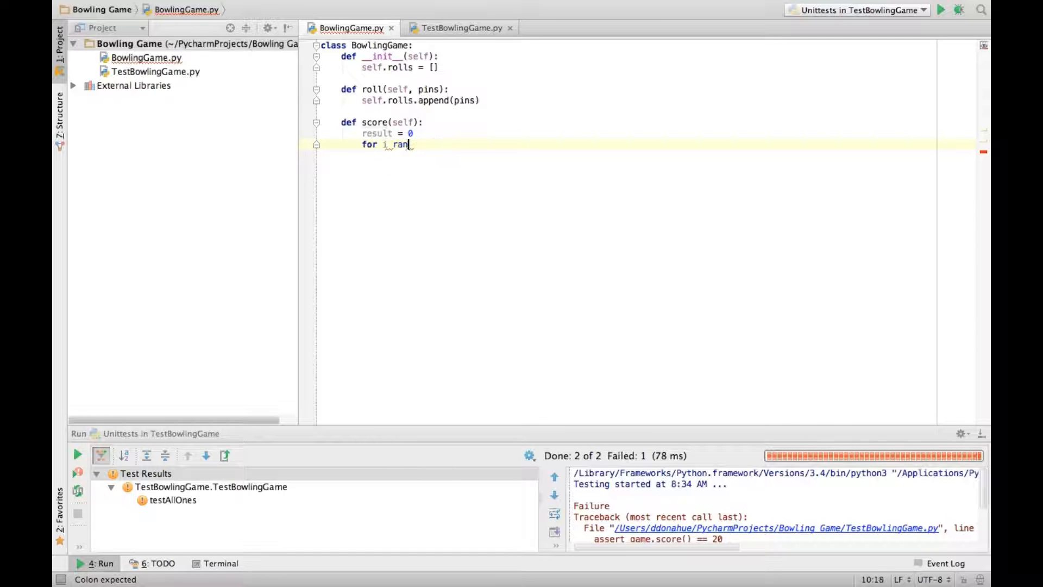
text(in range)
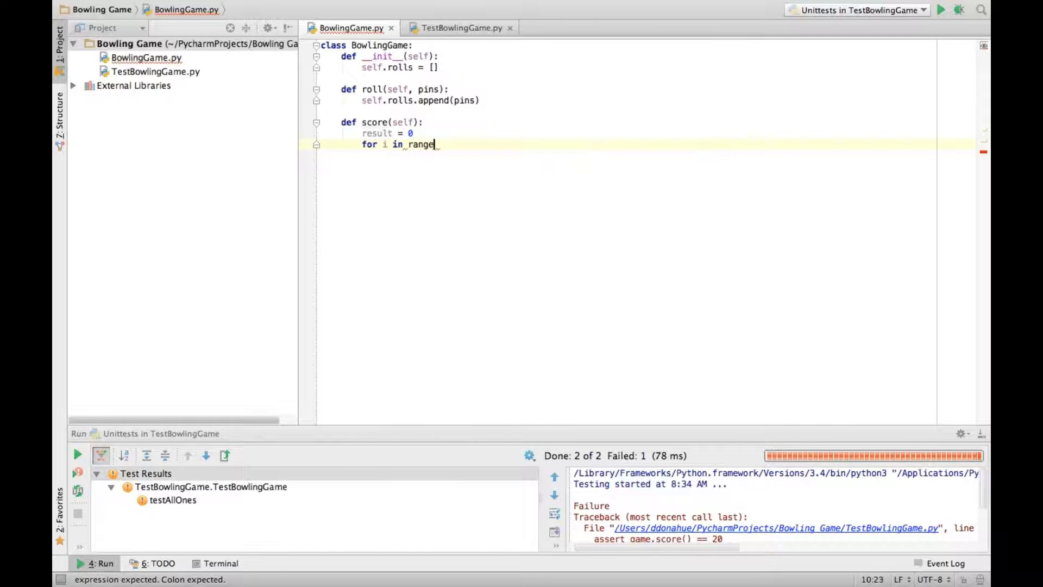
text((20):)
text(result +)
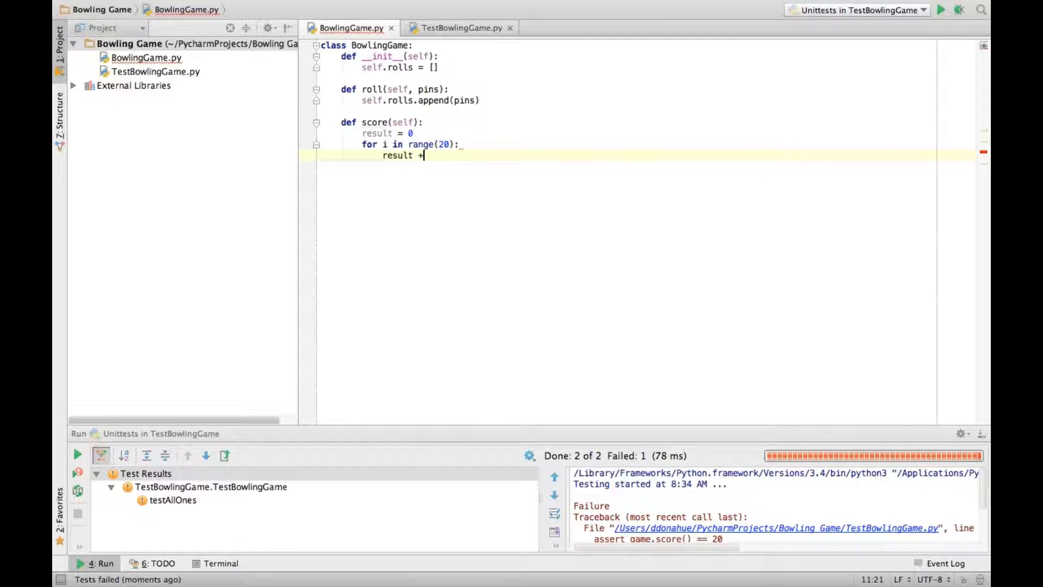
- Add self.rolls[i] to result, return result, and rerun the passing tests
text(=)
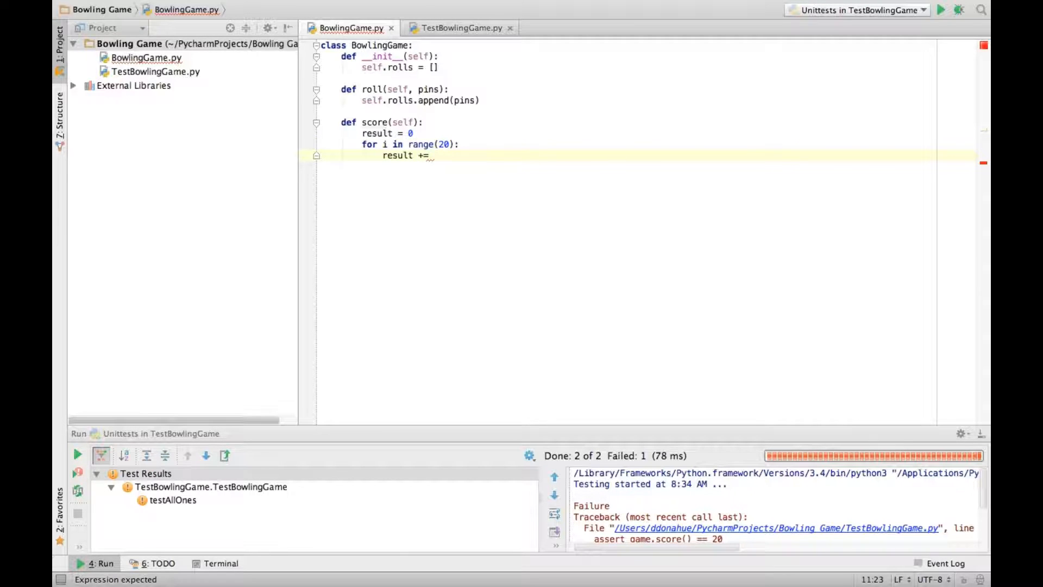
text(self.rolls[i)
text(retu)
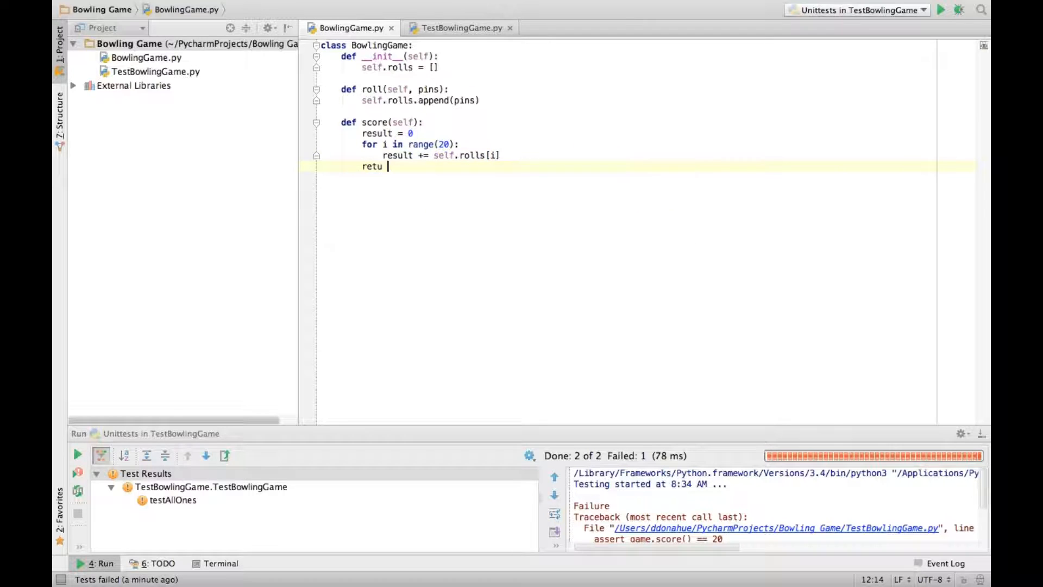
text(rn result)
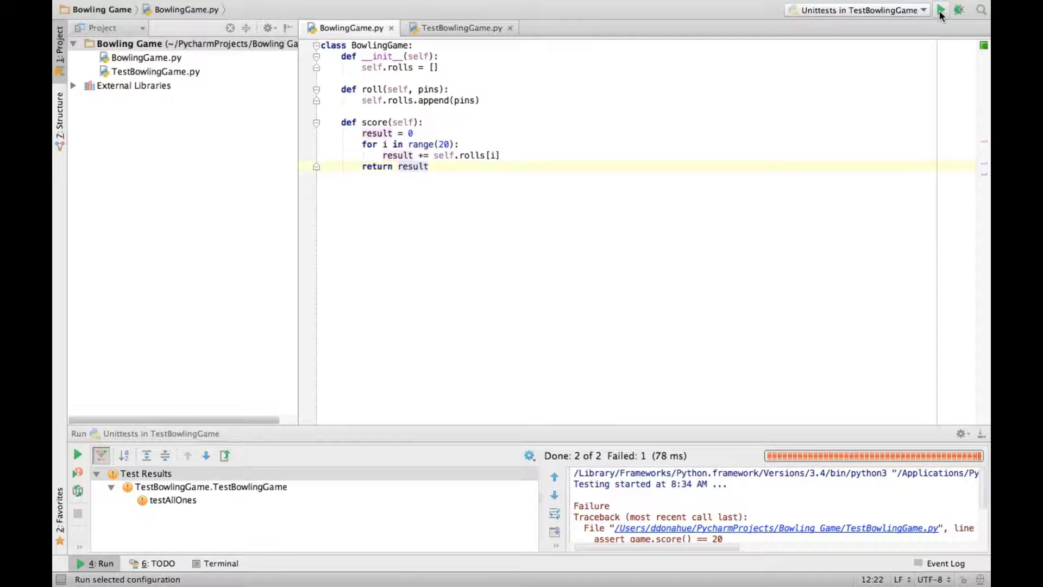
click(940, 9)
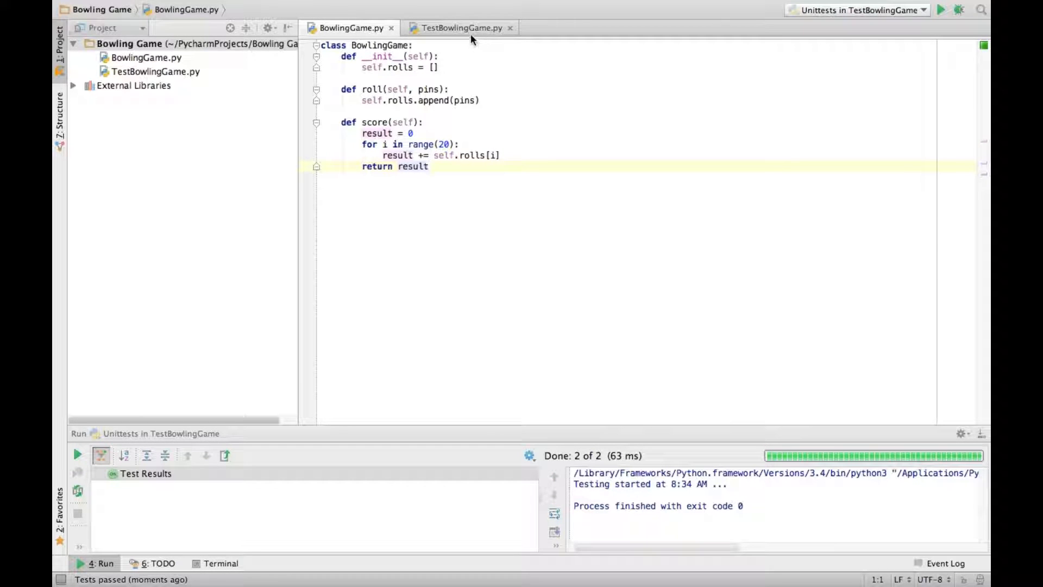
click(459, 28)
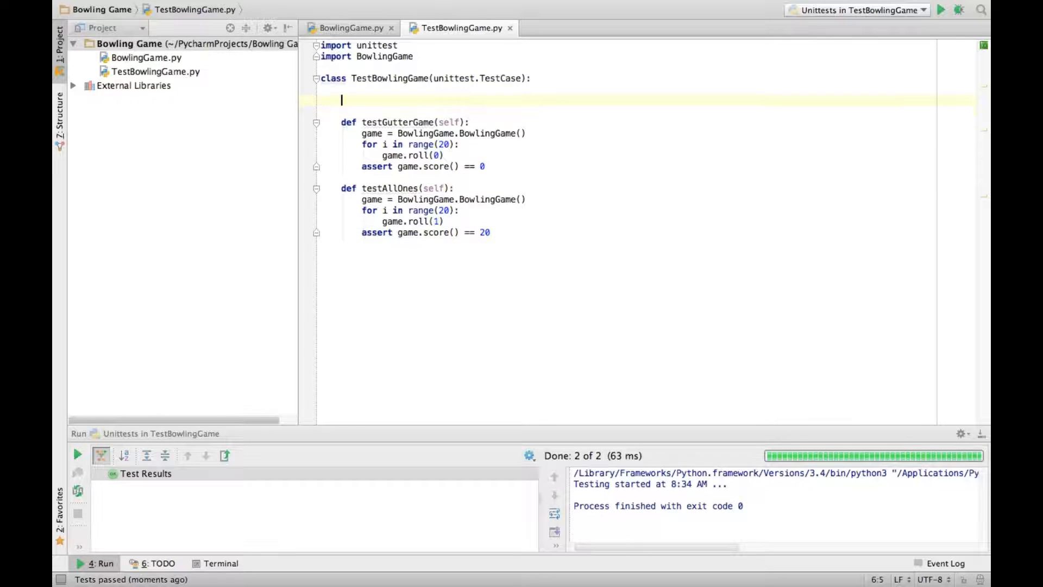
- Add setUp creating self.game = BowlingGame.BowlingGame() and remove the local game creation lines
text(def setUp(self):)
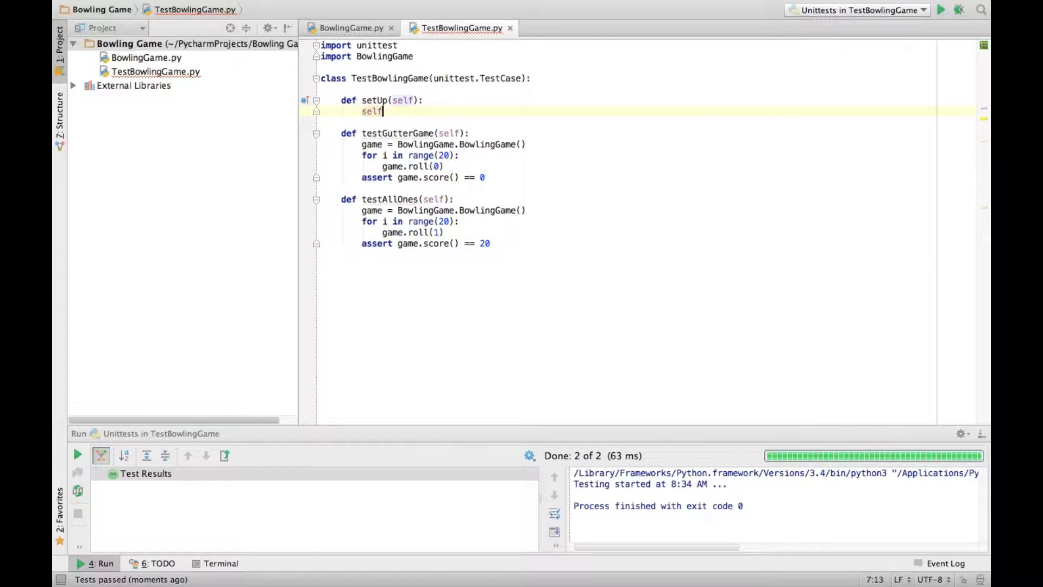
text(.)
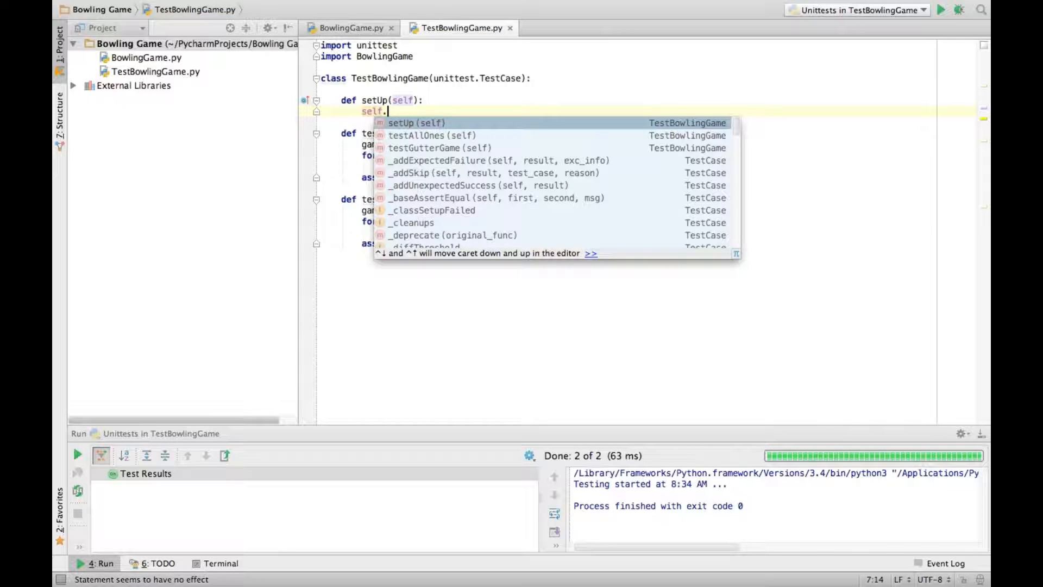
text(game)
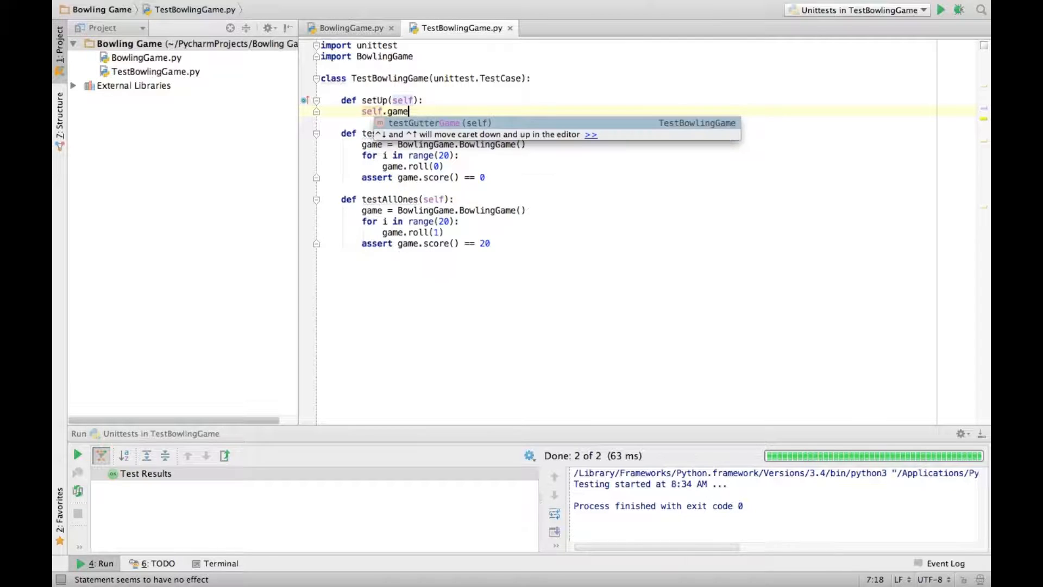
text(= BowlingGame.BowlingGame()
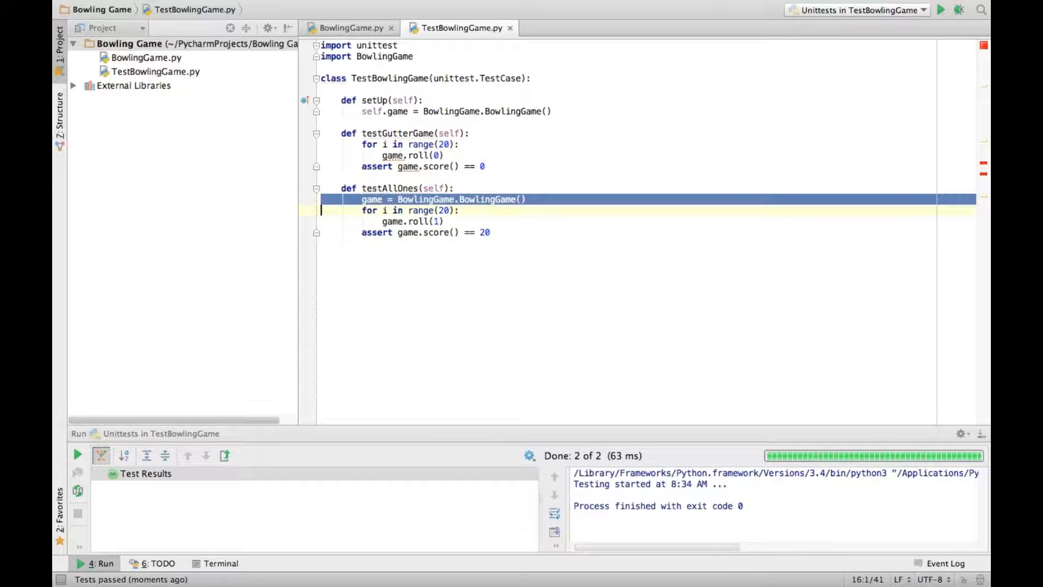
key(Delete)
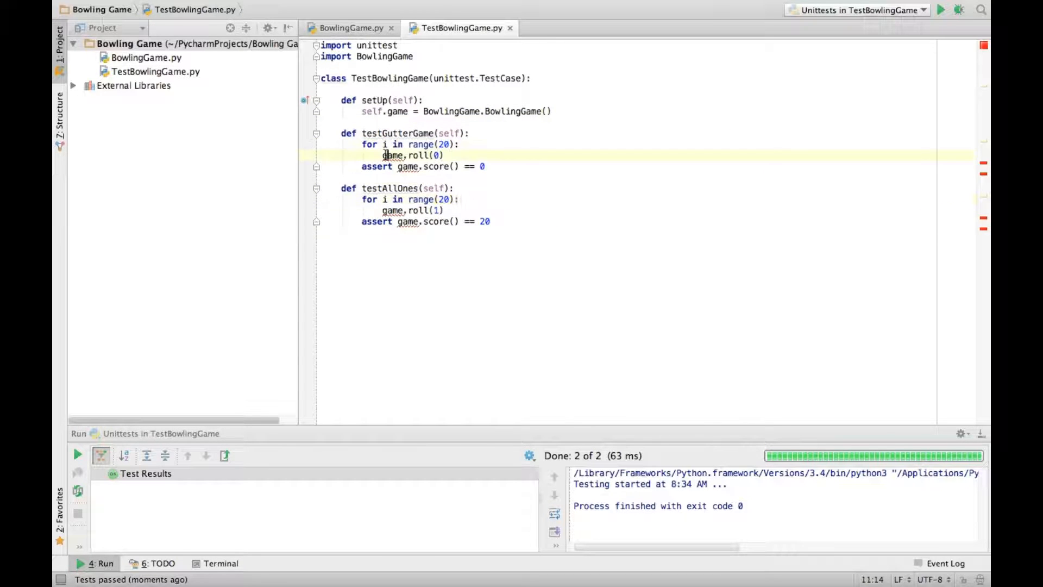
text(self.)
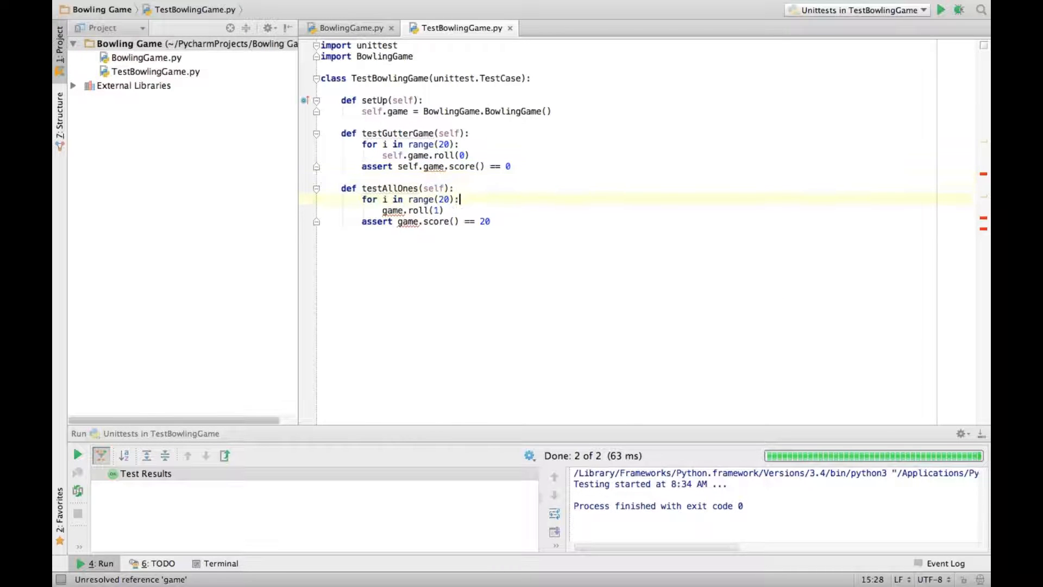
- Prefix the game references in the tests with self. and rerun the passing tests
click(382, 211)
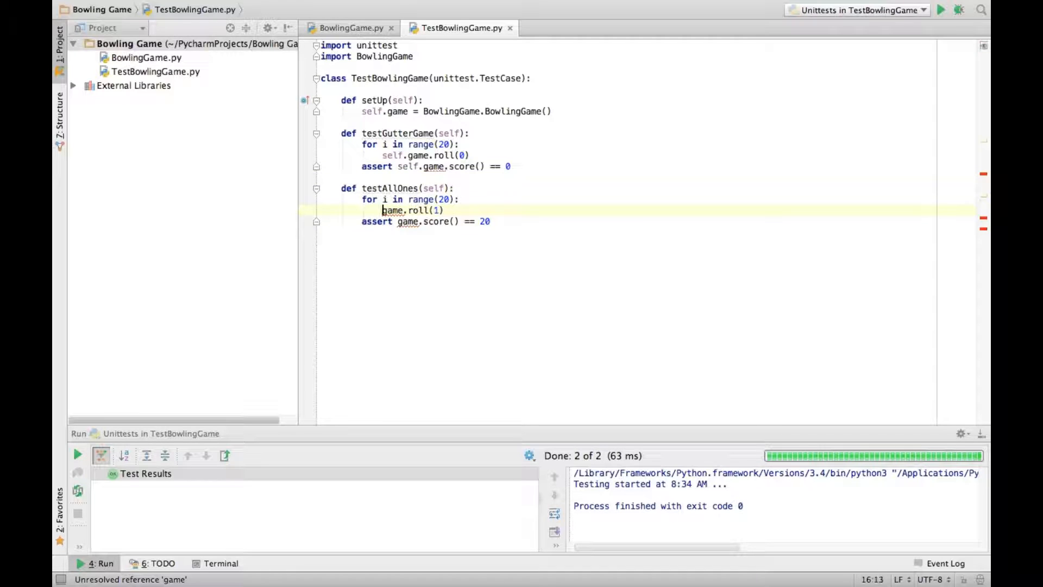
text(self.)
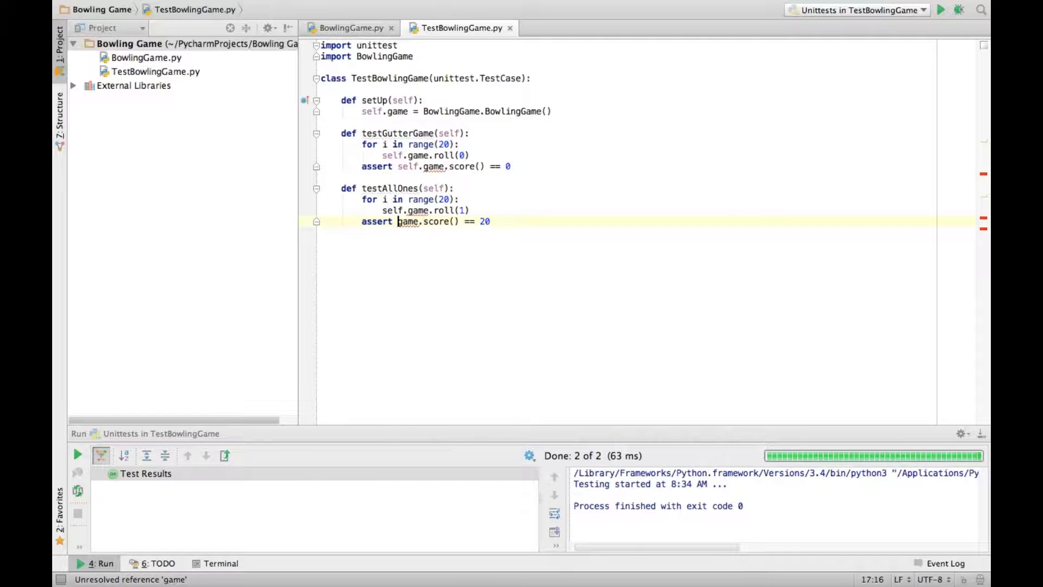
text(self.)
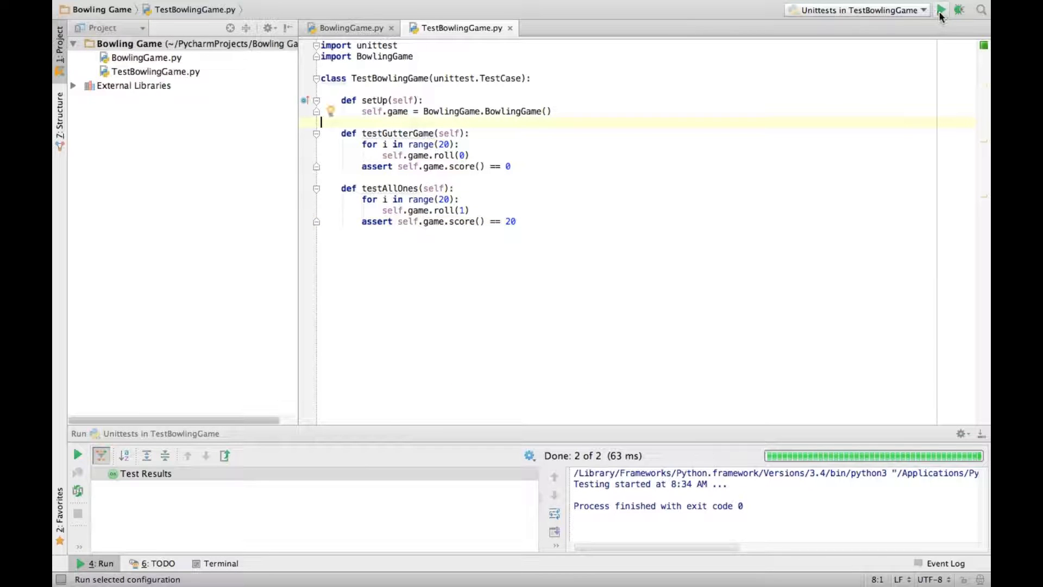
click(940, 9)
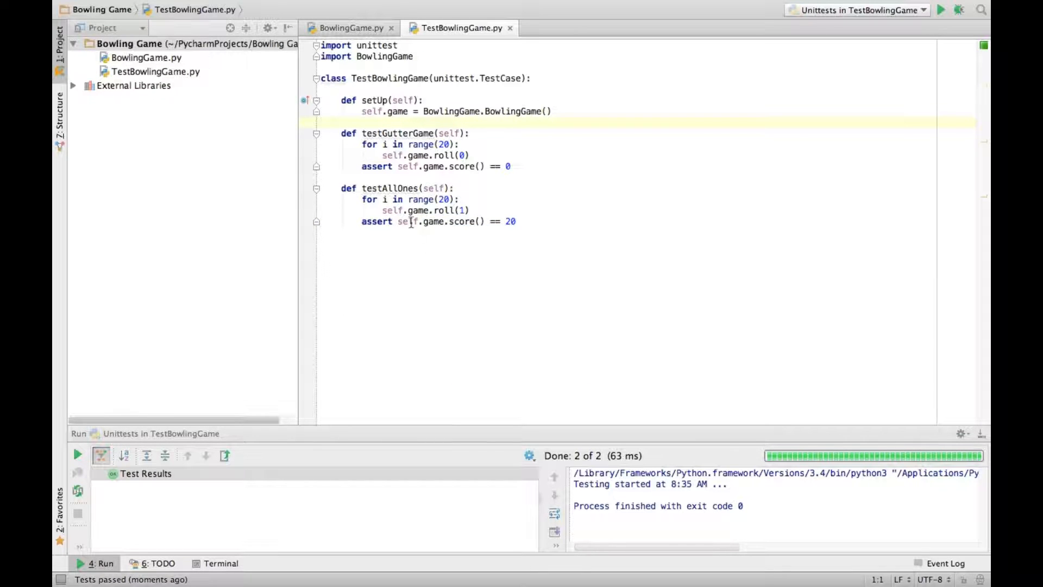
click(517, 221)
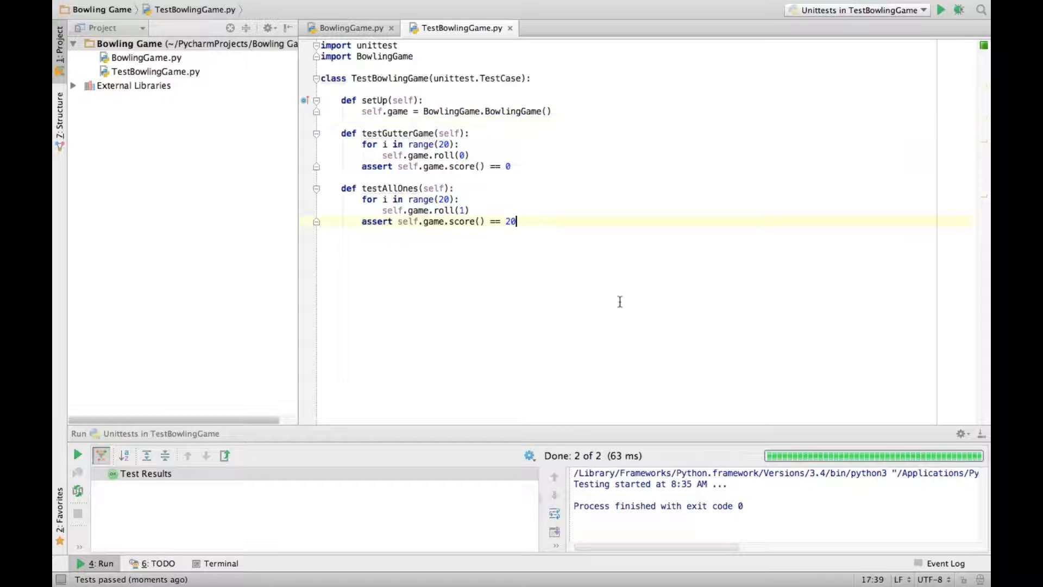
- Define a rollMany(self, pins, rolls) helper looping self.game.roll(pins) over range(rolls)
text(def roll)
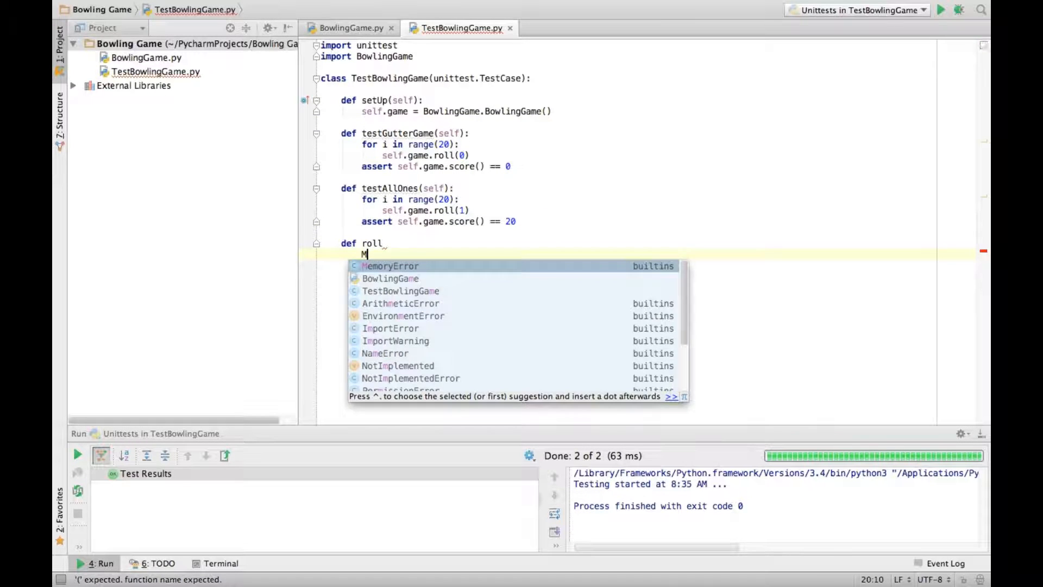
text(Many(self):)
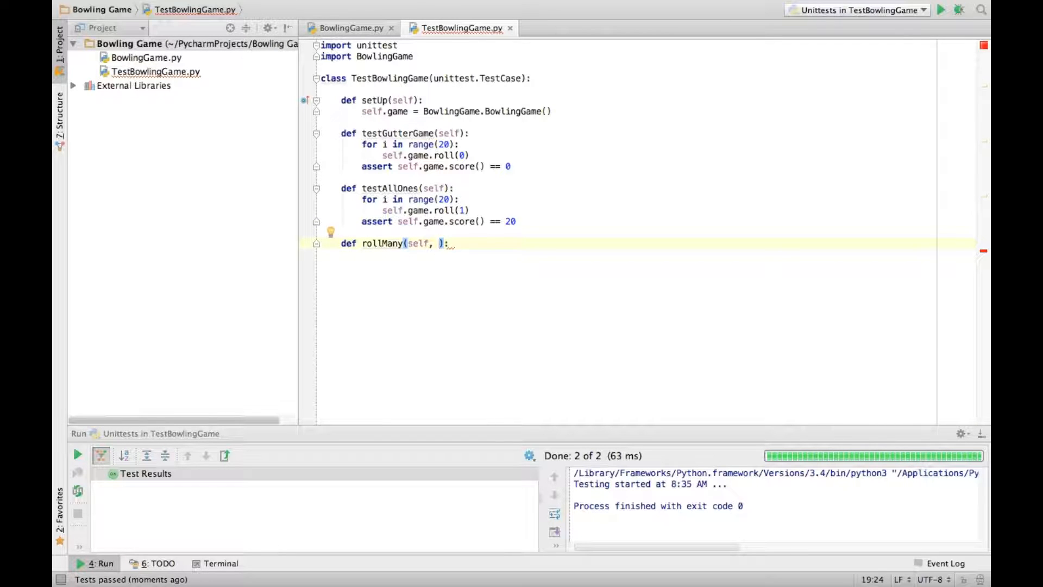
text(pins, rolls)
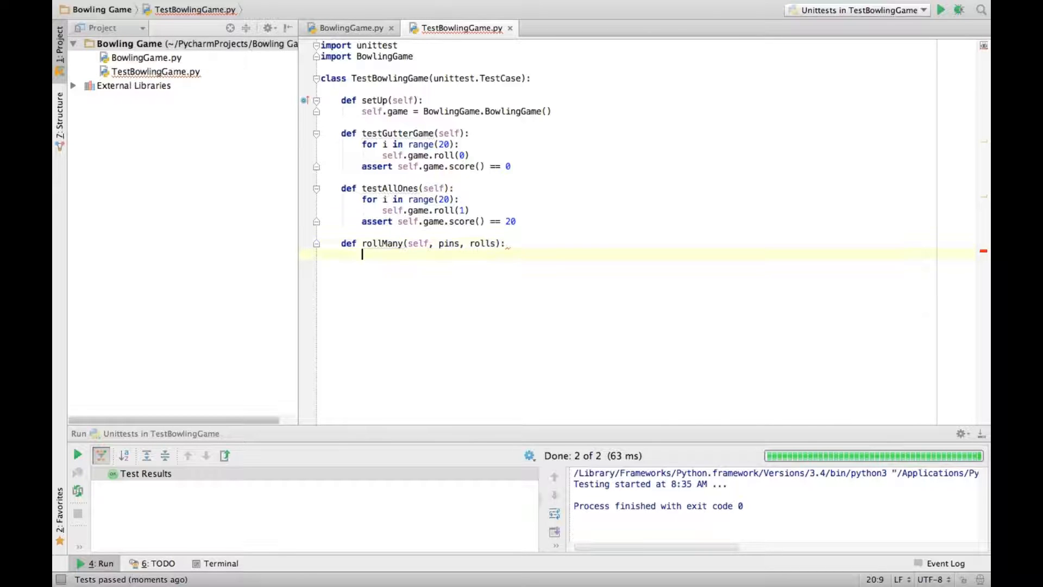
text(for i in)
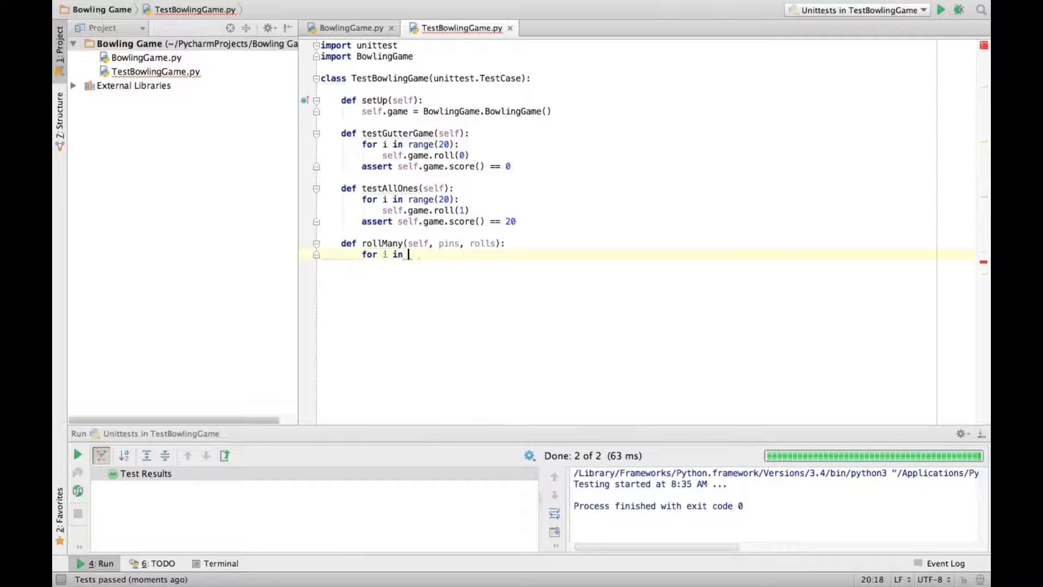
text(range(rolls):)
text(self.)
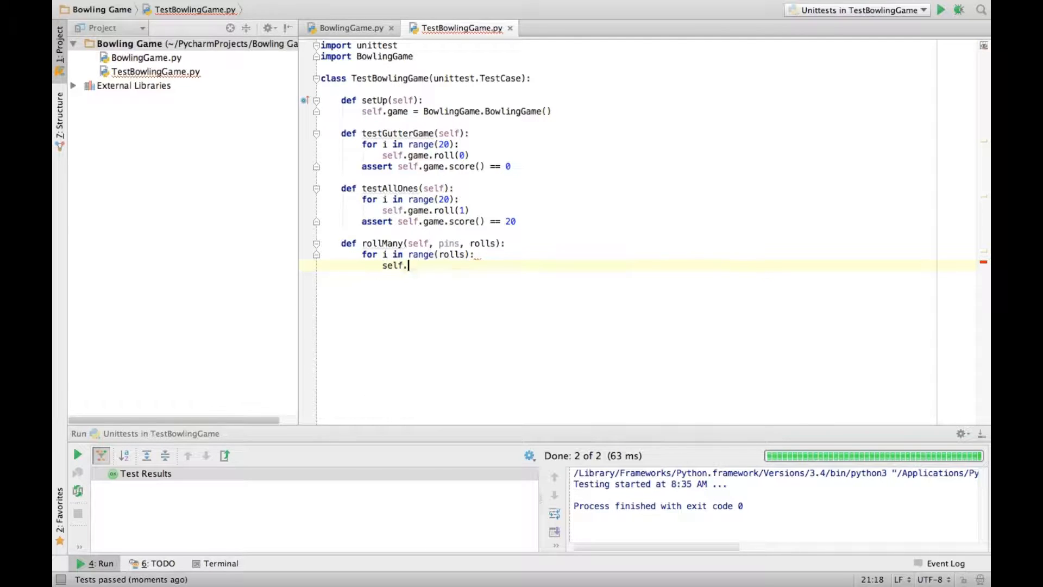
text(game.roll(pins)
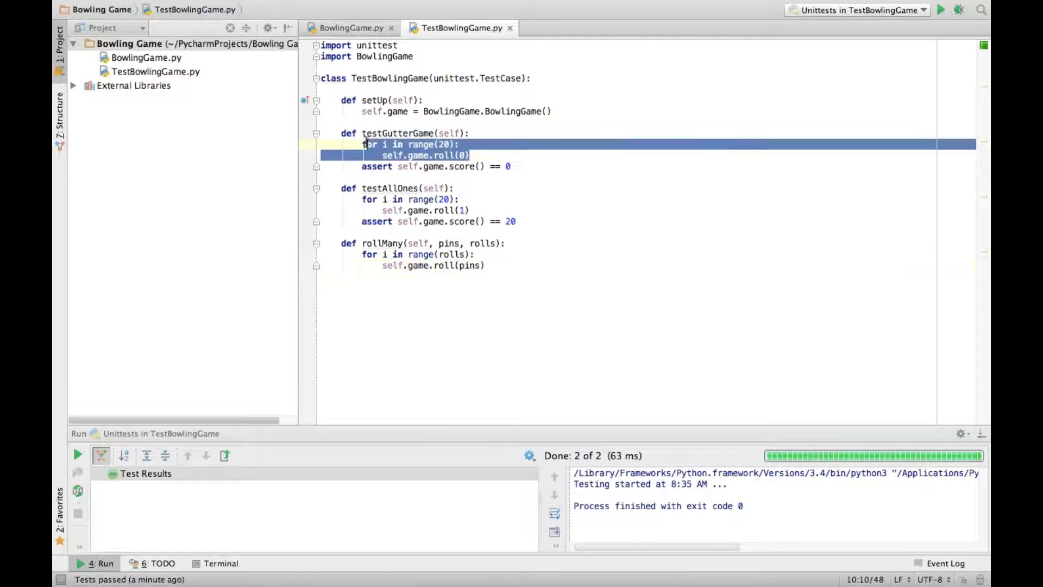
- Replace the test loops with self.rollMany(0, 20) and self.rollMany(1, 20), then rerun
text(rollMany()
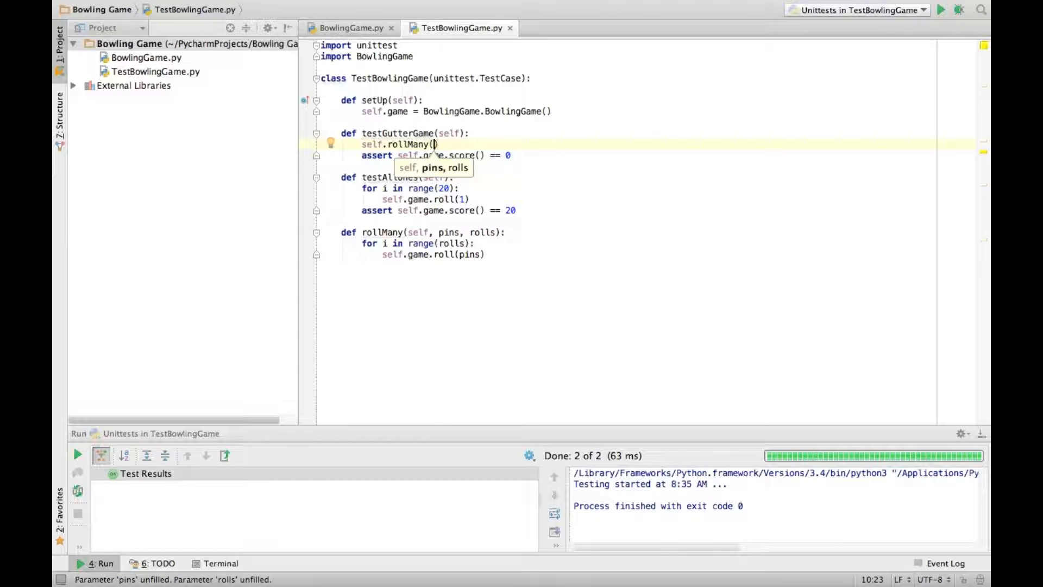
text(0, 20)
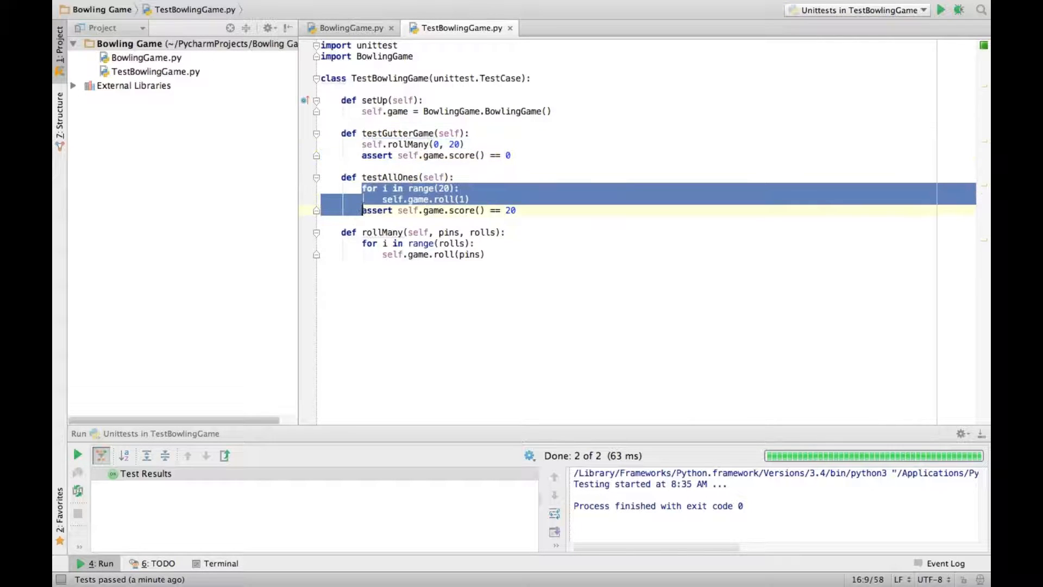
text(self.rollMany(1, 20))
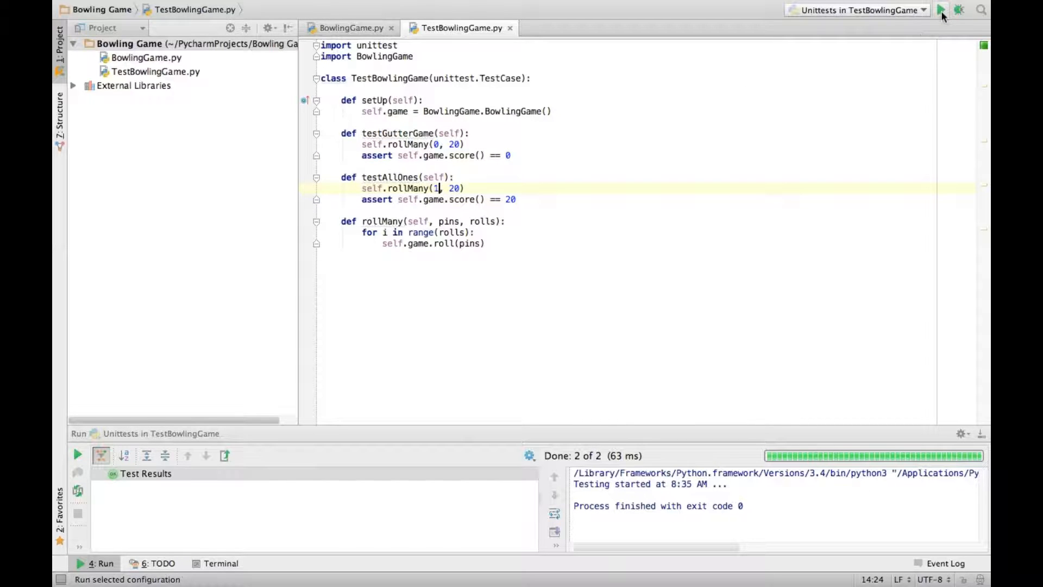
click(943, 9)
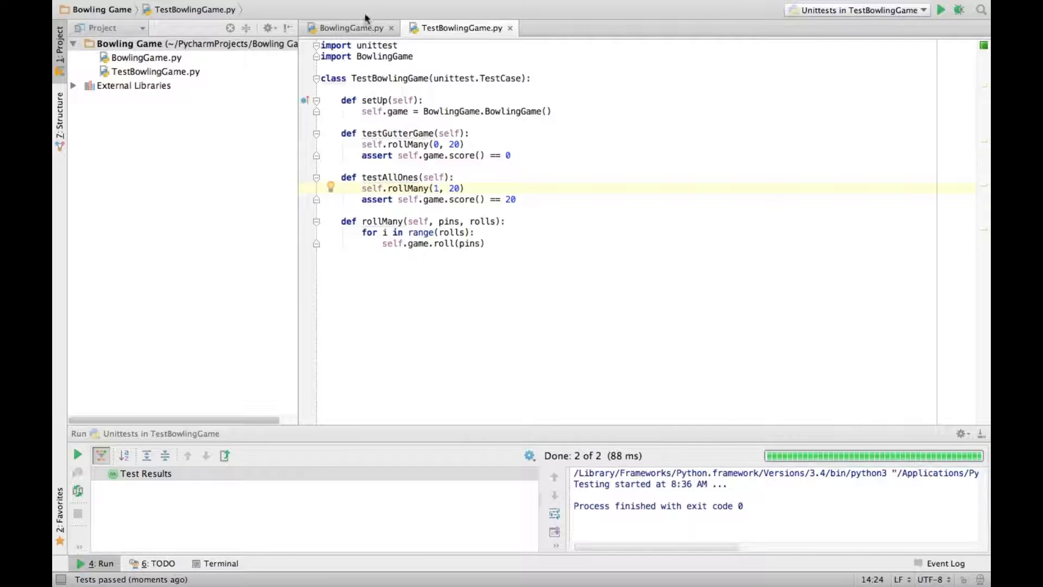
- Add rollIndex = 0 to score() and loop frameIndex over ten frames
click(348, 28)
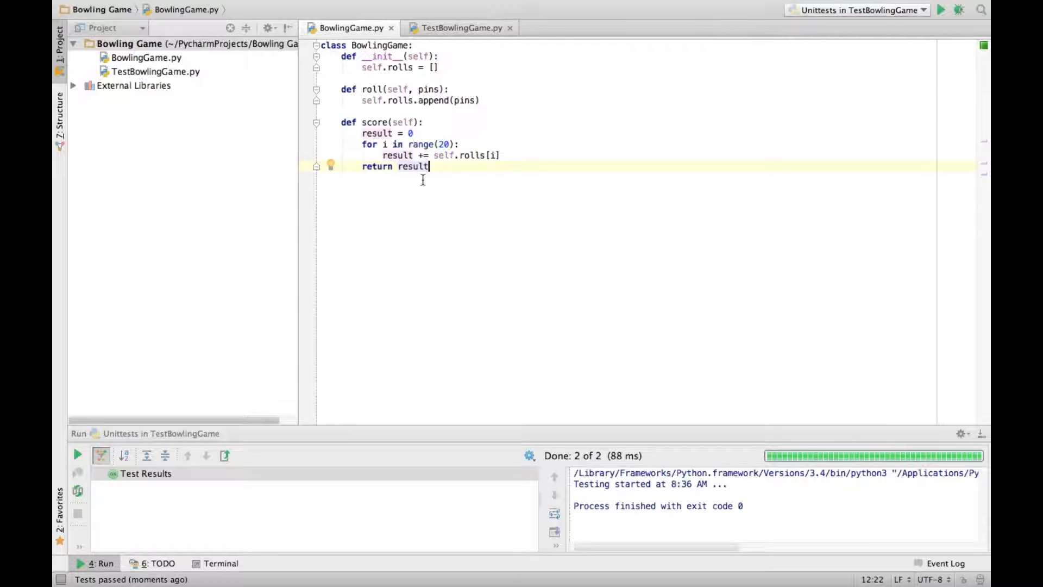
click(459, 28)
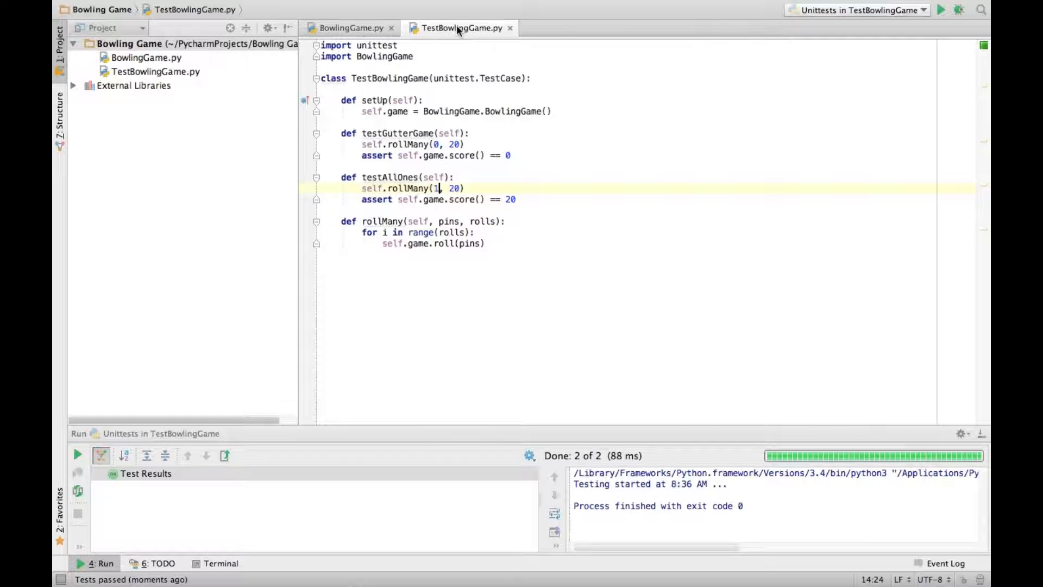
mouse_move(351, 28)
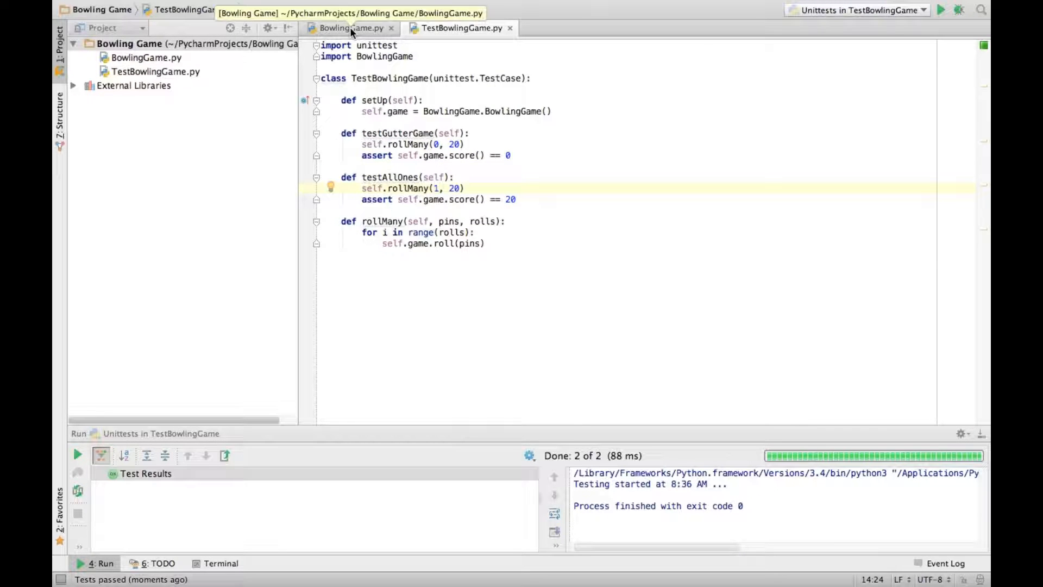
click(349, 27)
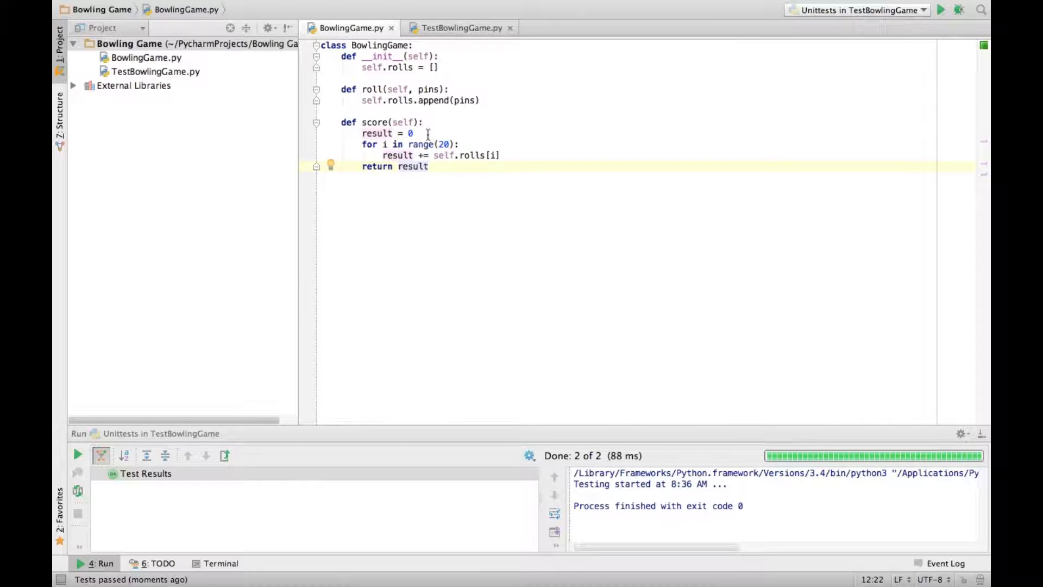
click(414, 133)
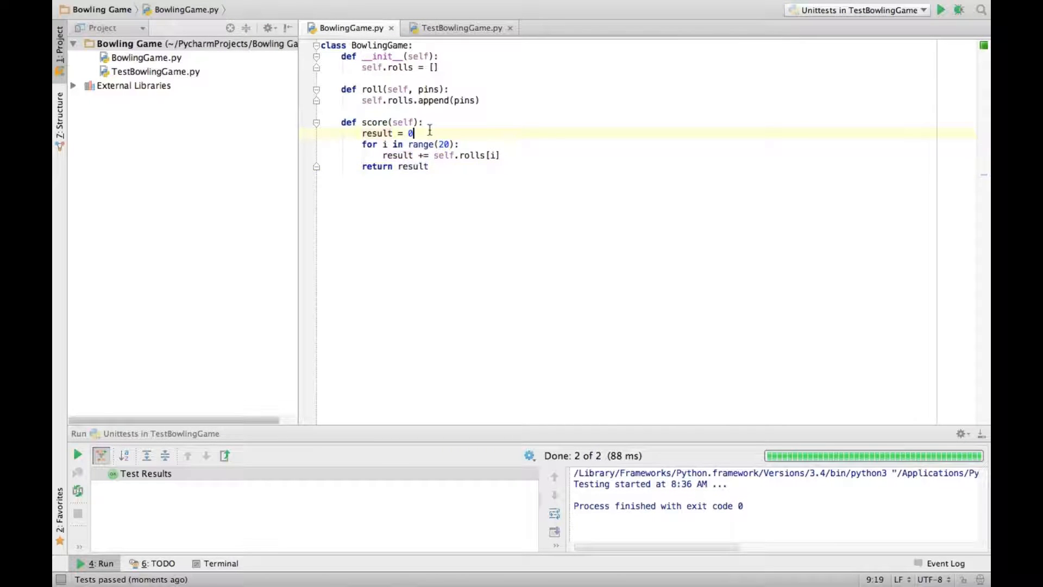
key(enter)
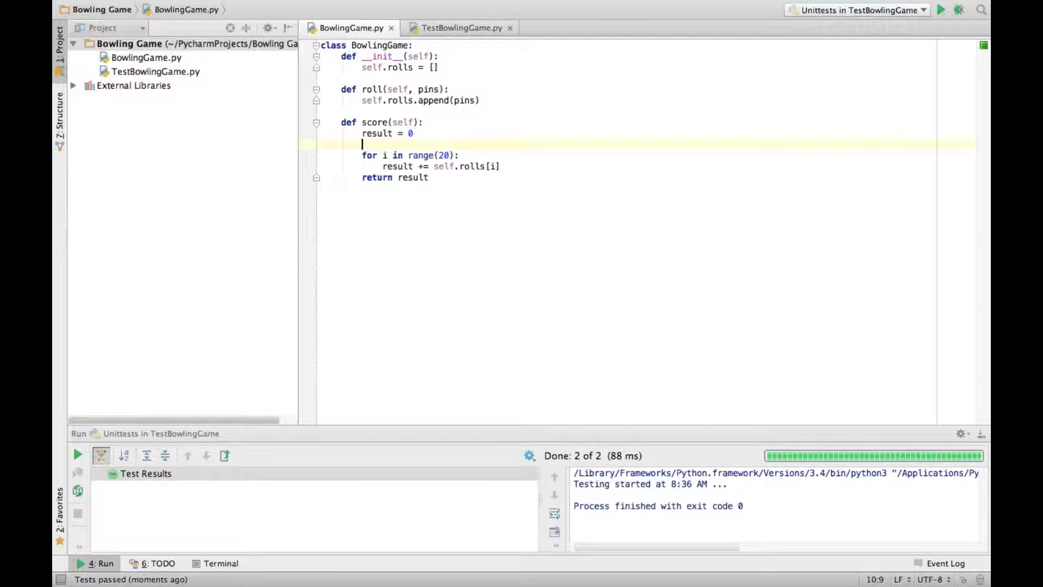
text(rollIn)
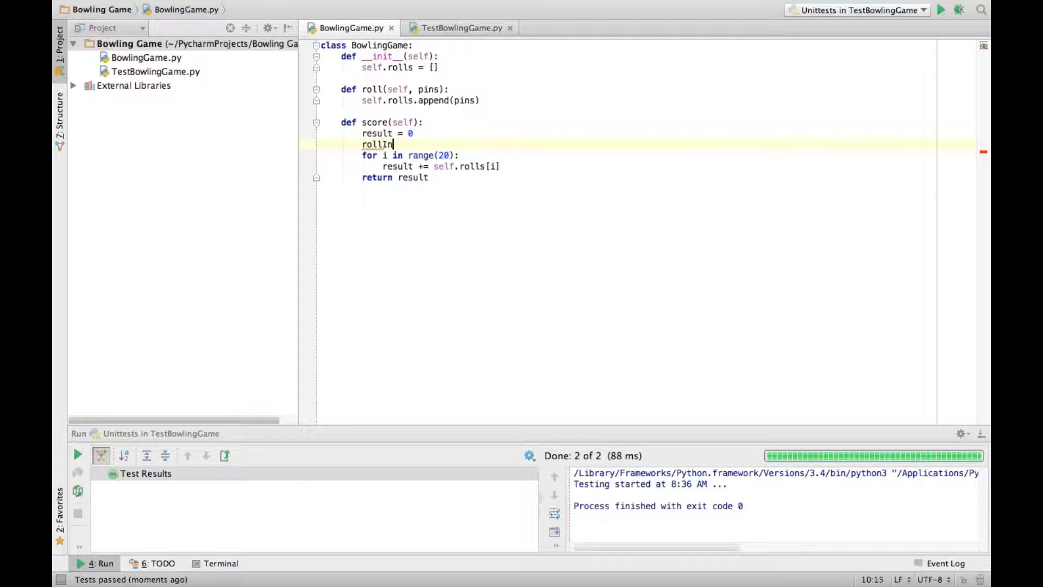
text(dex = 0)
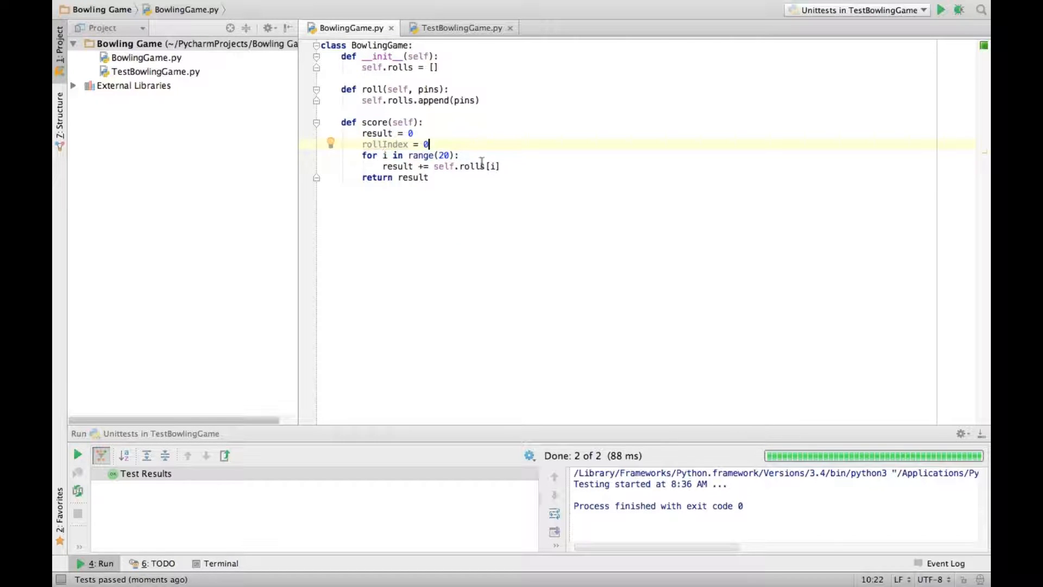
click(387, 155)
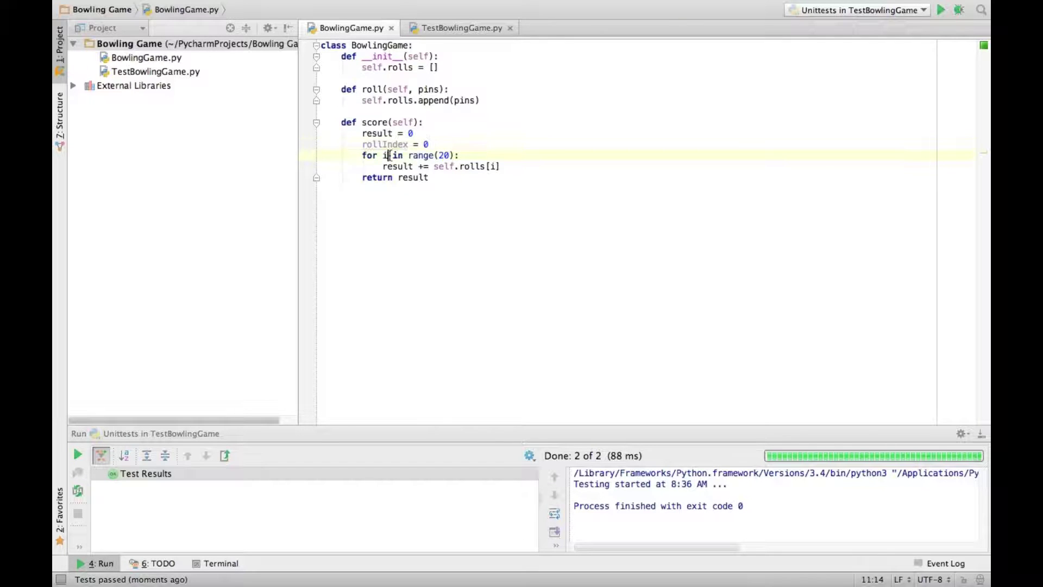
text(frameIndex)
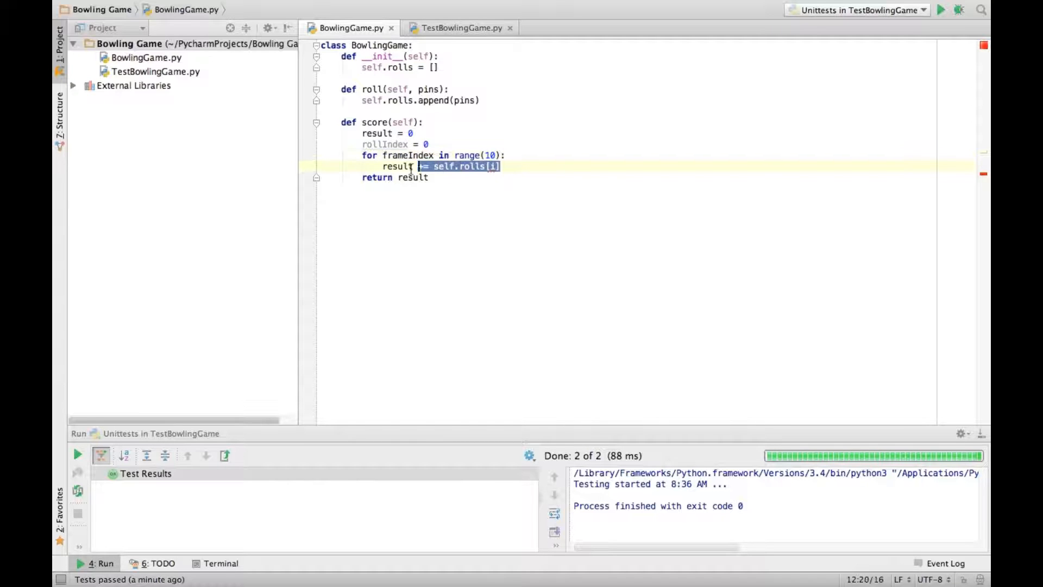
- Add rolls[rollIndex] + rolls[rollIndex + 1] per frame, advance rollIndex by 2, and rerun
key(Delete)
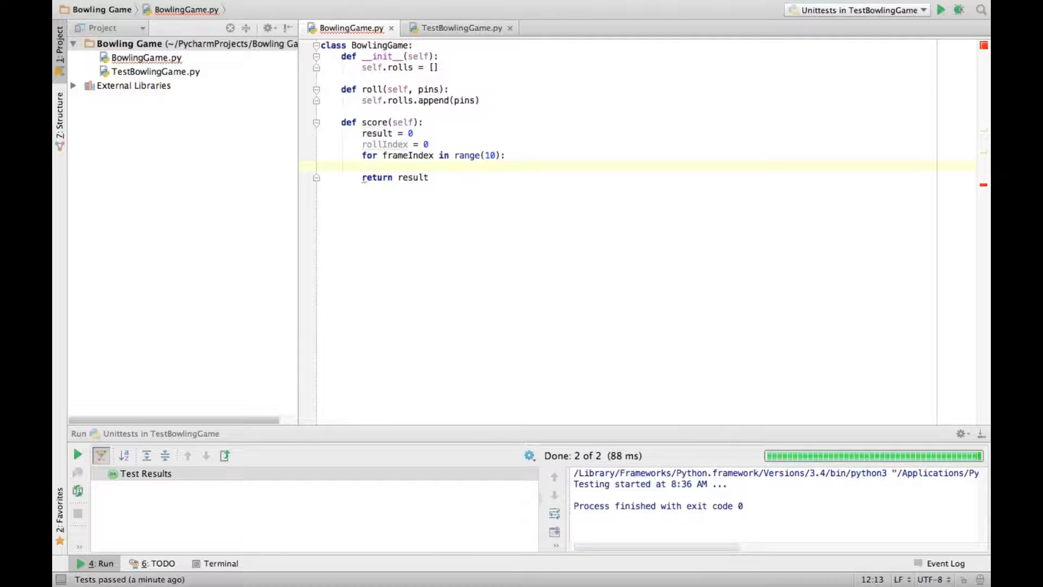
text(result +=)
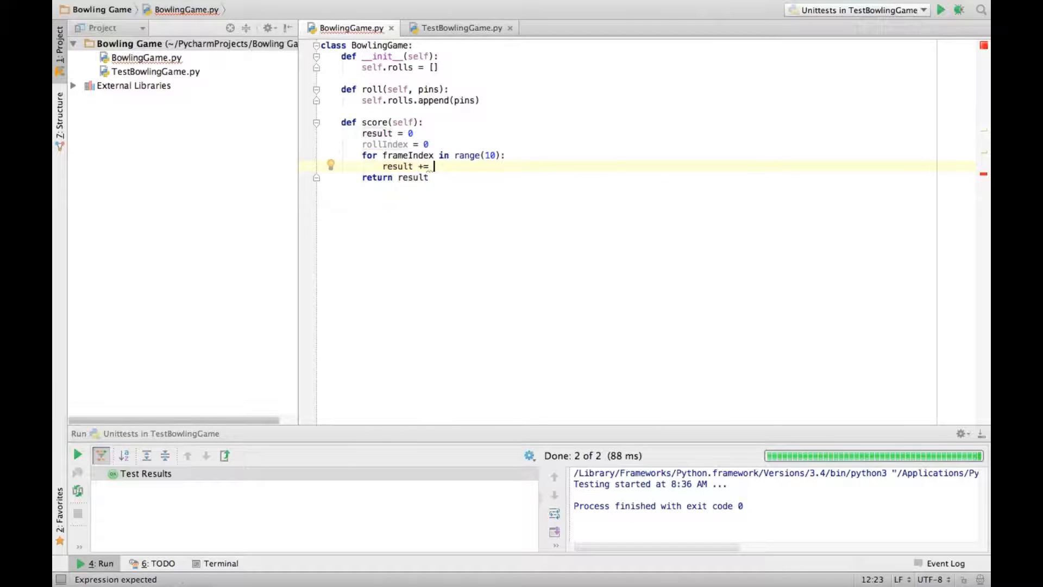
text(self.rolls[)
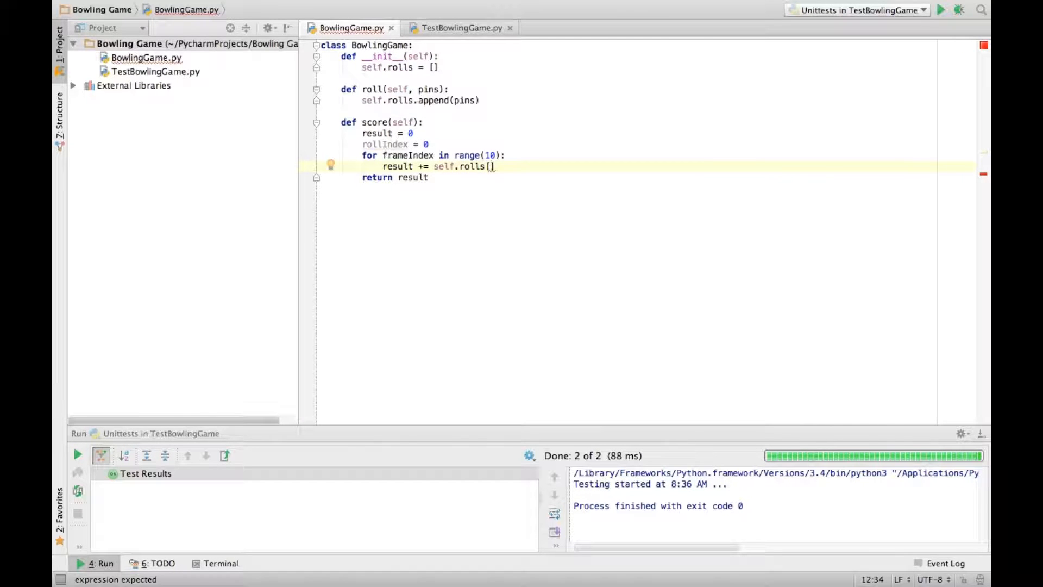
text(rollIndex)
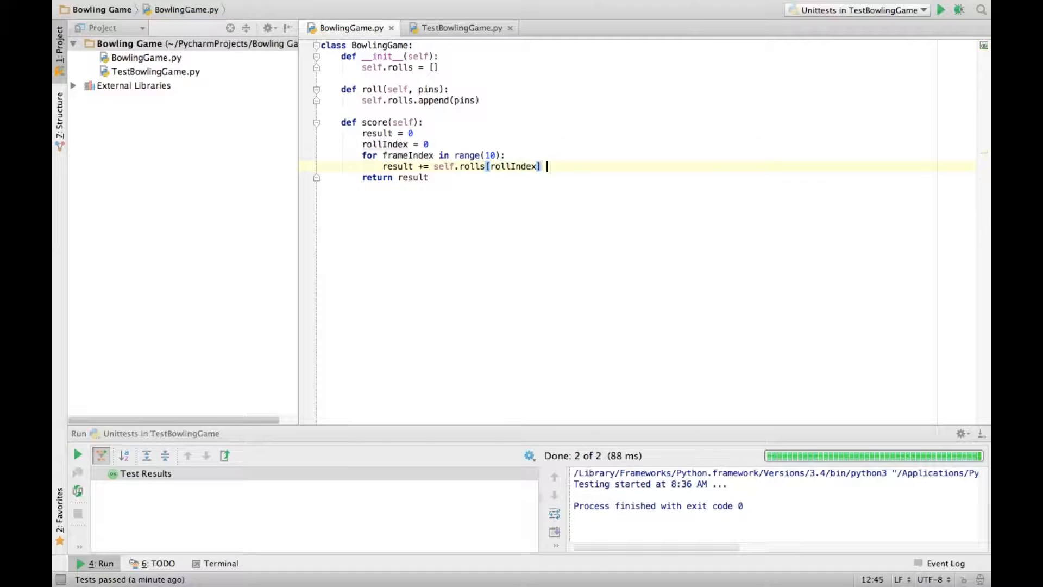
text(+ self)
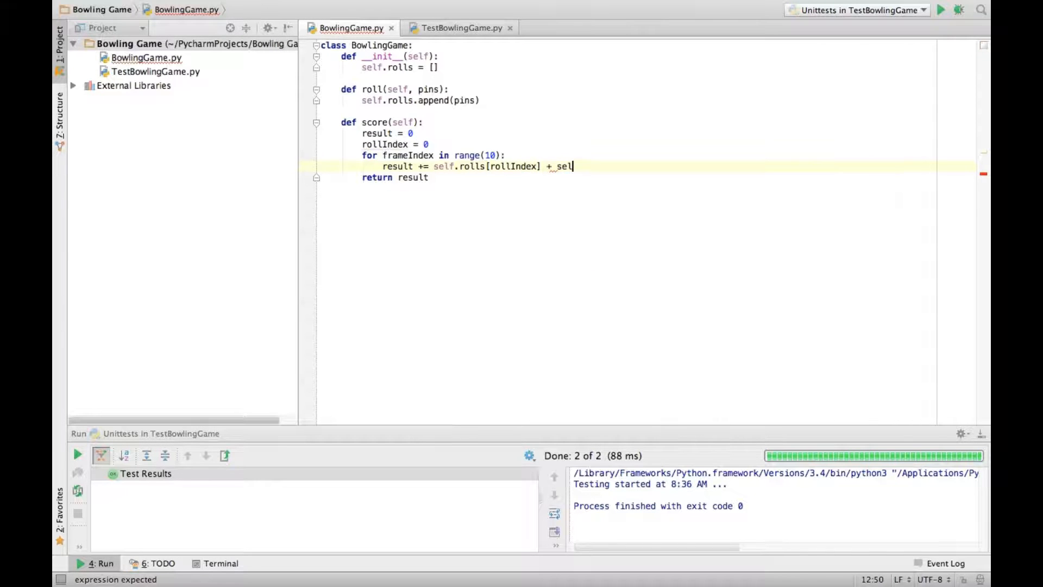
text(.roll)
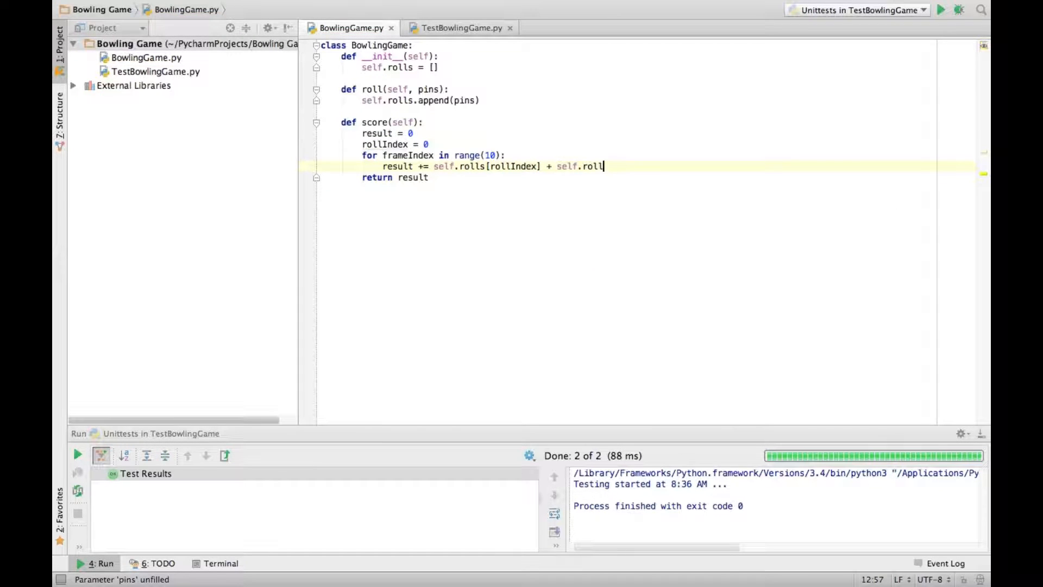
text(s[)
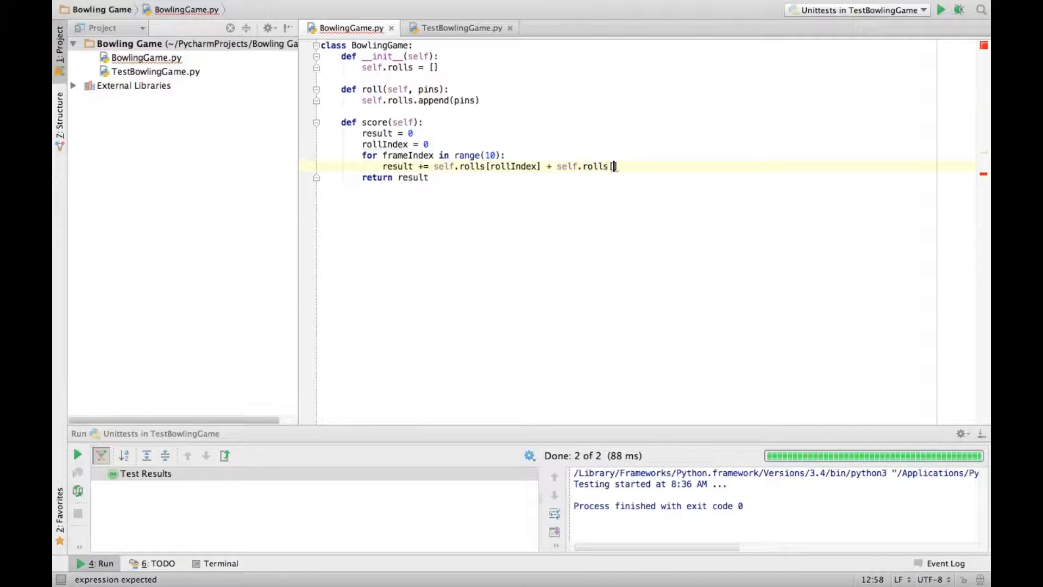
text(rollIndex + 1])
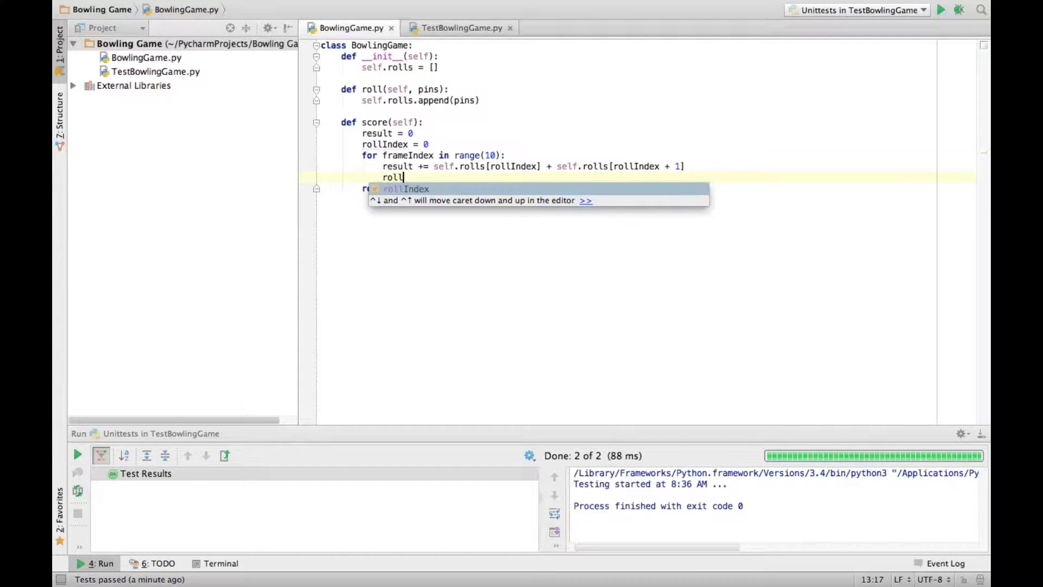
text(Index += 2)
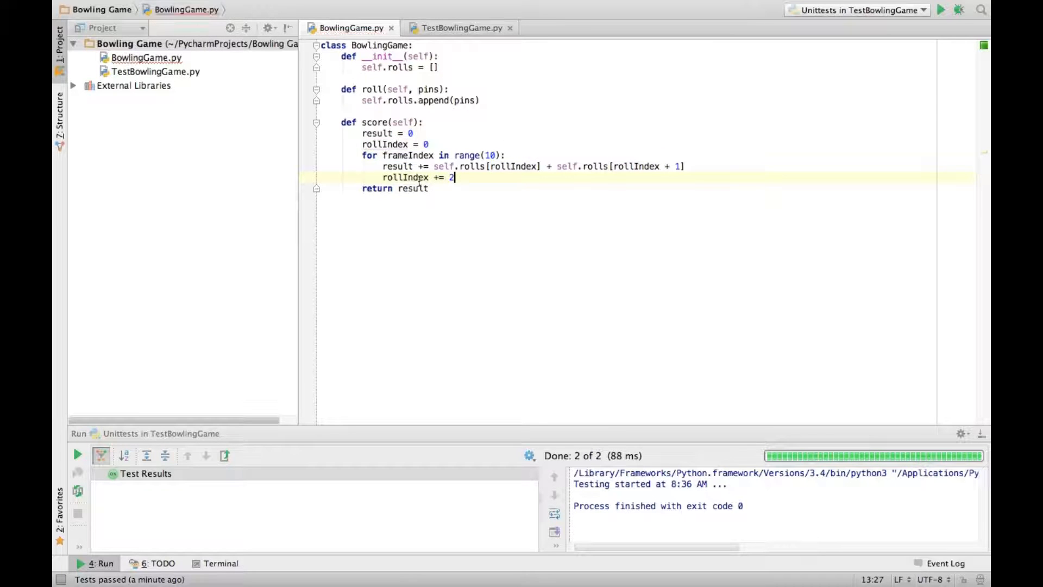
click(942, 10)
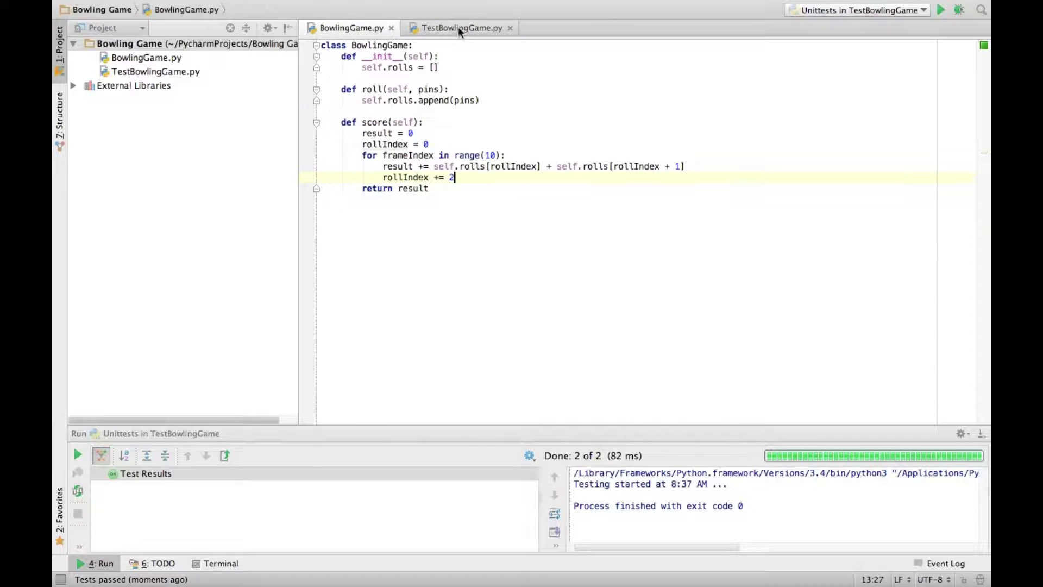
- Start testOneSpare, rolling 5 and 5 for a spare
click(458, 28)
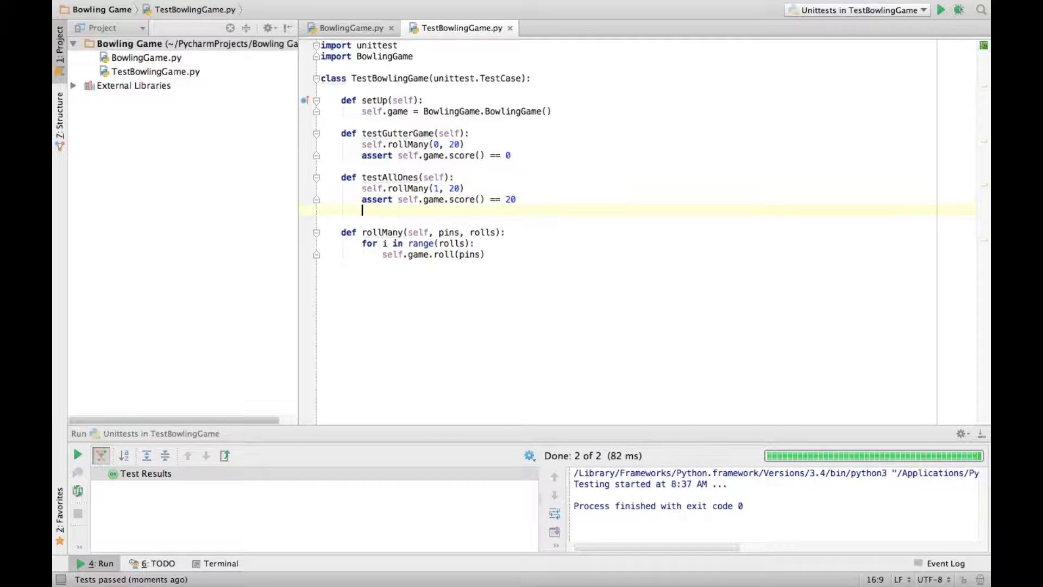
text(def testOneSpare(self):)
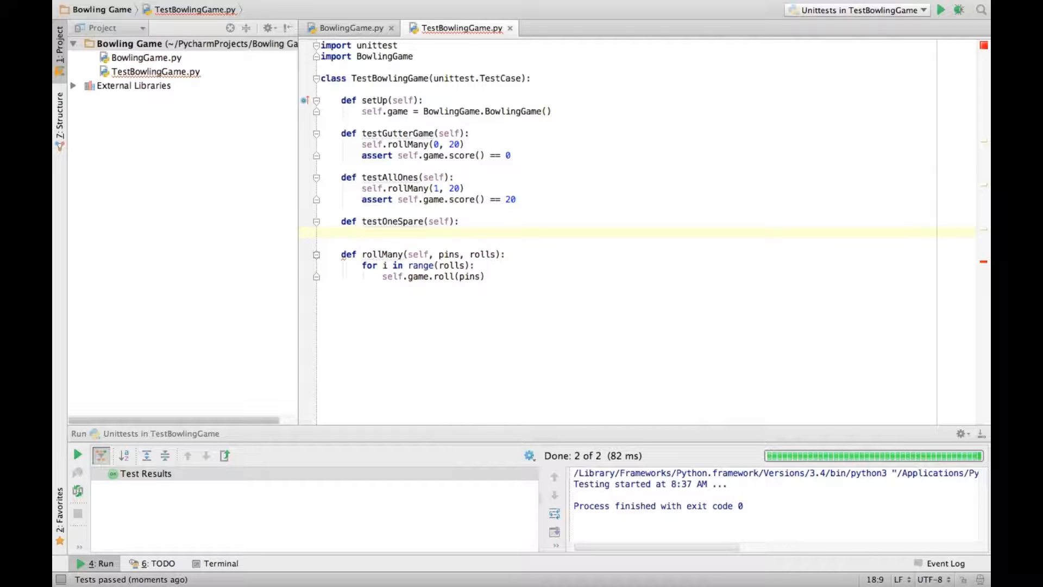
text(self)
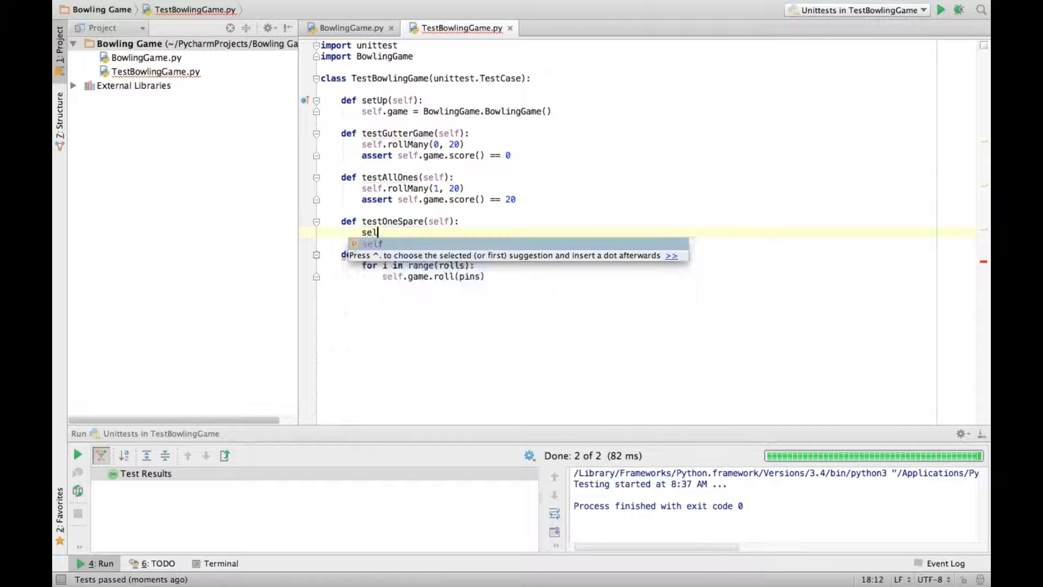
text(.game.roll()
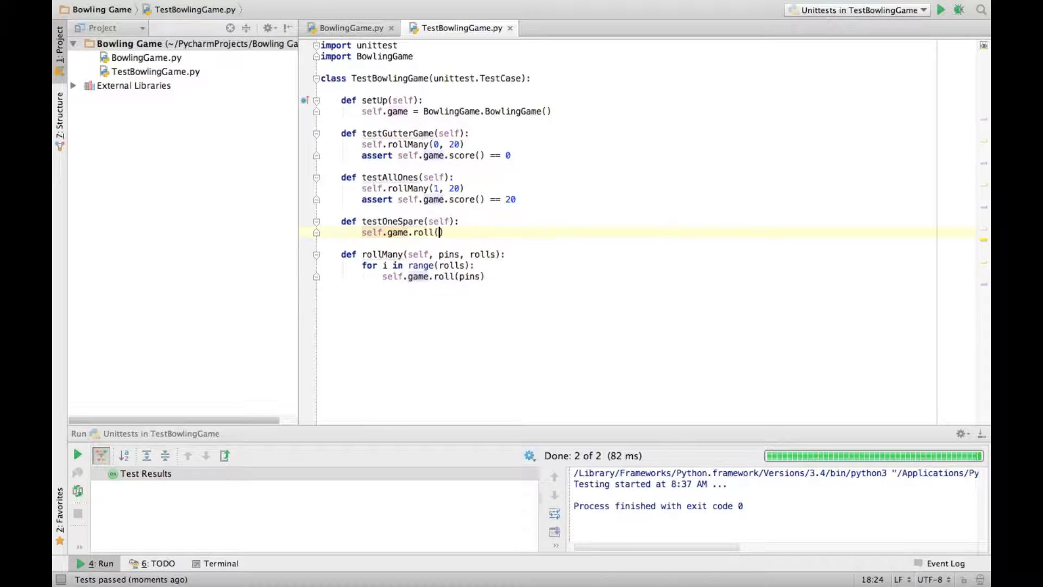
text(5)
text(rol)
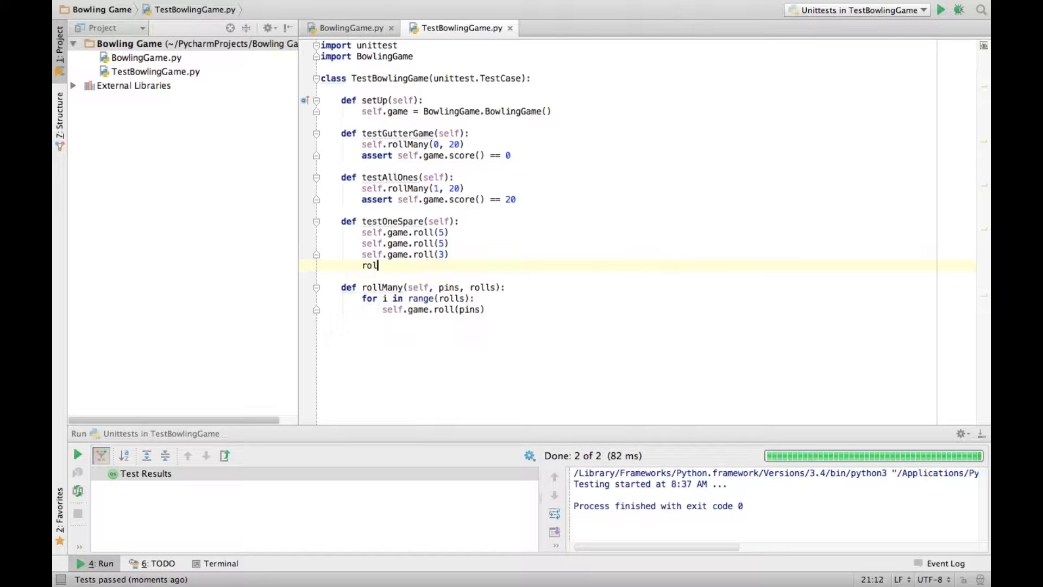
- Roll 3, then seventeen zeros, assert score() == 16, and run the failing tests
text(self.)
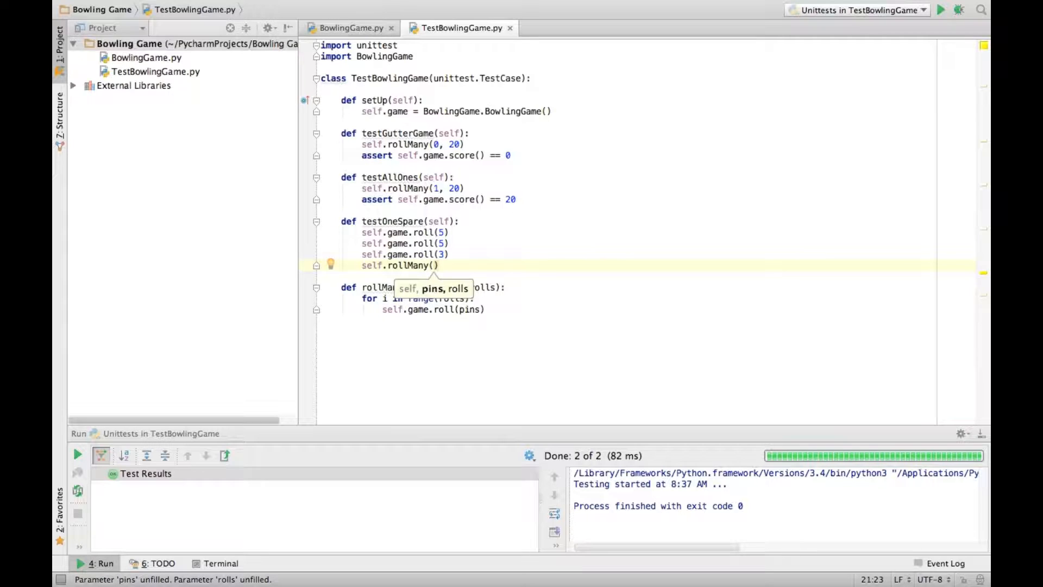
text(0,)
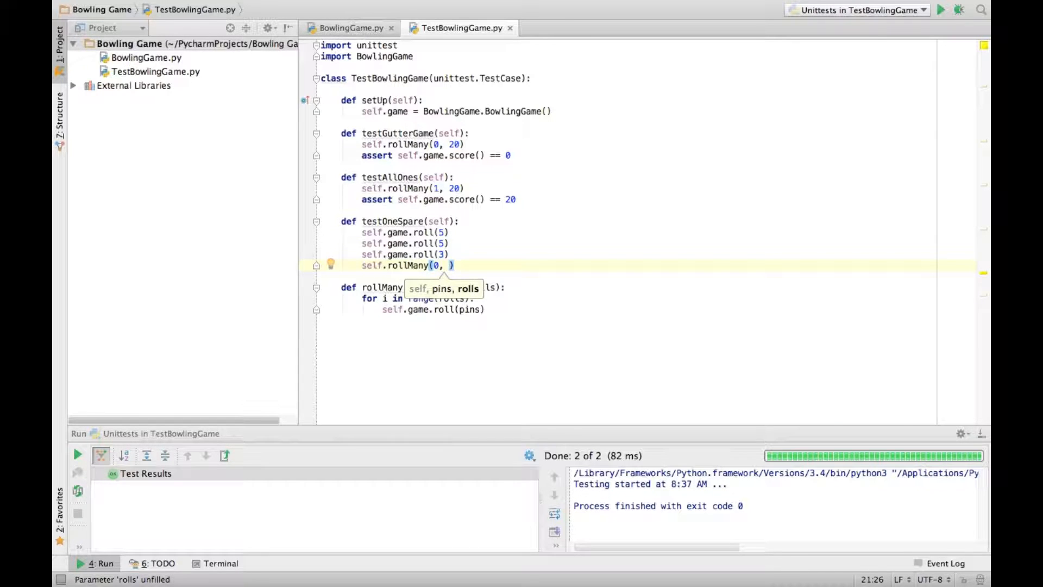
text(17)
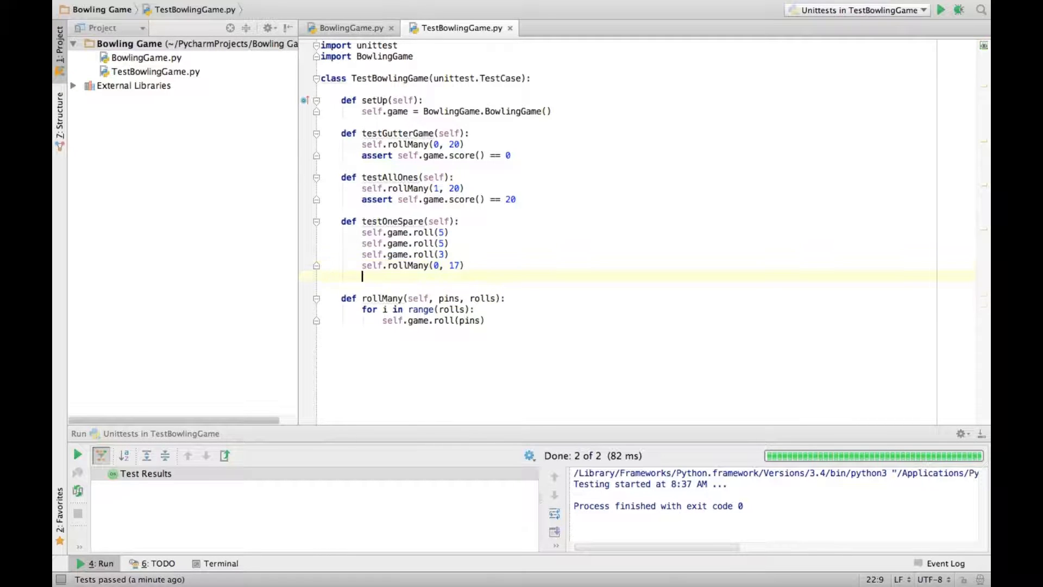
text(assert)
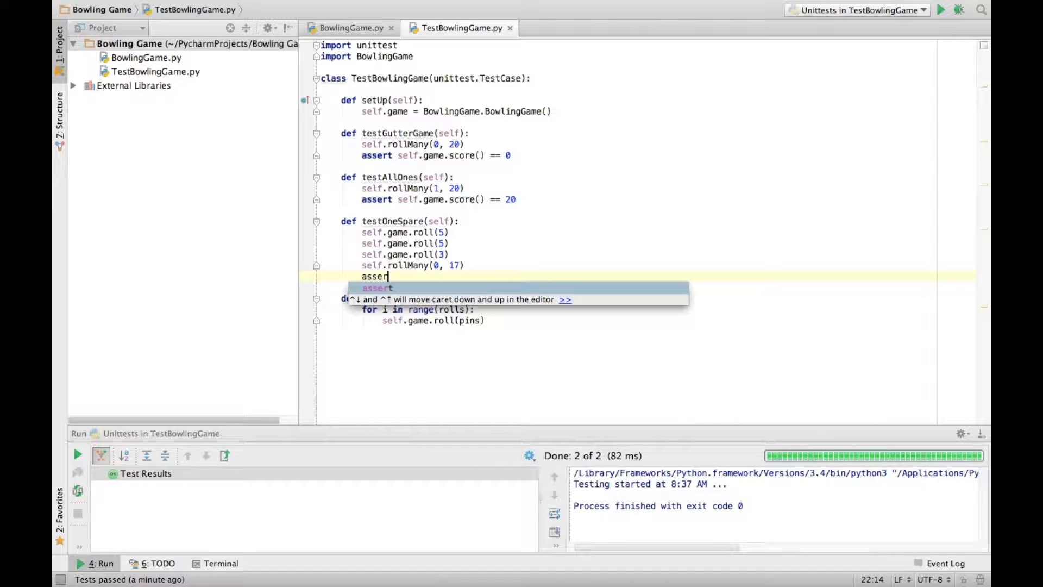
text(self.game.score() ==)
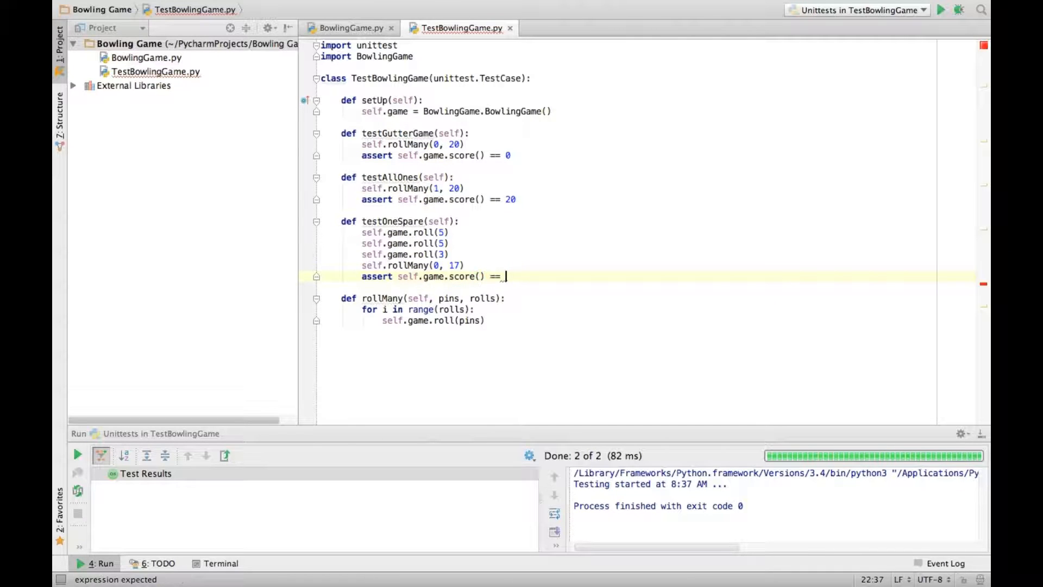
text(16)
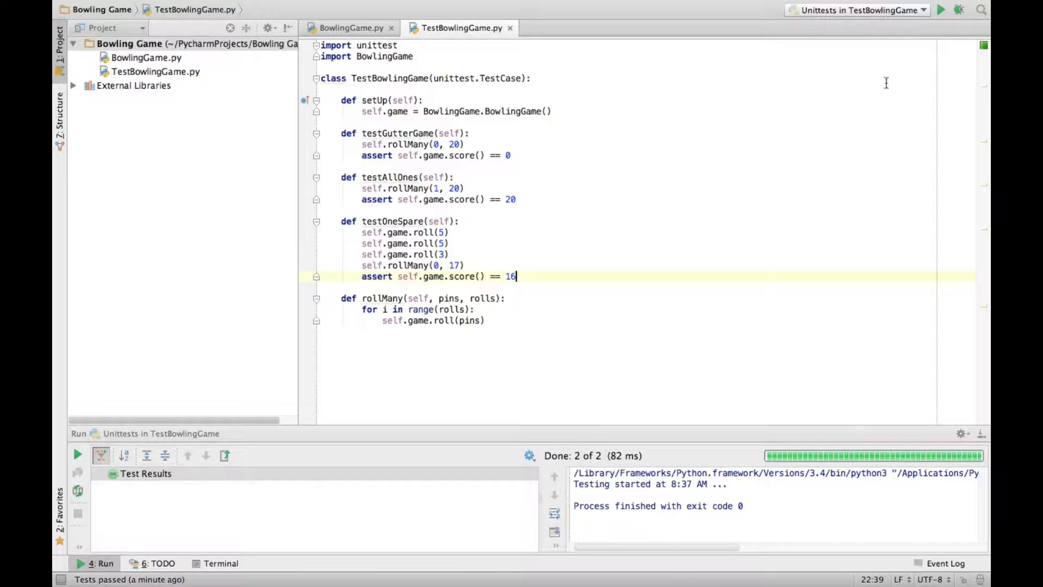
click(940, 10)
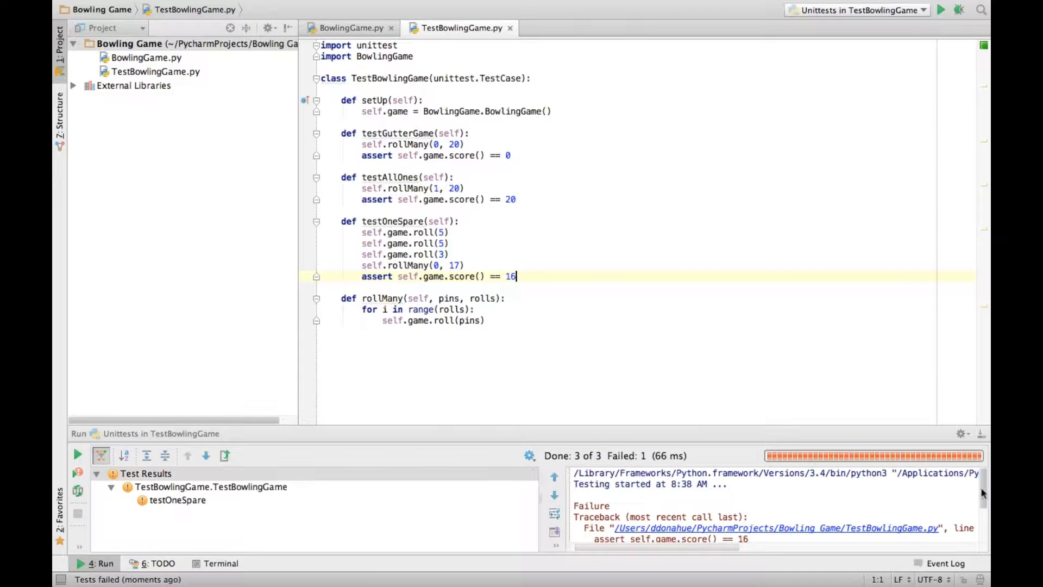
scroll(down, 3)
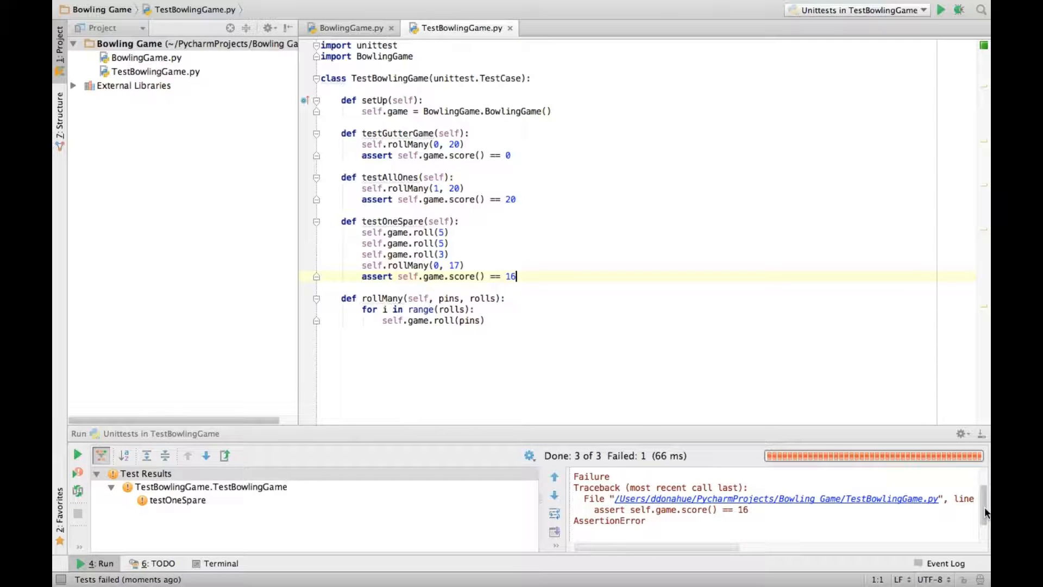
mouse_move(443, 193)
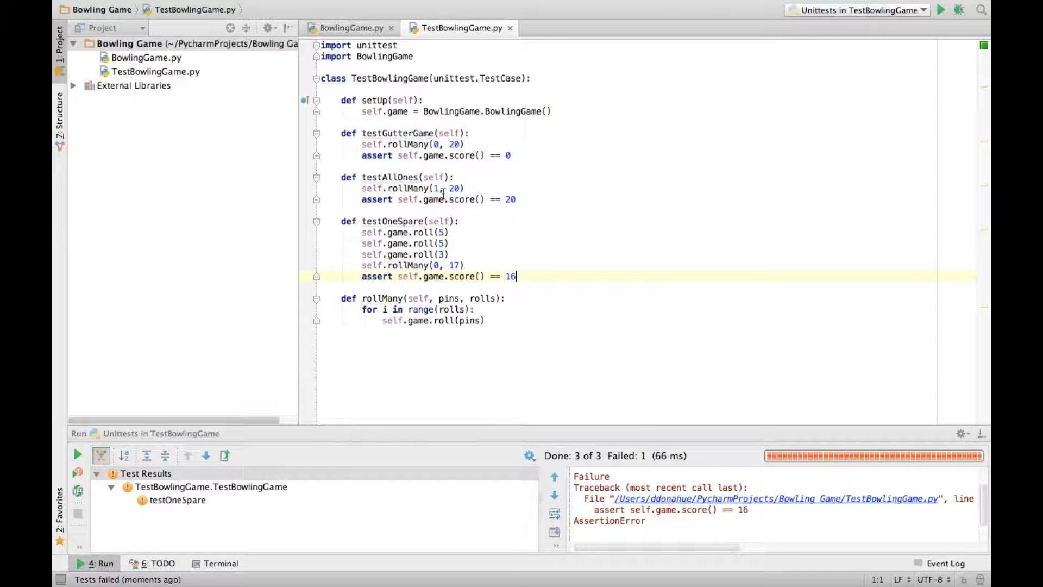
click(347, 27)
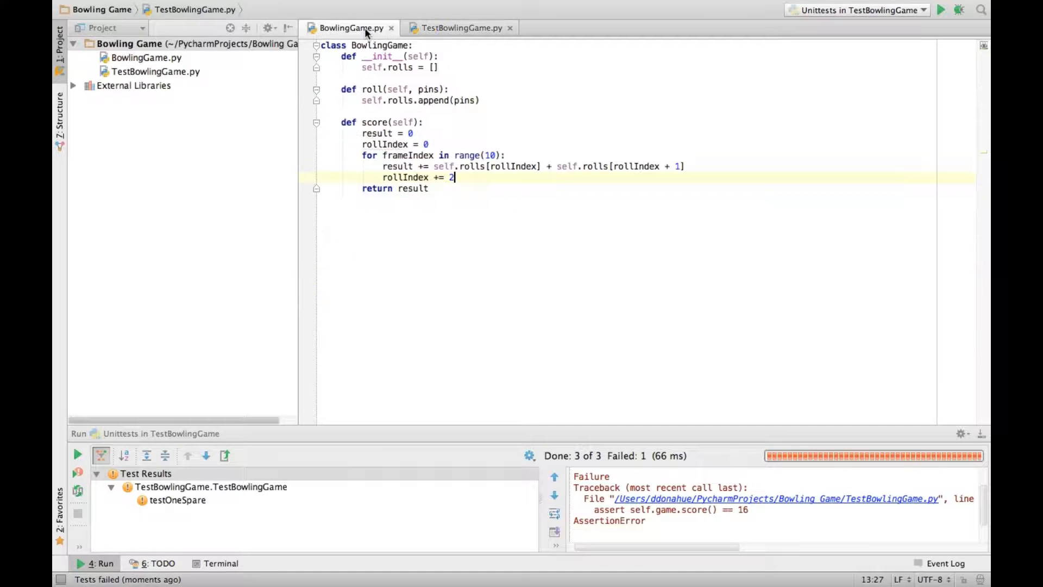
- In score(), add an if checking self.rolls[rollIndex] + self.rolls[rollIndex + 1] == 10
click(515, 145)
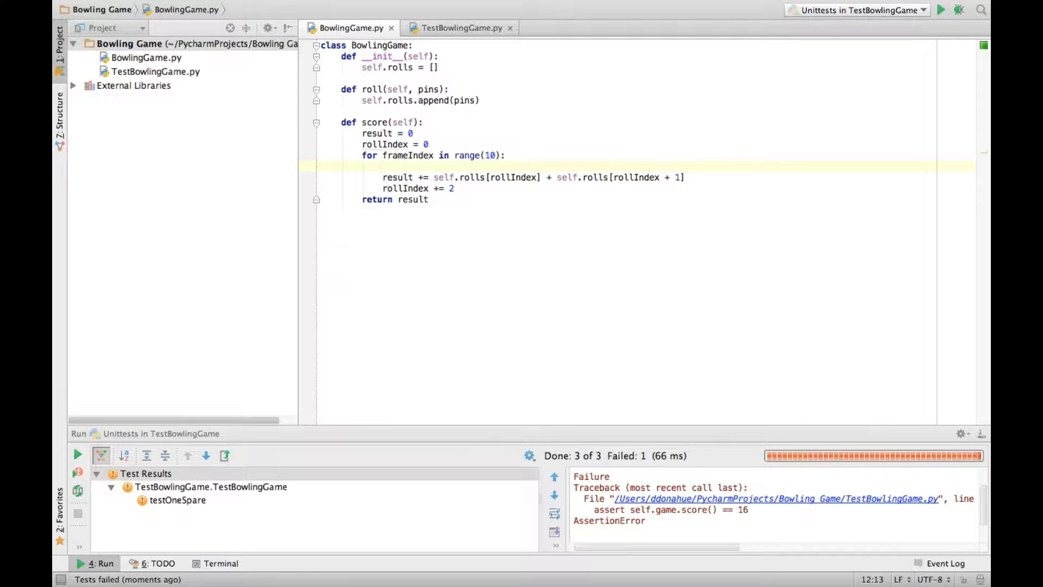
text(if ())
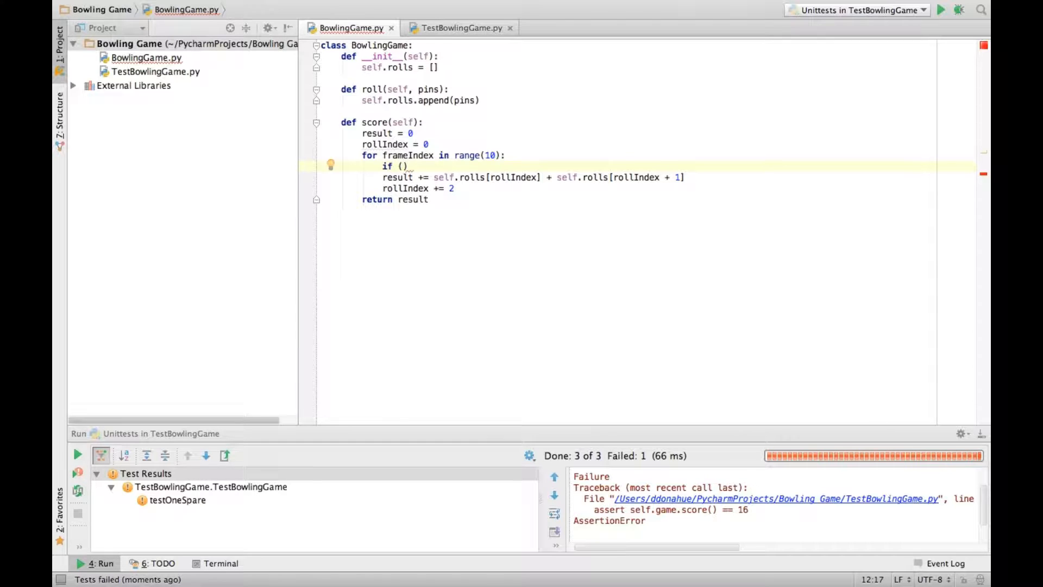
text(self)
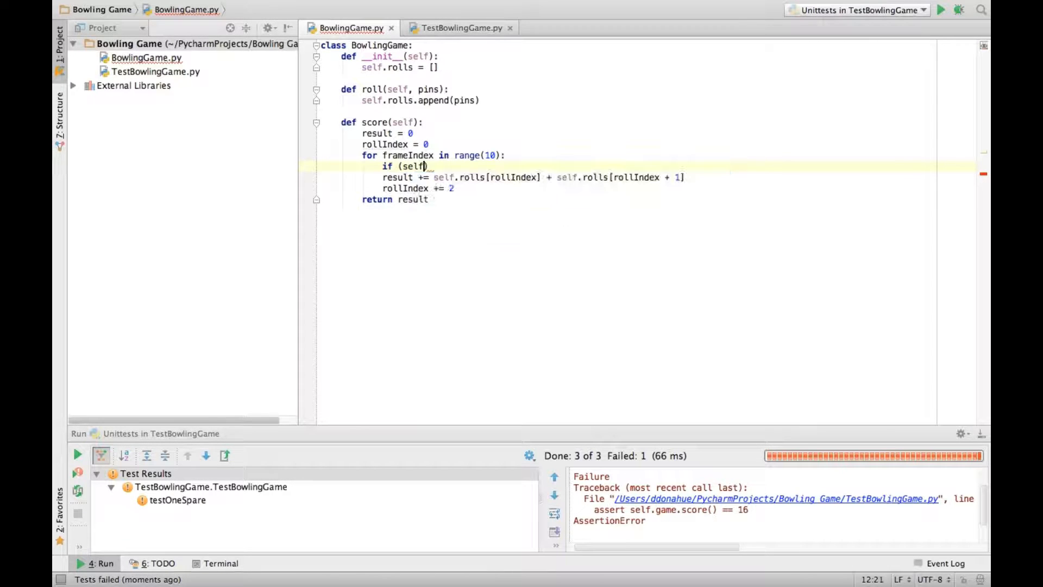
text(.rolls[)
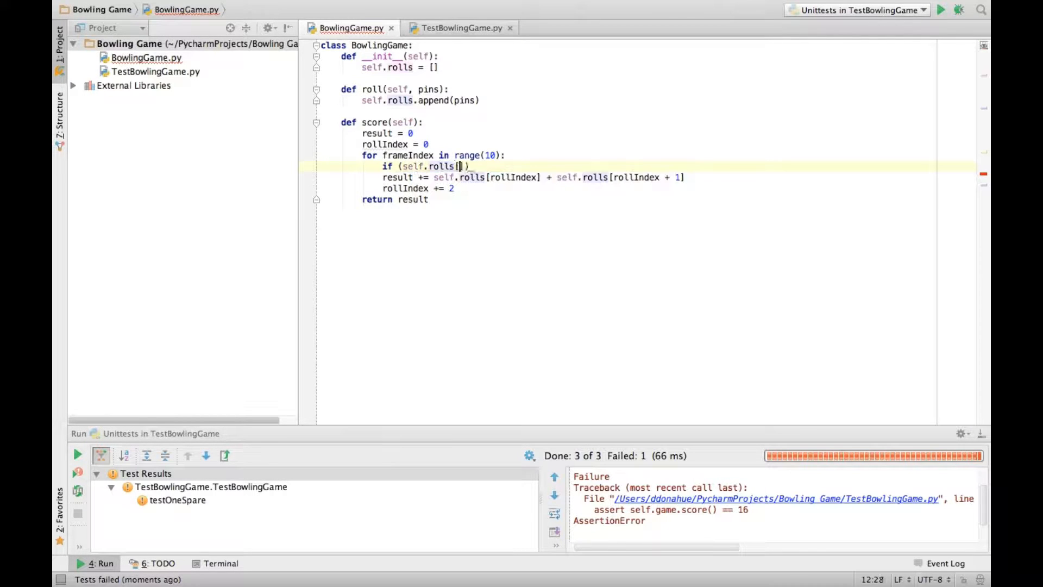
text(rollIndex)
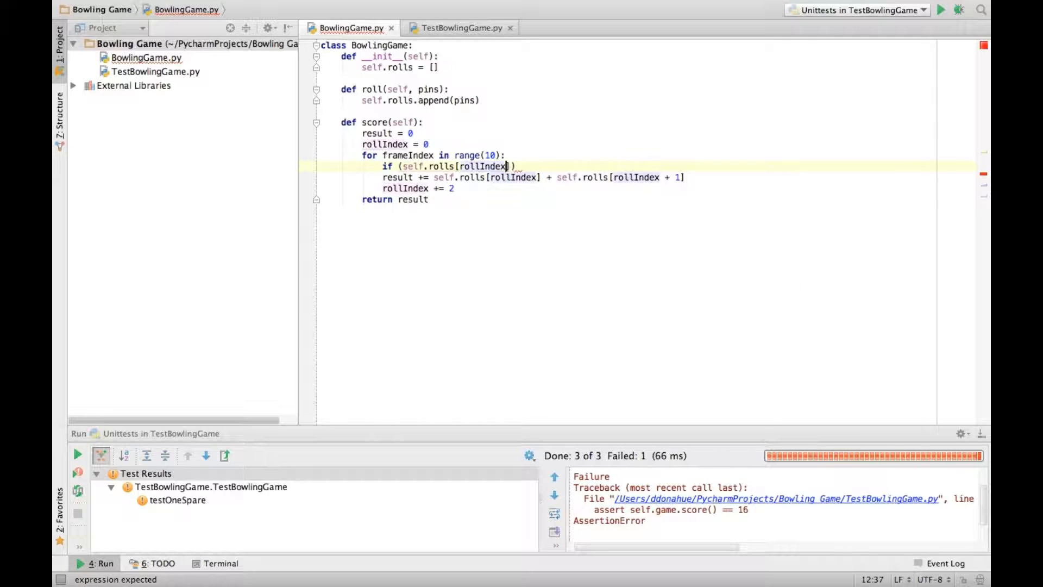
text(+ se)
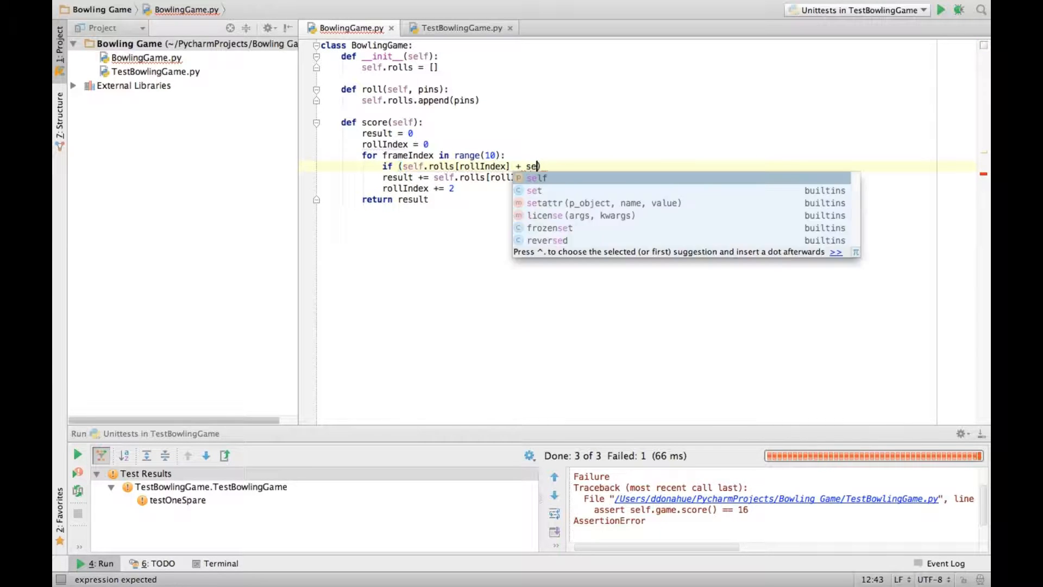
text(lf.)
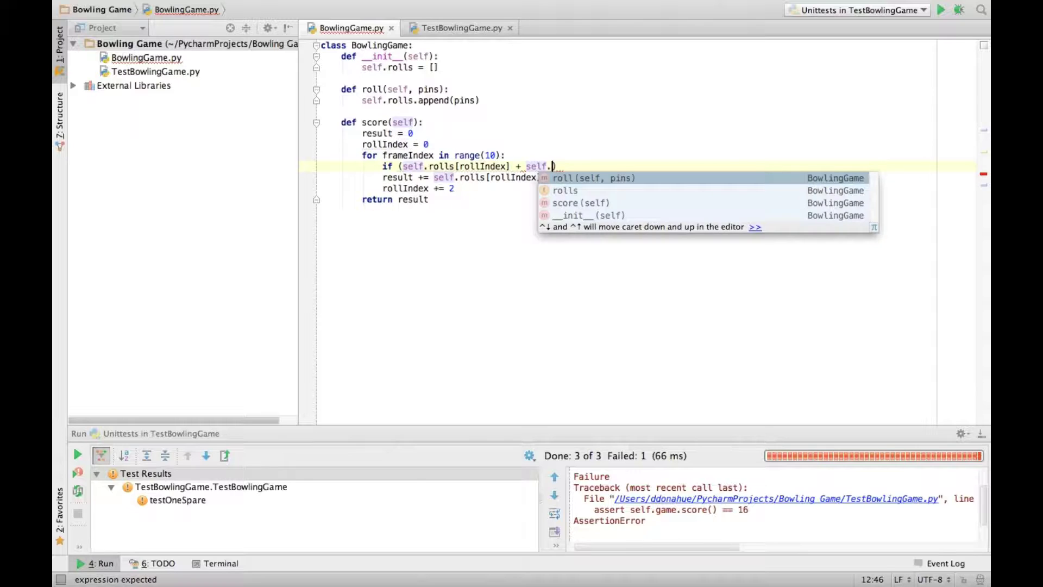
text(rolls[rollIndex + 1)
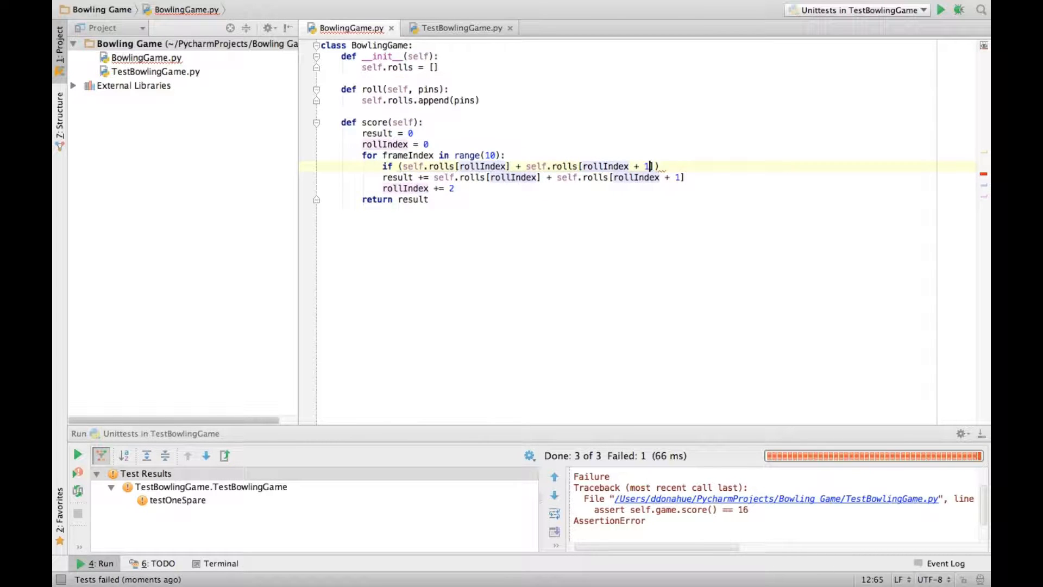
text(== 1)
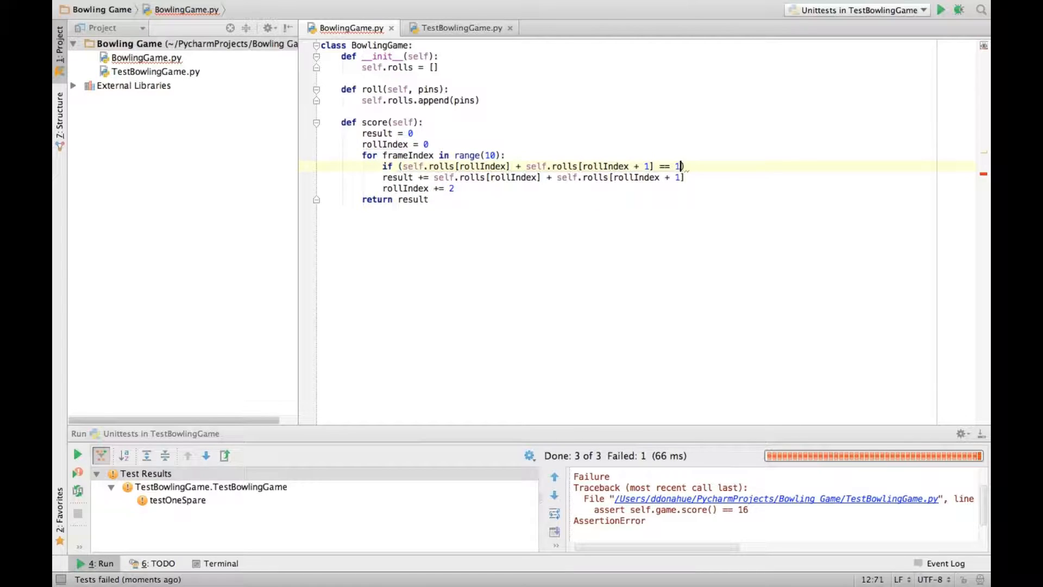
text(0)
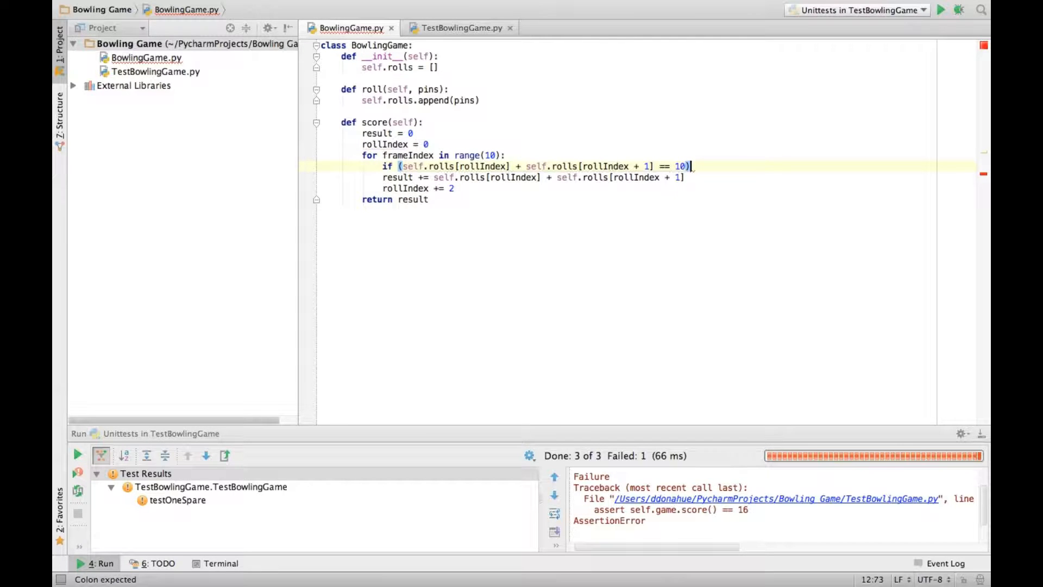
- Add rolls[rollIndex + 2] as the spare bonus, an else for normal frames, and rerun tests
key(enter)
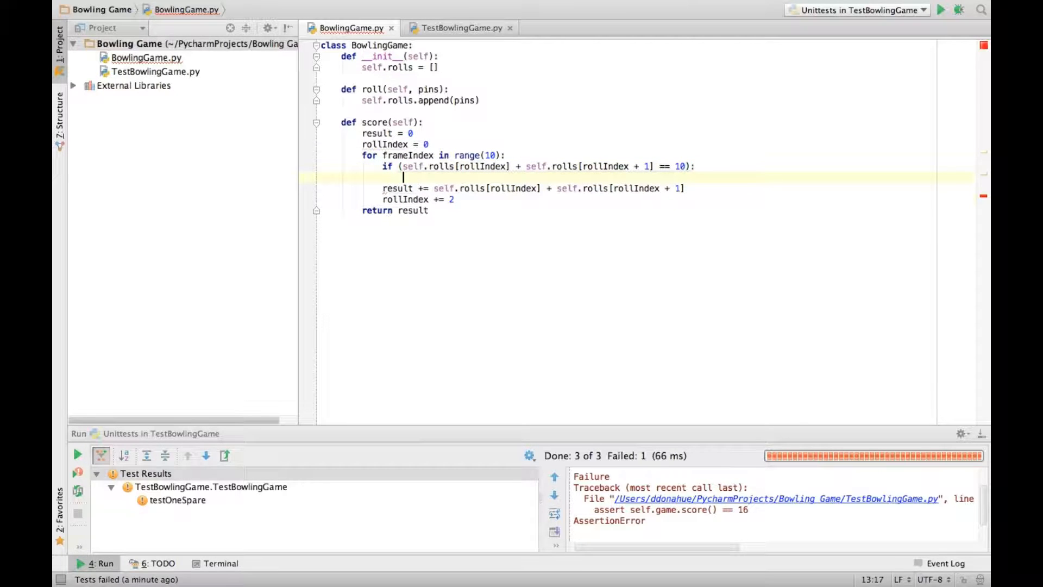
mouse_move(386, 189)
text(result += self.rolls[rollIndex] )
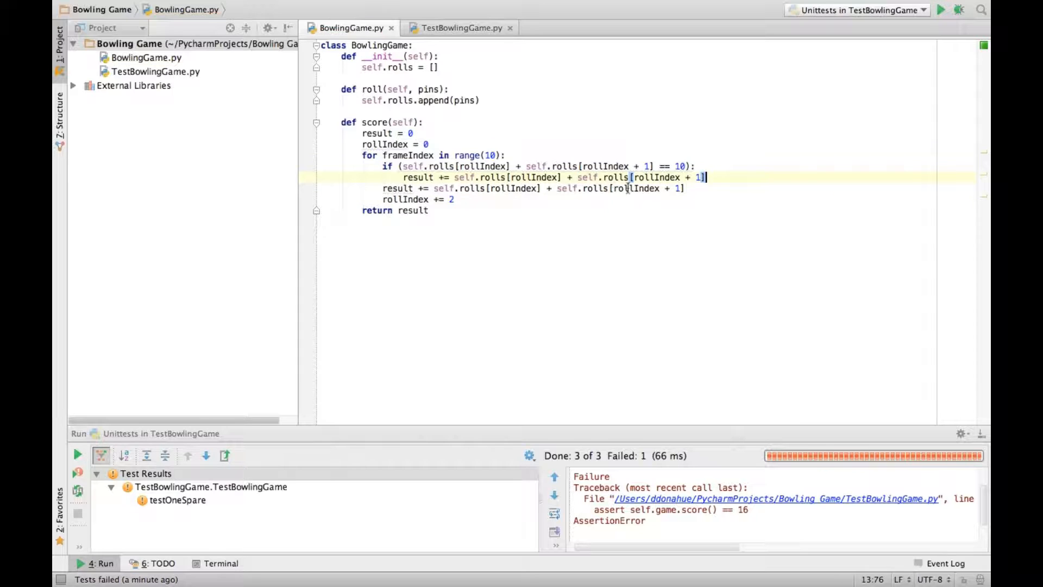
text(+ self.rolls[rollIndex + 1)
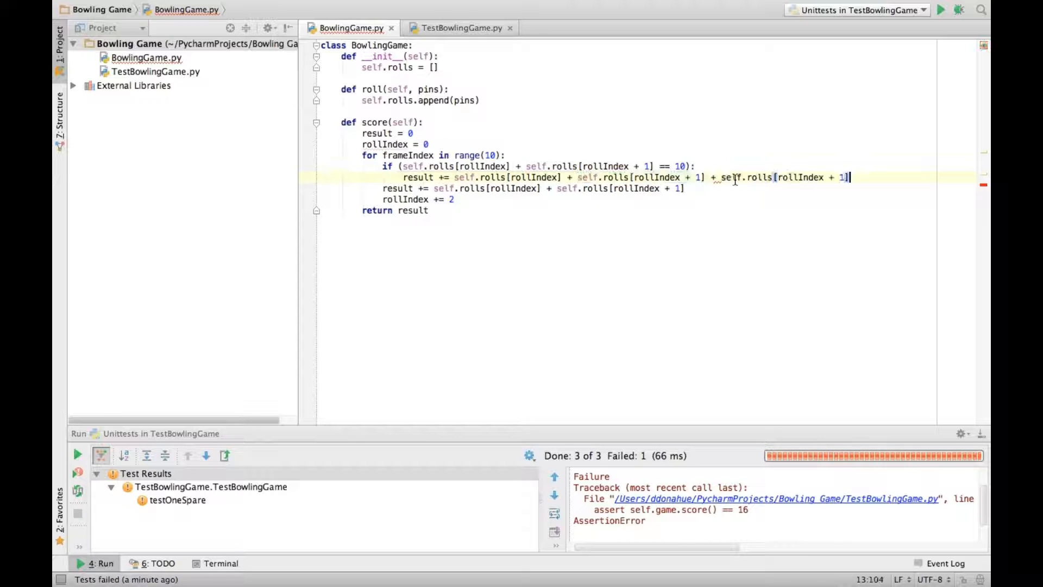
text(2)
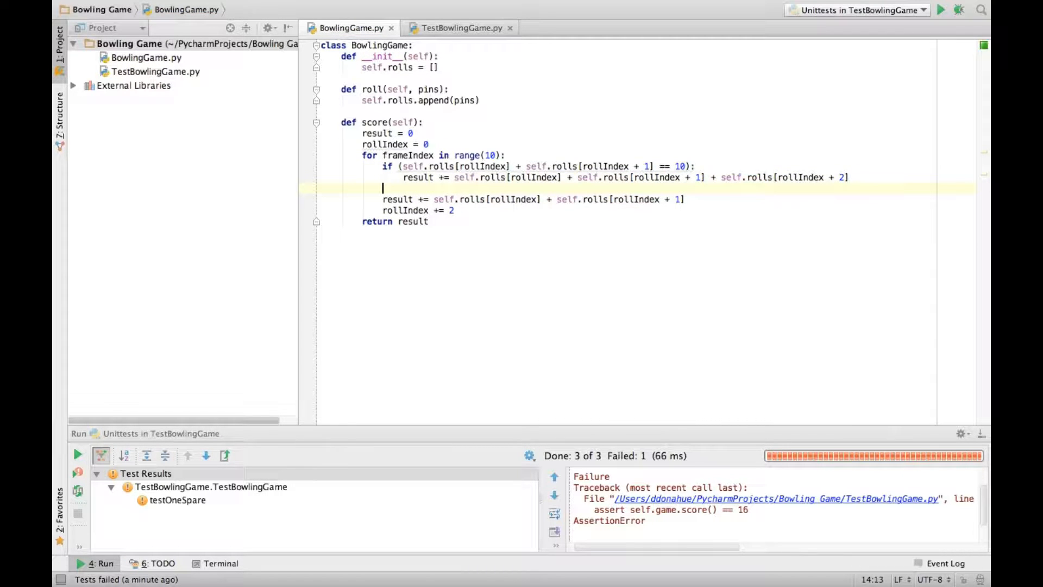
text(e)
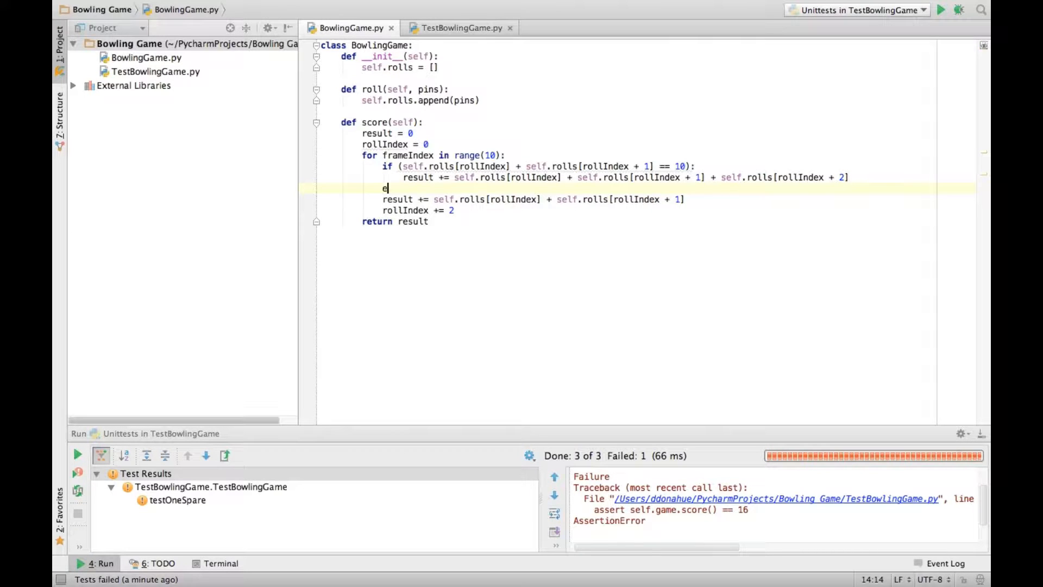
text(lse:)
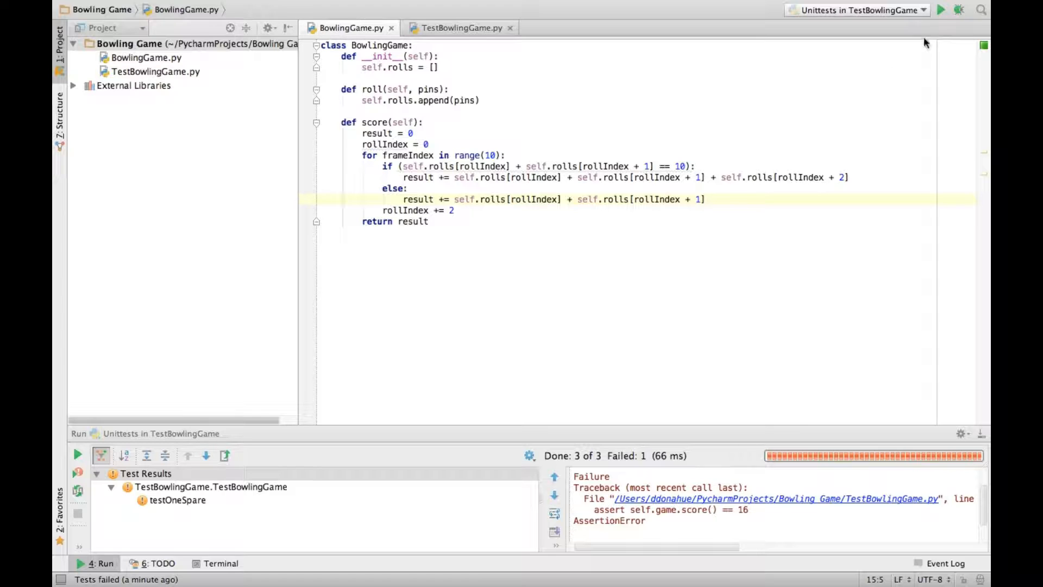
click(940, 10)
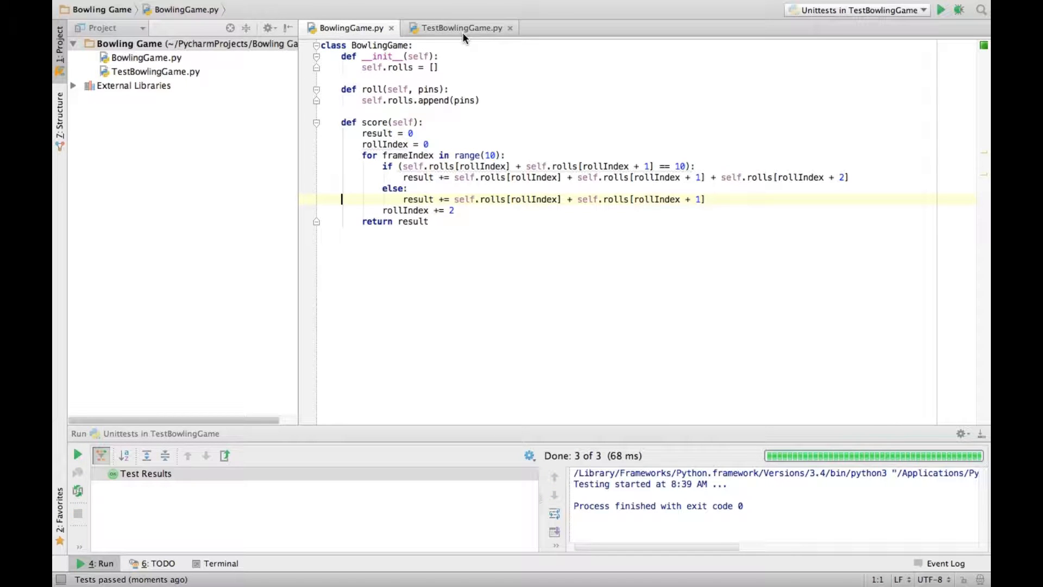
- Glance at TestBowlingGame.py, then return to BowlingGame.py below the score method
click(458, 27)
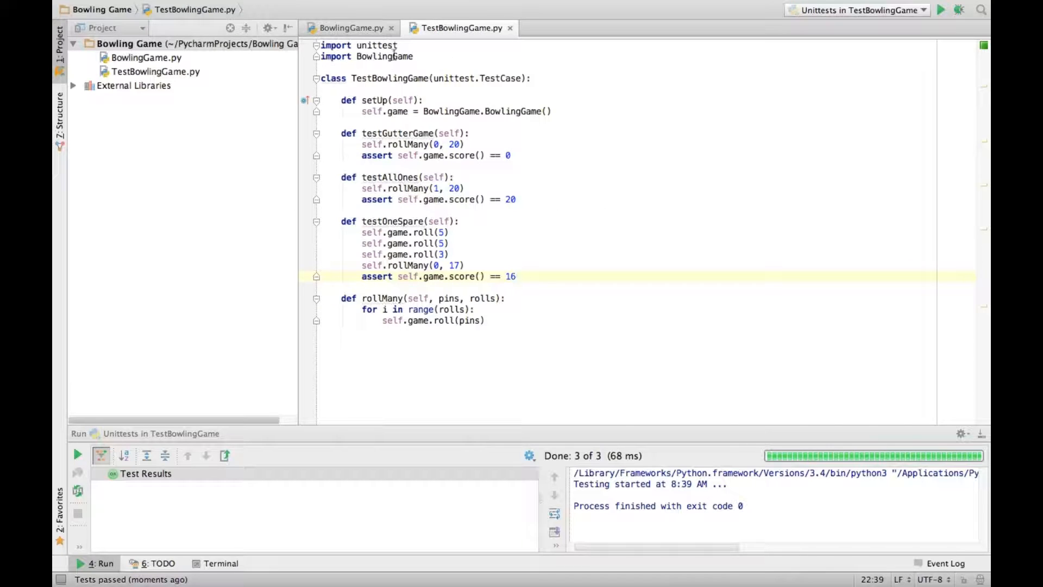
click(349, 28)
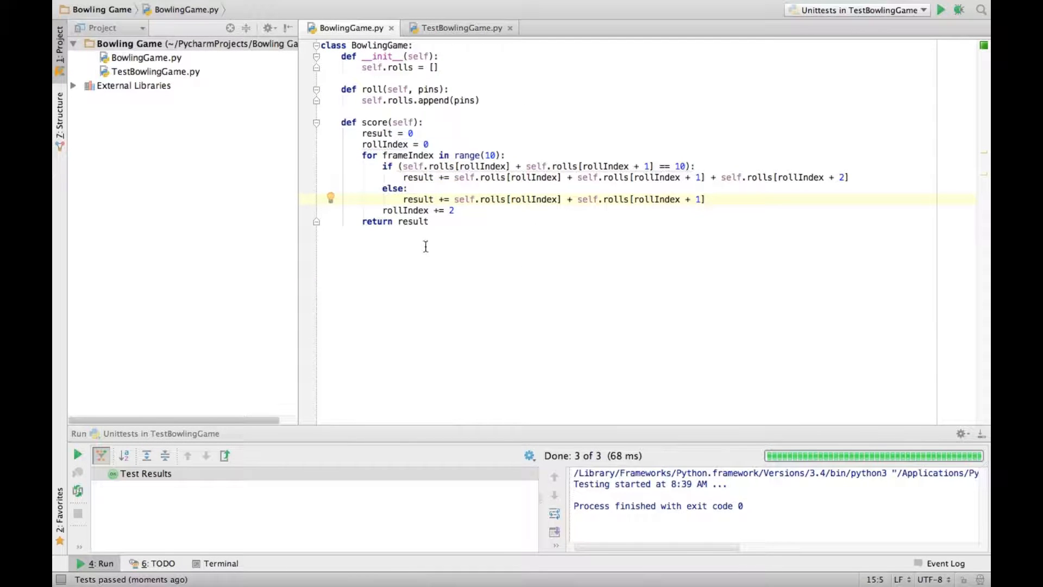
click(323, 232)
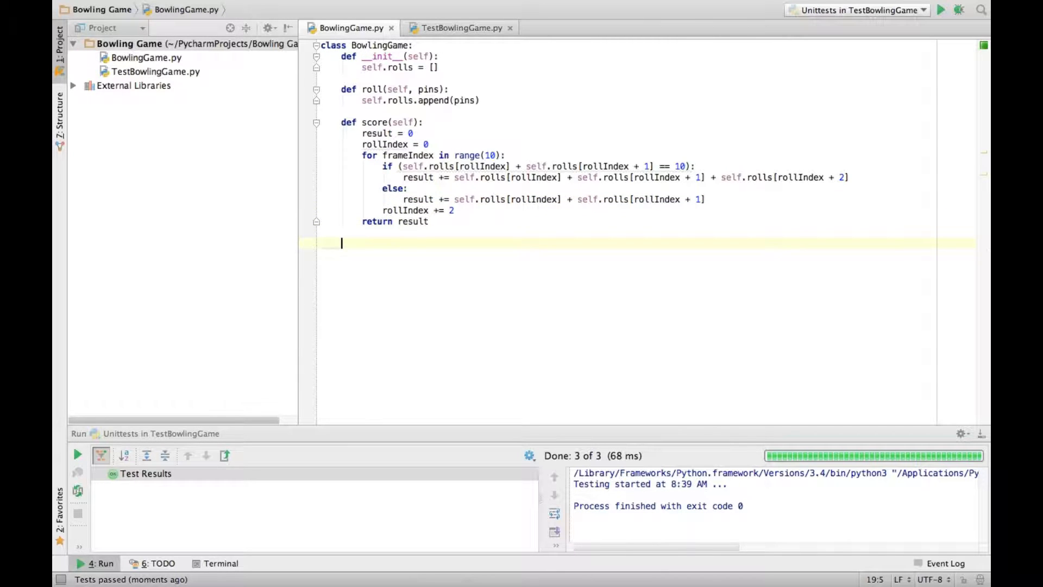
- Define isSpare(self, rollIndex) returning self.rolls[rollIndex] + self.rolls[rollIndex + 1] == 10
text(def isSpare)
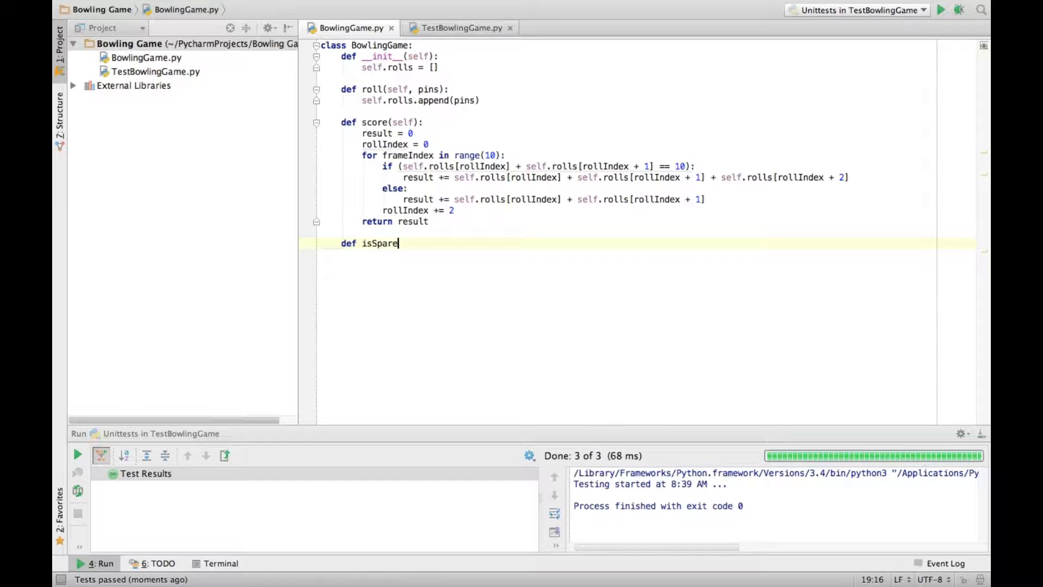
text((self):)
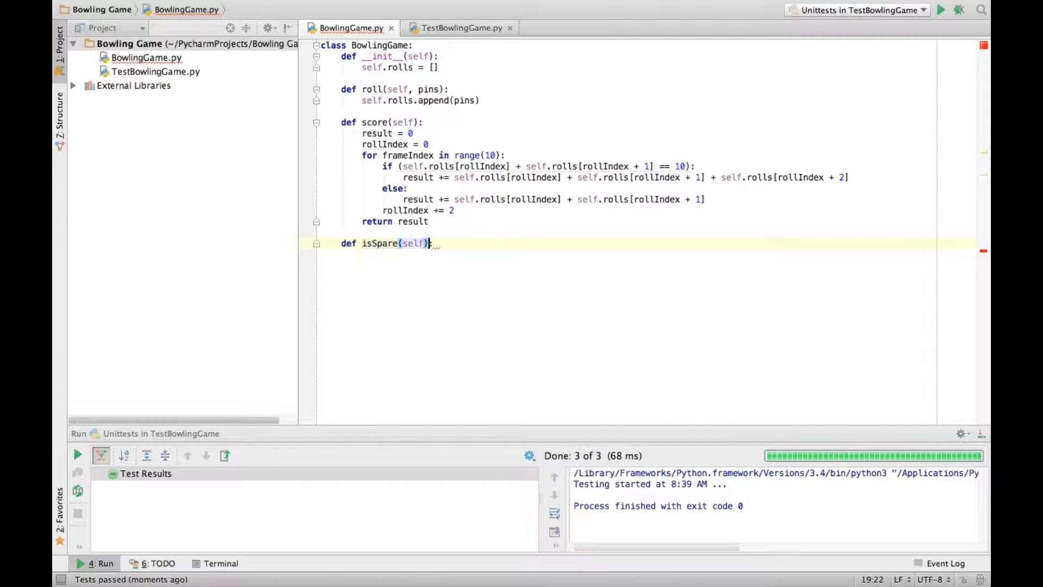
text(:)
text(return)
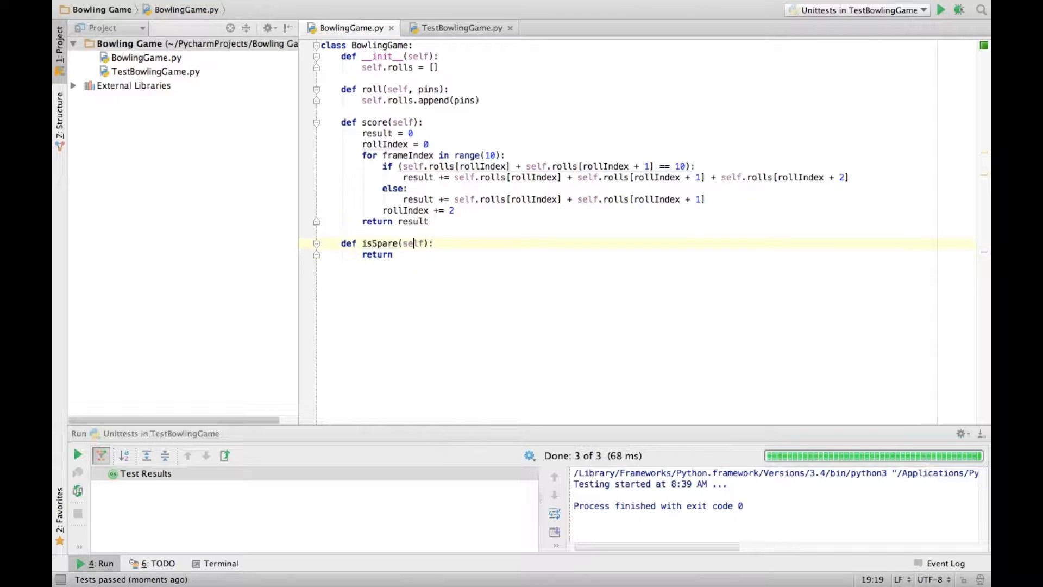
text(, rollIndex)
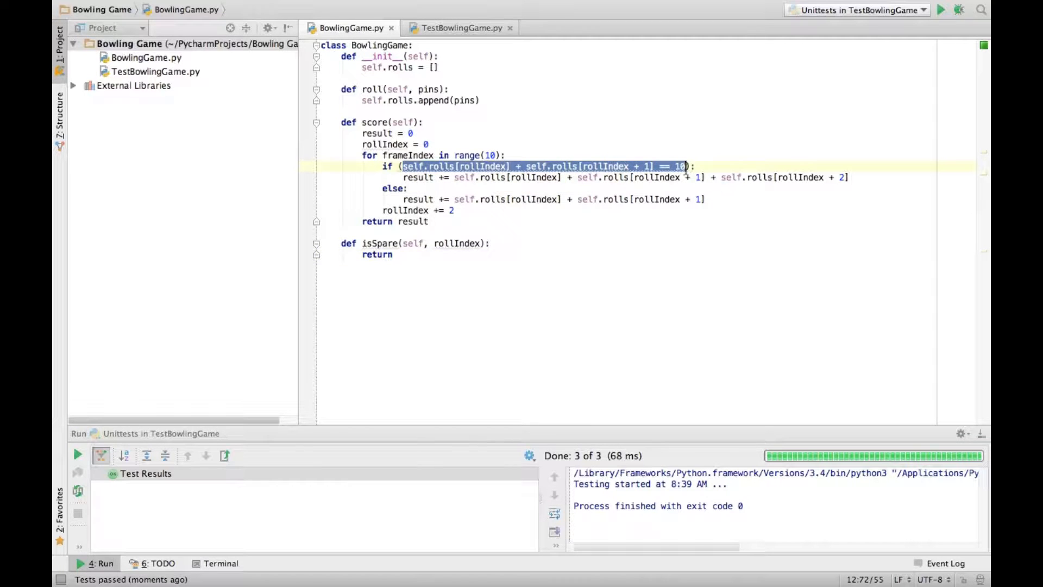
text(self.rolls[rollIndex] + self.rolls[rollIndex + 1] == 10)
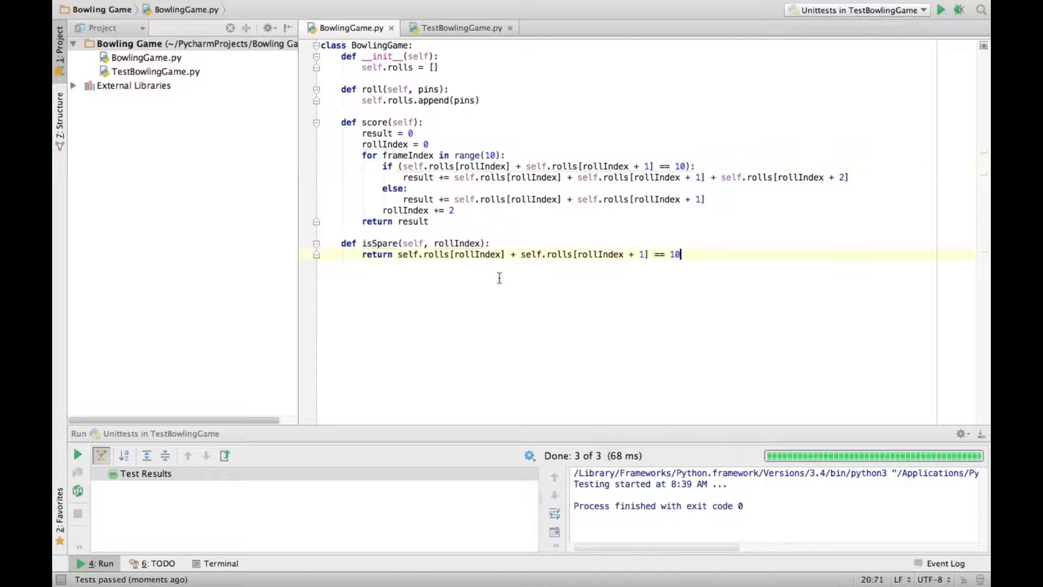
mouse_move(399, 166)
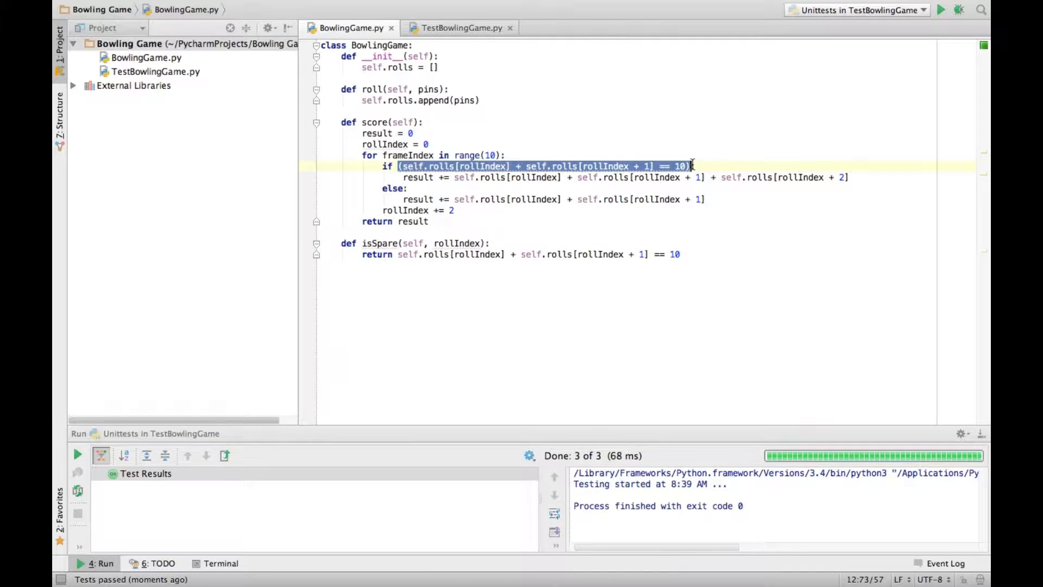
- Replace the inline spare condition in score() with self.isSpare(rollIndex) and rerun the tests
text(self.isSpare():)
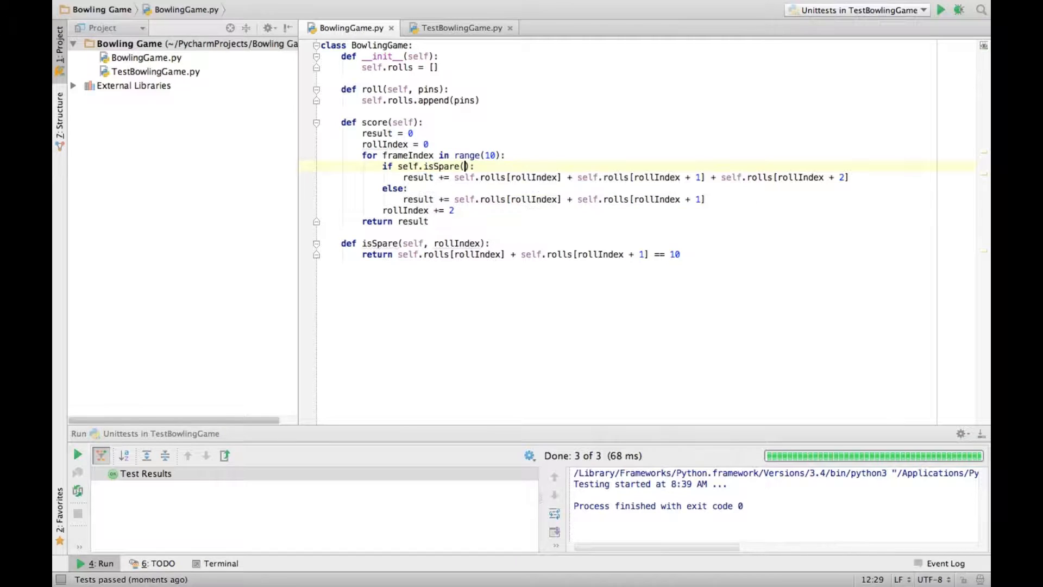
text(rollIndex)
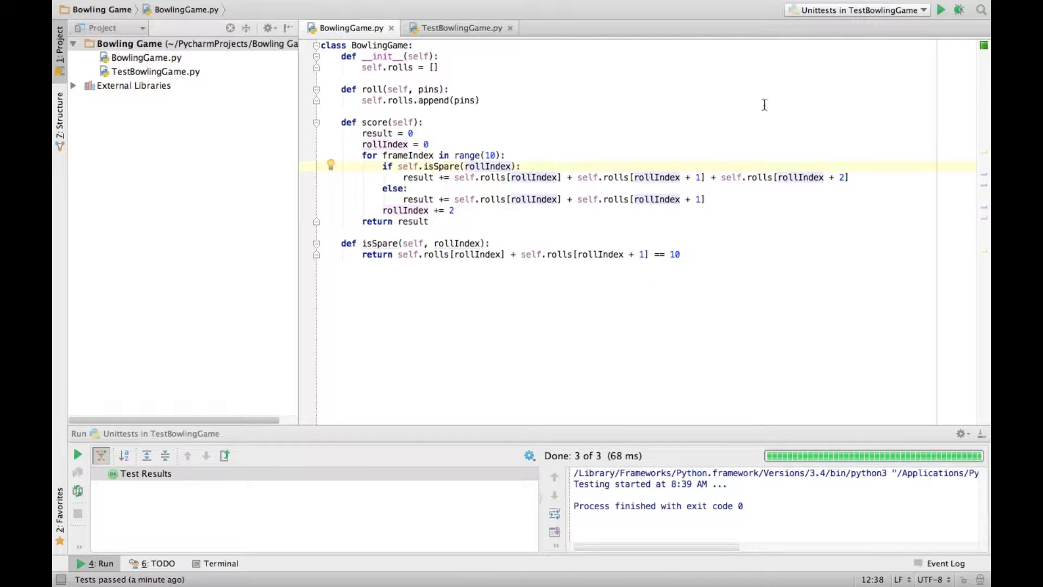
click(941, 10)
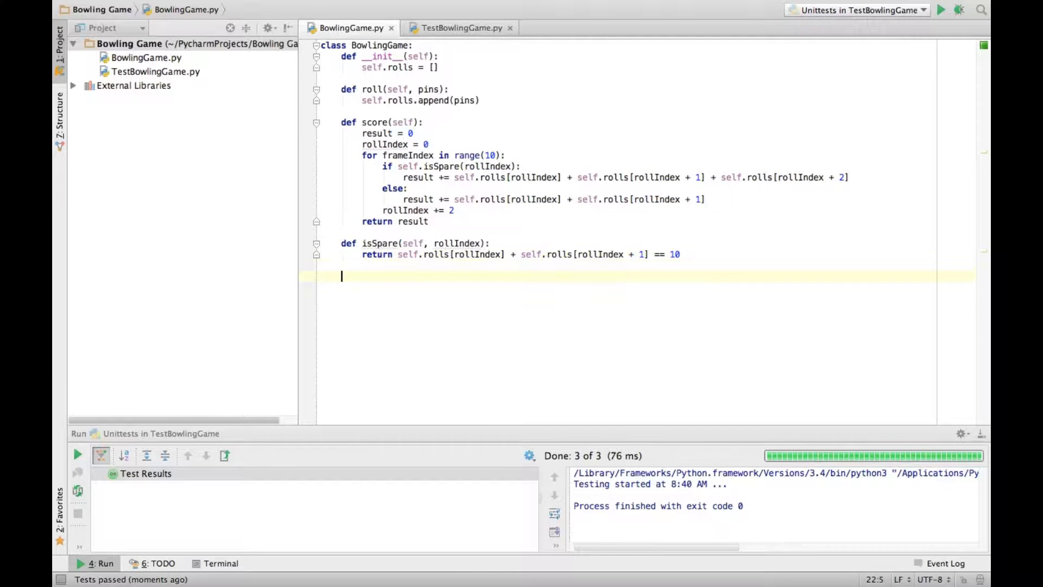
text(def)
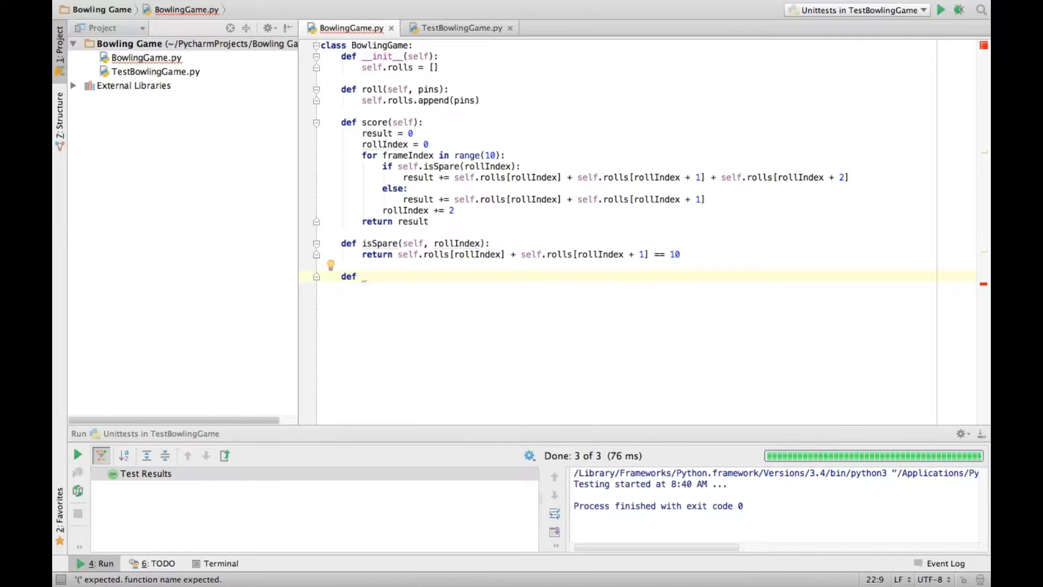
- Add a spareScore(self, rollIndex) method returning 10 plus the next roll
text(spareScore(self):)
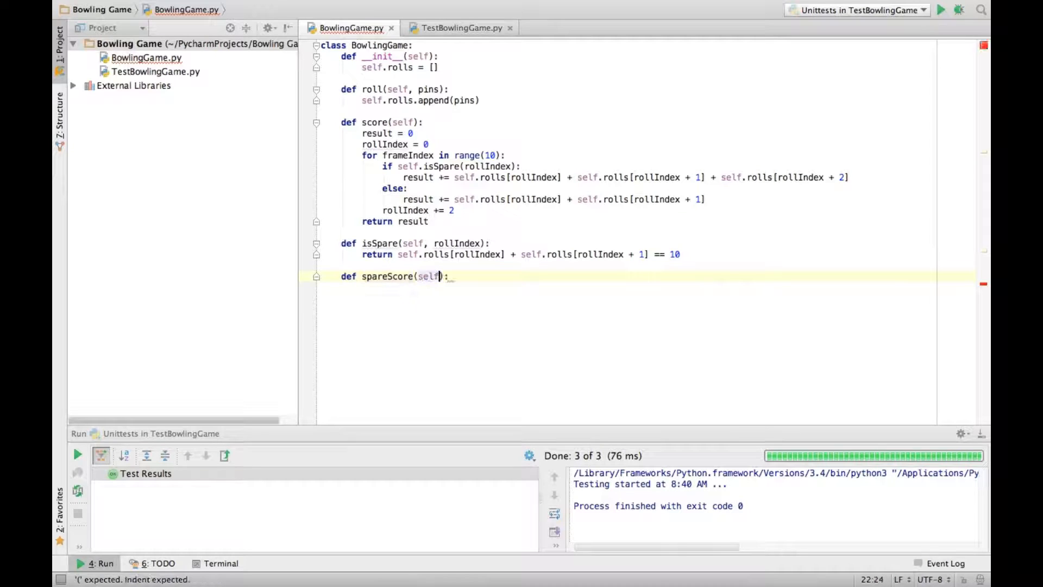
text(, rollIndex)
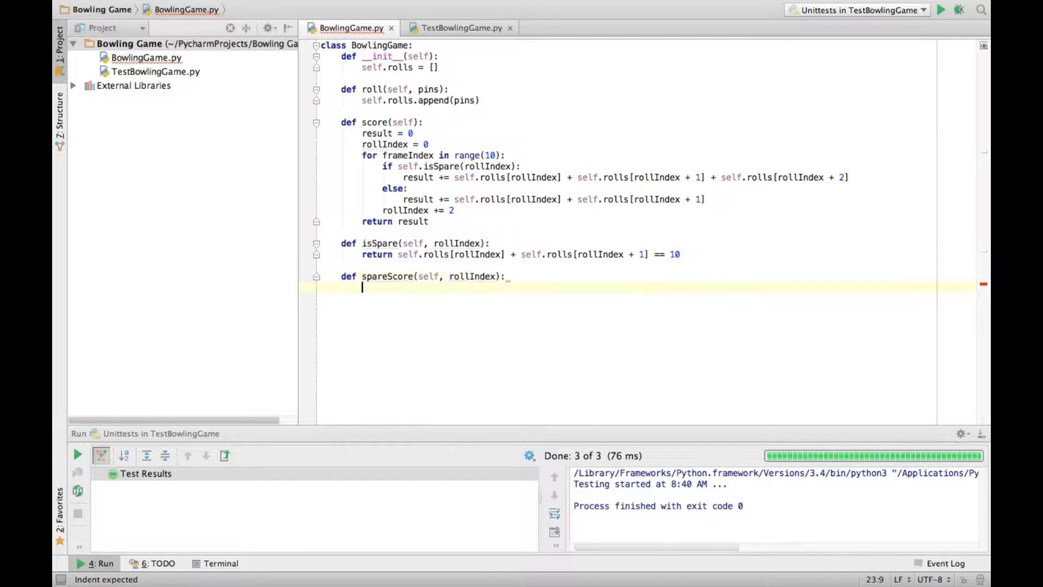
text(return)
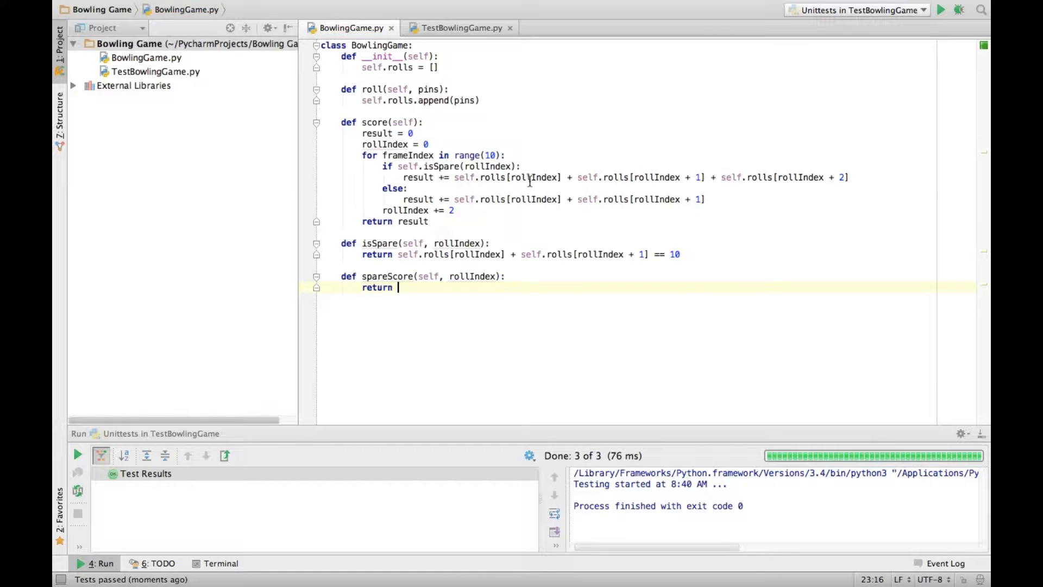
text(10 + self.rolls[rollIndex + 2)
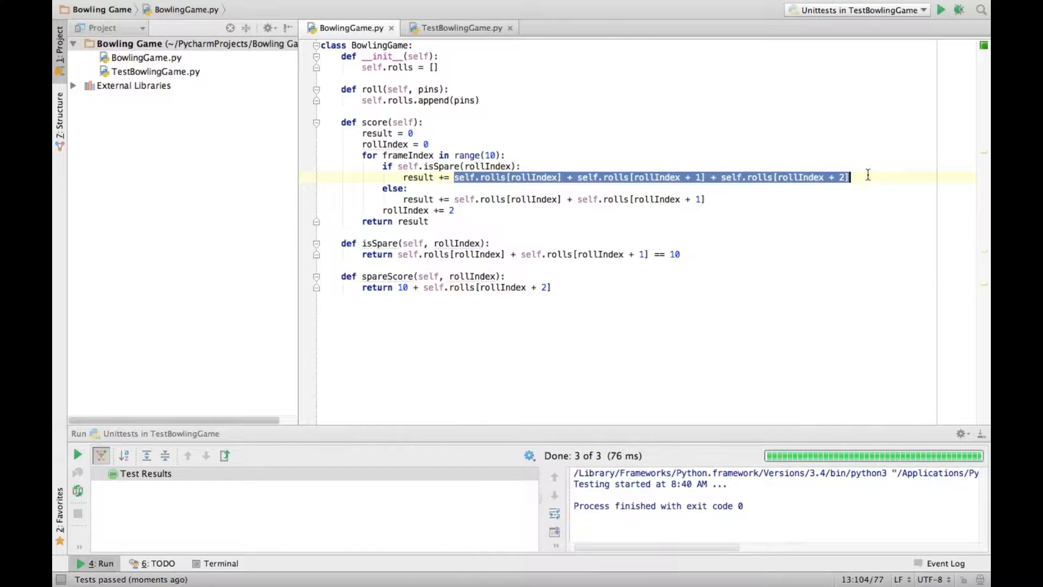
text(th)
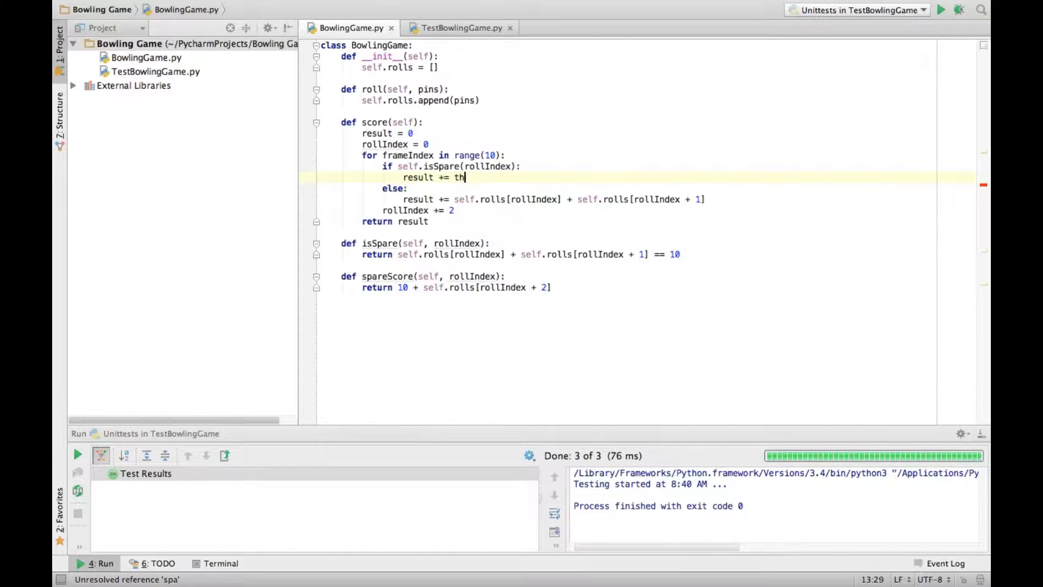
text(self.spareScore()
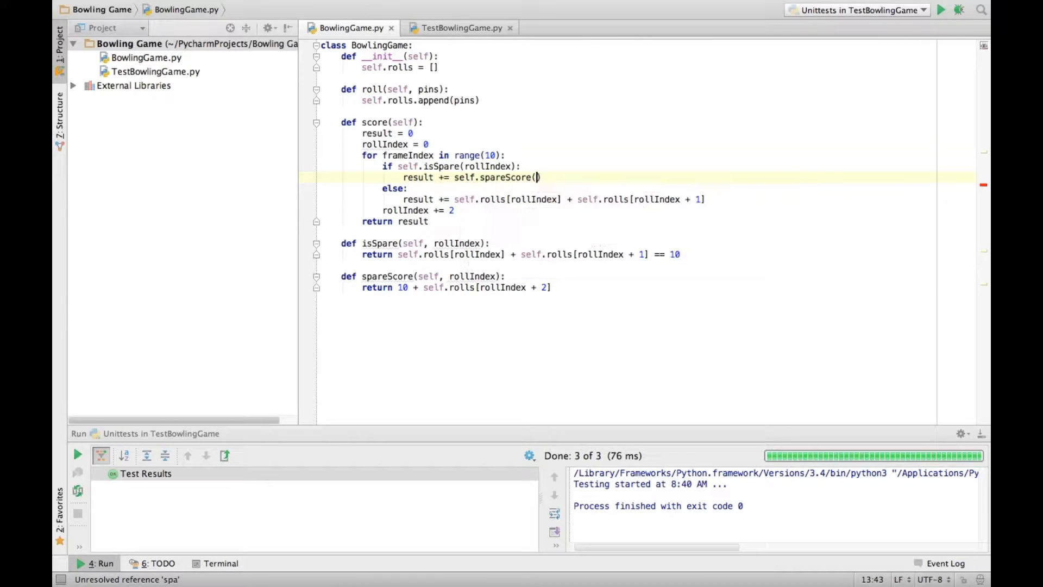
text(rollIndex + 2])
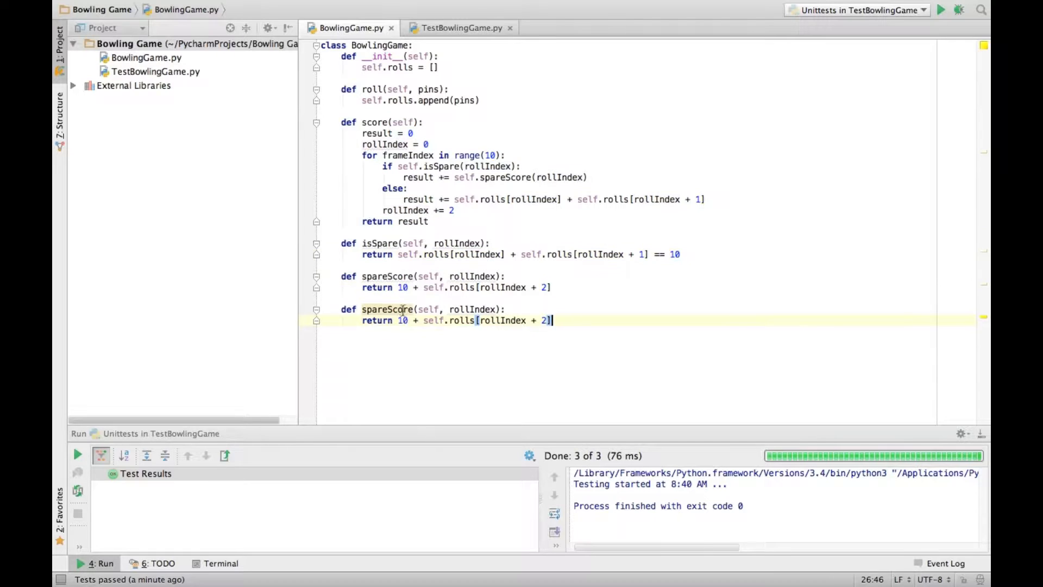
- Add a frameScore helper summing the frame's two rolls and use it in score()
text(frame)
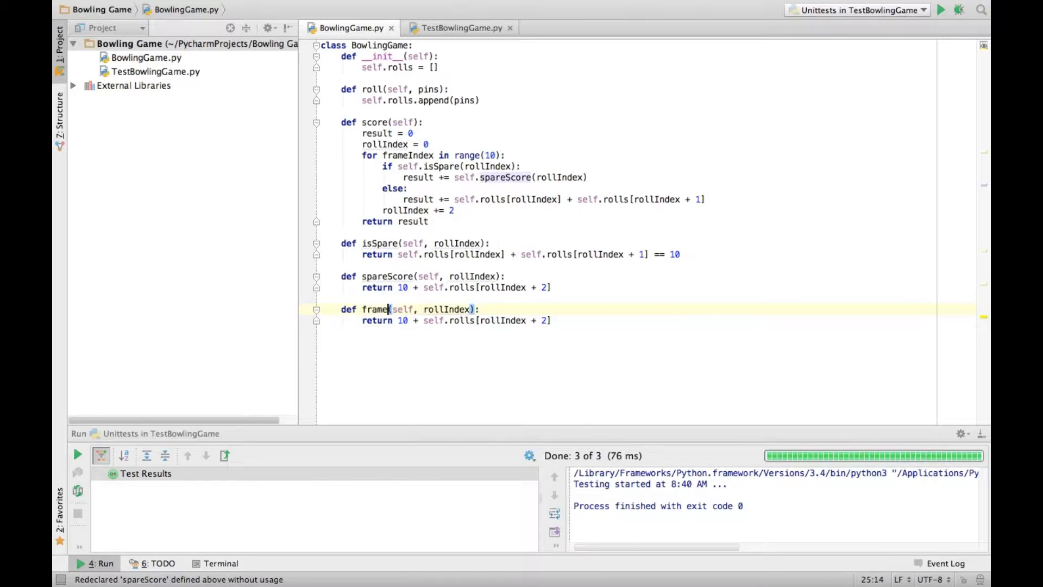
text(Score)
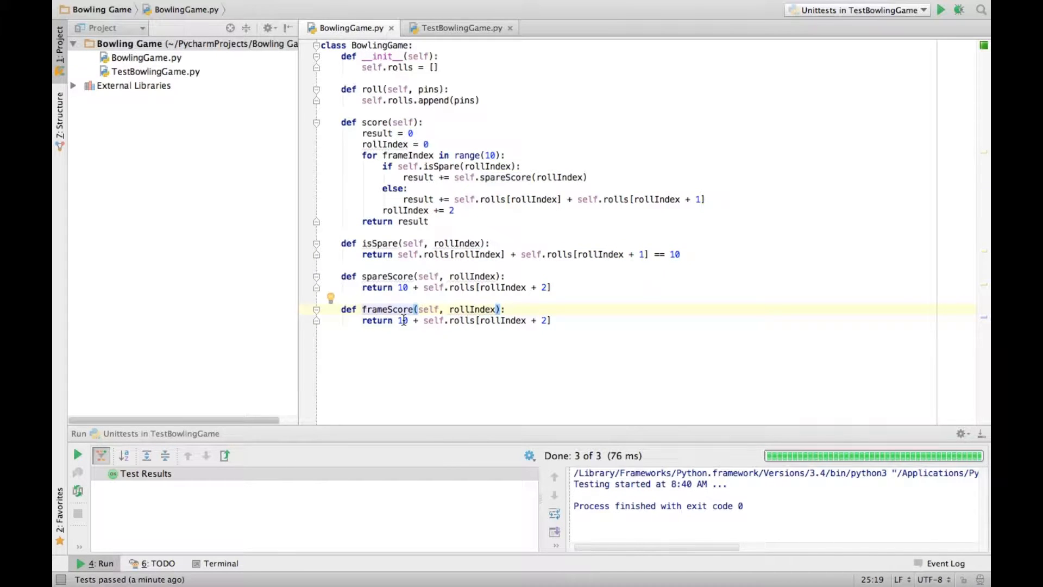
text(self.rolls[rollIndex)
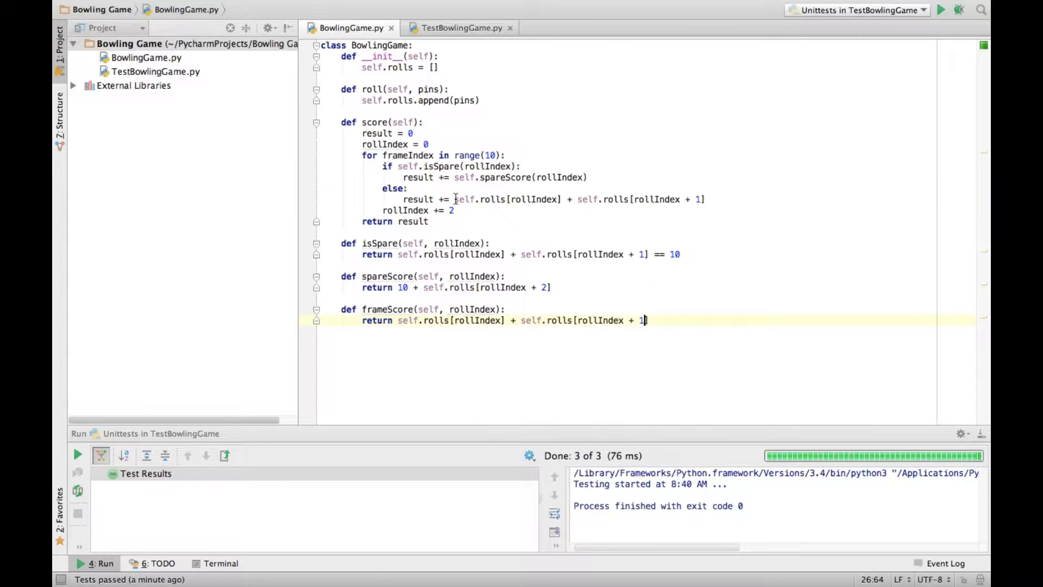
text(s)
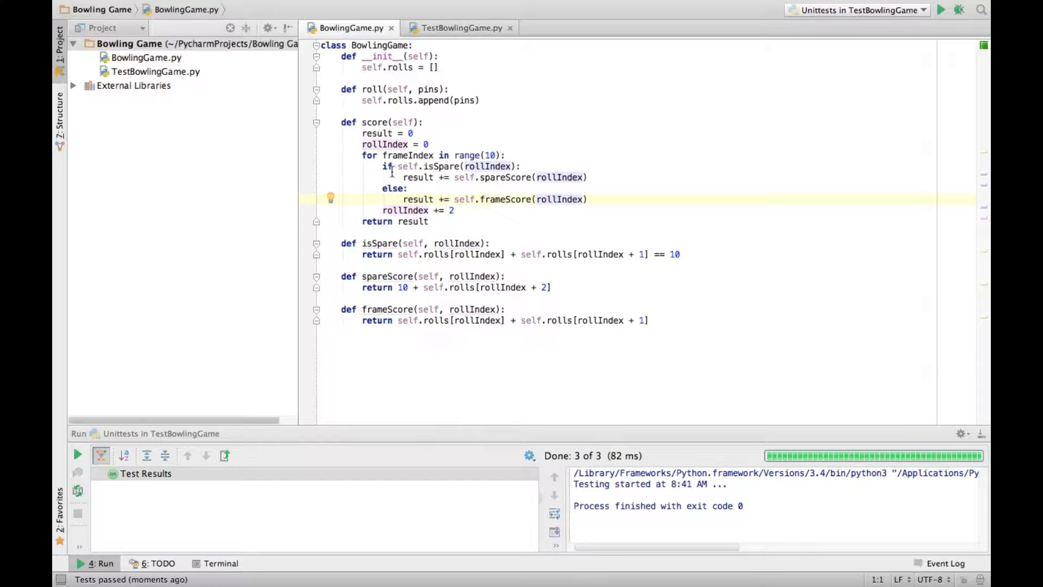
click(458, 28)
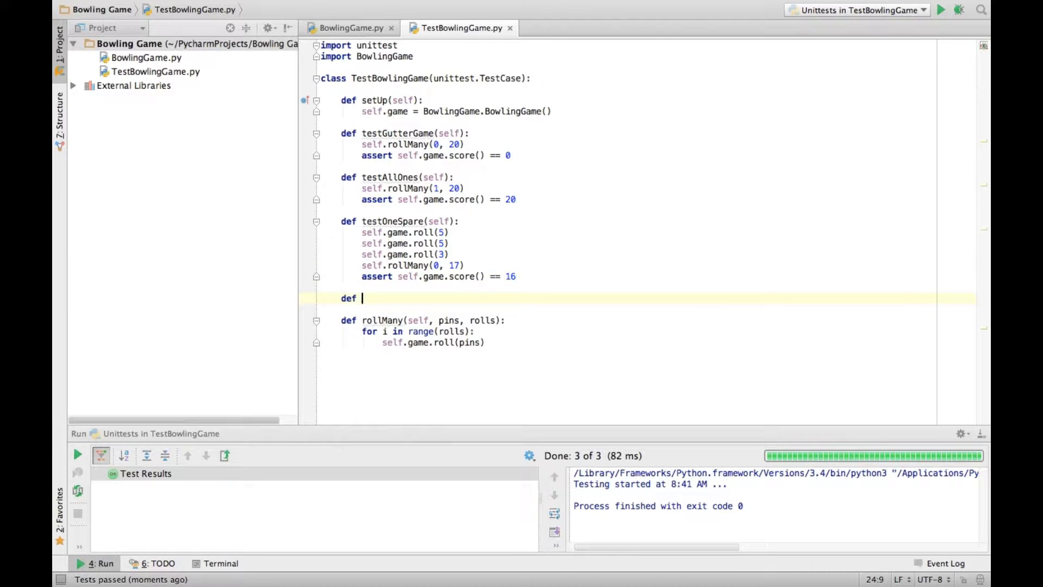
- Start testOneStrike(self) with a first roll of 10, checking the BowlingGame code
text(testOneStr)
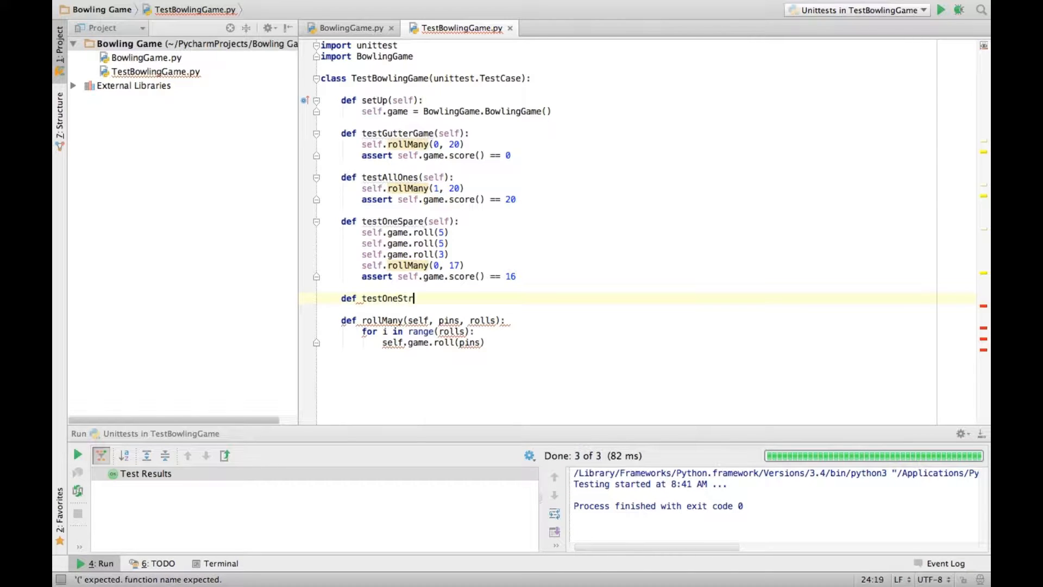
text(ike(self):)
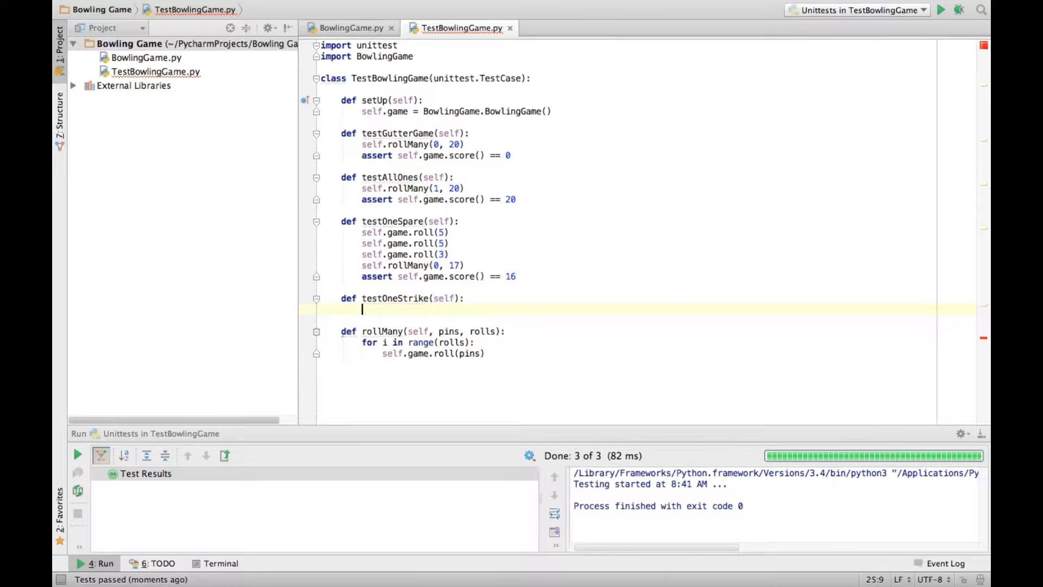
text(self.game)
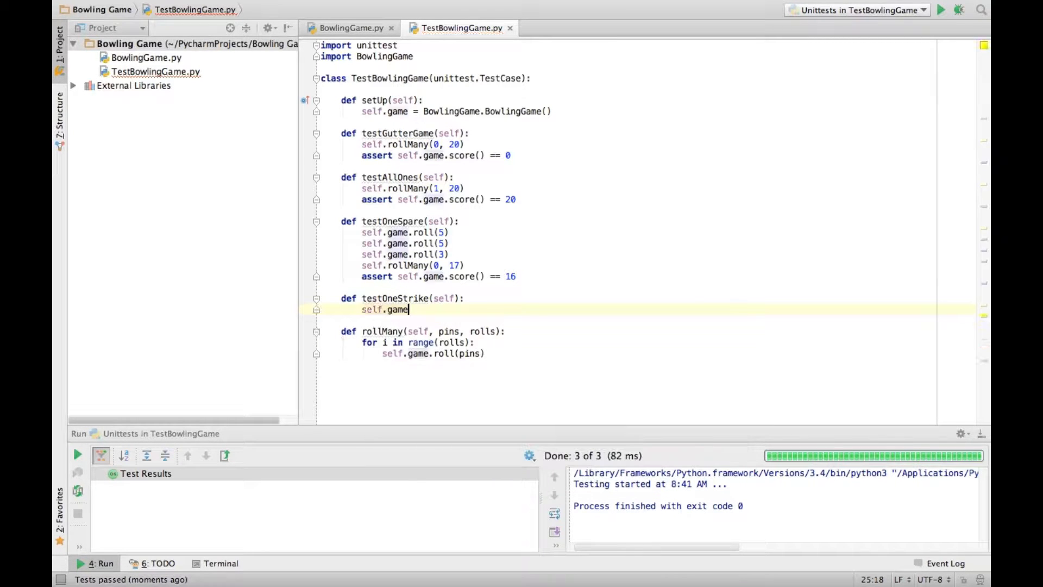
text(.rolls)
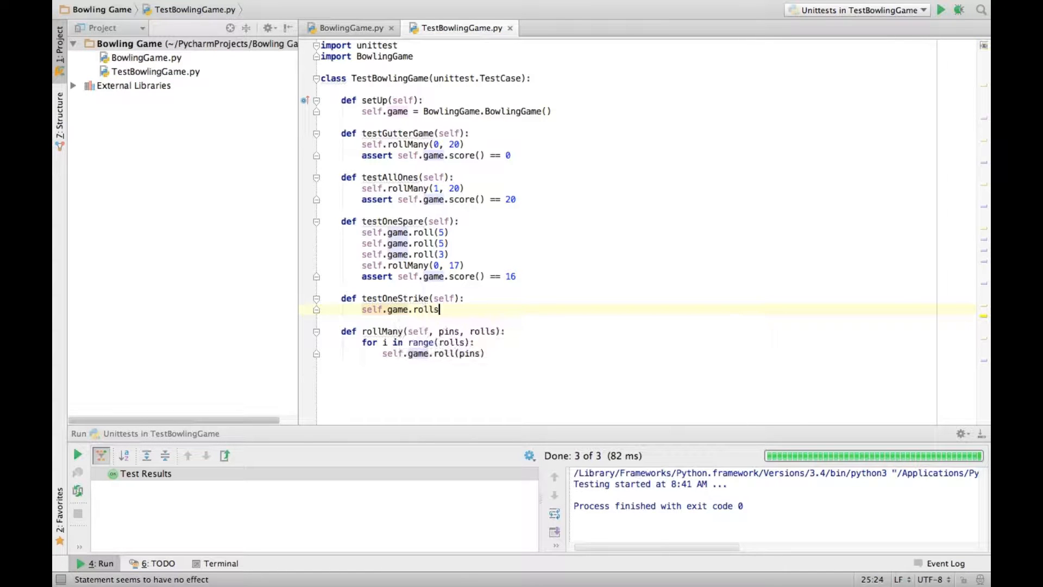
text((10))
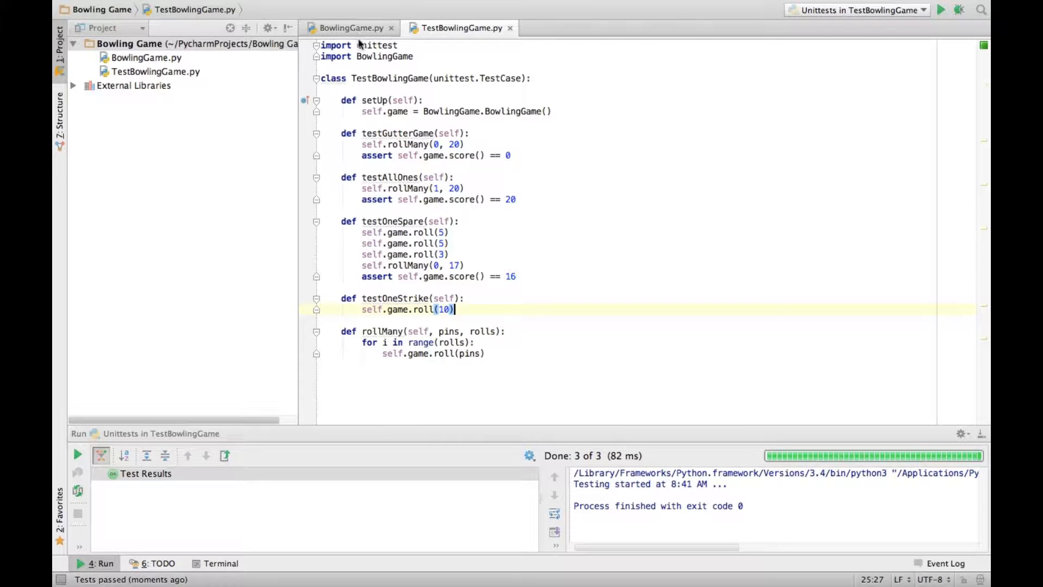
click(346, 28)
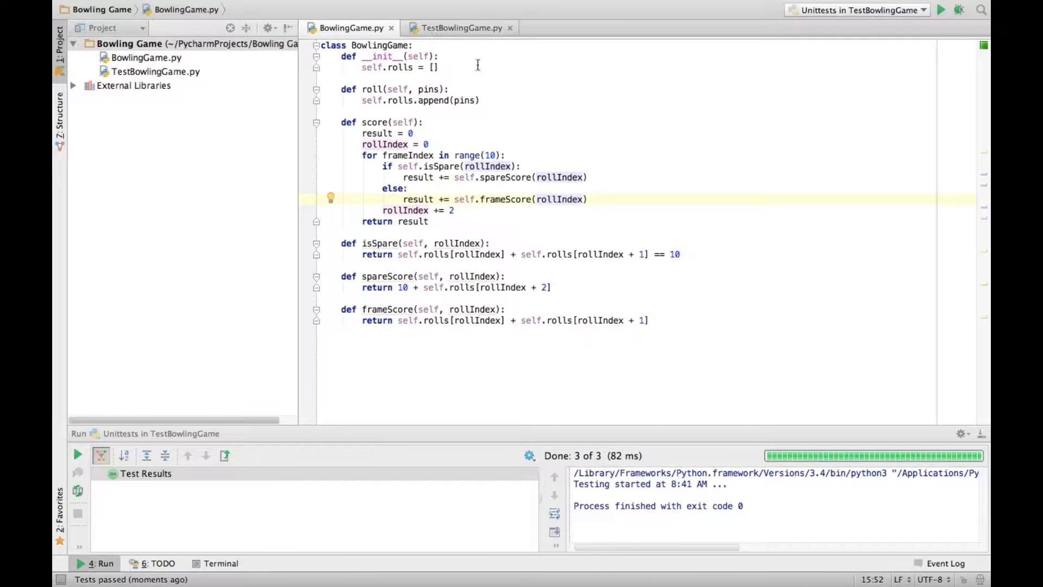
click(457, 28)
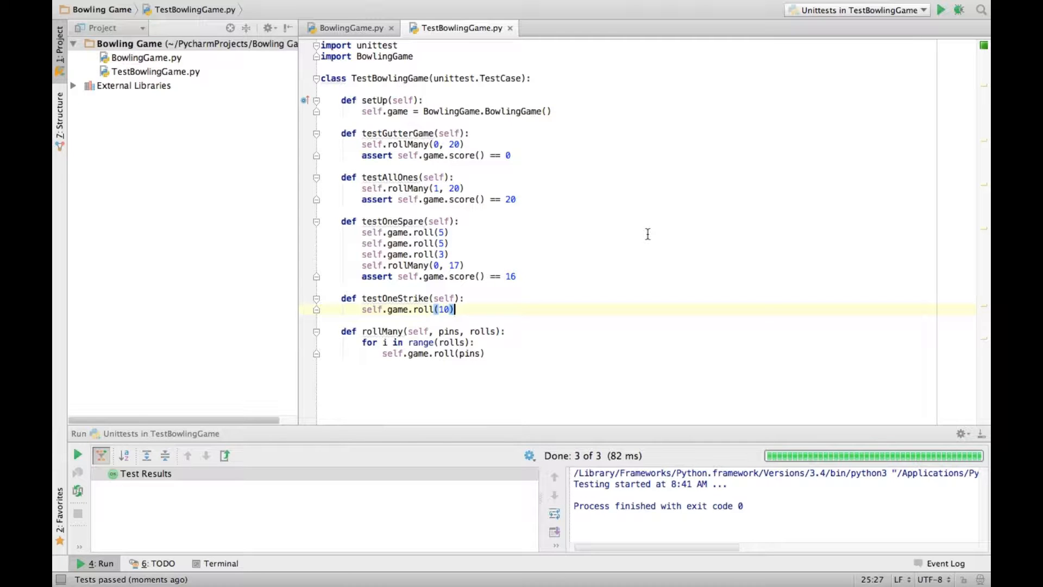
- Roll 4 and 3, then sixteen zeros, and assert score() == 24
text(sel)
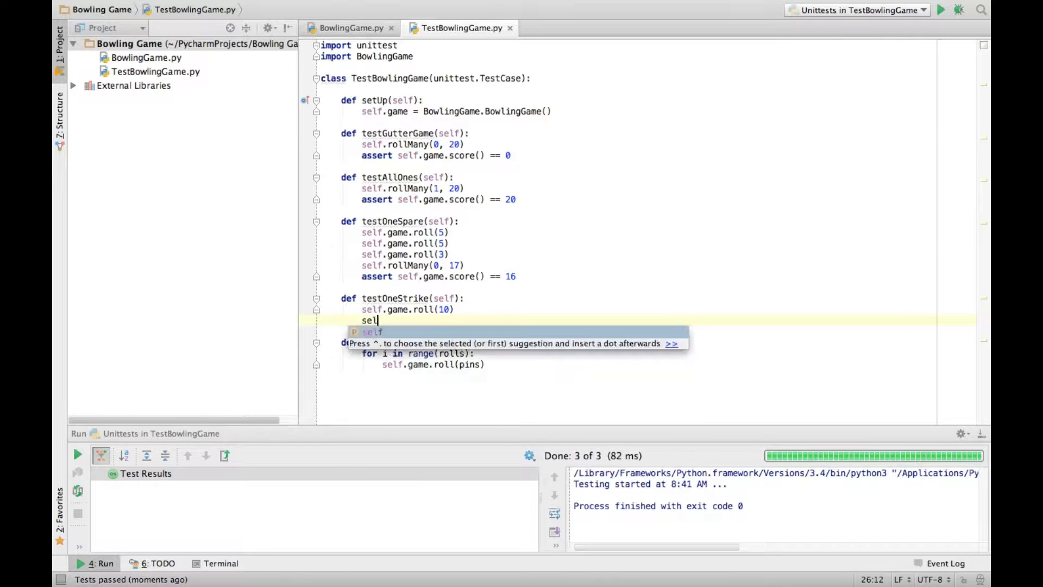
text(.game.roll()
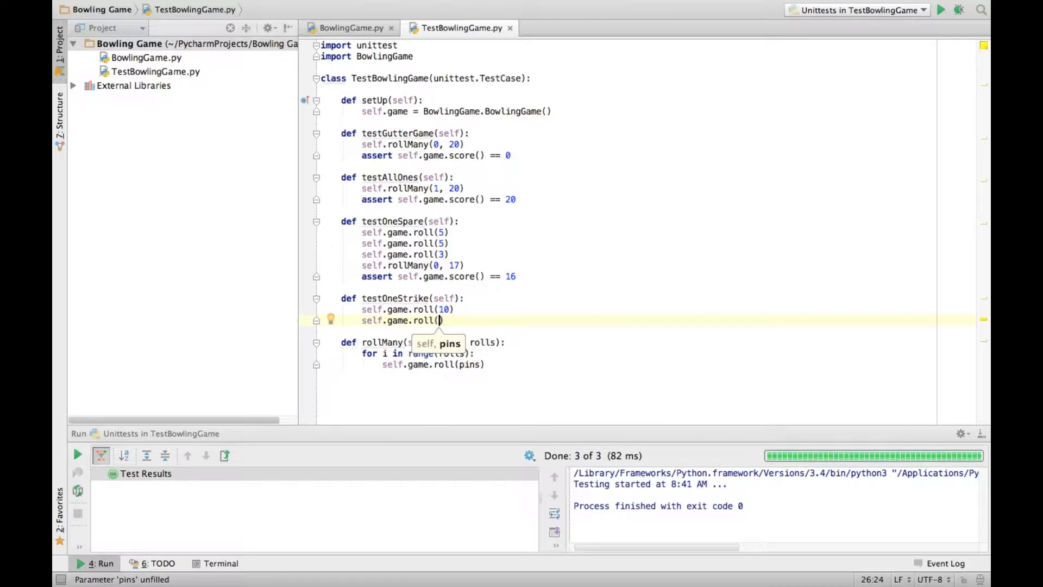
text(4)
text(self.game.roll(3)
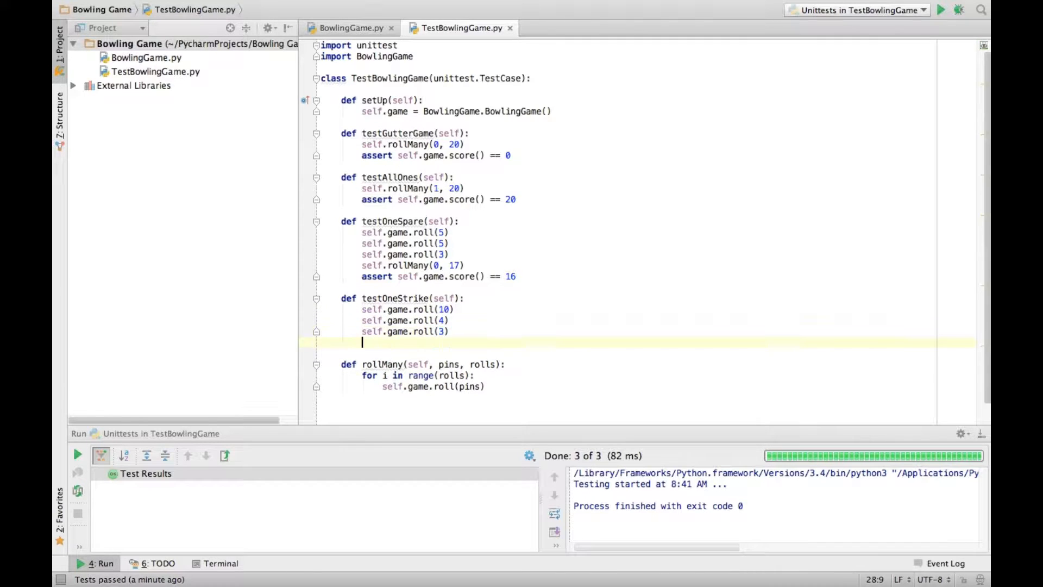
text(self.rollMany(0, 16)
text(assert sel)
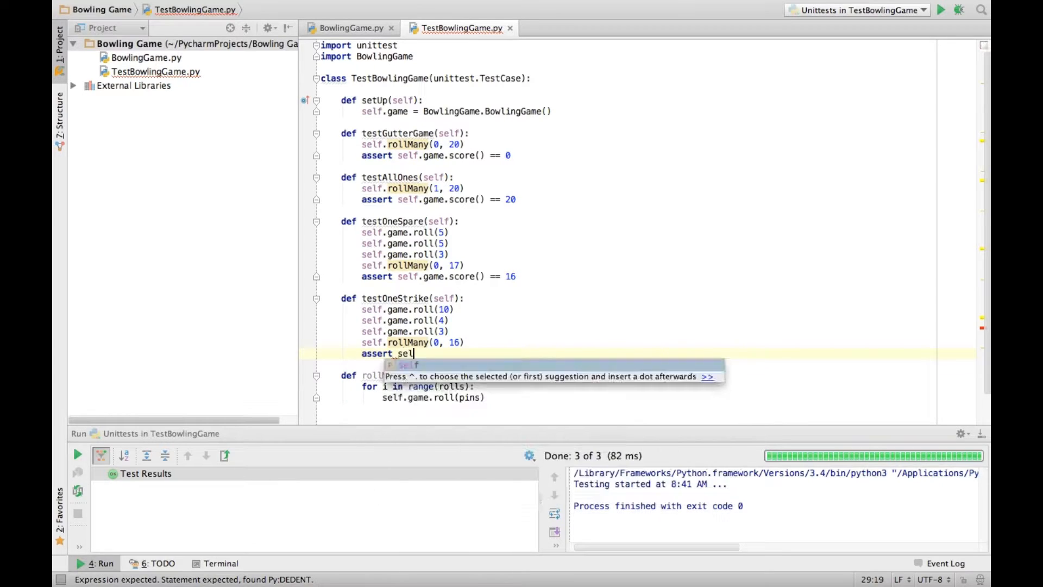
text(game.score() ==)
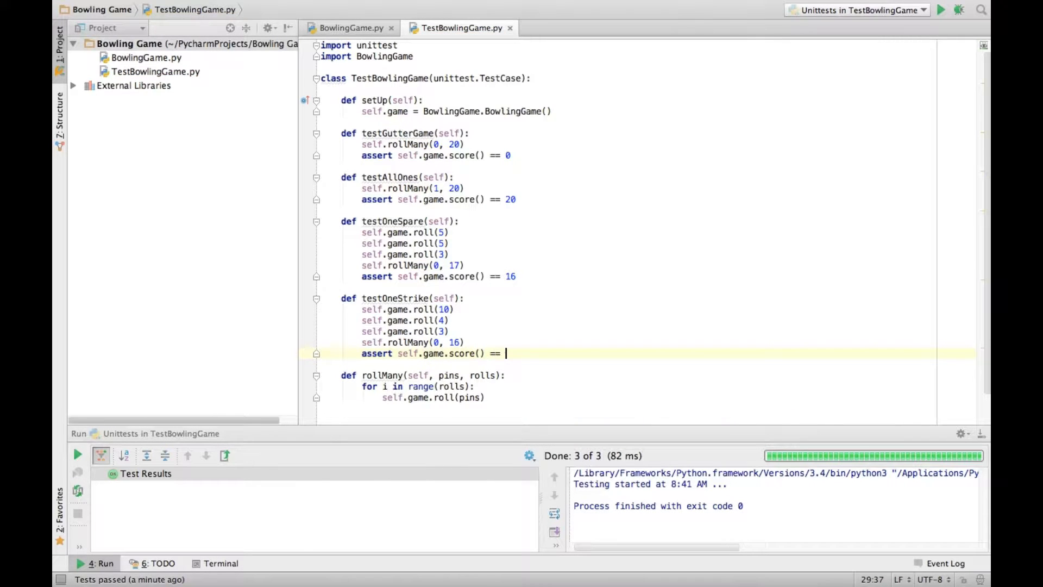
key(Backspace)
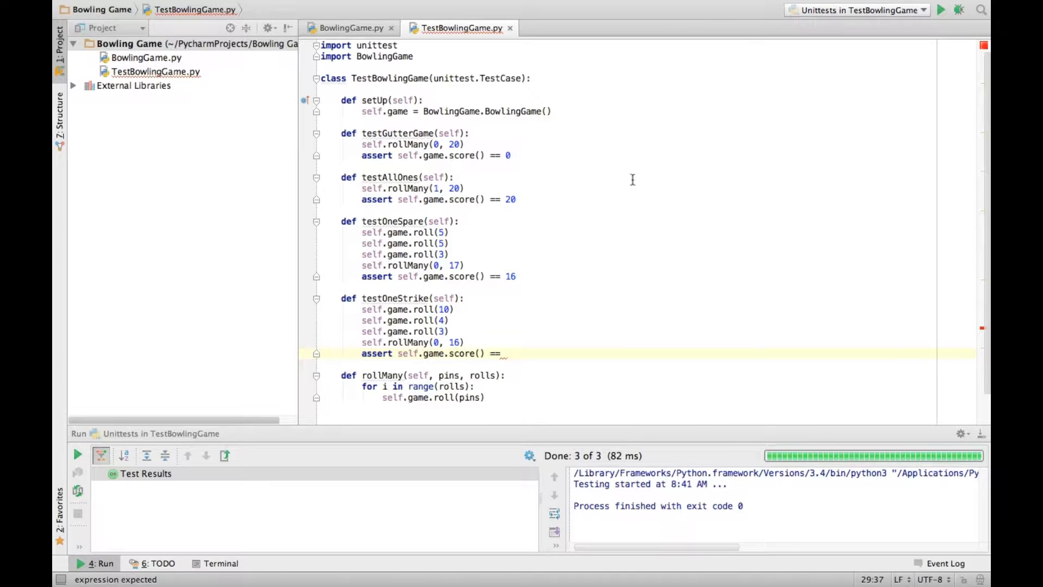
text(24)
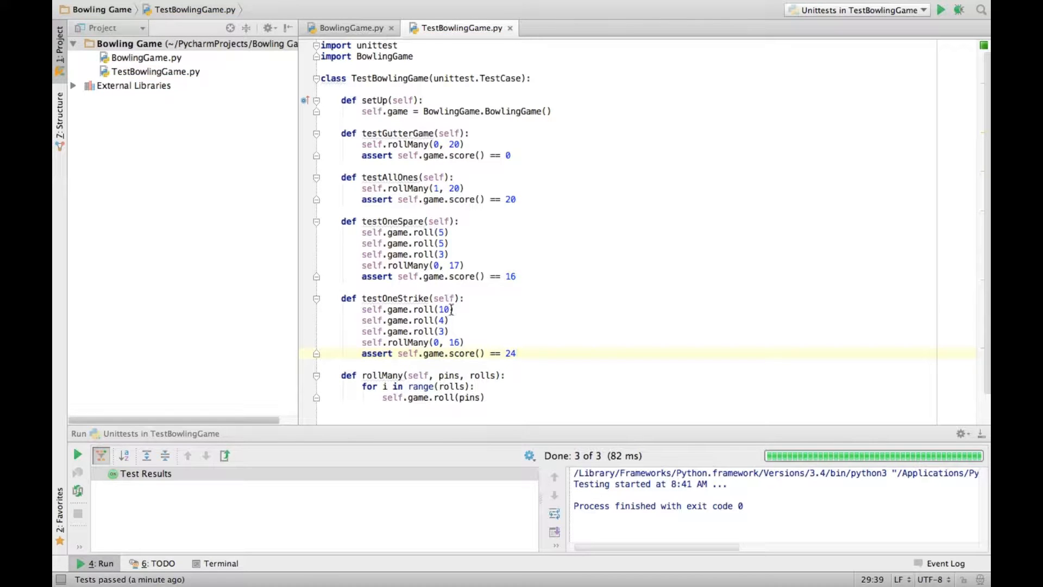
mouse_move(481, 320)
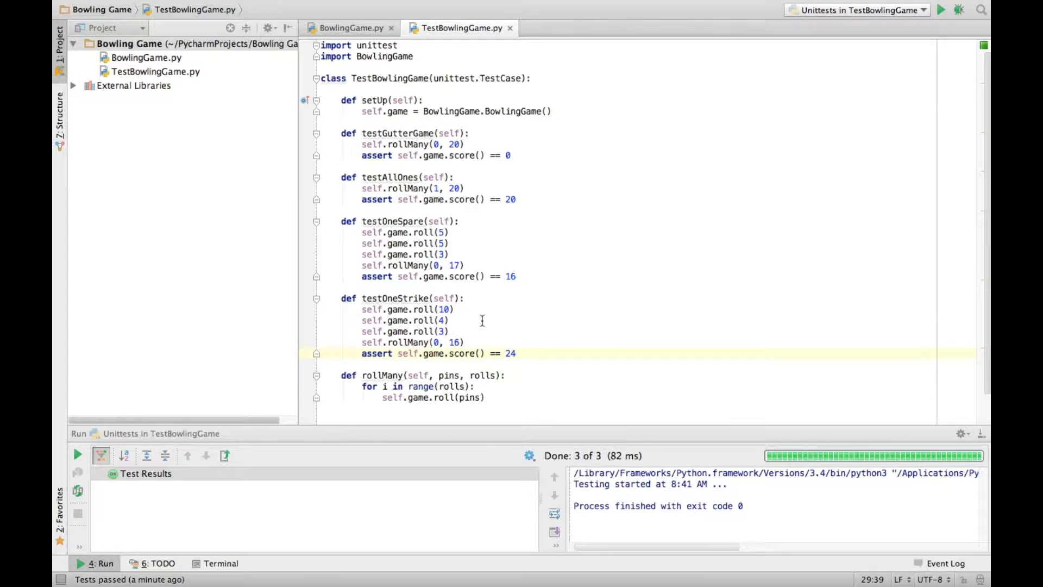
mouse_move(943, 23)
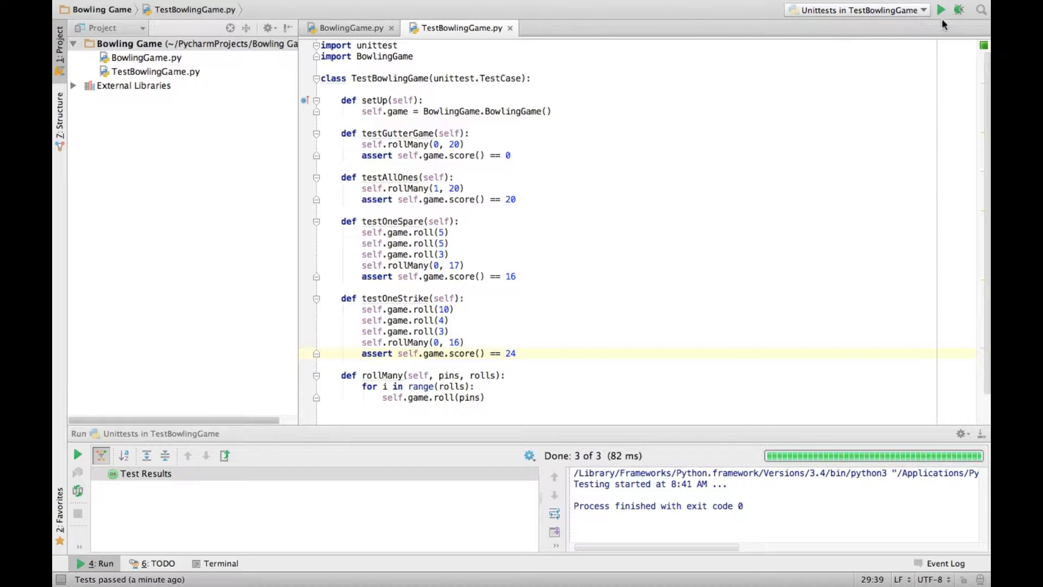
- Rerun the tests and inspect testOneStrike's IndexError traceback pointing into isSpare
click(940, 9)
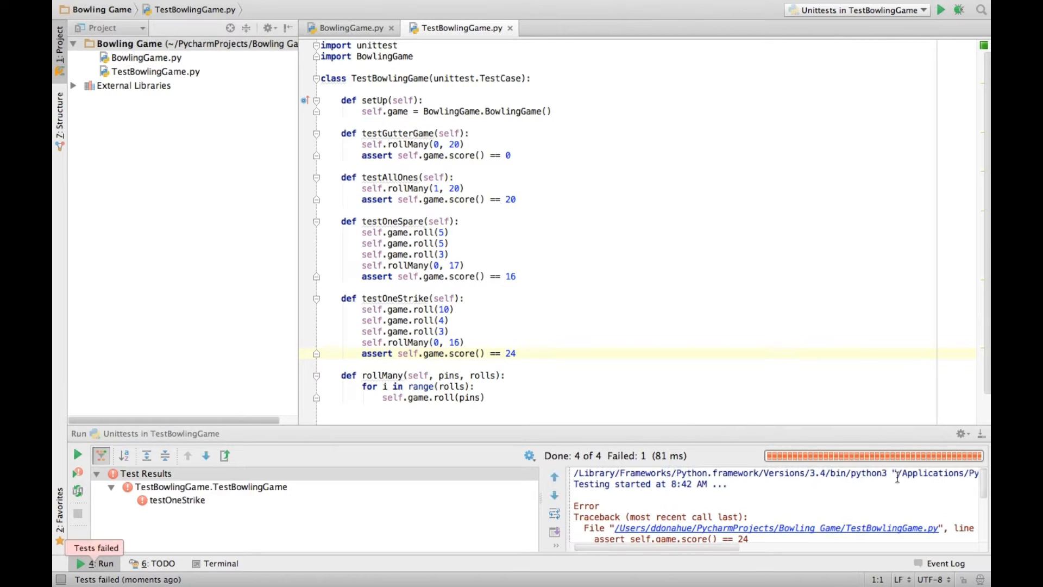
scroll(down, 3)
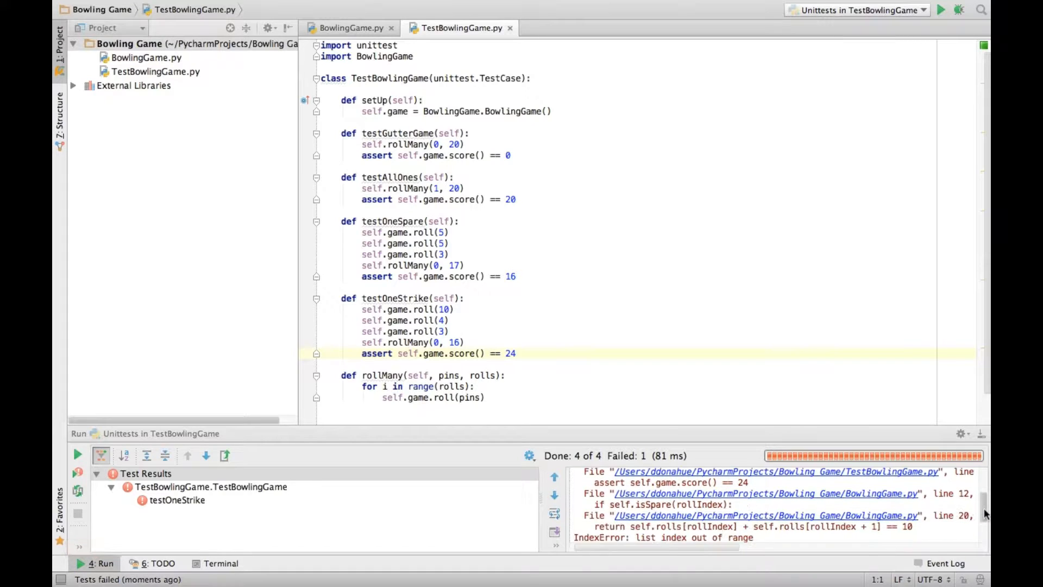
scroll(up, 3)
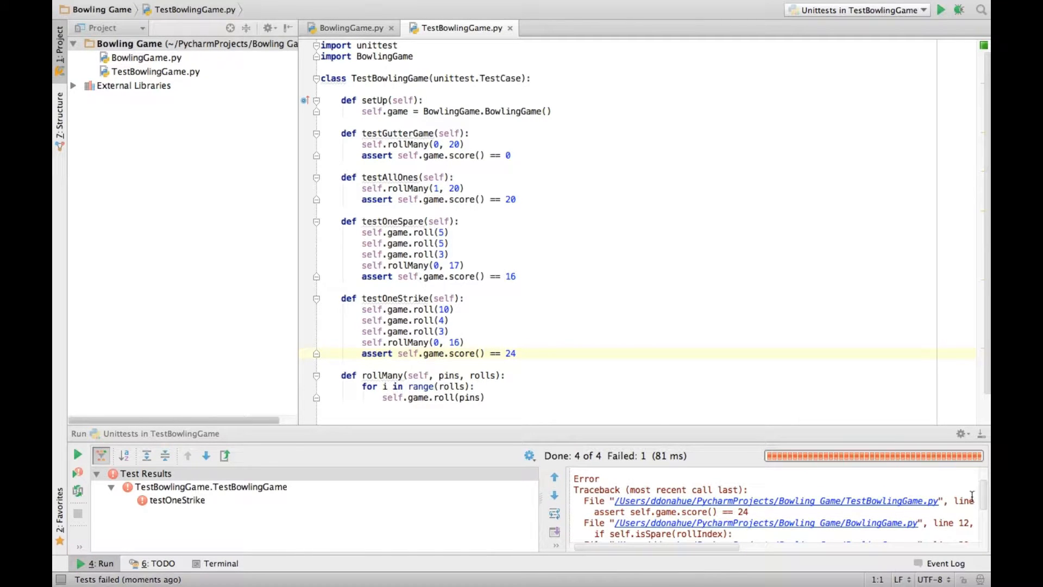
scroll(down, 3)
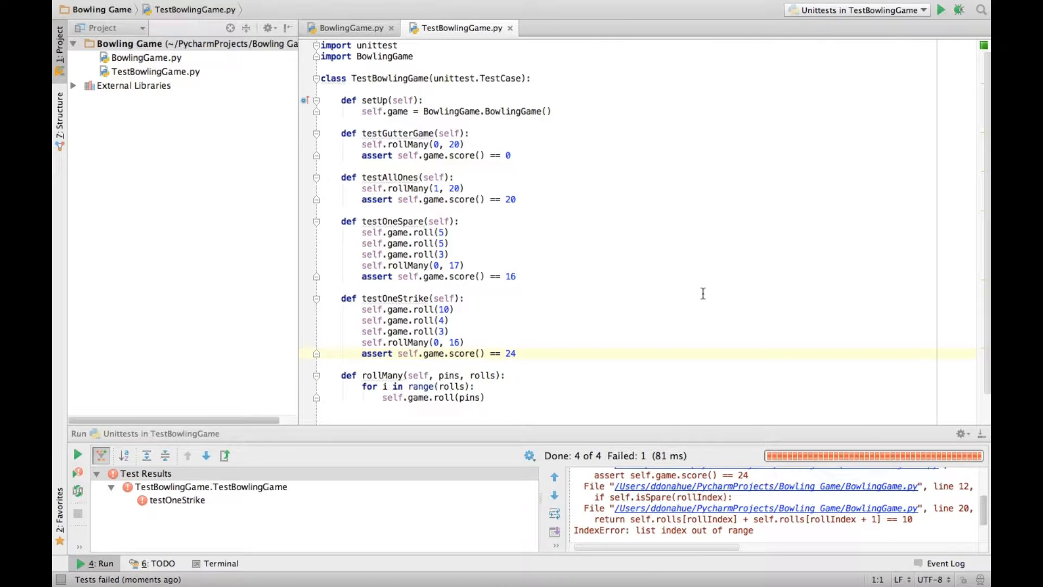
click(348, 28)
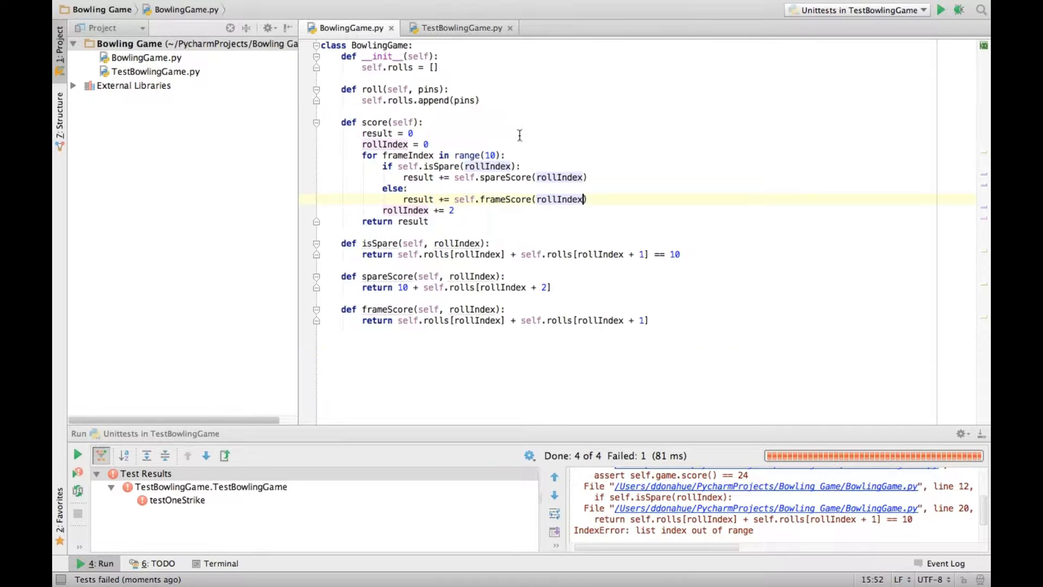
click(448, 67)
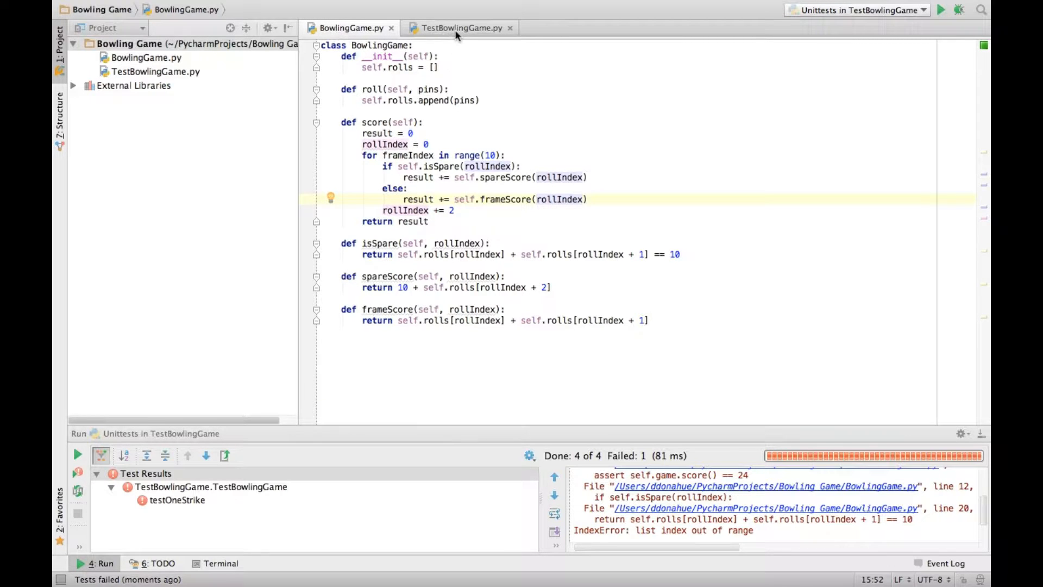
click(457, 27)
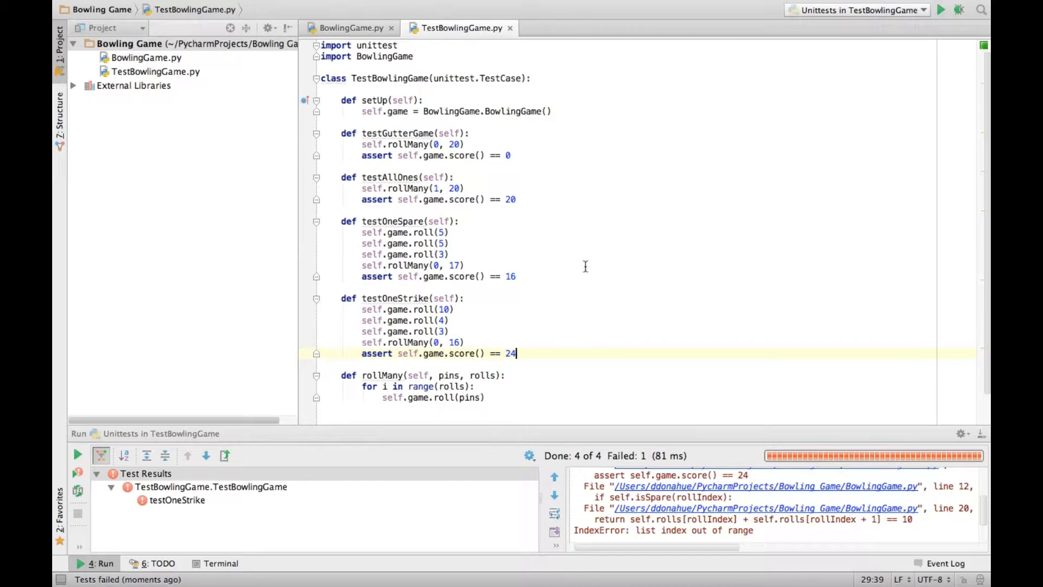
- Create isStrike(rollIndex) checking rolls[rollIndex] == 10, and copy spareScore into strikeScore
click(347, 27)
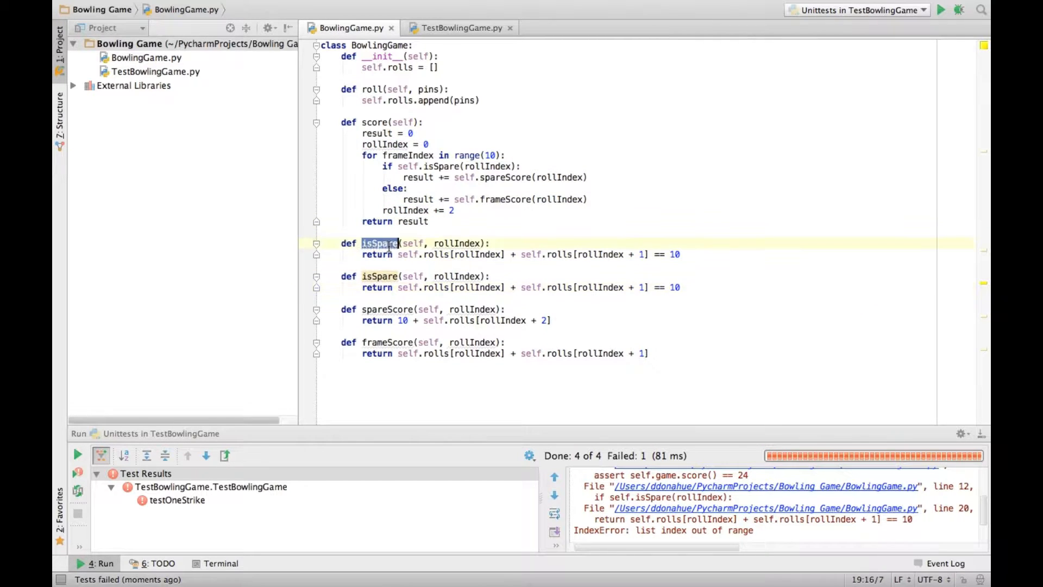
text(isStrike)
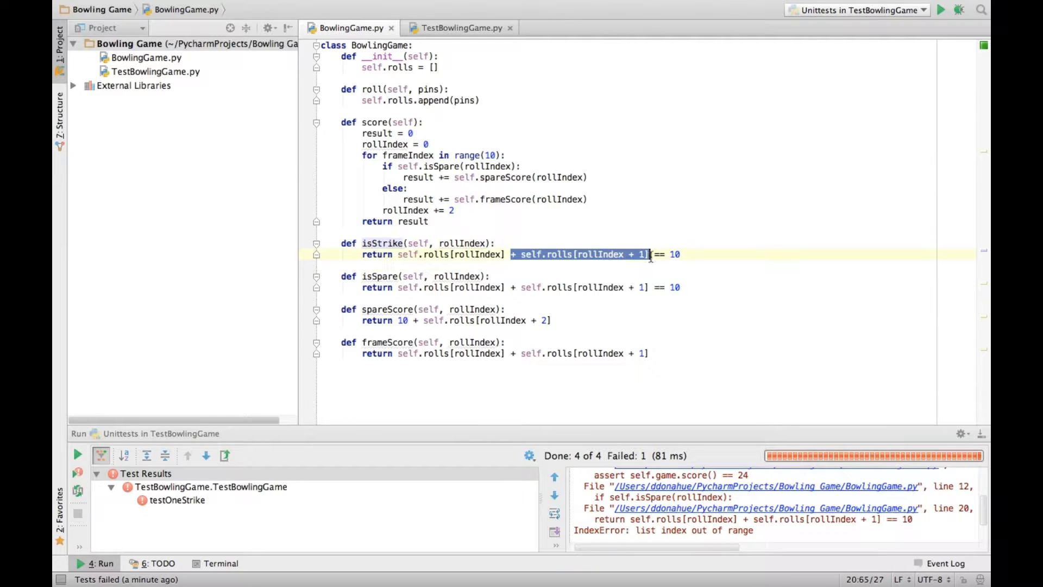
key(Delete)
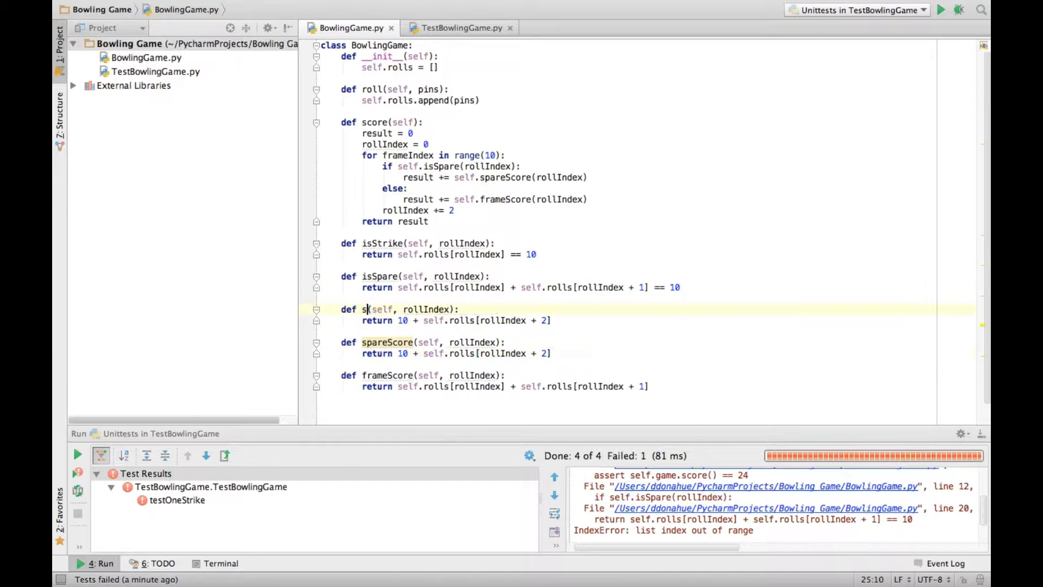
text(trikeScore)
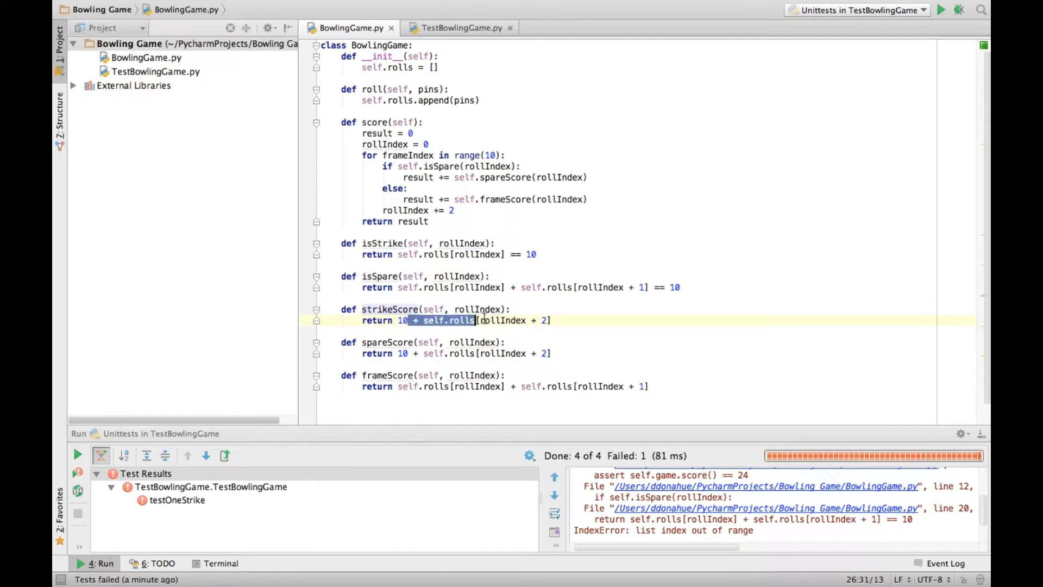
- Make strikeScore add rolls[rollIndex + 1] and [rollIndex + 2]; add an isStrike branch using it
text(+ self.rolls[rollIndex + 2])
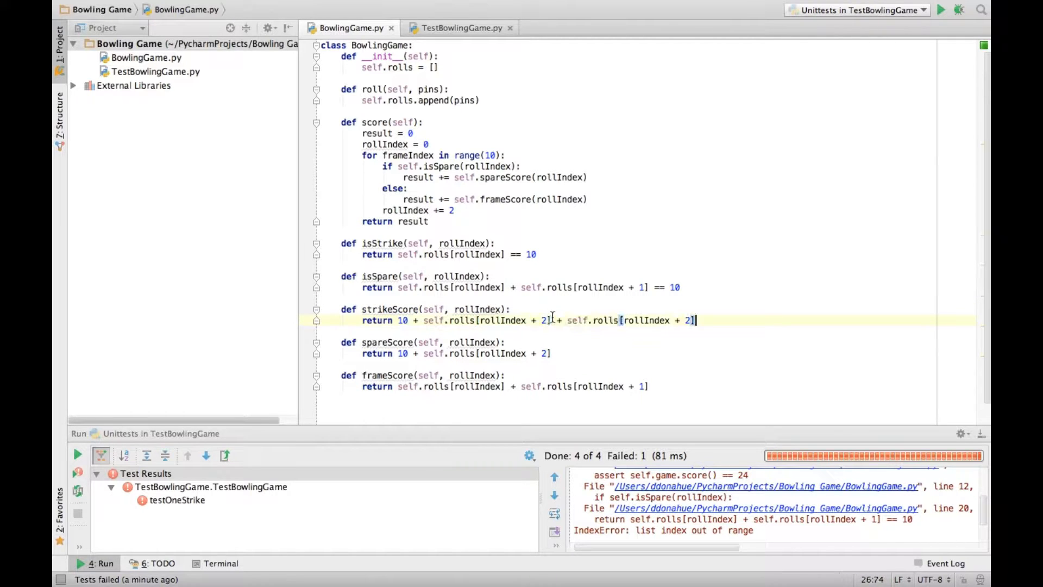
text(1)
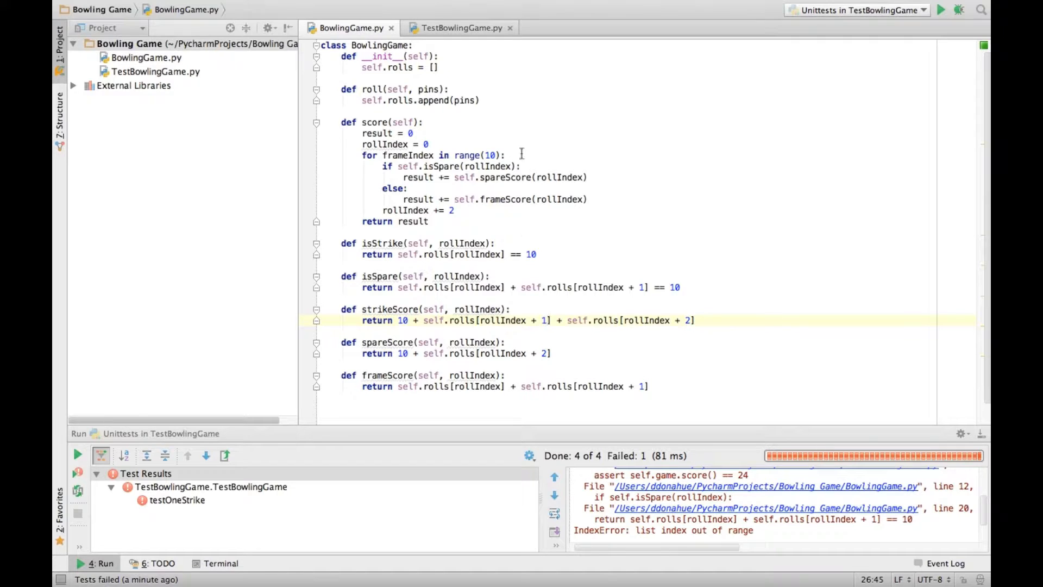
click(506, 155)
text(if s)
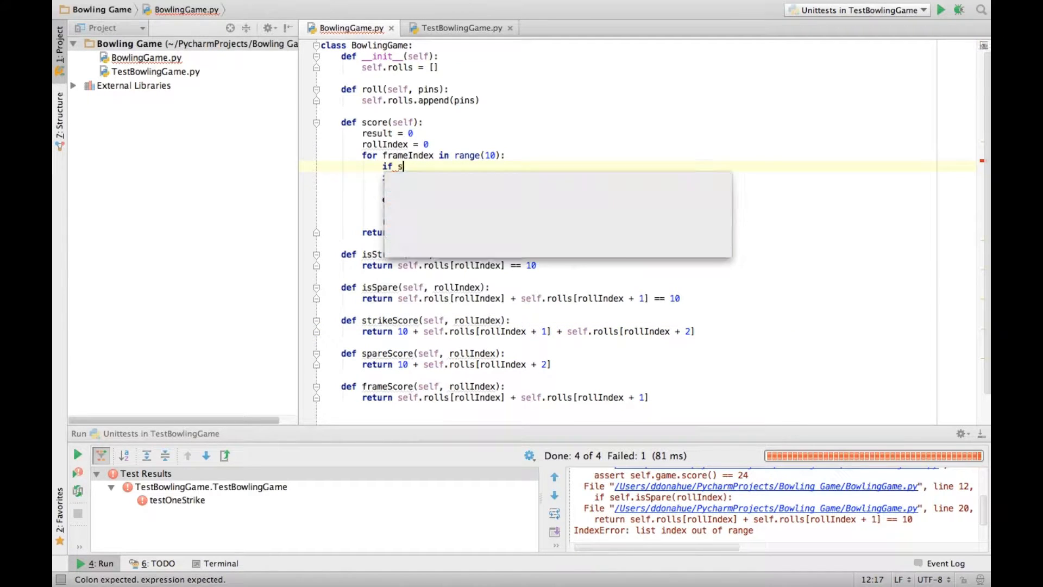
text(elf.iss)
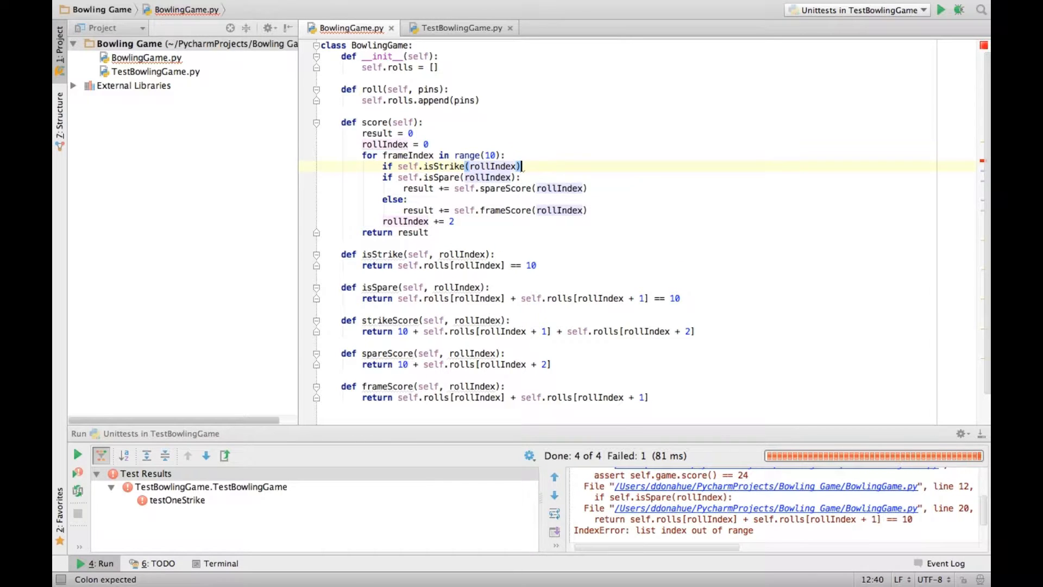
text(result +=)
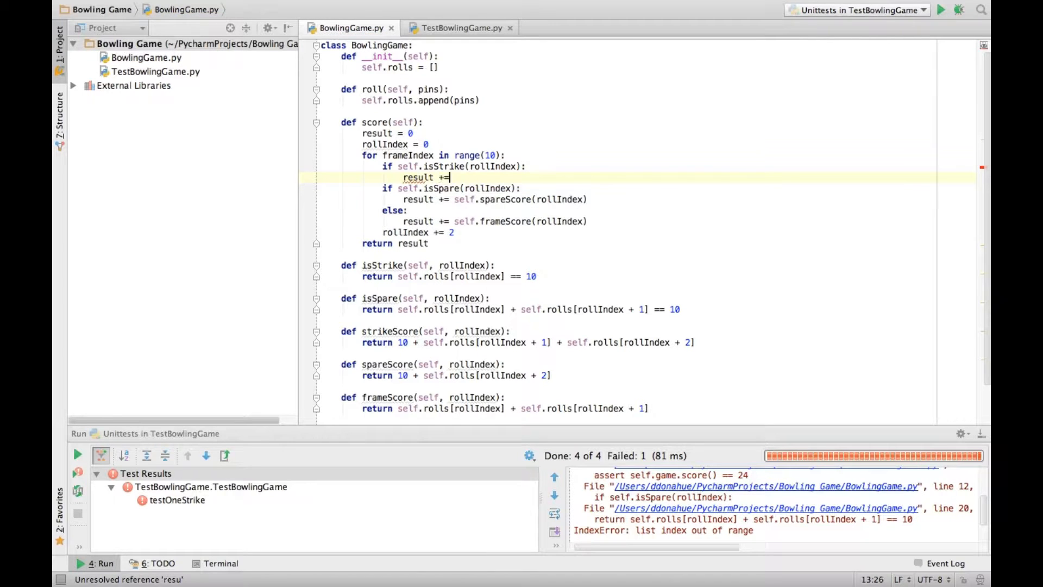
text(self.strikeScore()
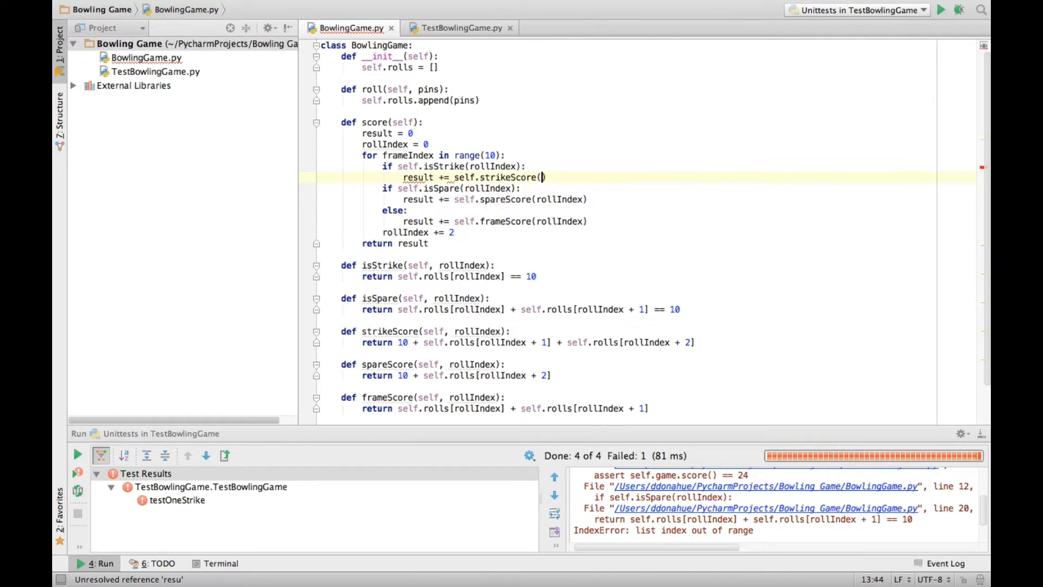
text(rollIndex)
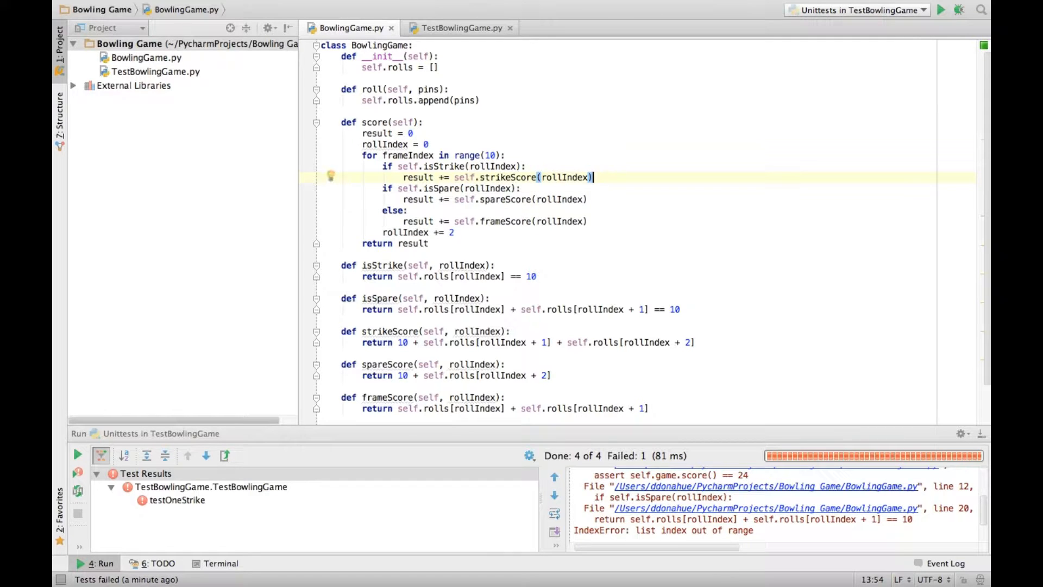
- Change the spare check to elif, advance rollIndex by 1 on strikes, and rerun tests
click(386, 189)
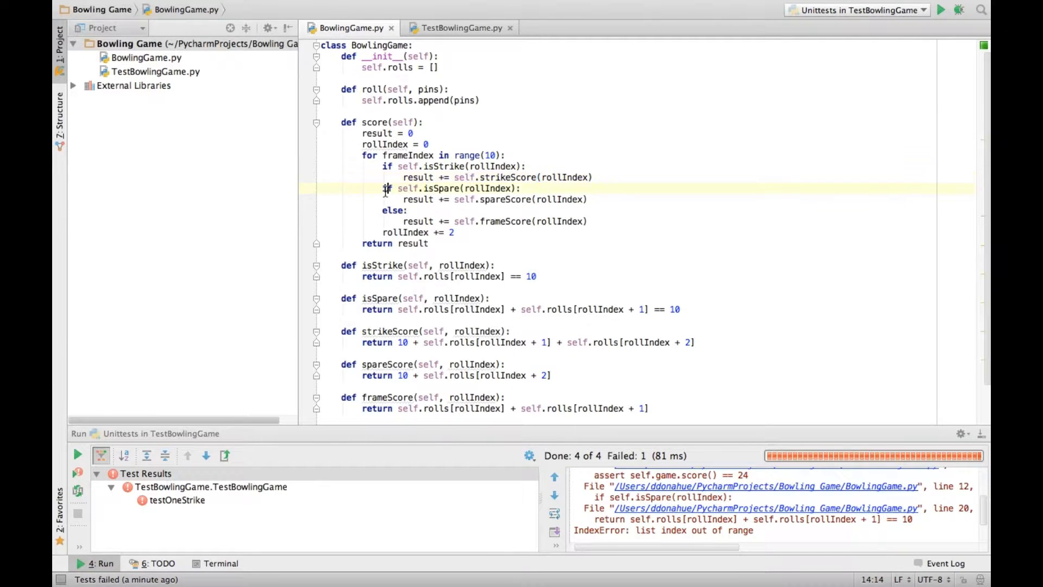
text(elif)
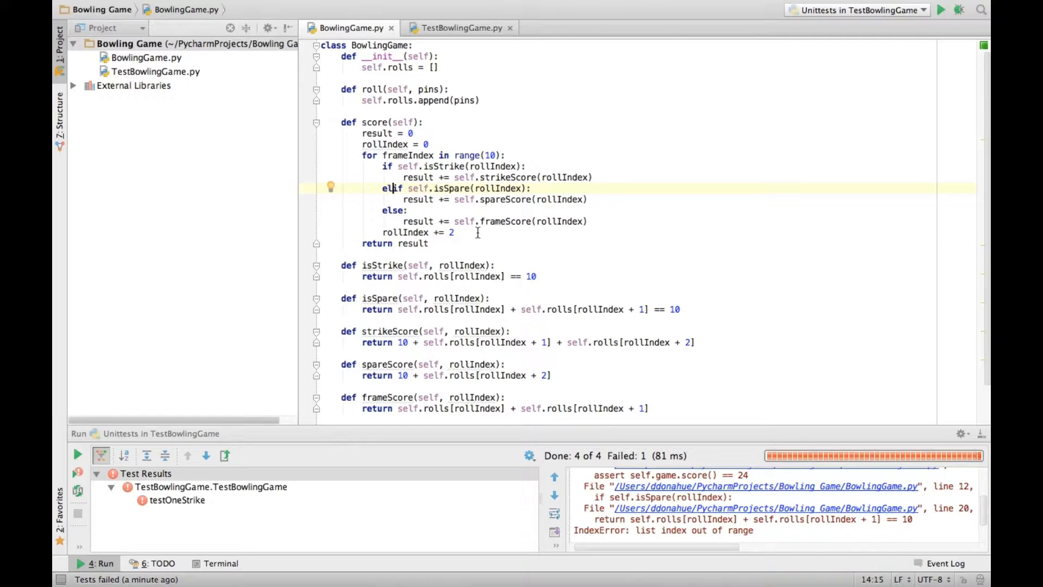
double_click(411, 232)
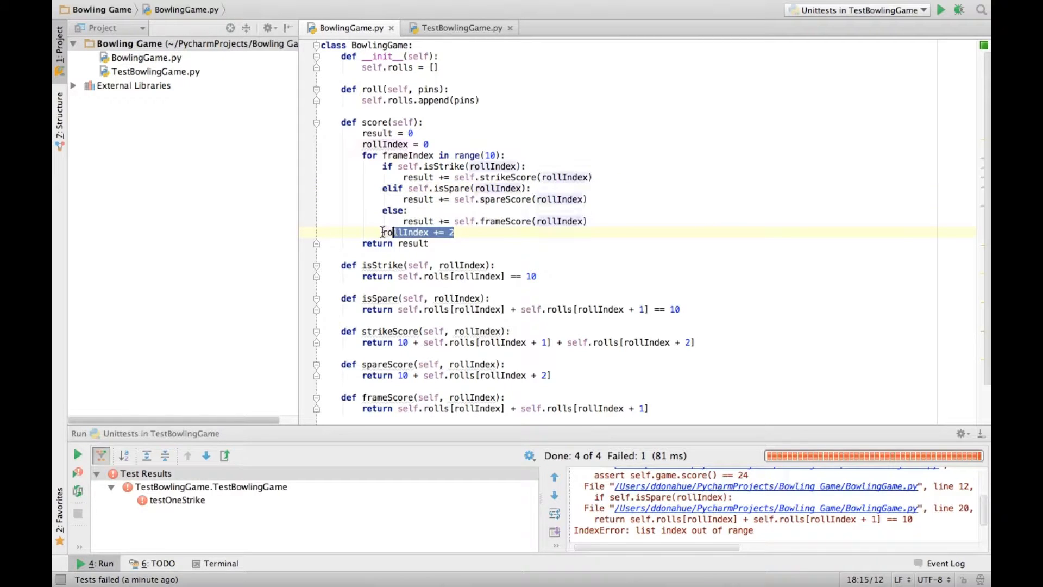
click(566, 232)
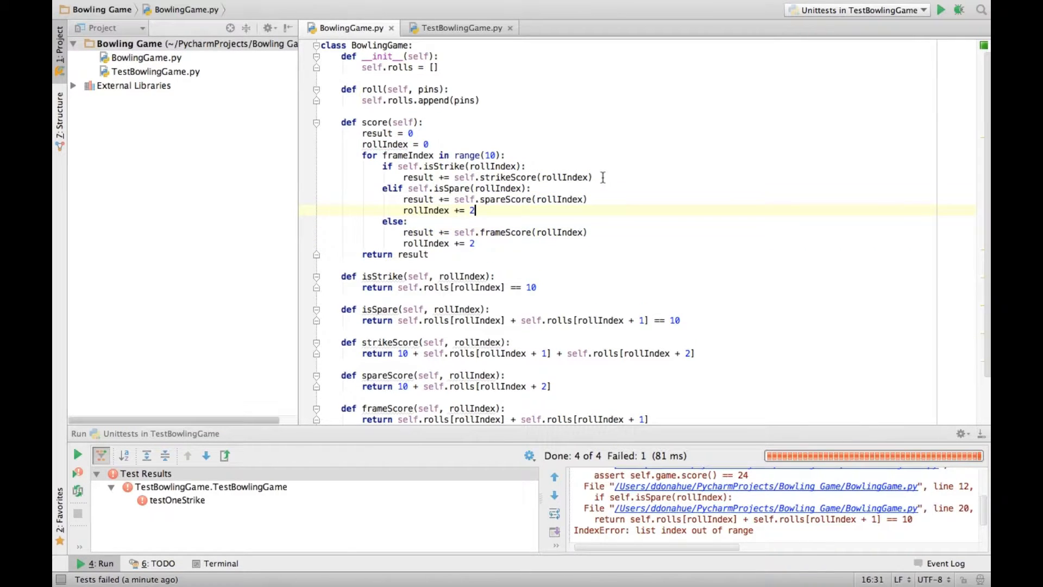
text(rollIndex += 1)
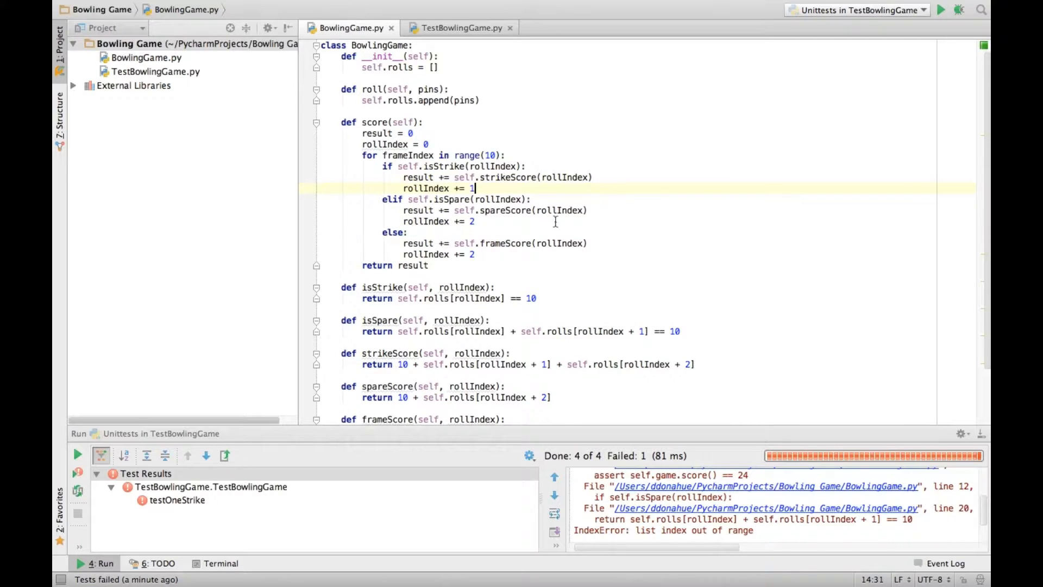
mouse_move(934, 24)
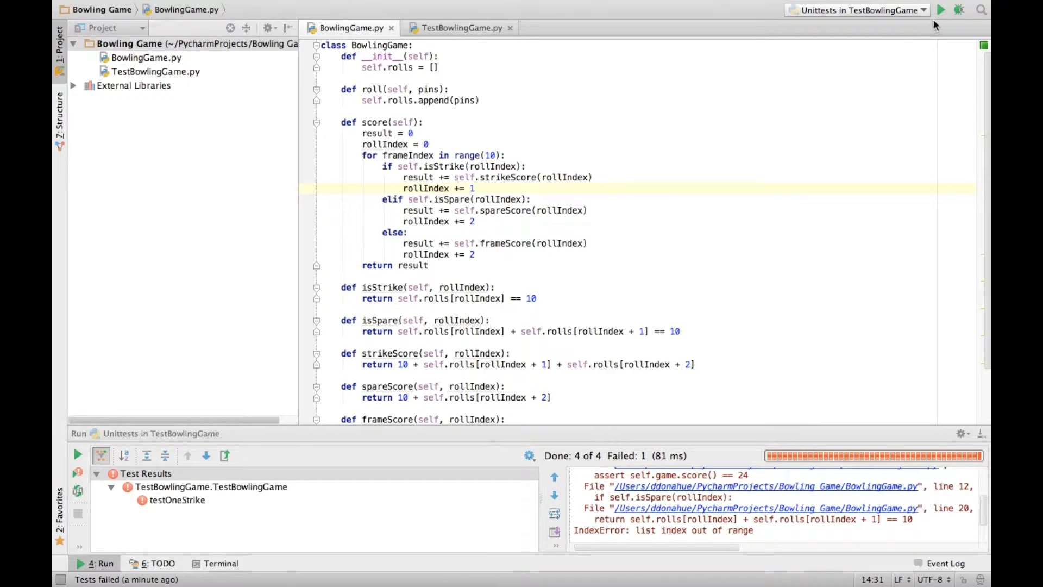
click(941, 9)
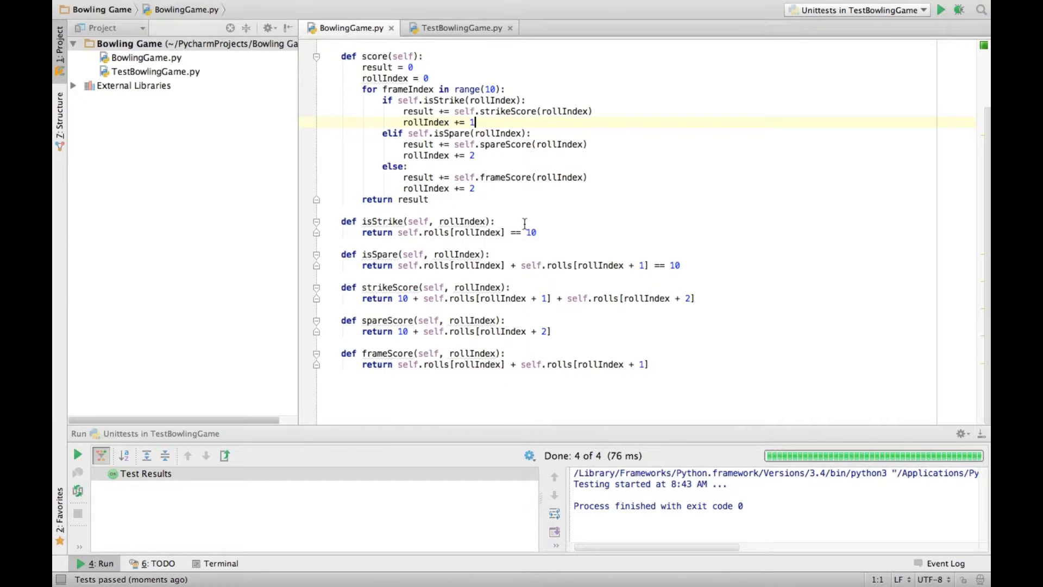
- Write testPerfectGame with self.rollMany(10, 12) asserting score() == 300, and rerun the tests
scroll(up, 3)
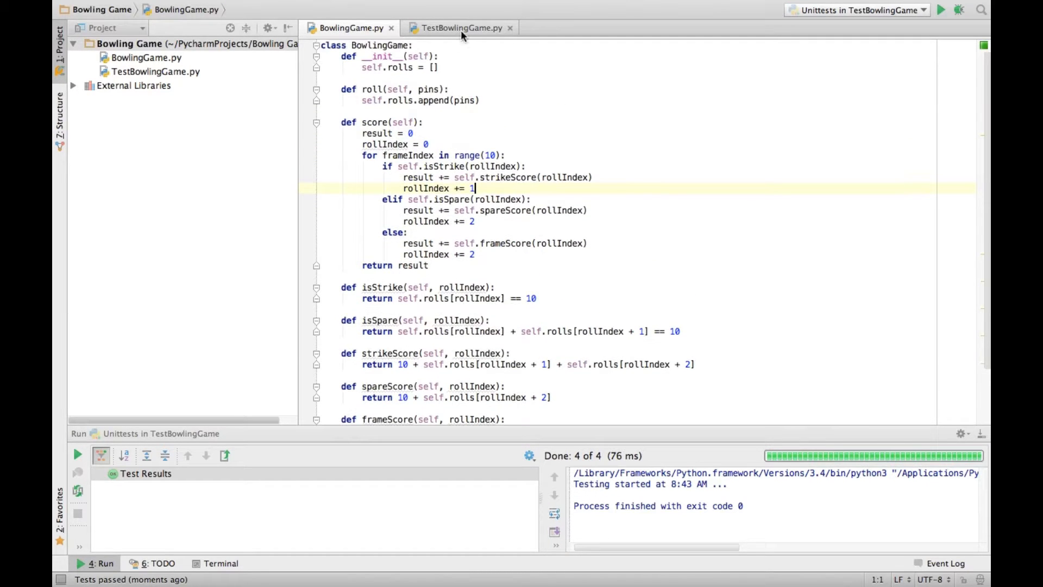
click(457, 28)
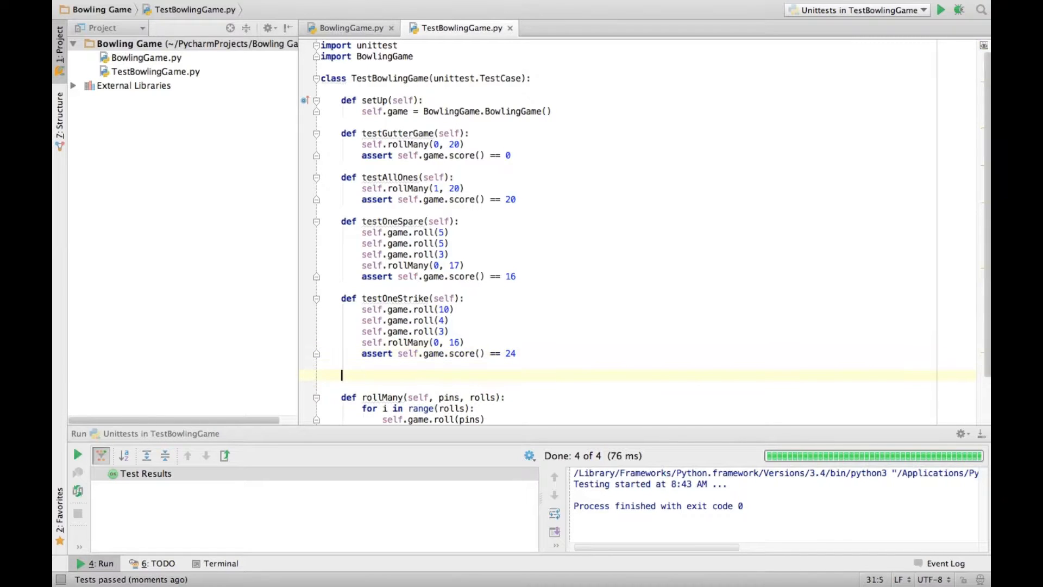
text(def)
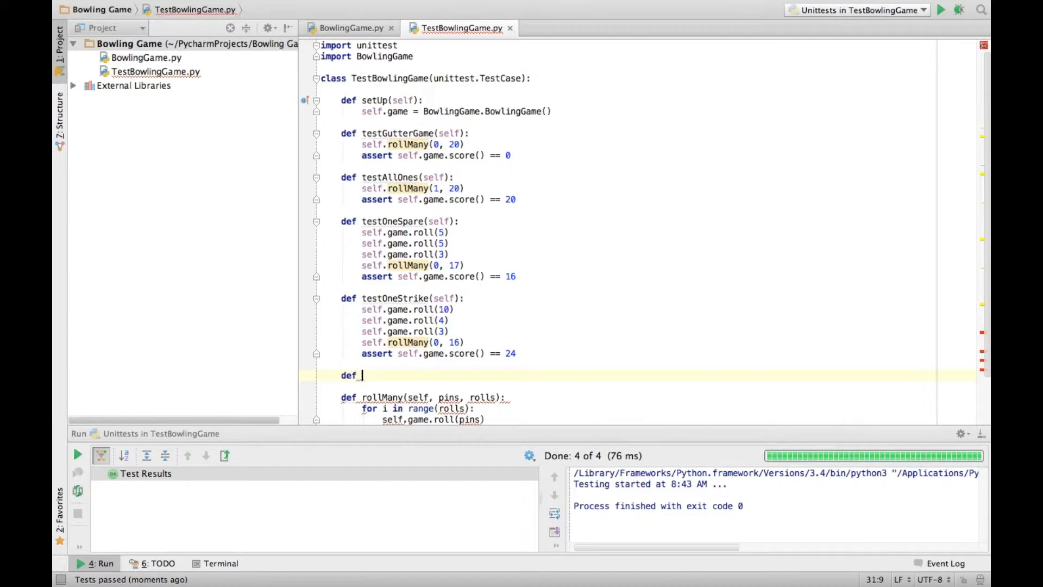
text(testPerfect)
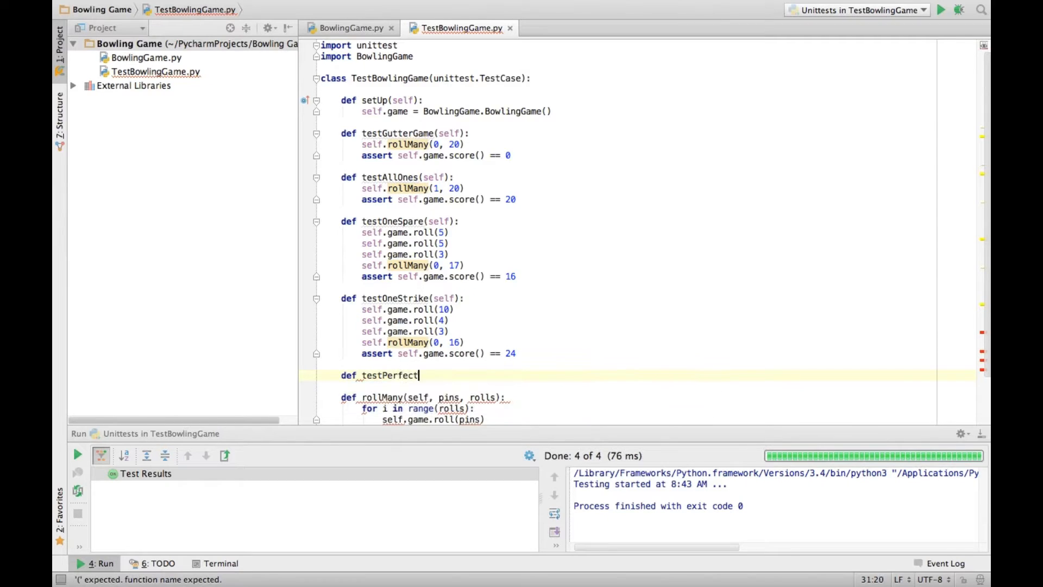
text(Game(self):)
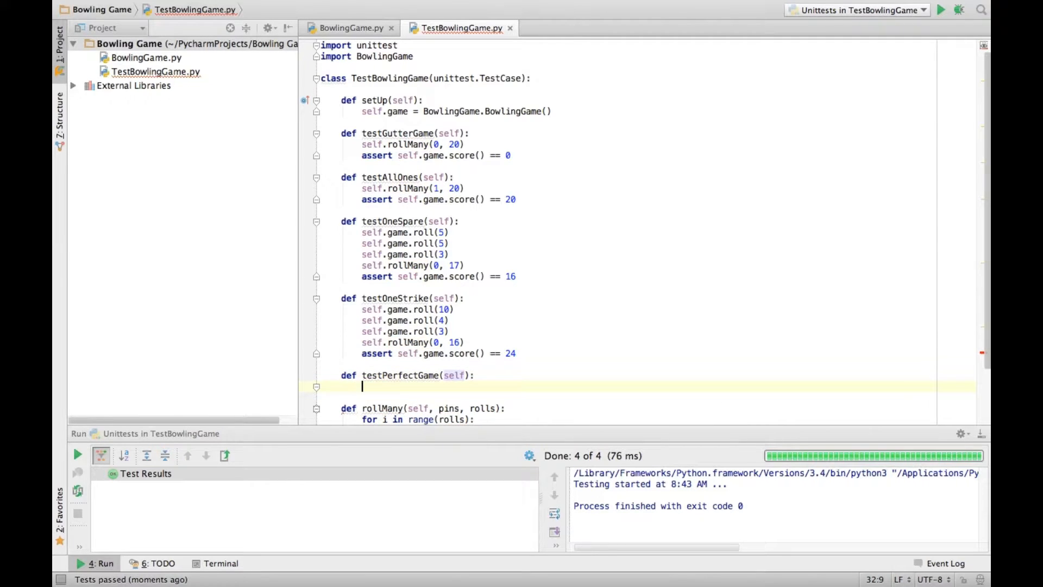
text(self.roll)
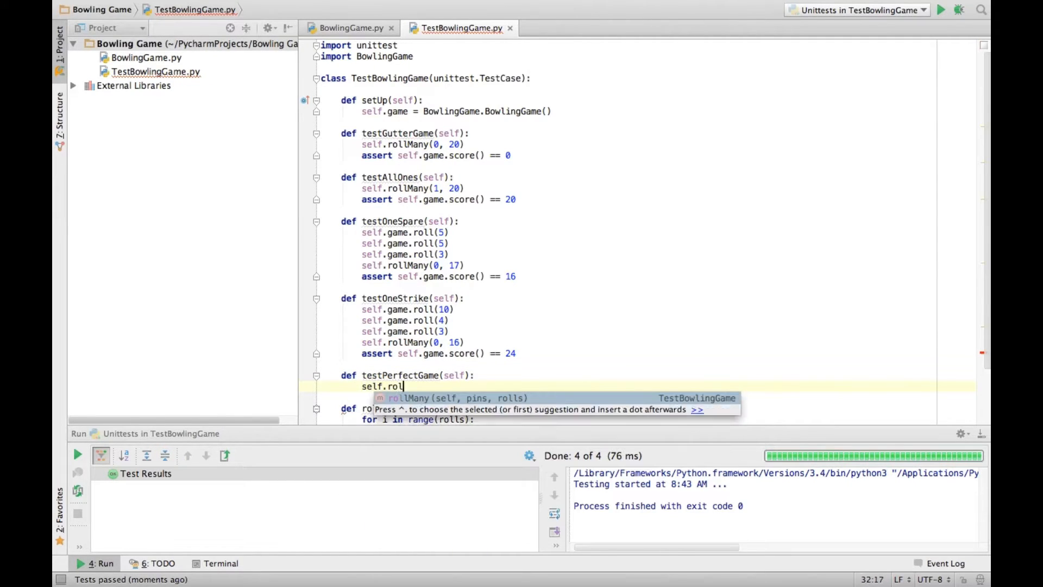
text(Many(10)
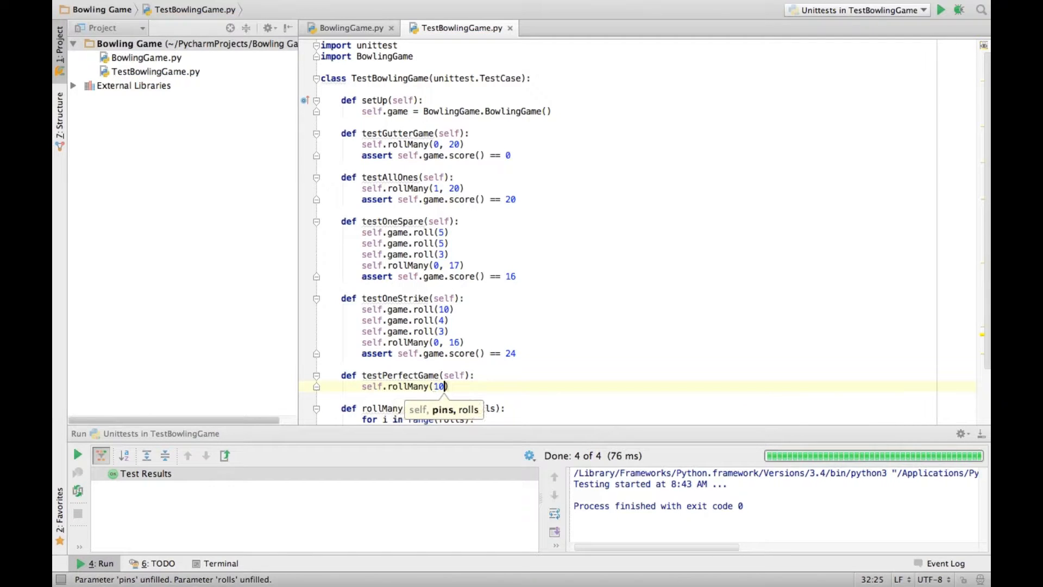
text(, 12)
text(assert)
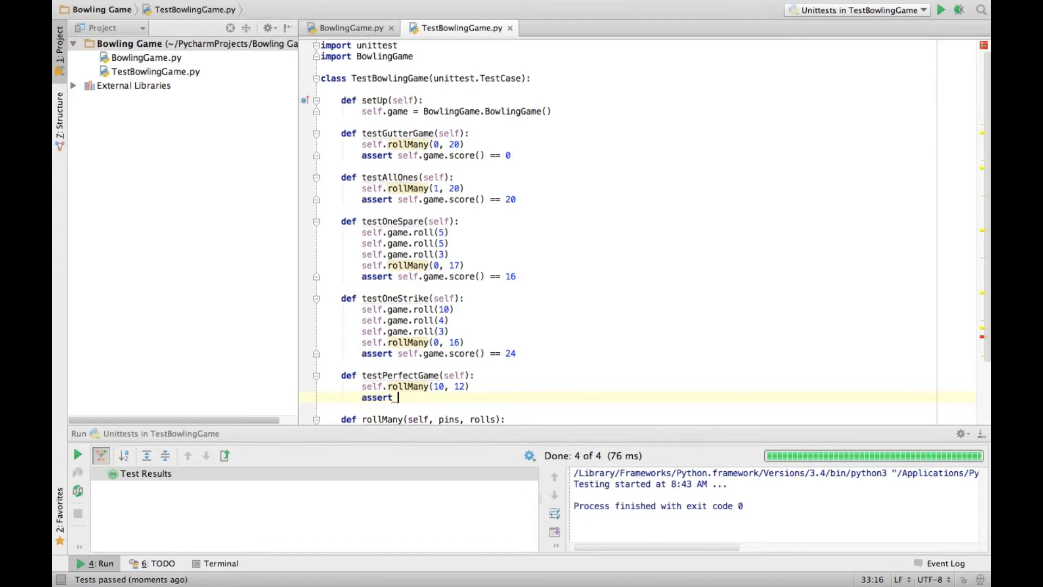
text(self.game)
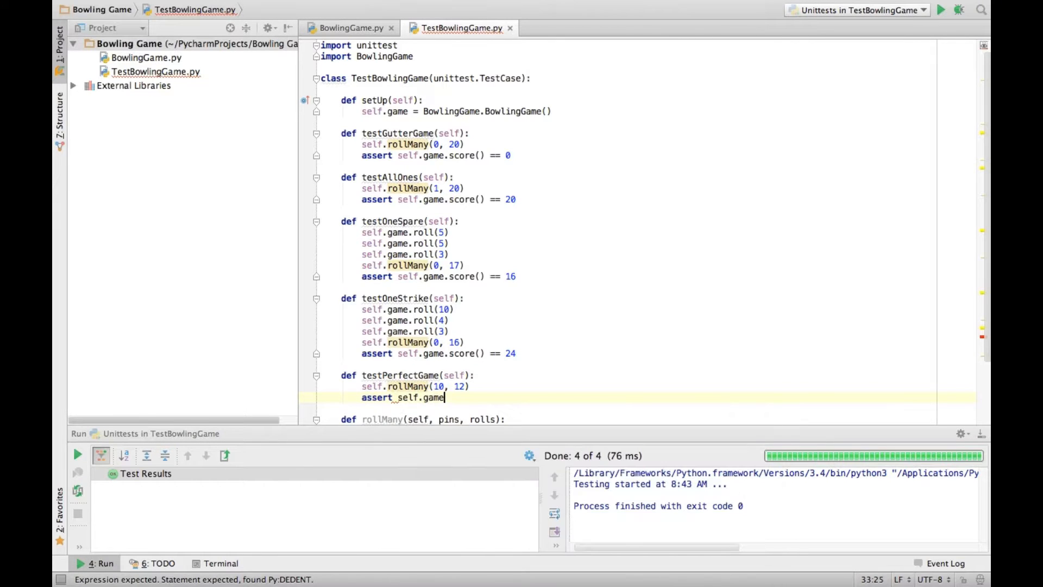
text(.score() == 300)
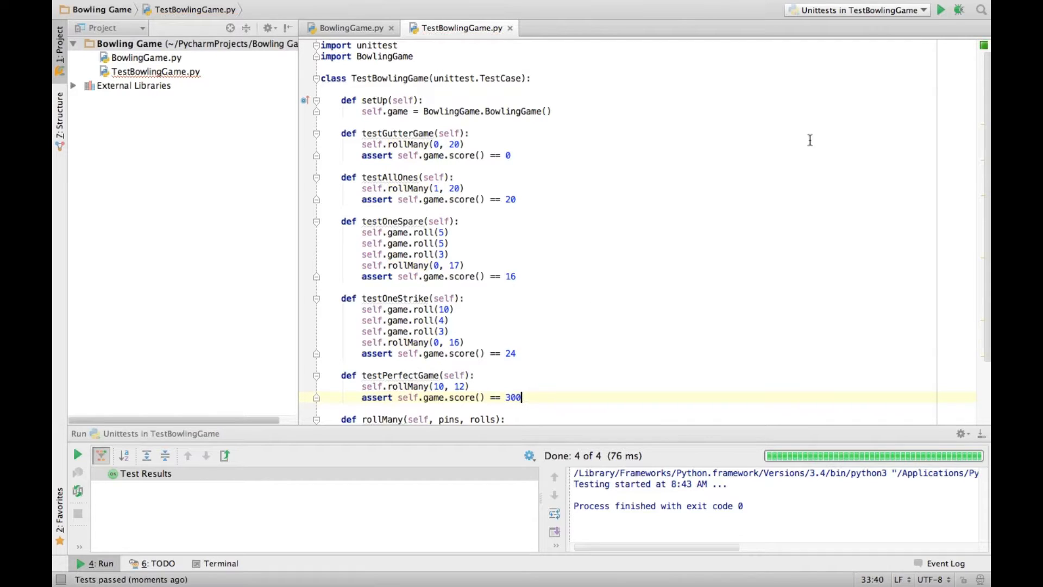
click(940, 9)
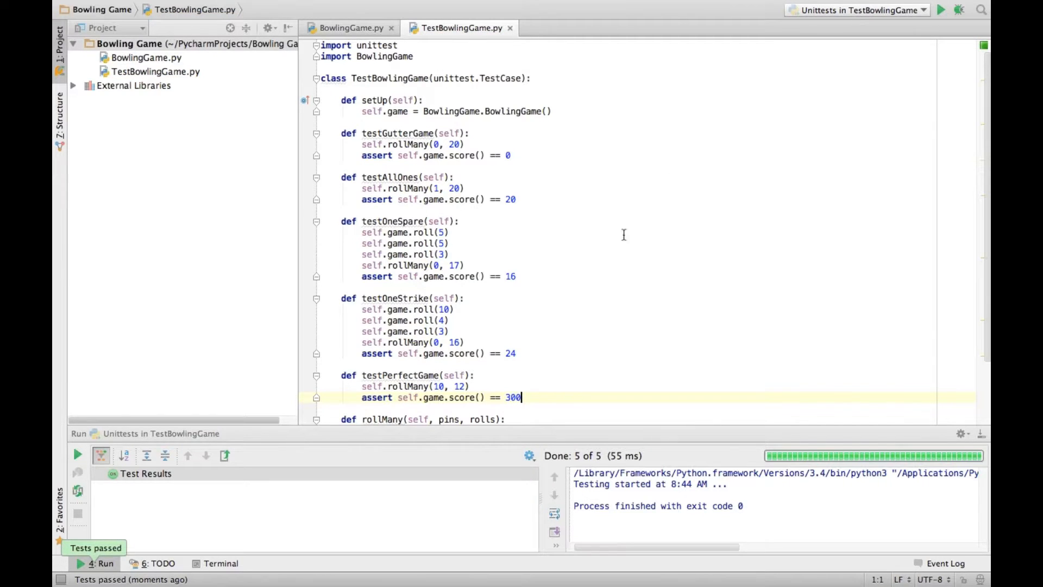
- Write testAllSpares with self.rollMany(5, 21) asserting score() == 150, and rerun the tests
scroll(down, 3)
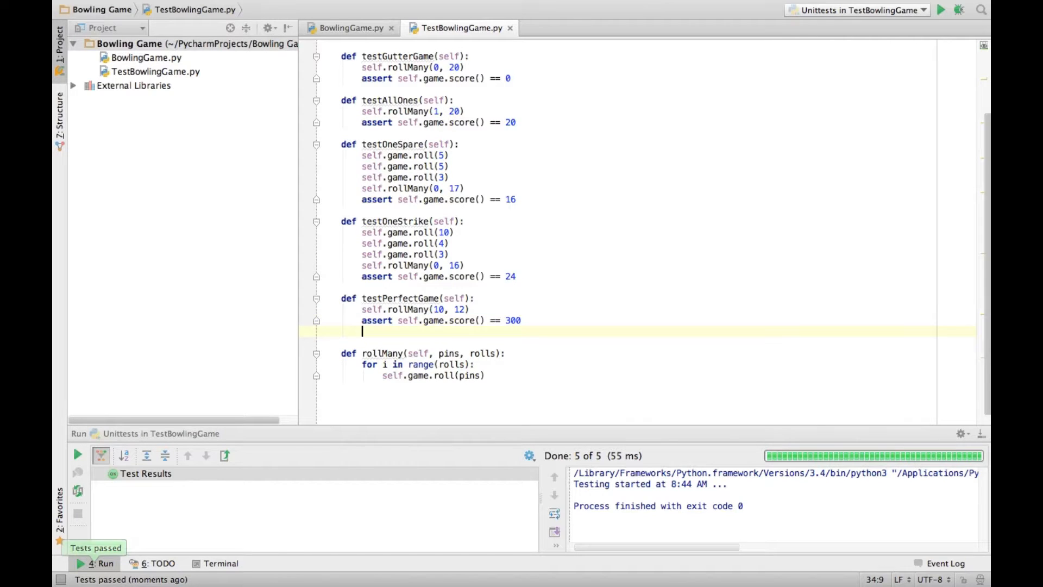
text(def testAllSpares)
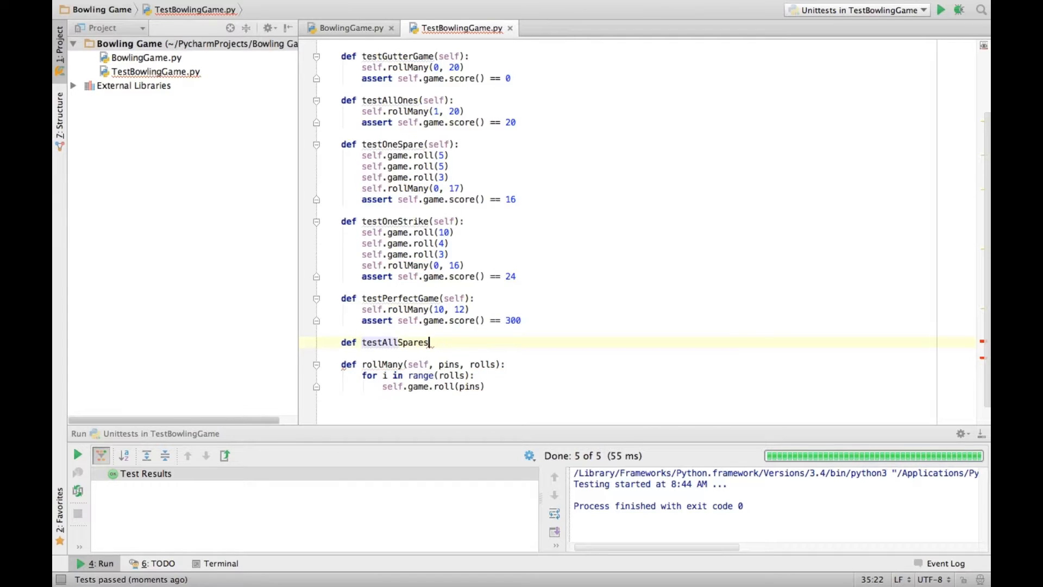
text((self):)
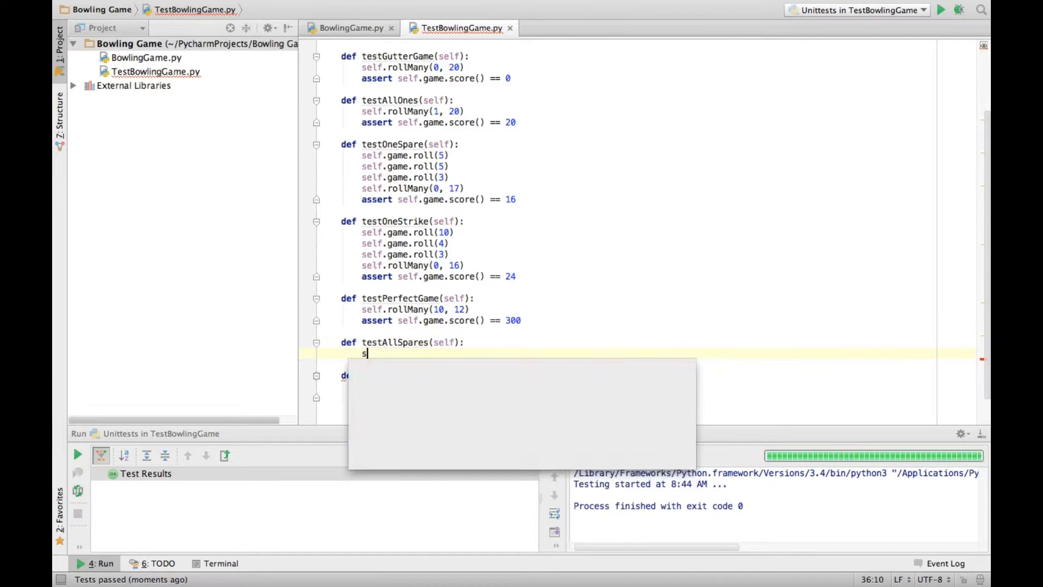
text(elf.rollMany()
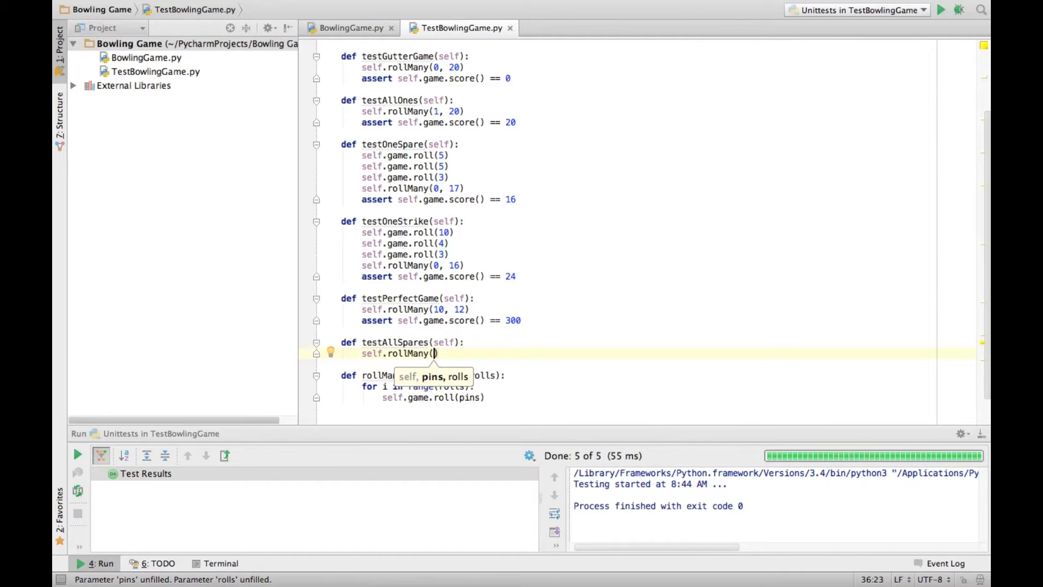
text(5)
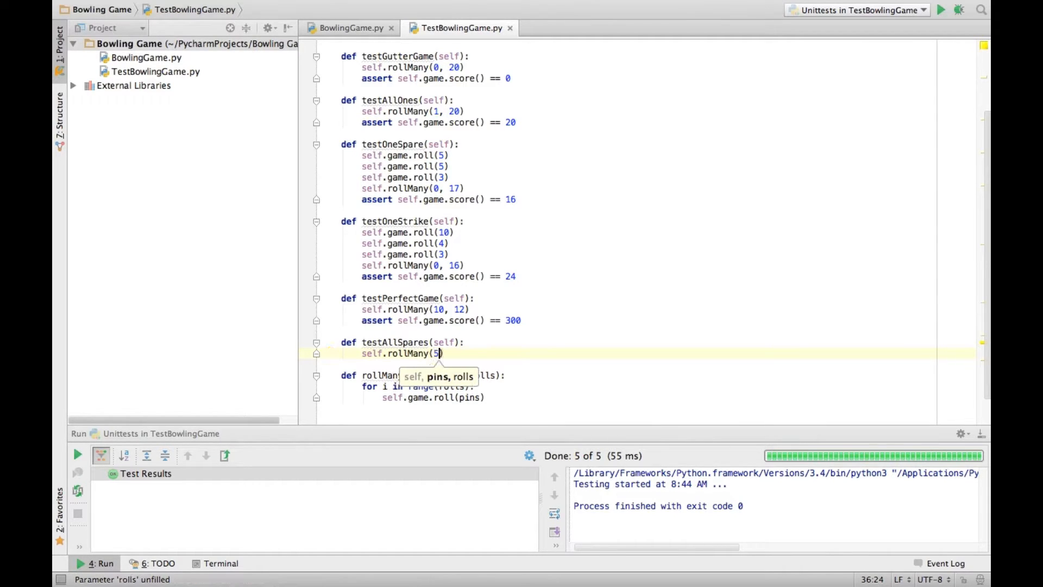
text(, 21)
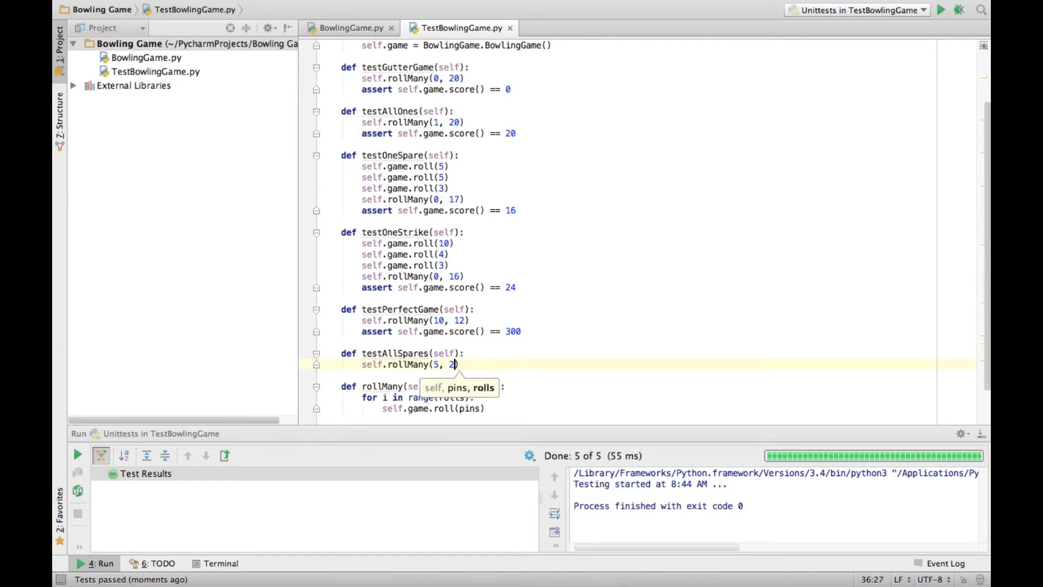
text(1))
text(assert)
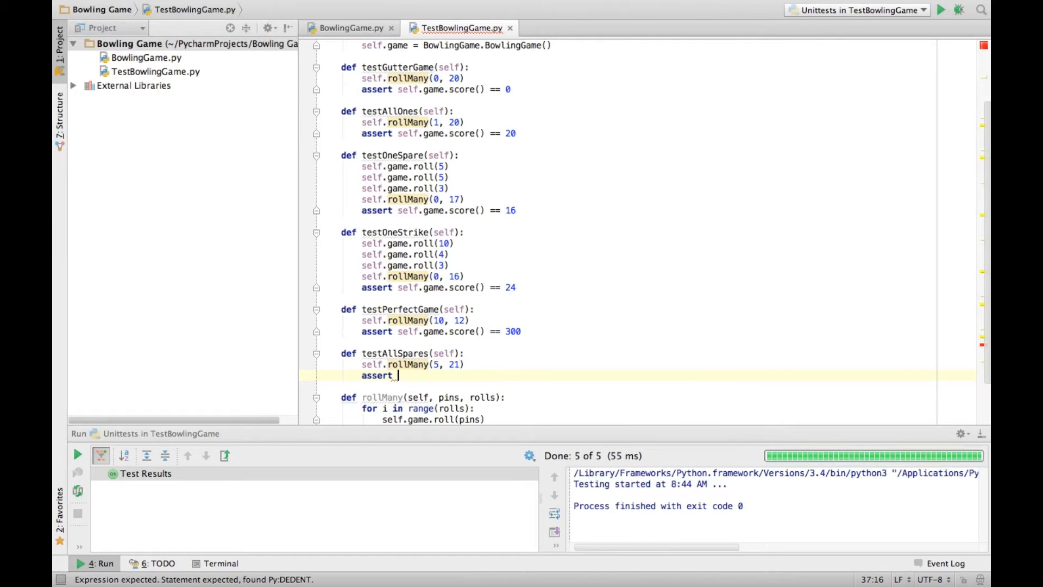
text(self.game)
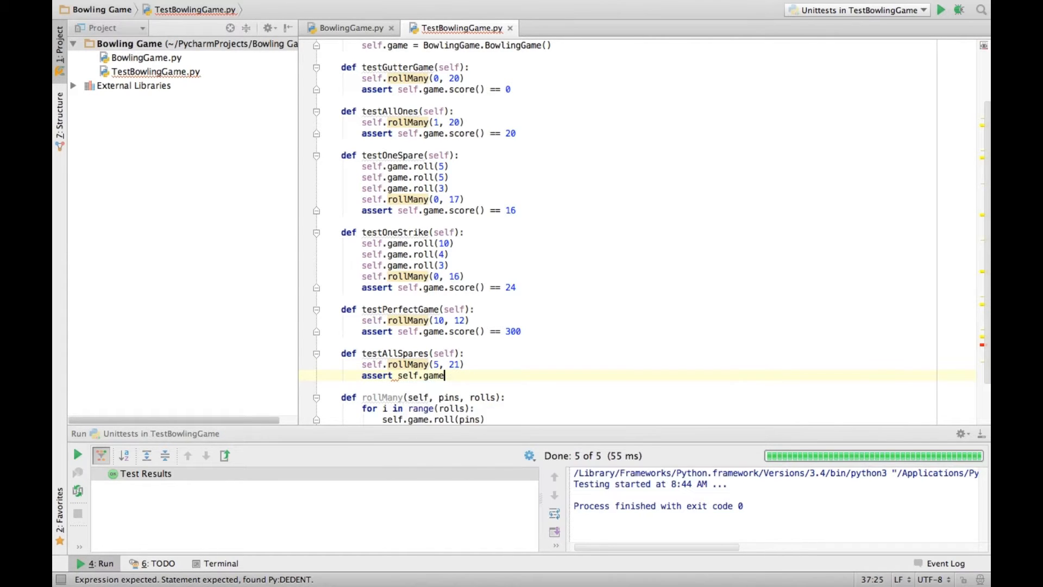
text(.score() == 150)
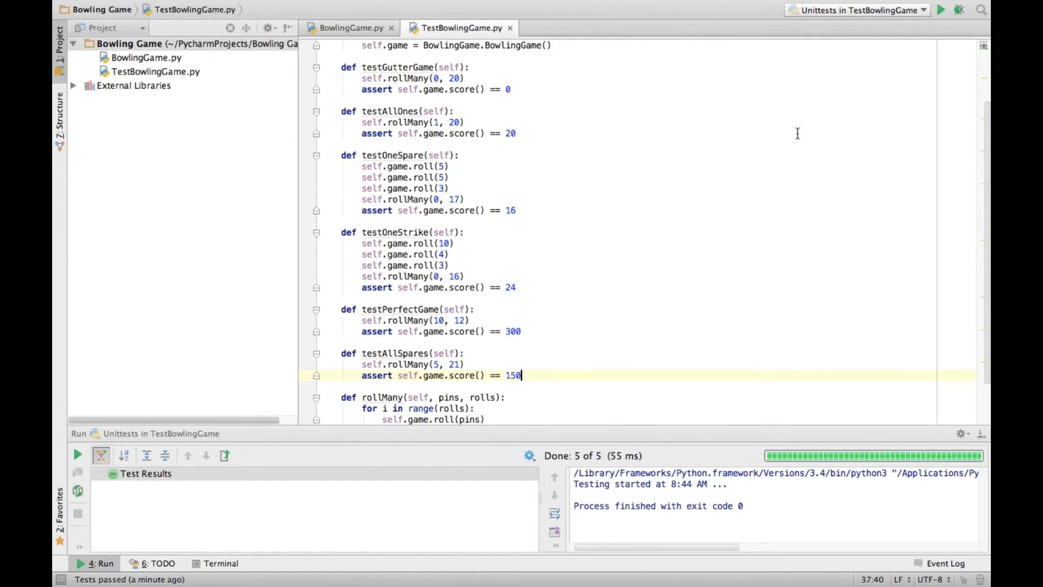
click(940, 10)
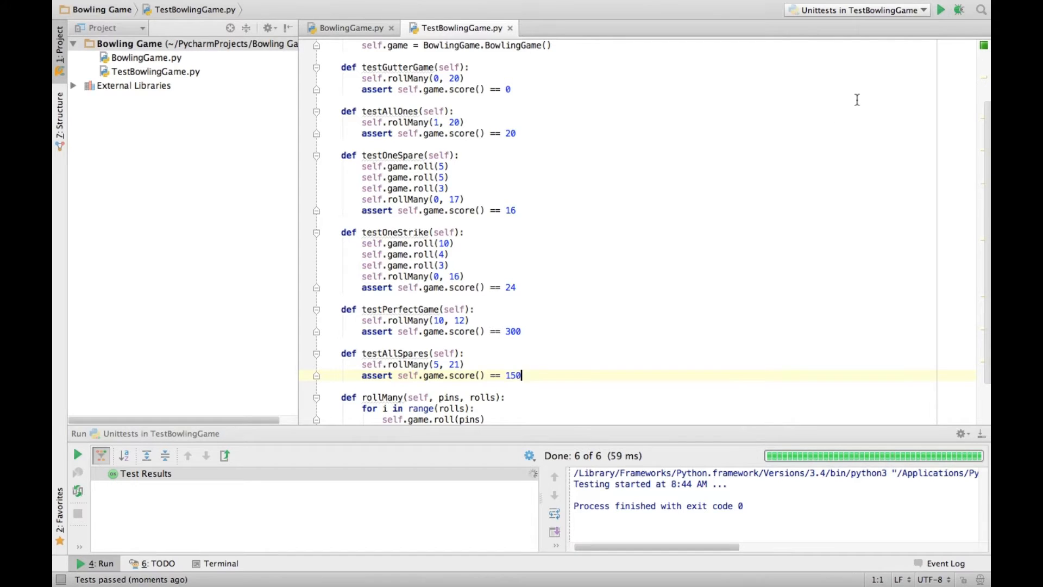
scroll(down, 3)
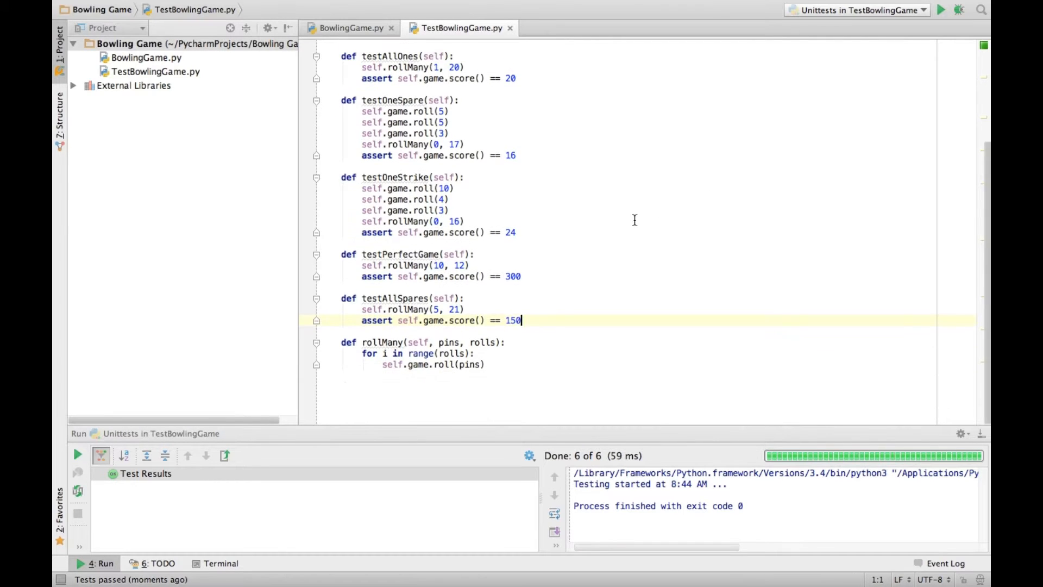
- Flip between BowlingGame.py and TestBowlingGame.py, finishing on the BowlingGame class source
scroll(up, 3)
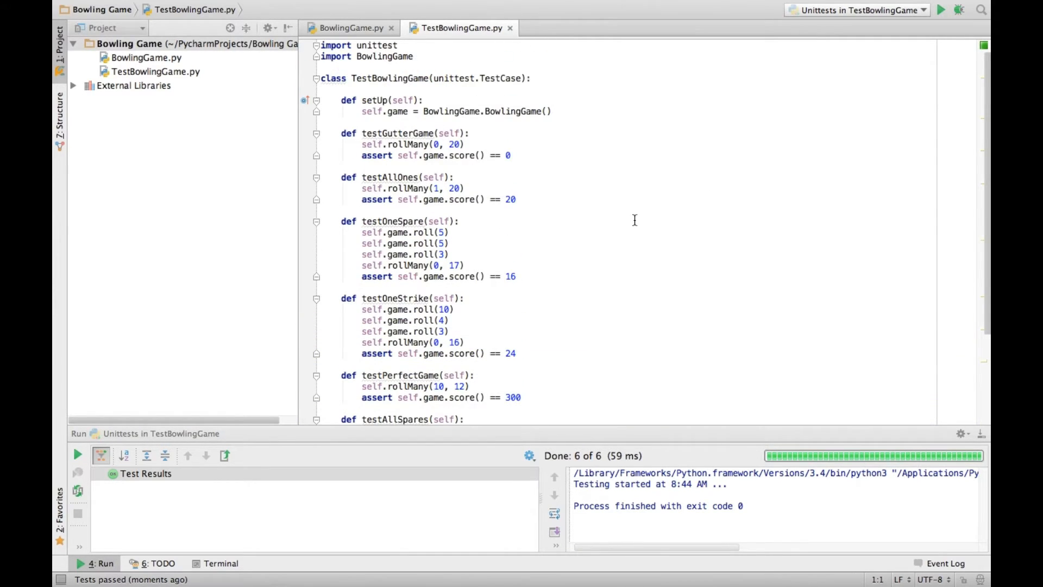
click(347, 28)
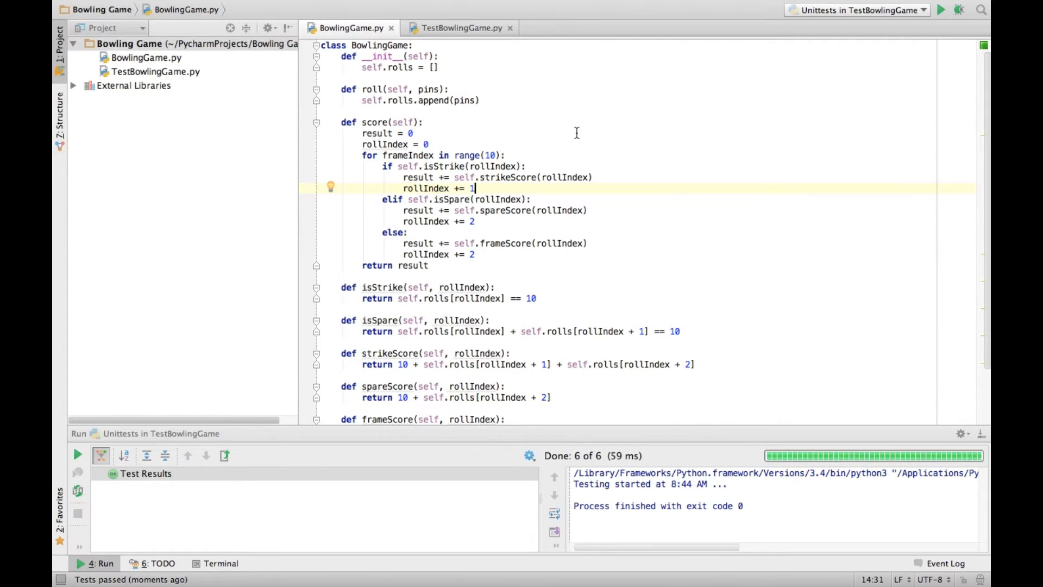
mouse_move(369, 282)
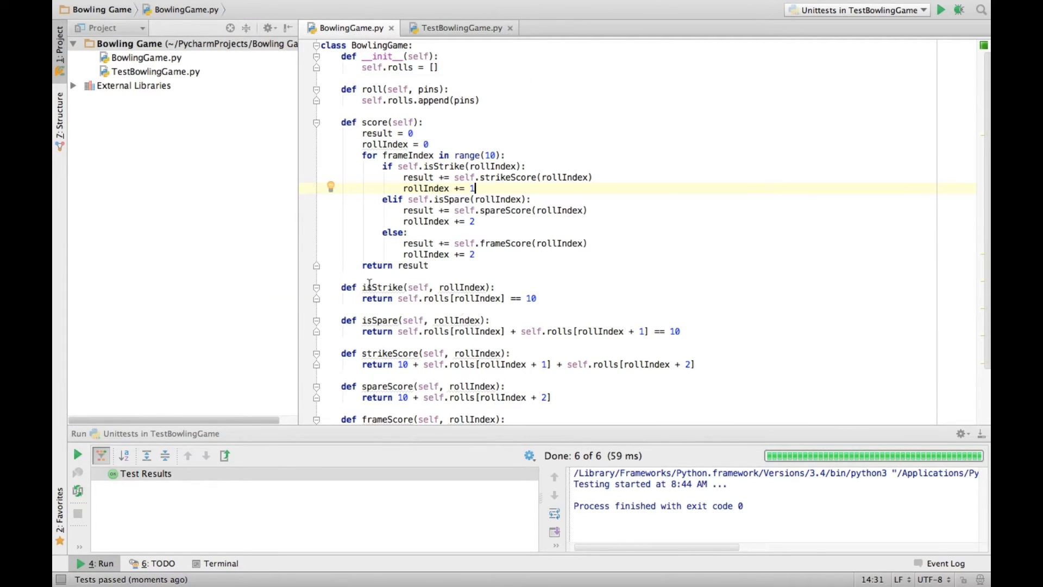
mouse_move(441, 323)
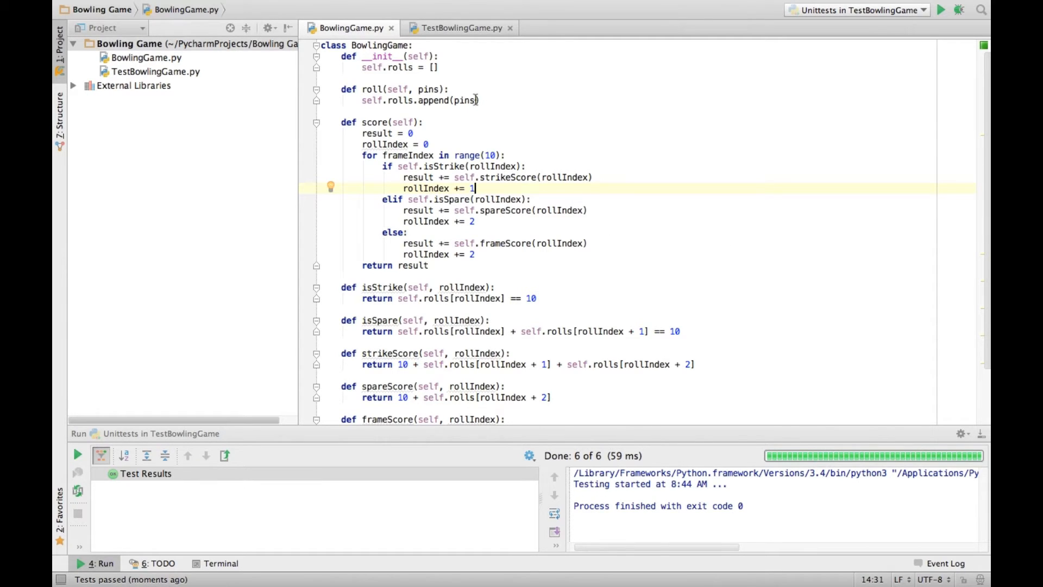
mouse_move(495, 88)
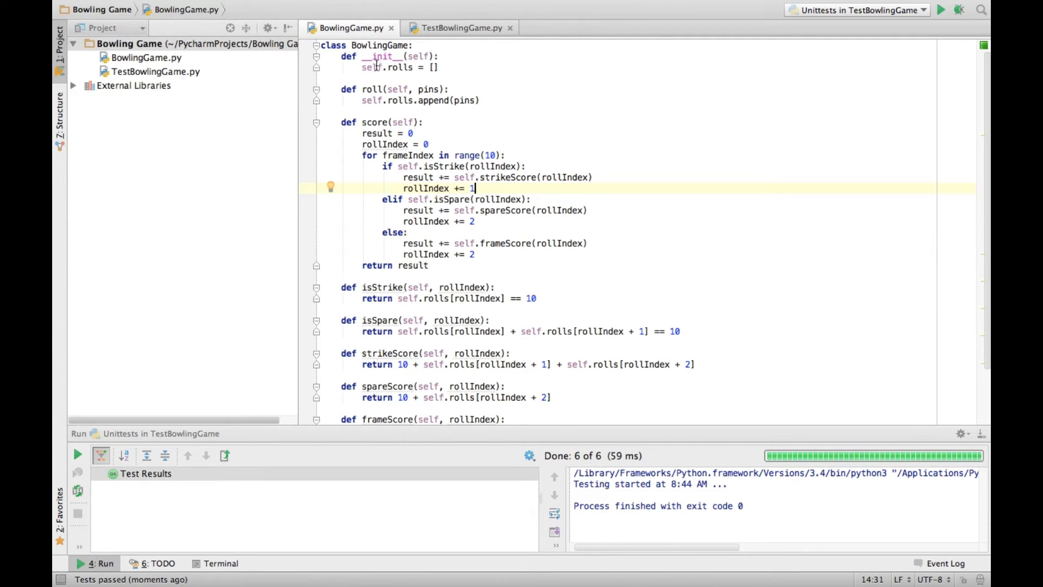
click(460, 27)
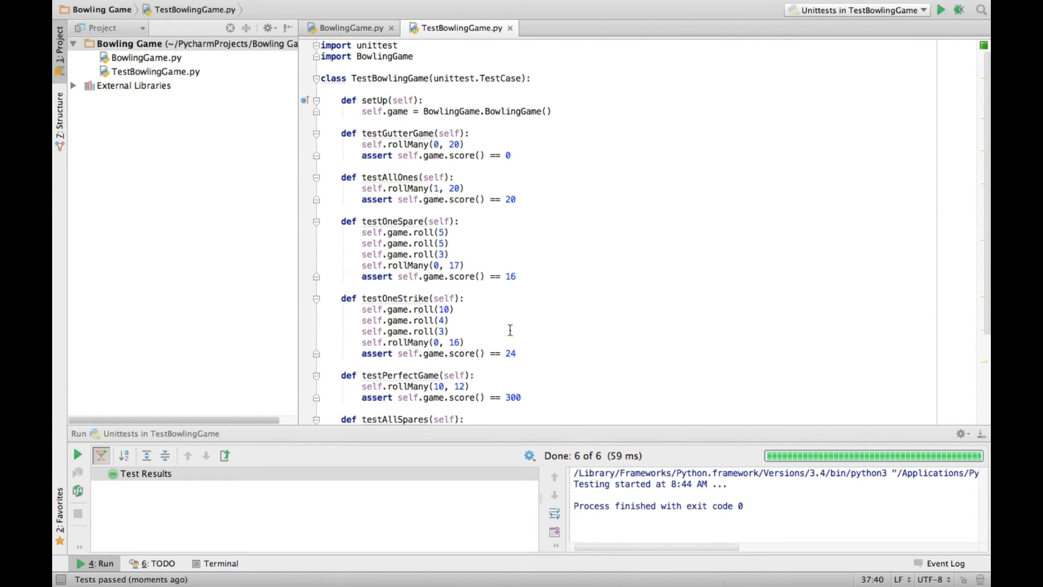
click(348, 28)
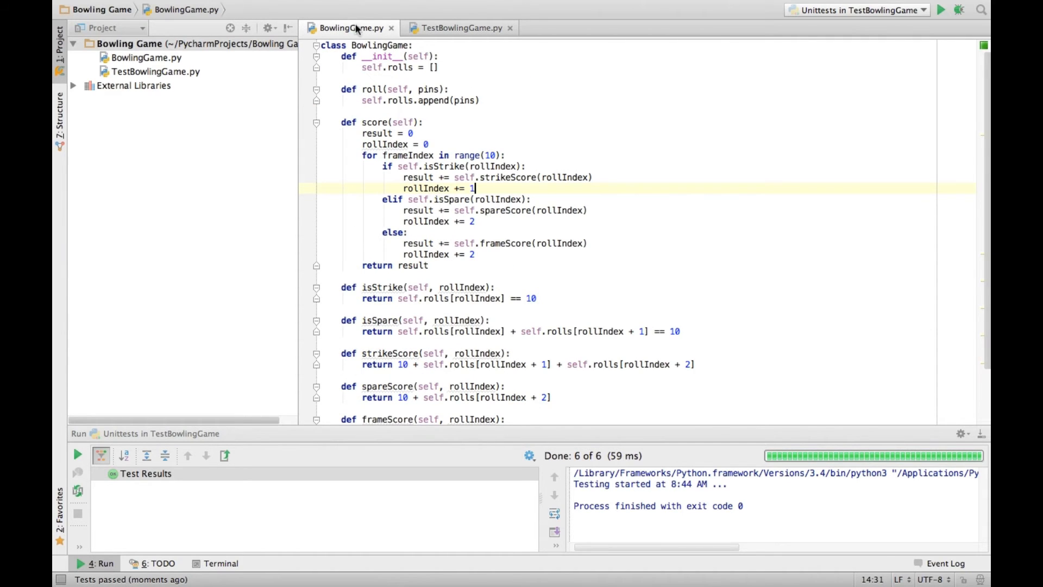
mouse_move(457, 37)
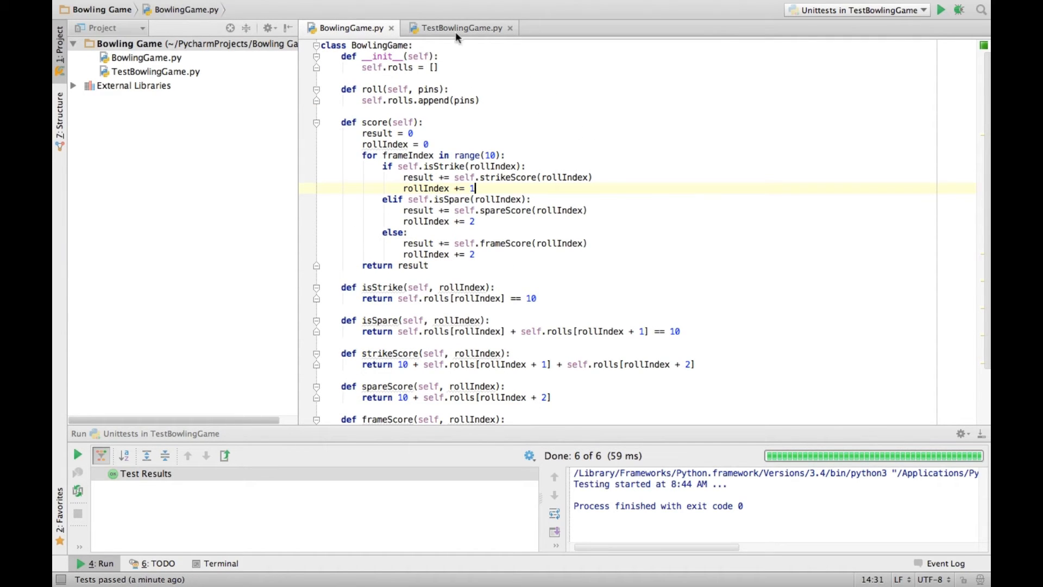
click(457, 27)
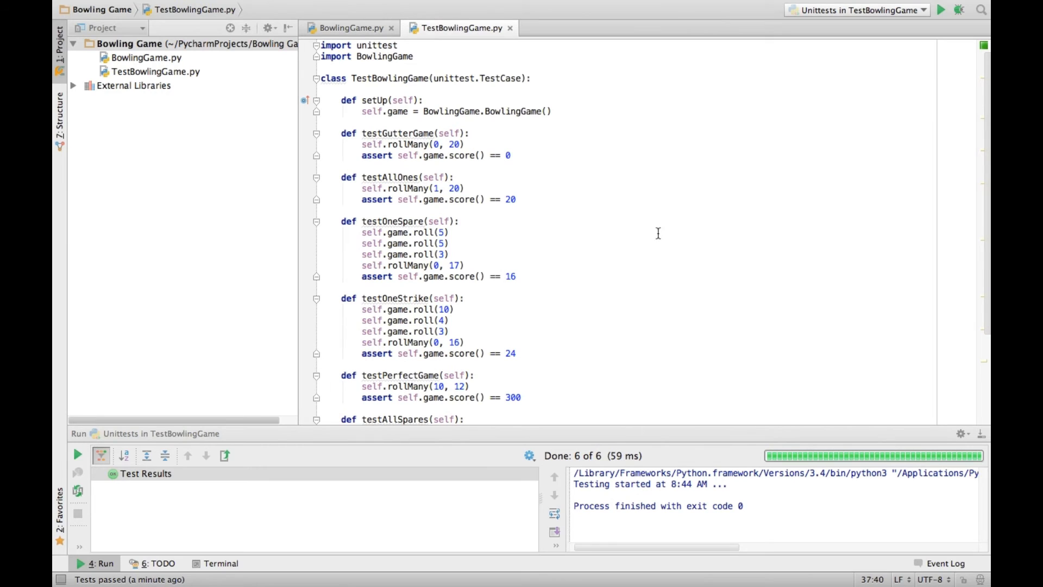
mouse_move(601, 201)
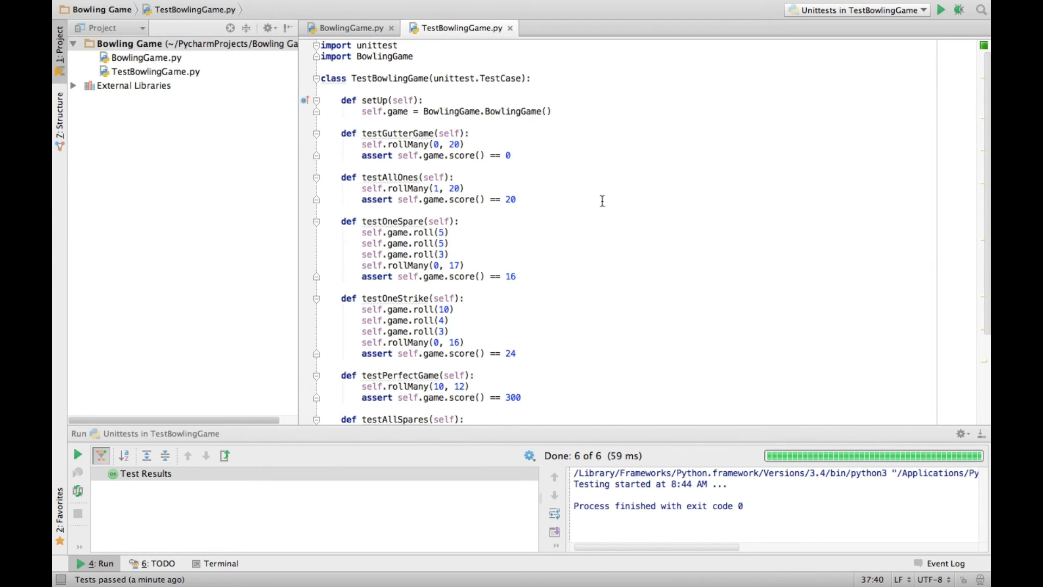
click(349, 28)
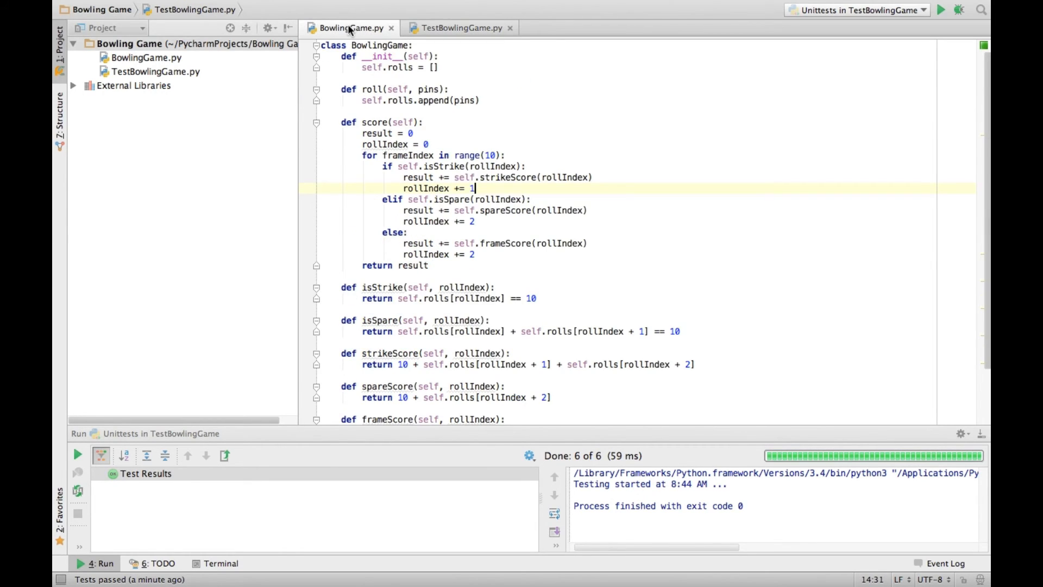